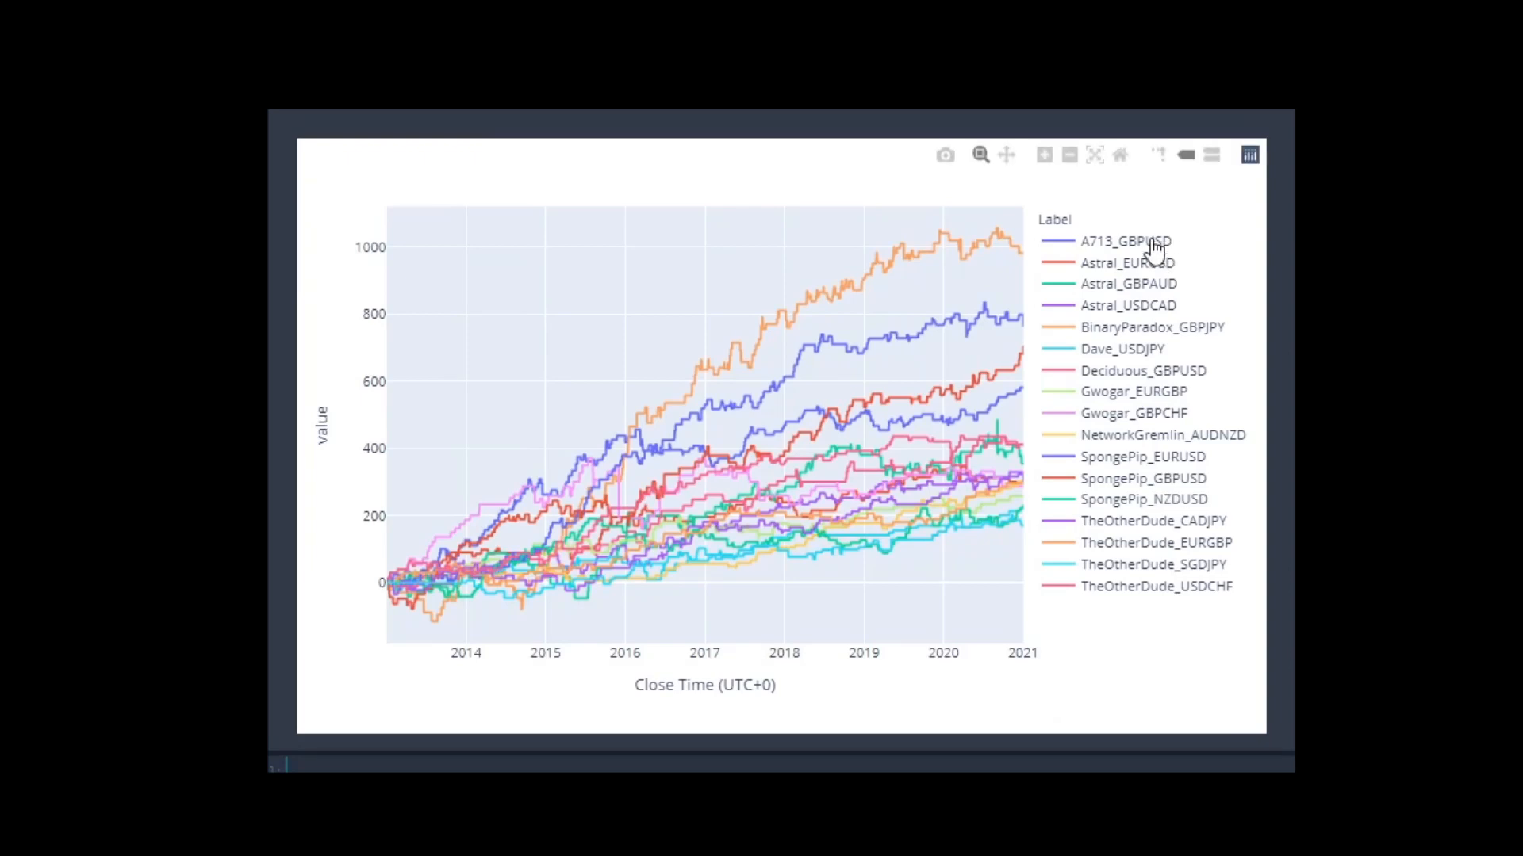
Isolate curves via the legend, briefly adding Astral_USDCAD, ending with only Astral_EURUSD visible.
double_click(1125, 241)
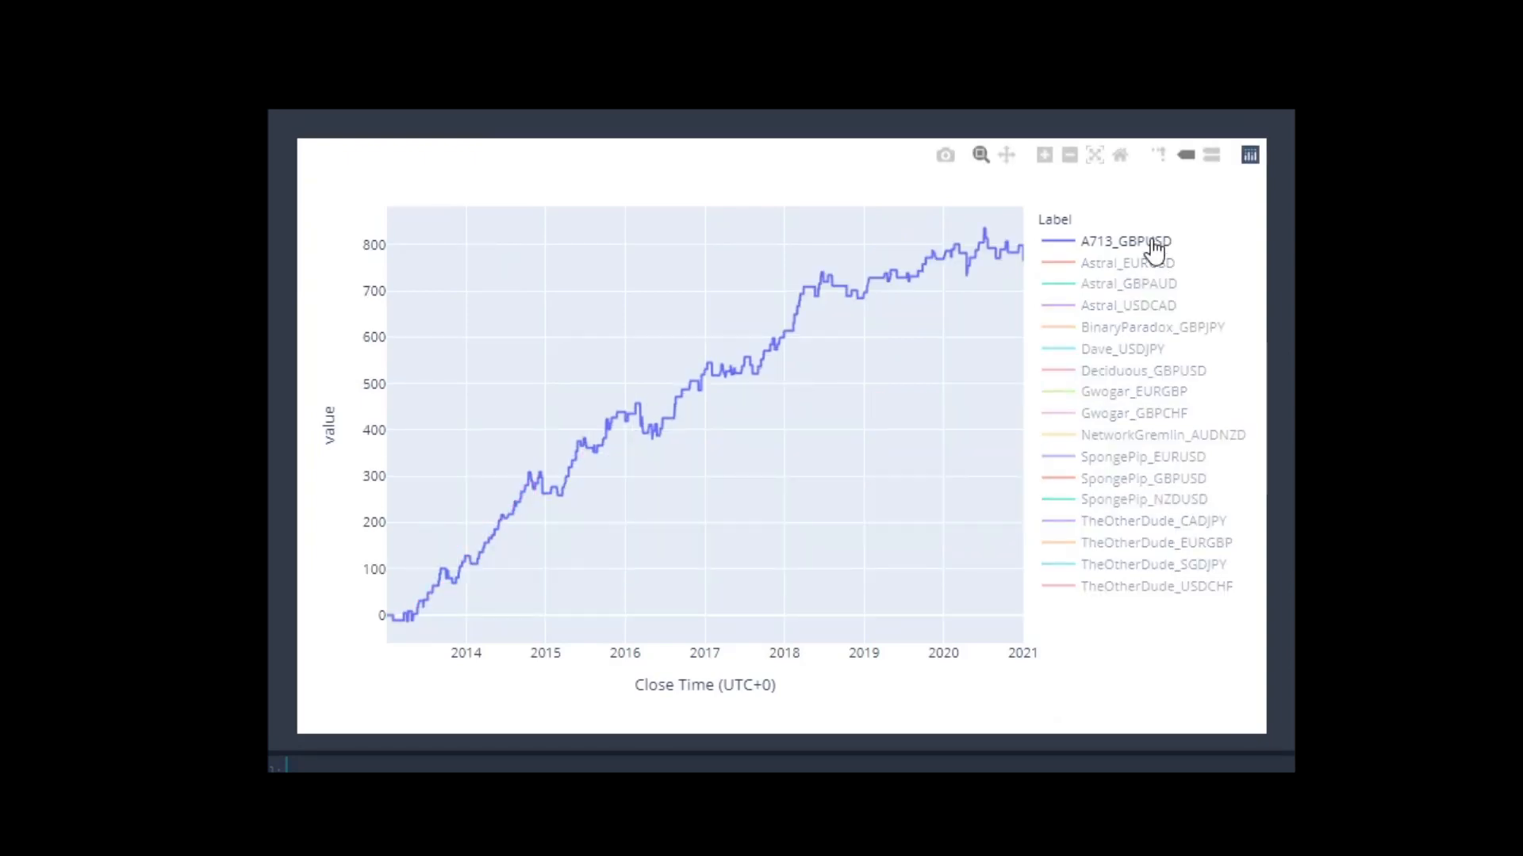
left_click(1123, 241)
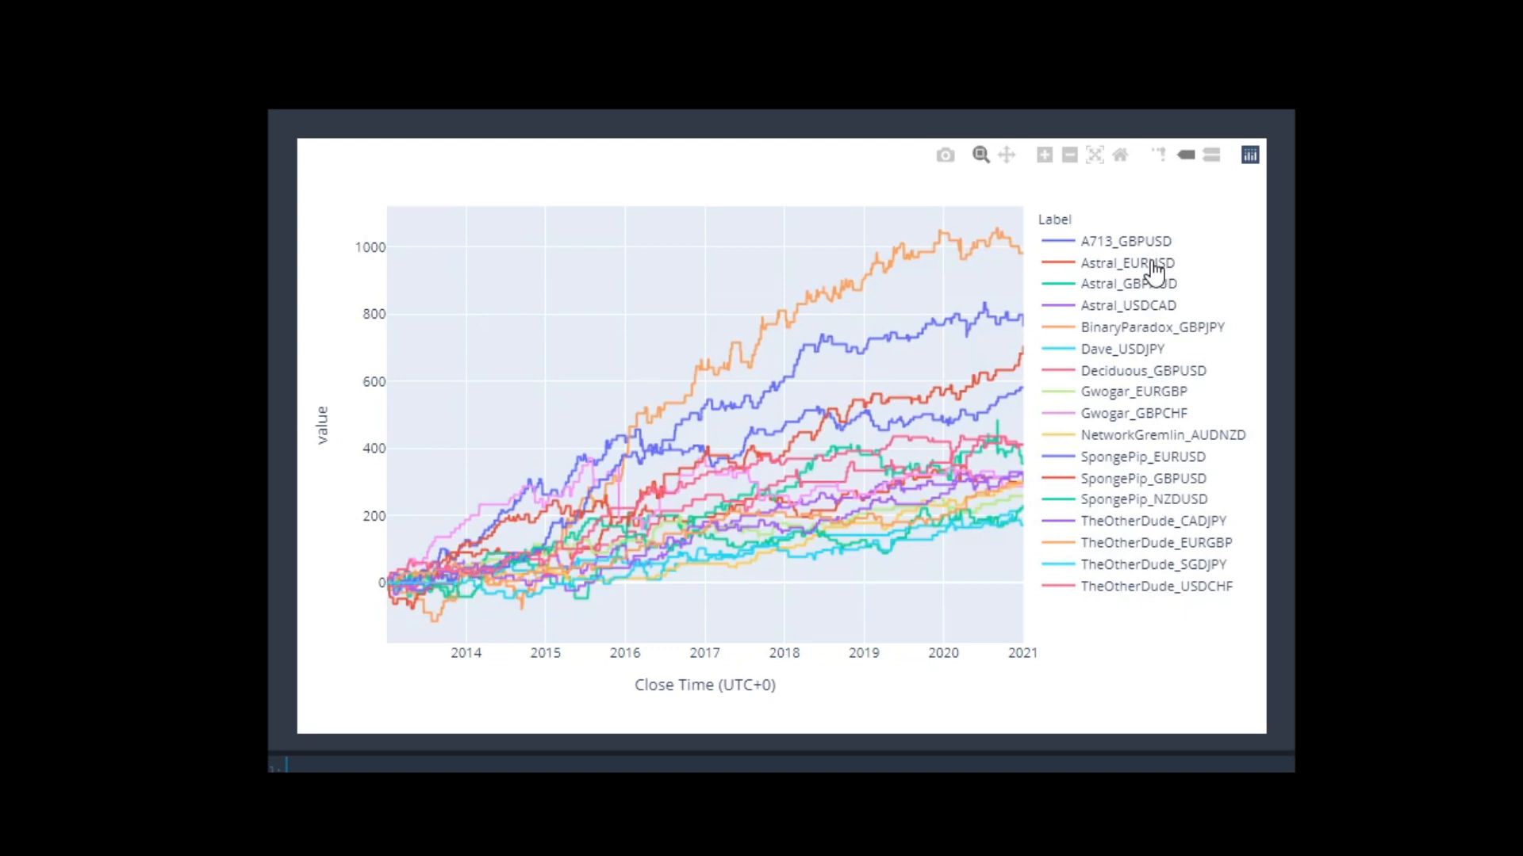
left_click(1128, 263)
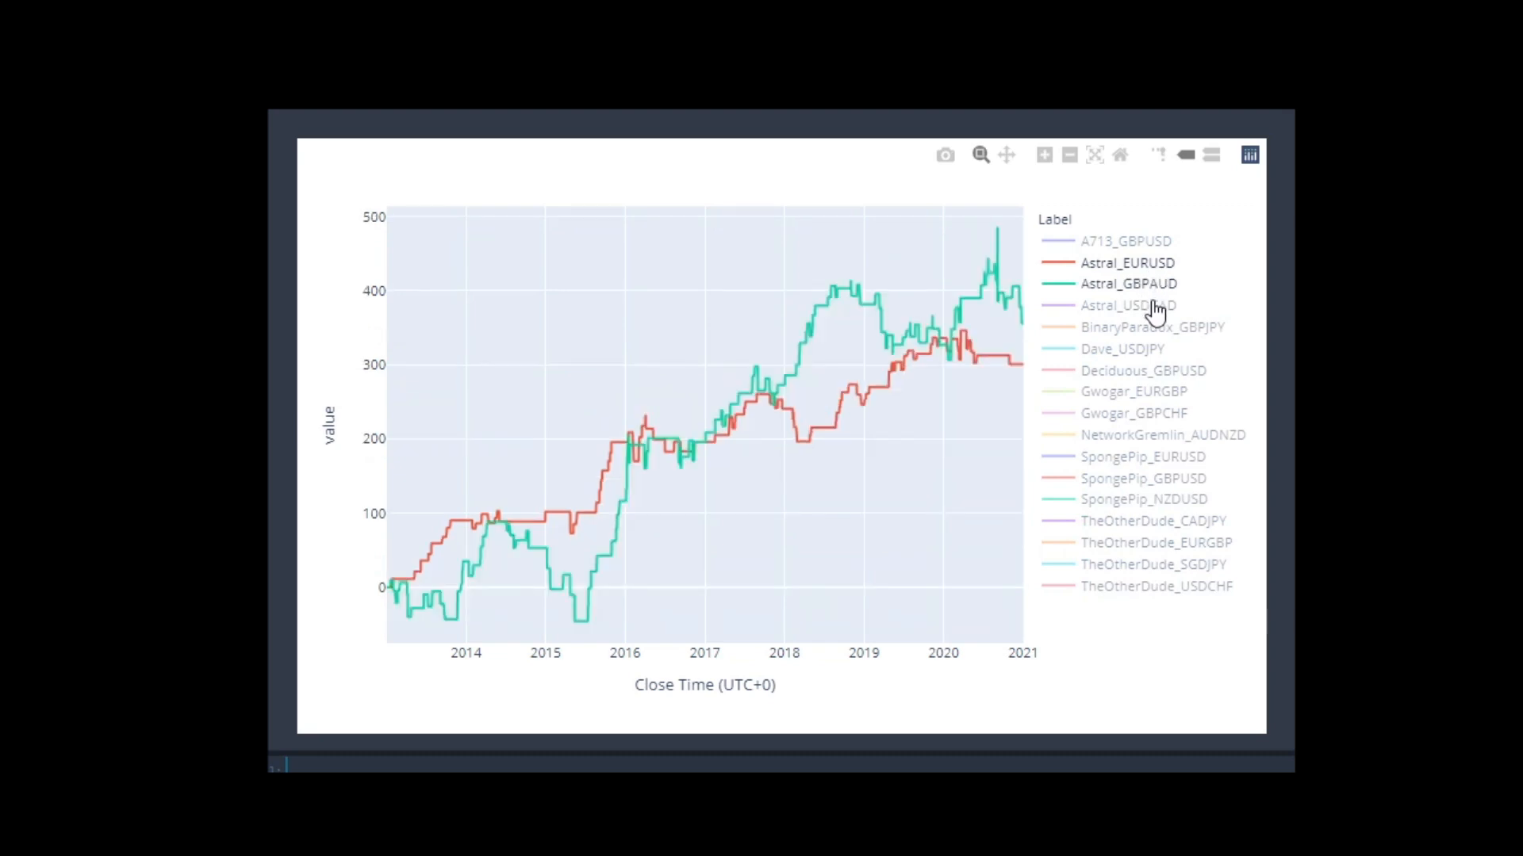
left_click(1127, 304)
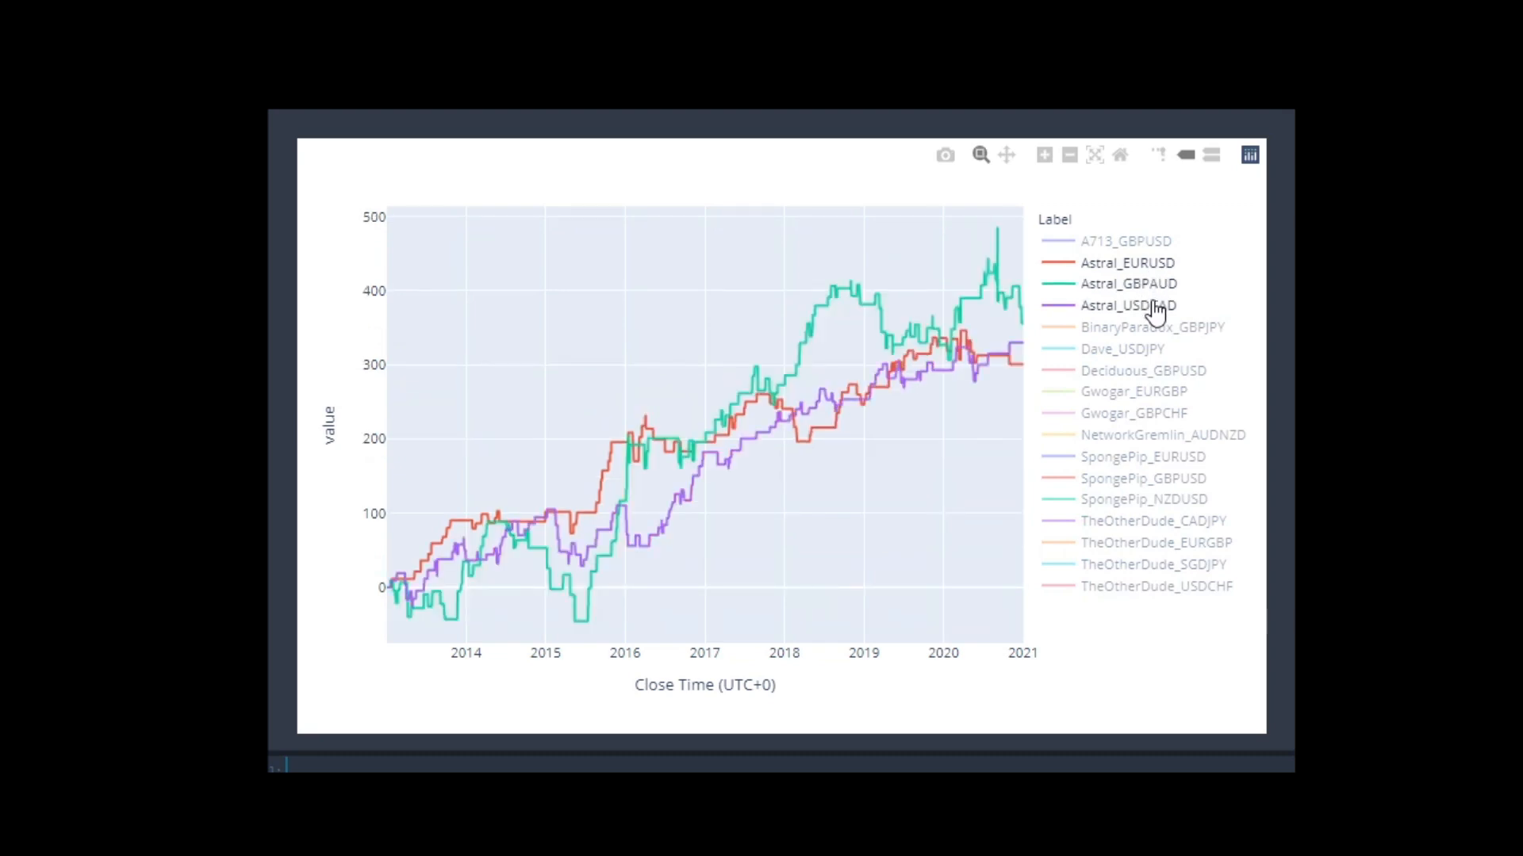
double_click(1126, 261)
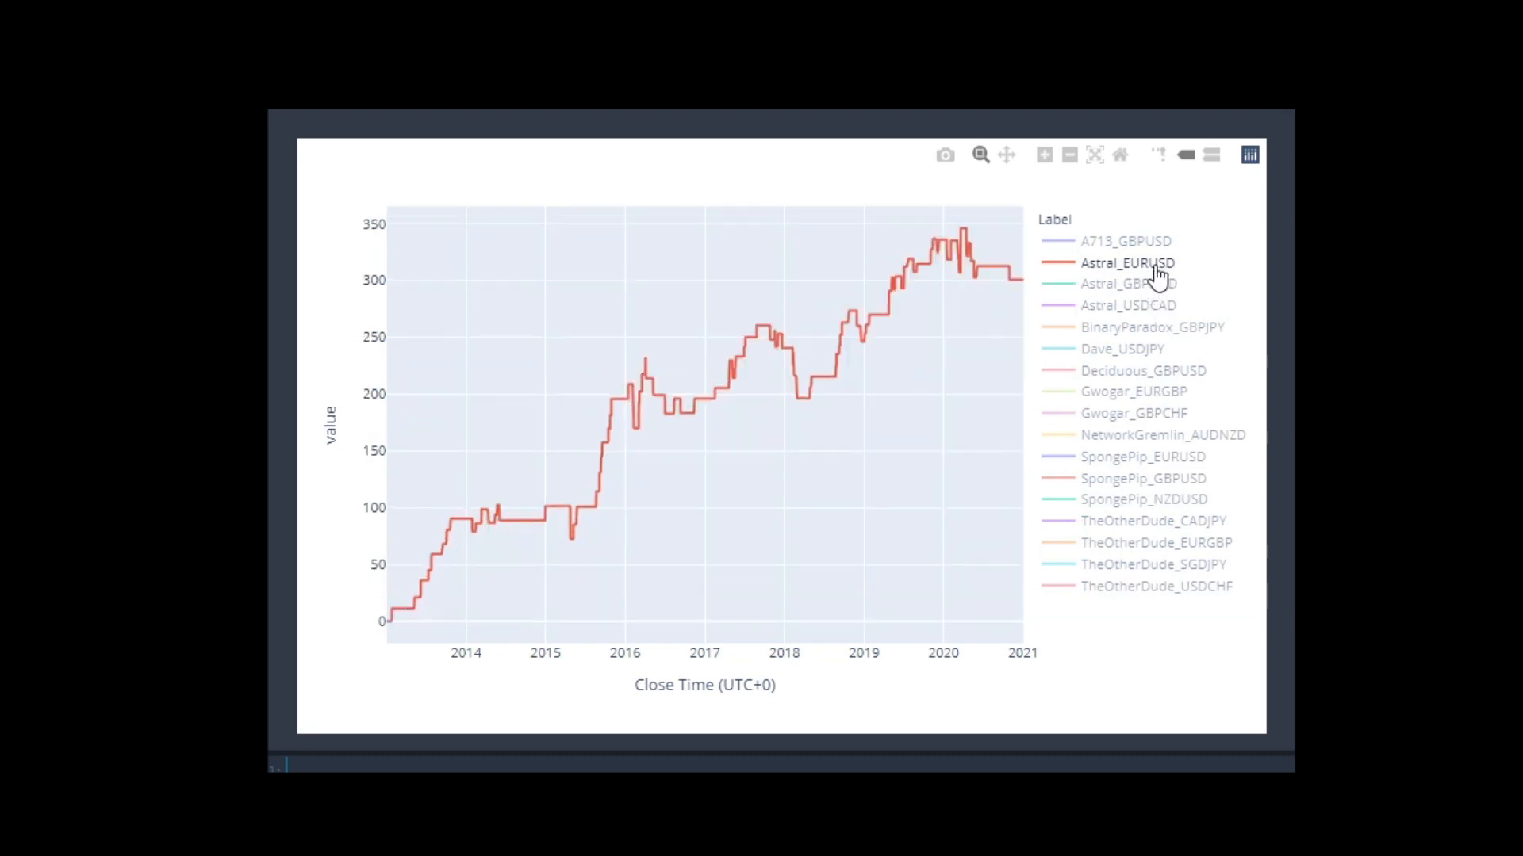
left_click(1126, 262)
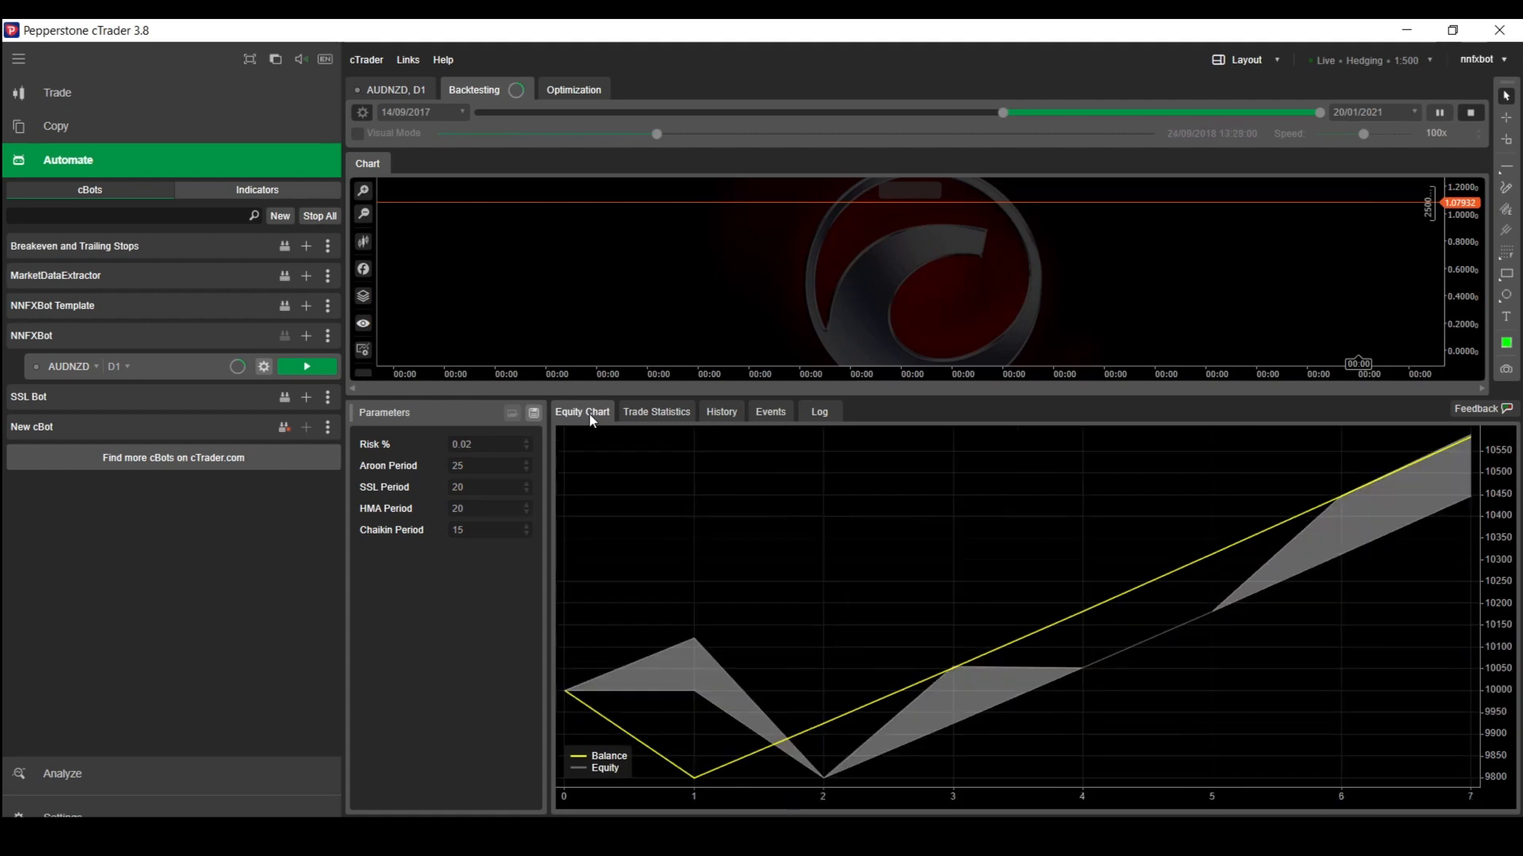
Export the NNFXBot AUDNZD backtest trade history to an Excel spreadsheet.
left_click_drag(655, 133, 767, 134)
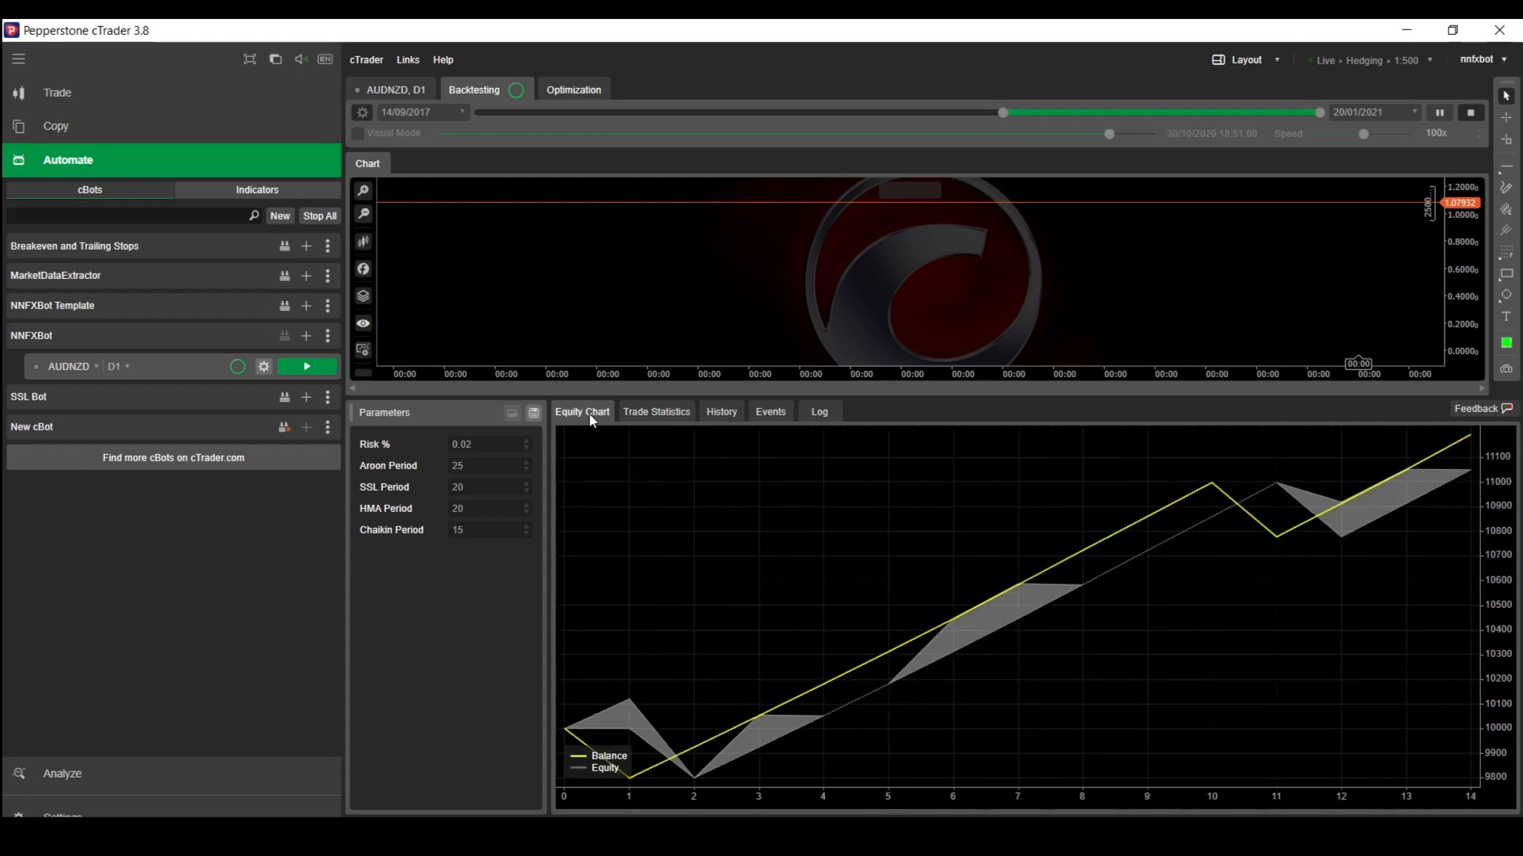
left_click(1438, 112)
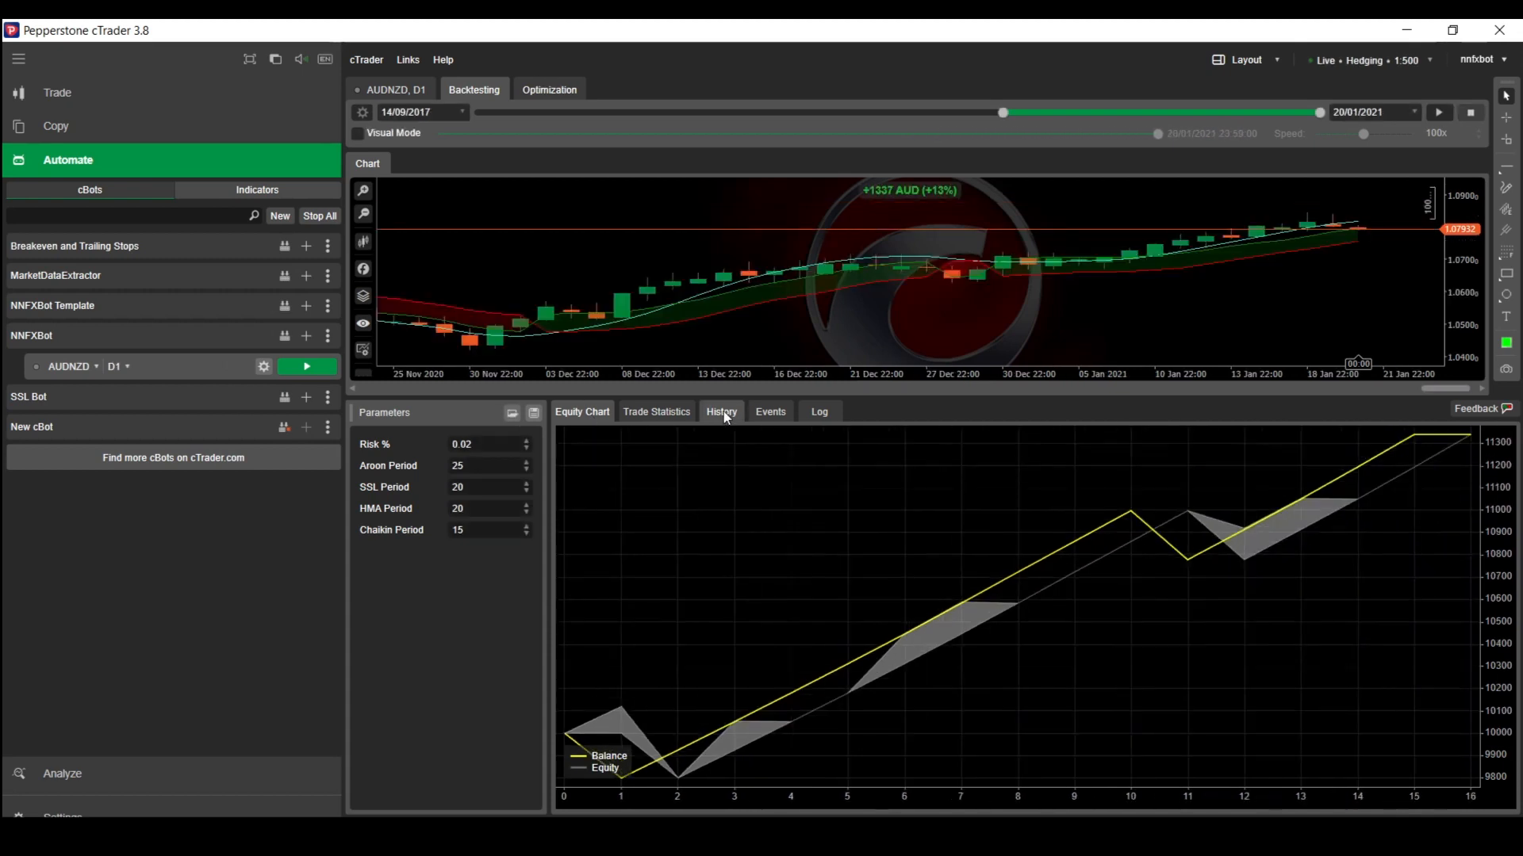
left_click(721, 412)
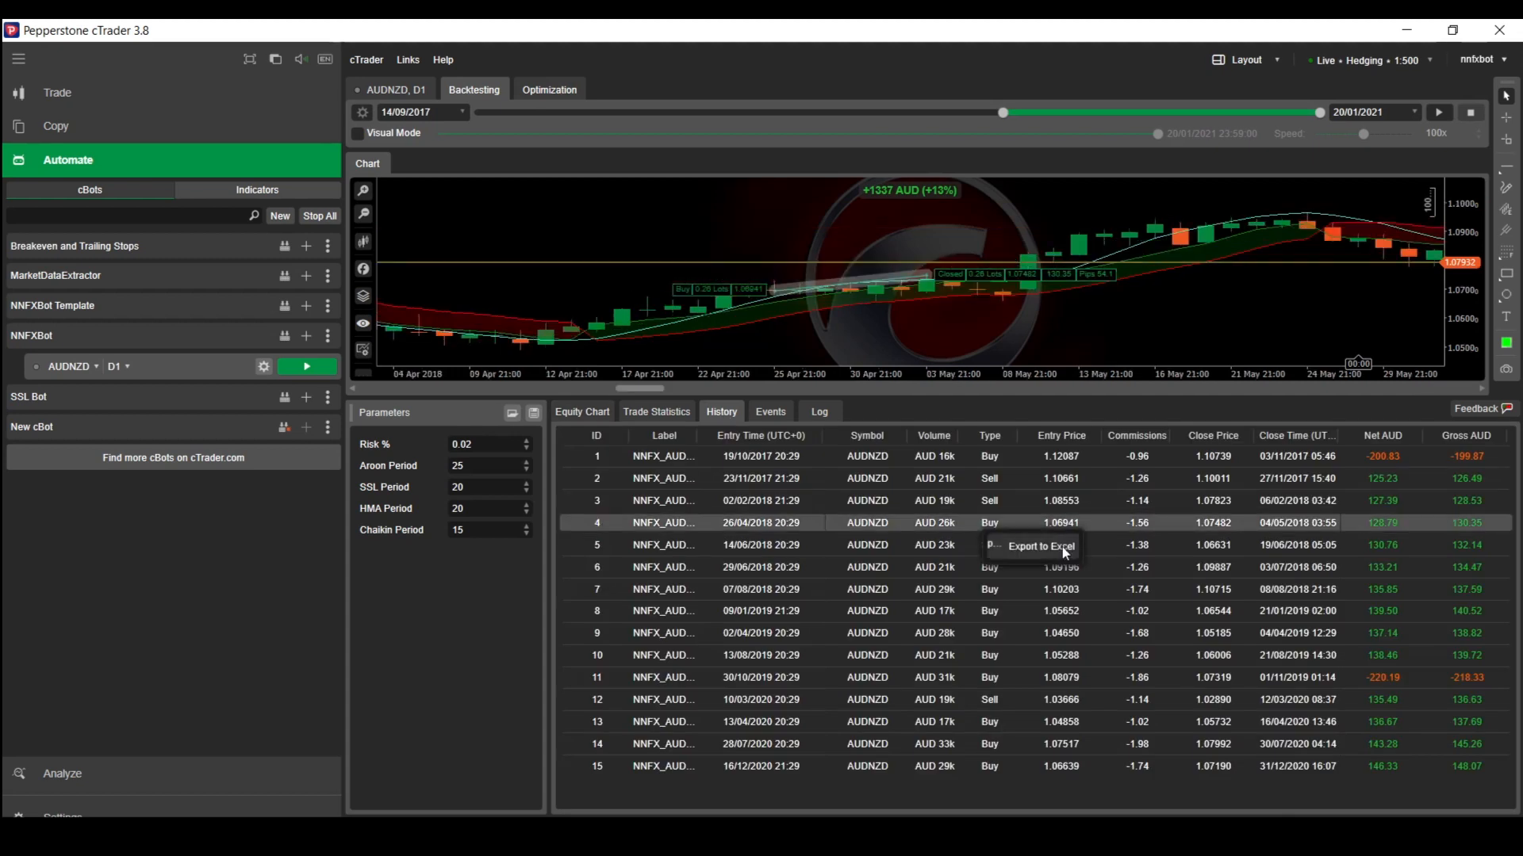
left_click(1035, 545)
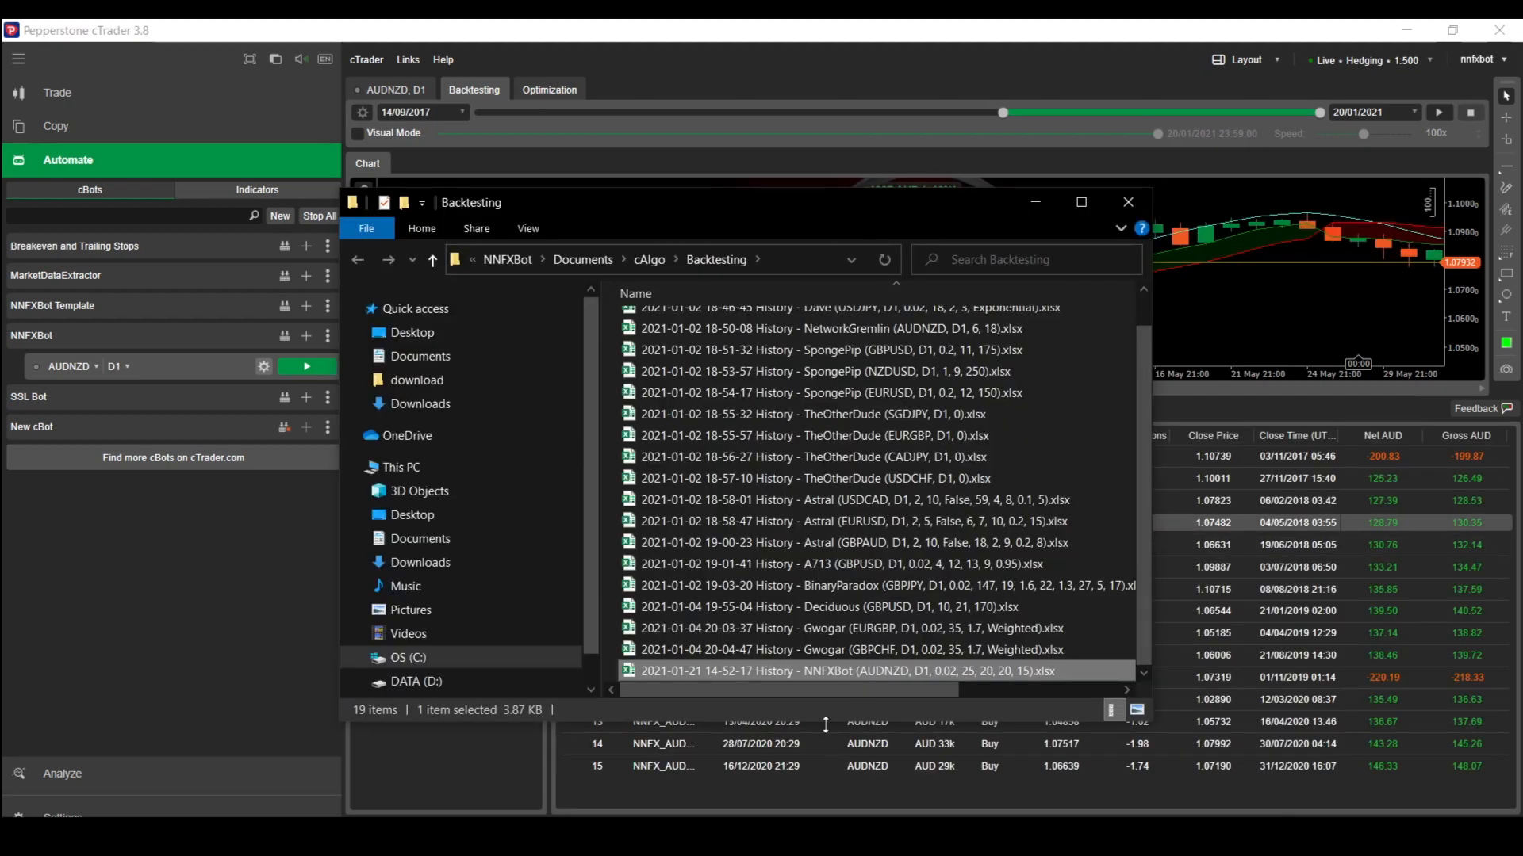
Review the newly exported history xlsx from the Backtesting folder and close it without saving.
double_click(842, 670)
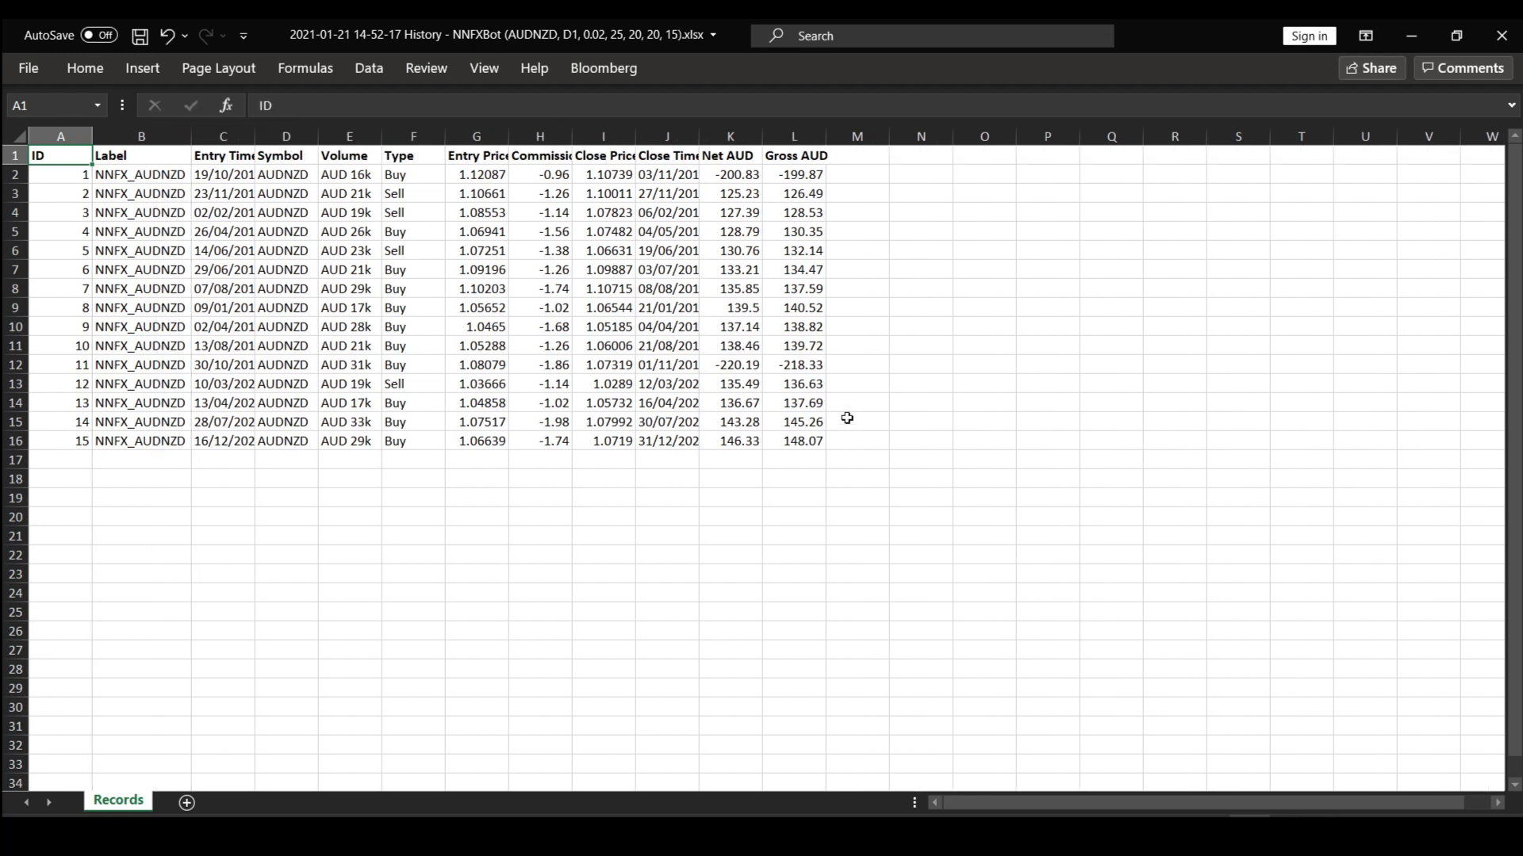
left_click(1499, 36)
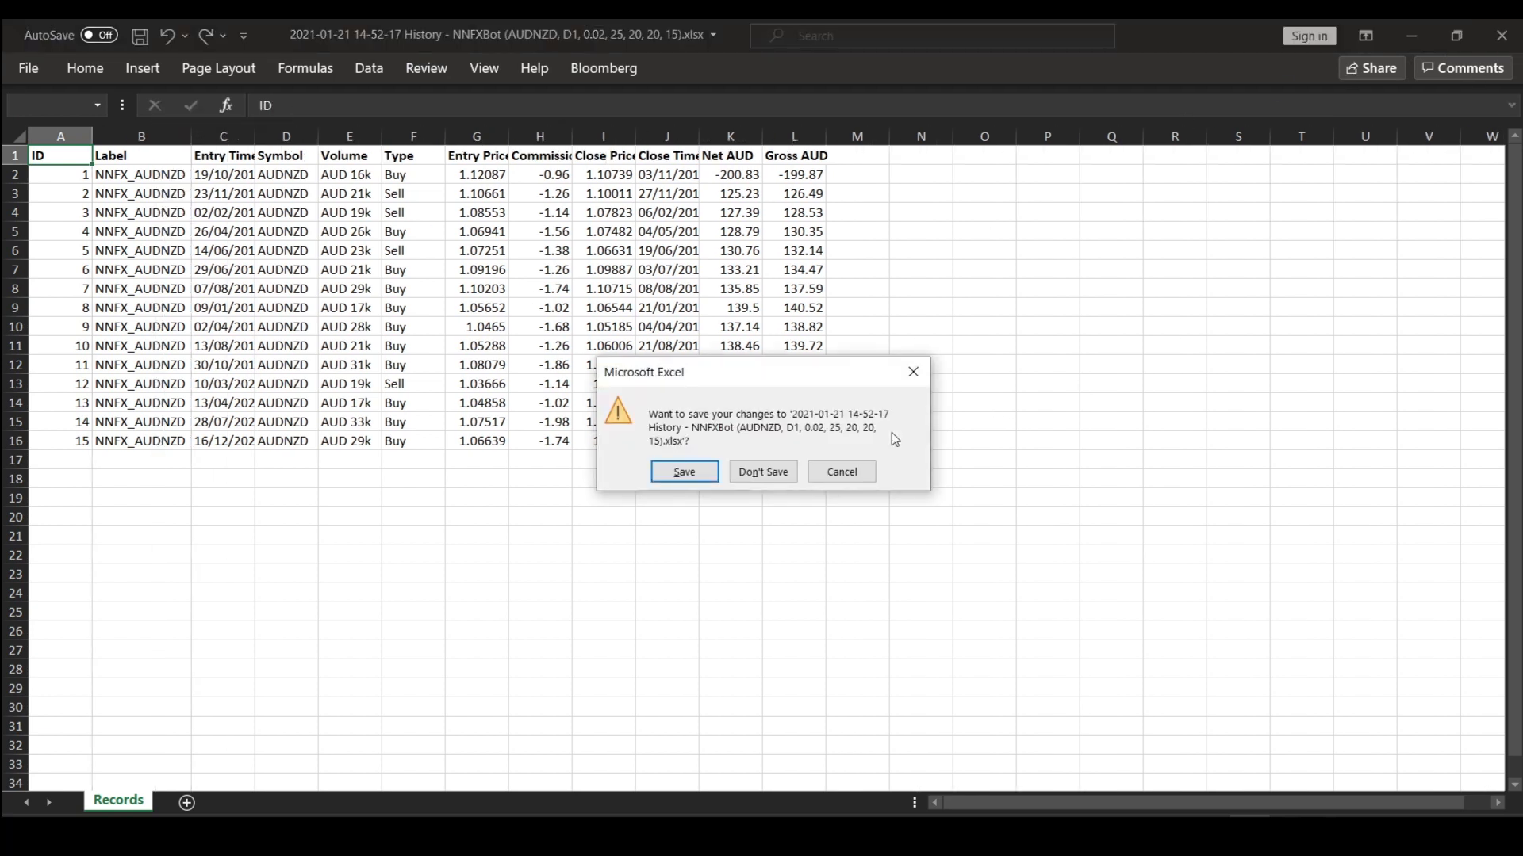
left_click(763, 471)
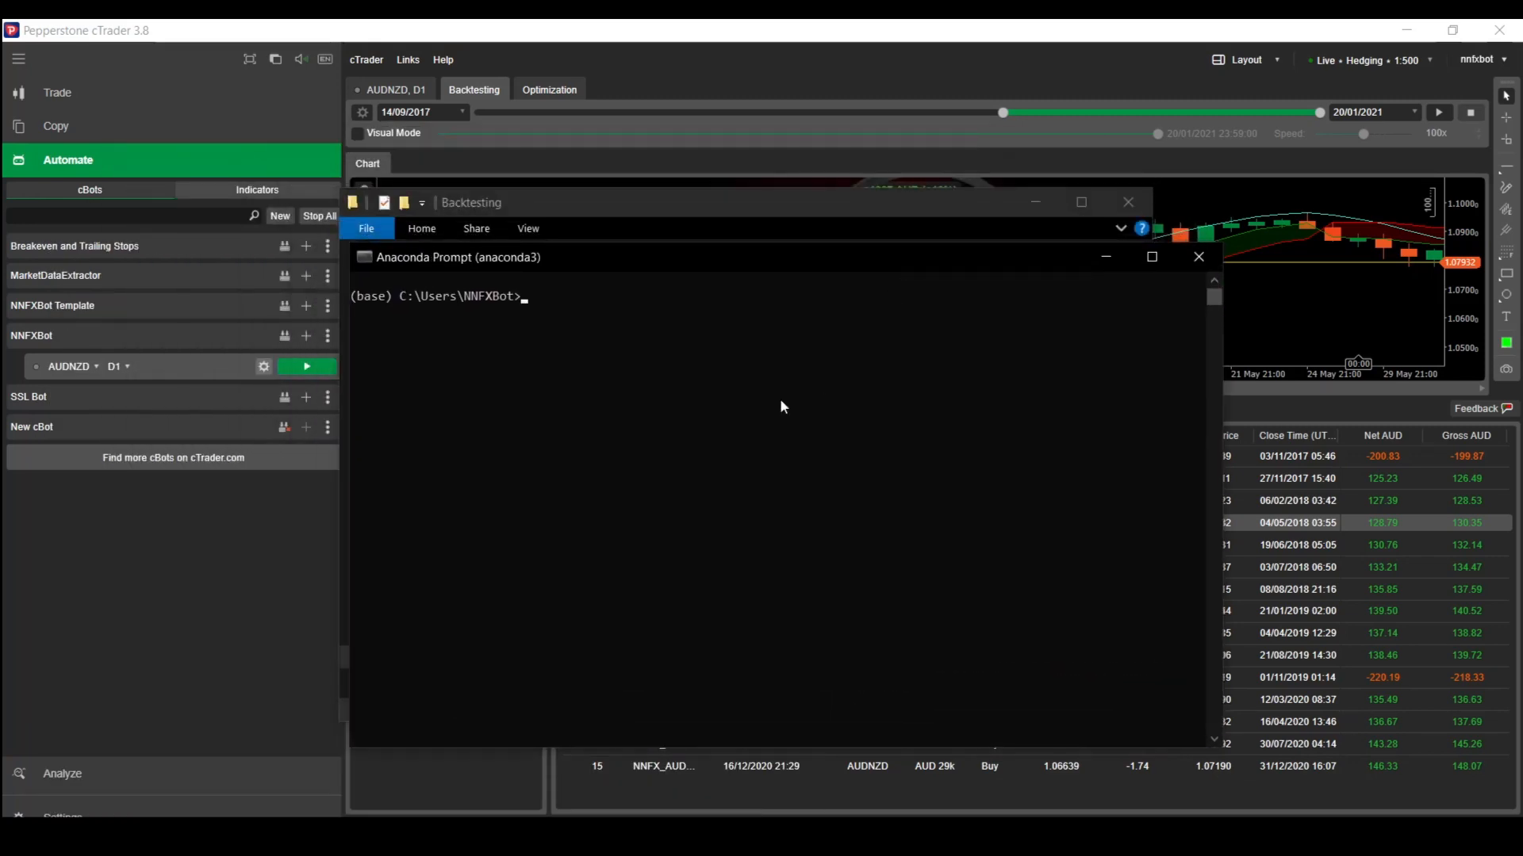
Install plotly with conda and look up the dtale install command on PyPI.
type("conda install plotly")
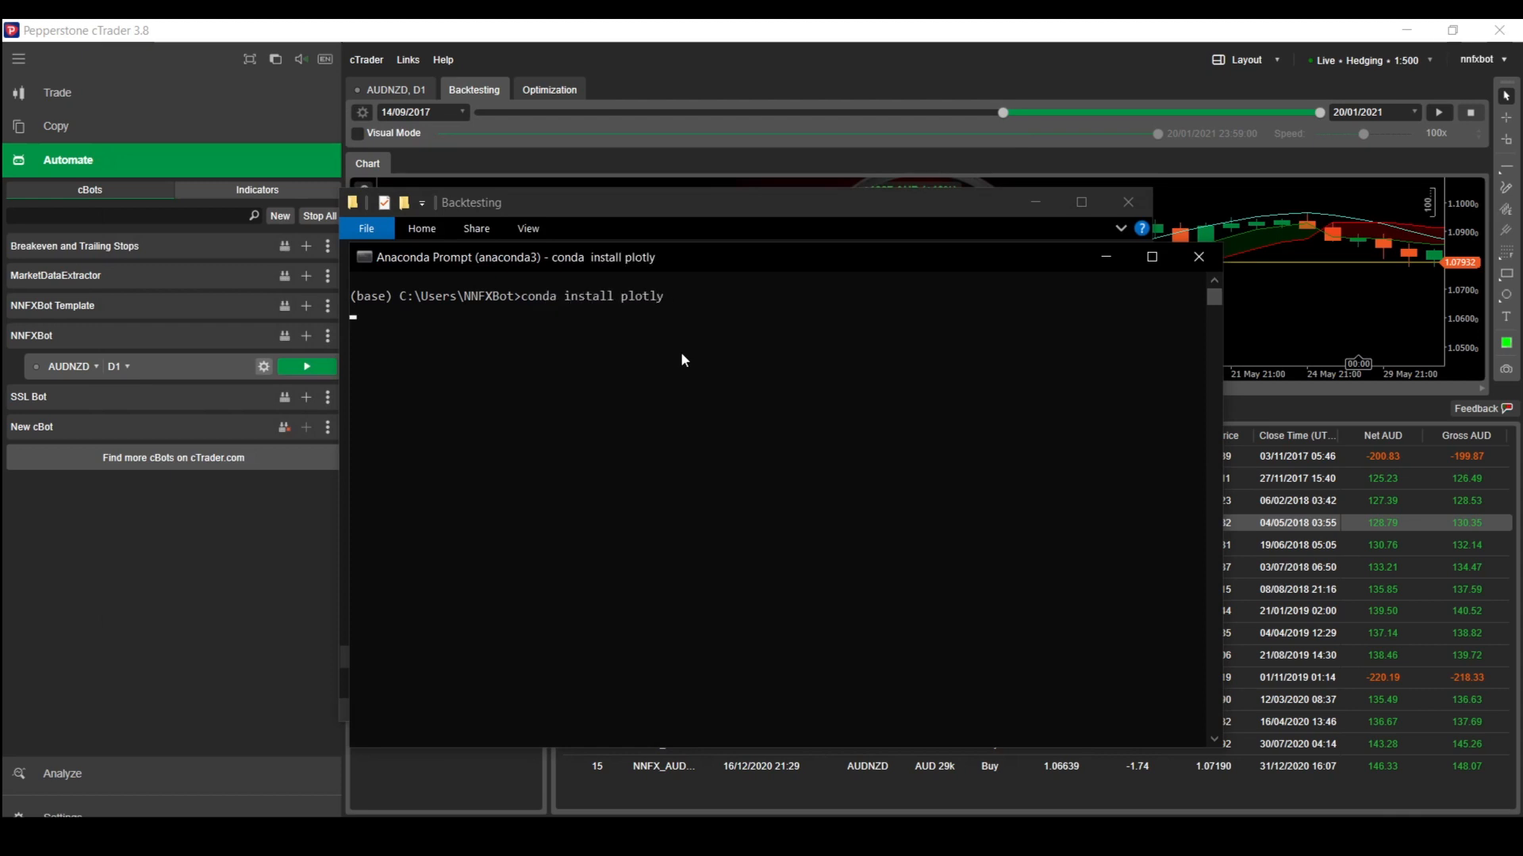
mouse_move(713, 338)
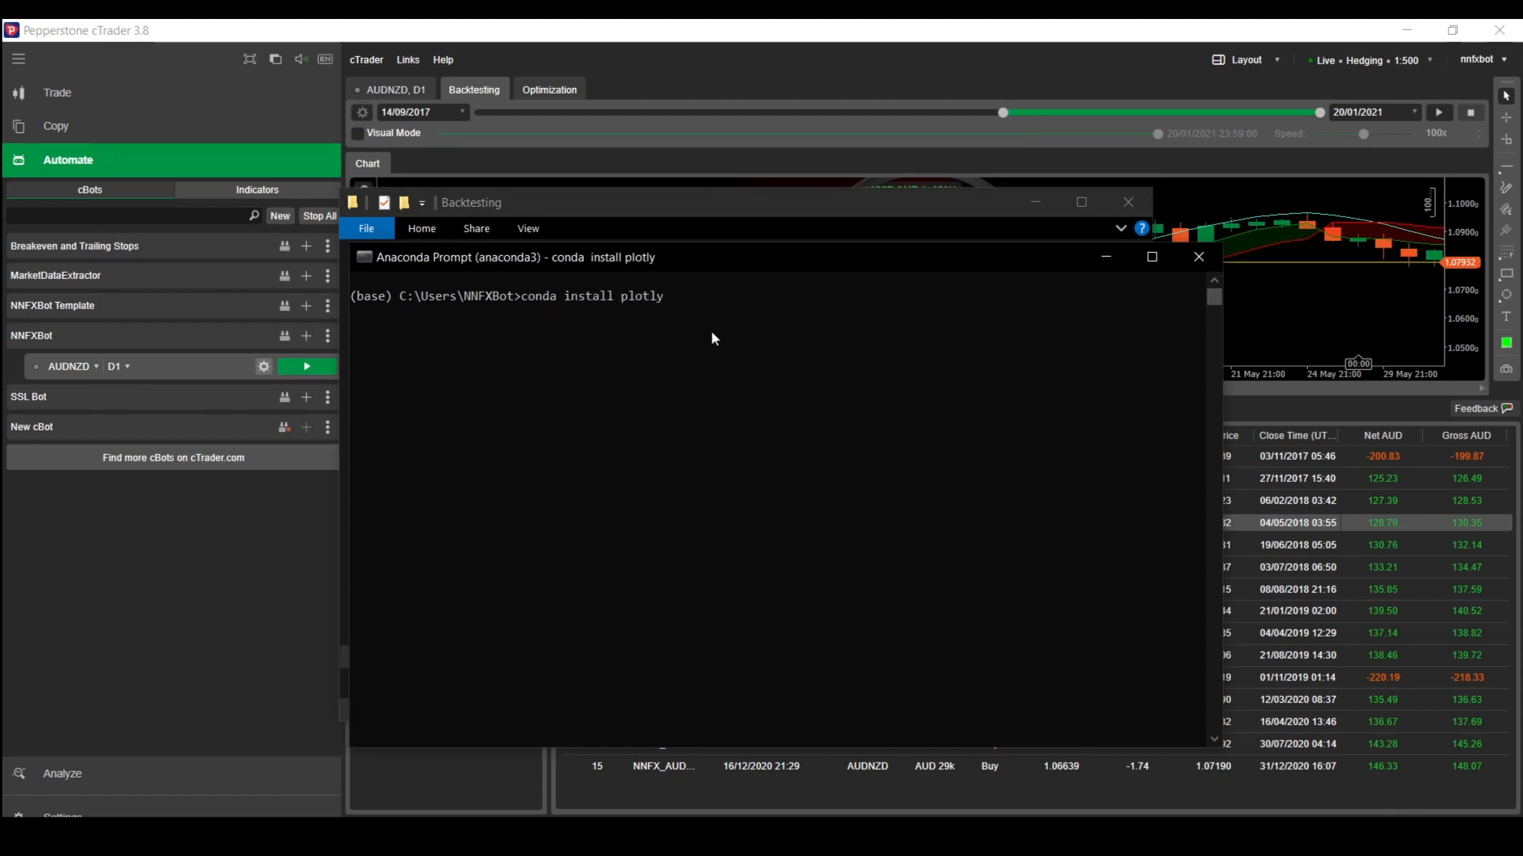
key("enter")
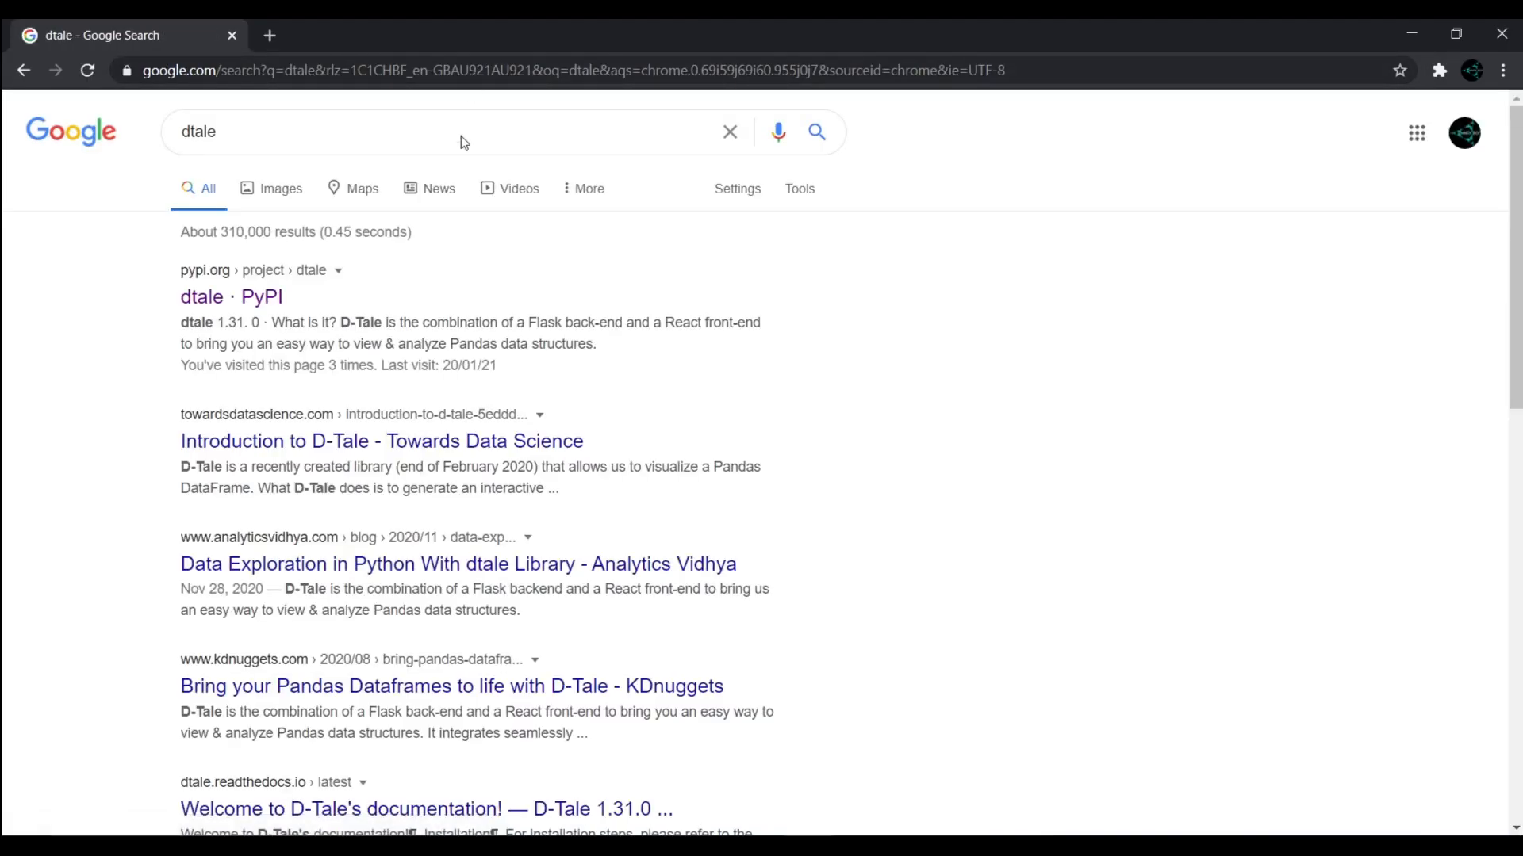
left_click(232, 297)
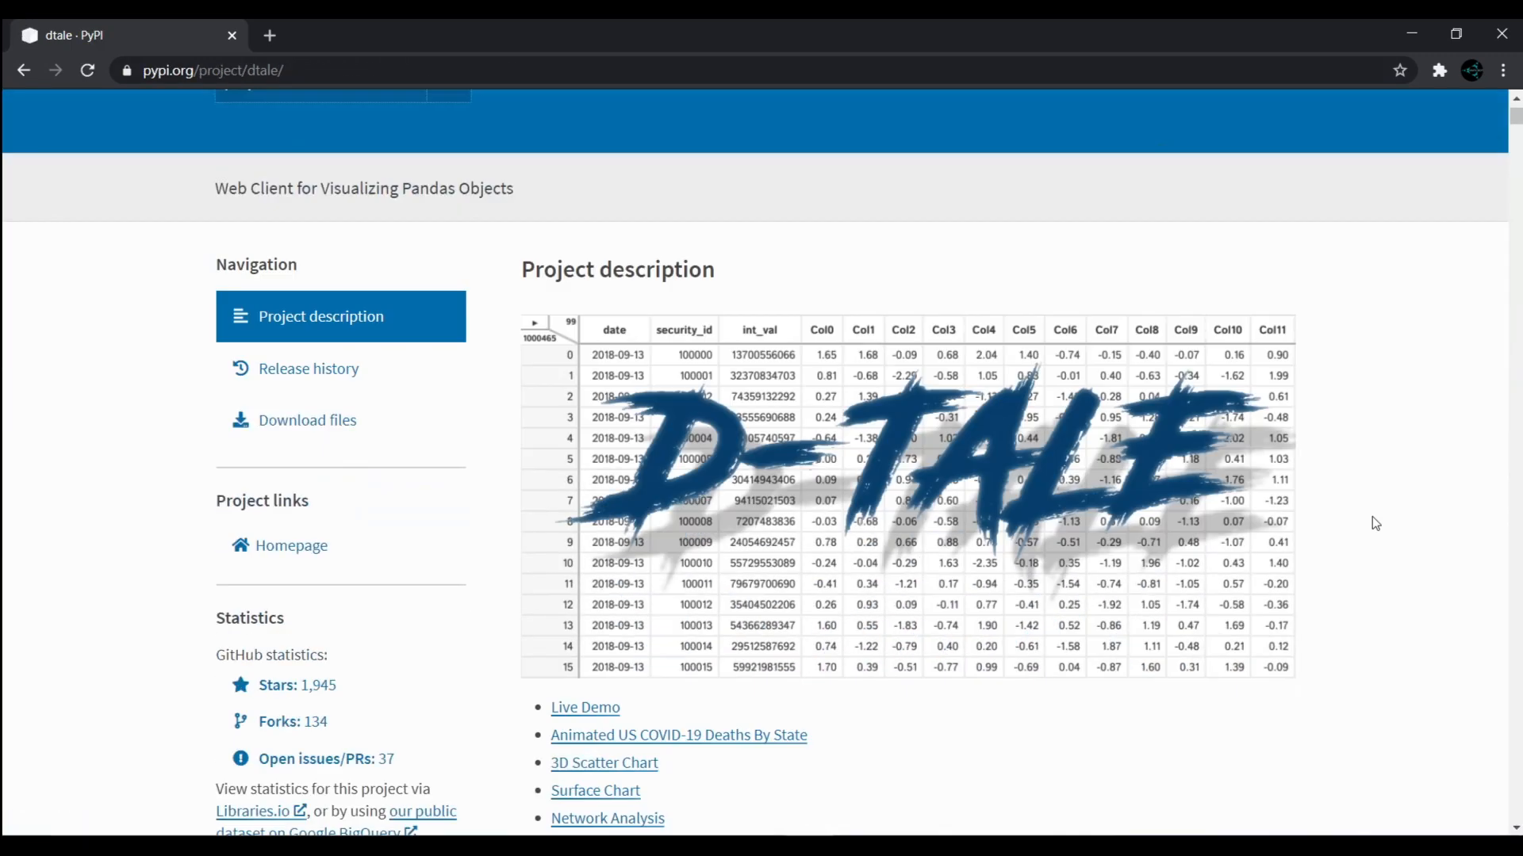
scroll("down", 3)
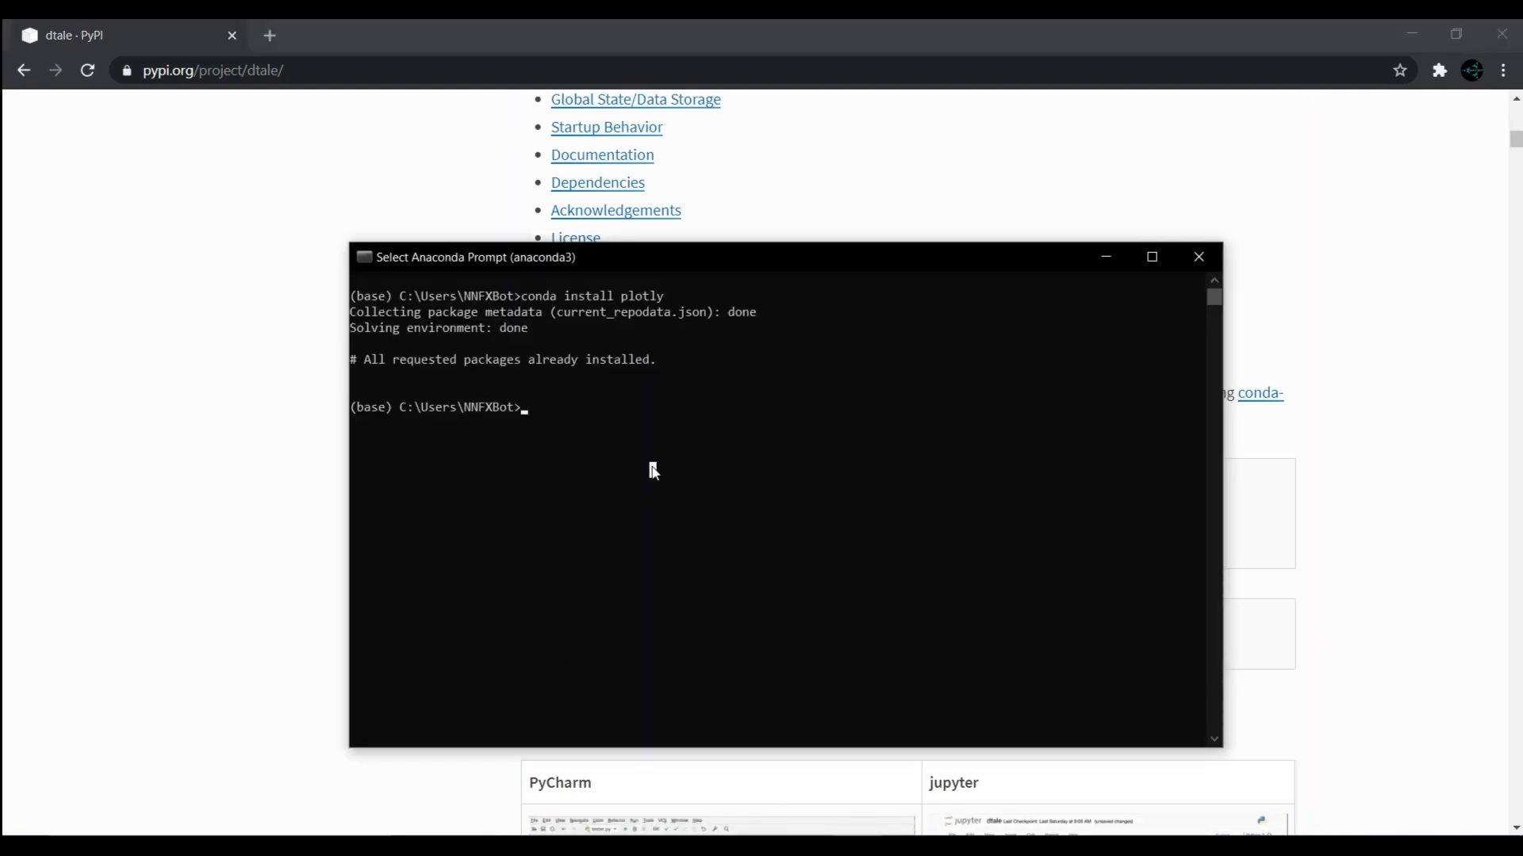
Install dtale from conda-forge, confirm with y, and start the Jupyter notebook server.
type("conda install dtale -c conda-forge")
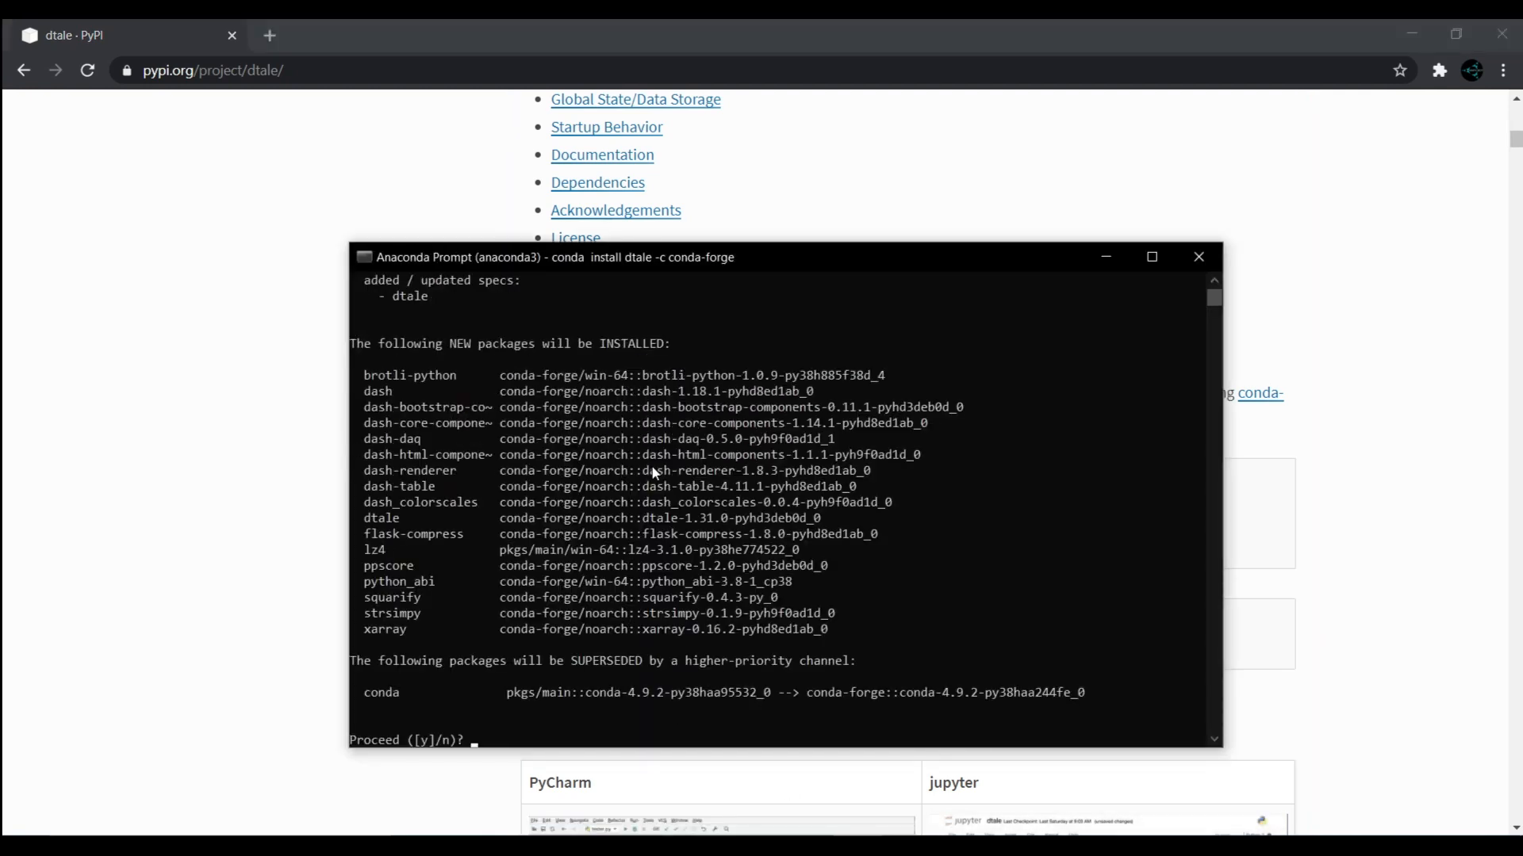
type("y")
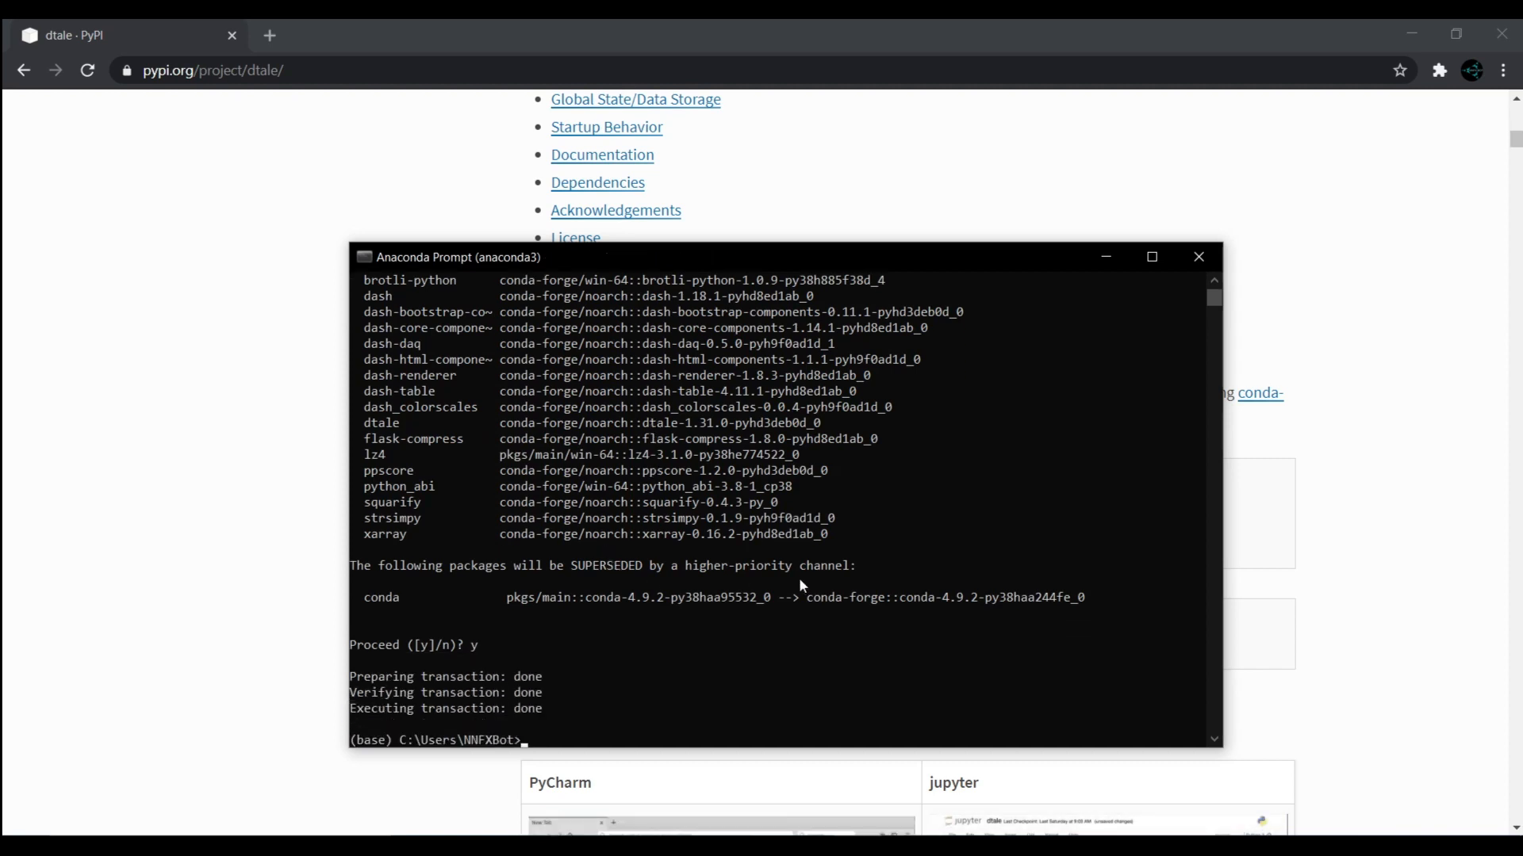
type("jupyter note")
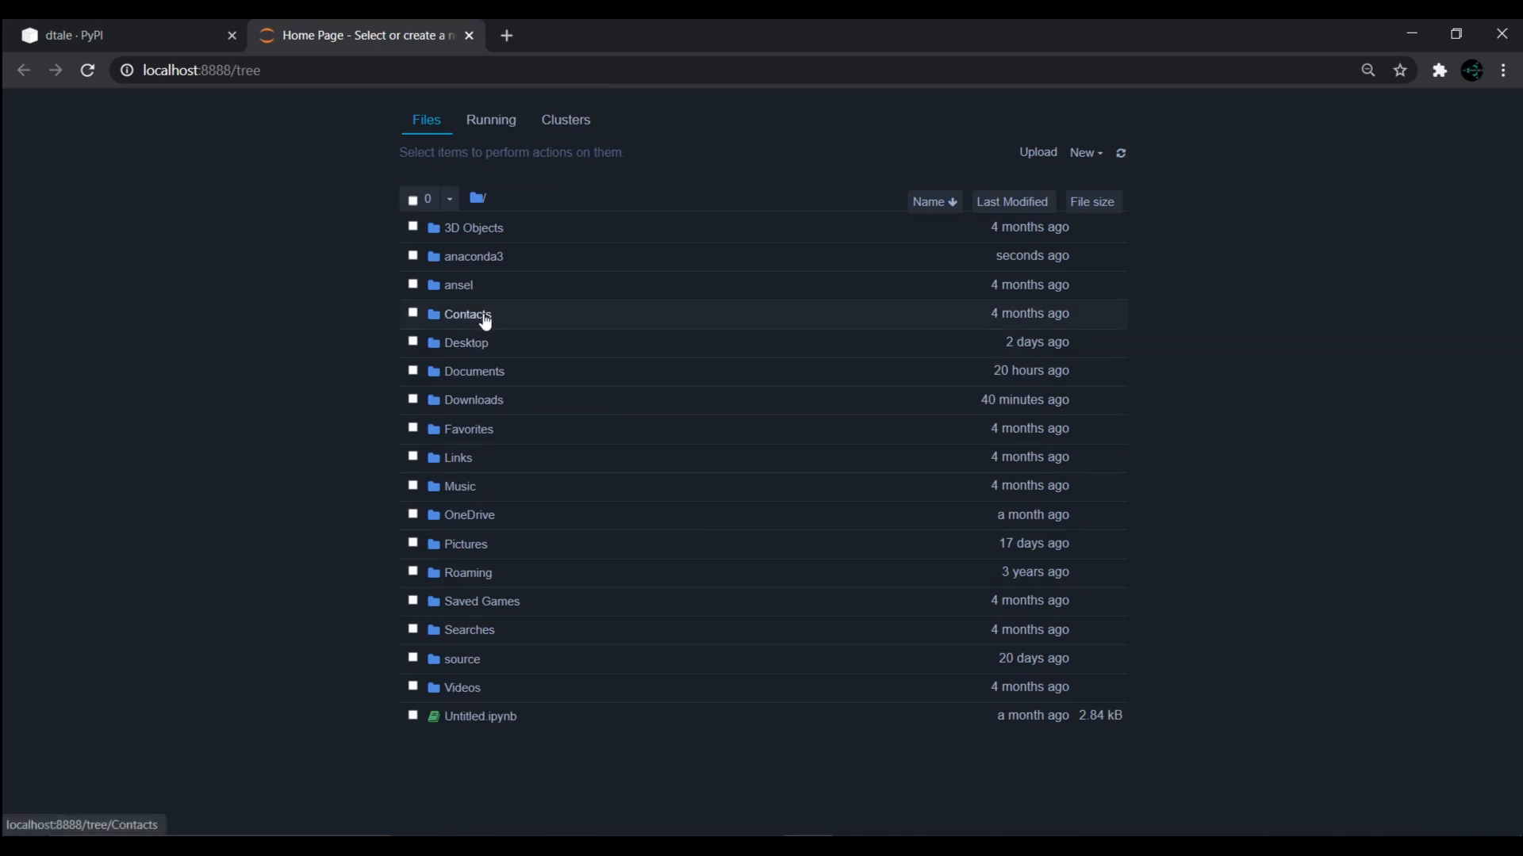
Create a new Python 3 notebook in Documents/cAlgo/Backtesting.
left_click(472, 371)
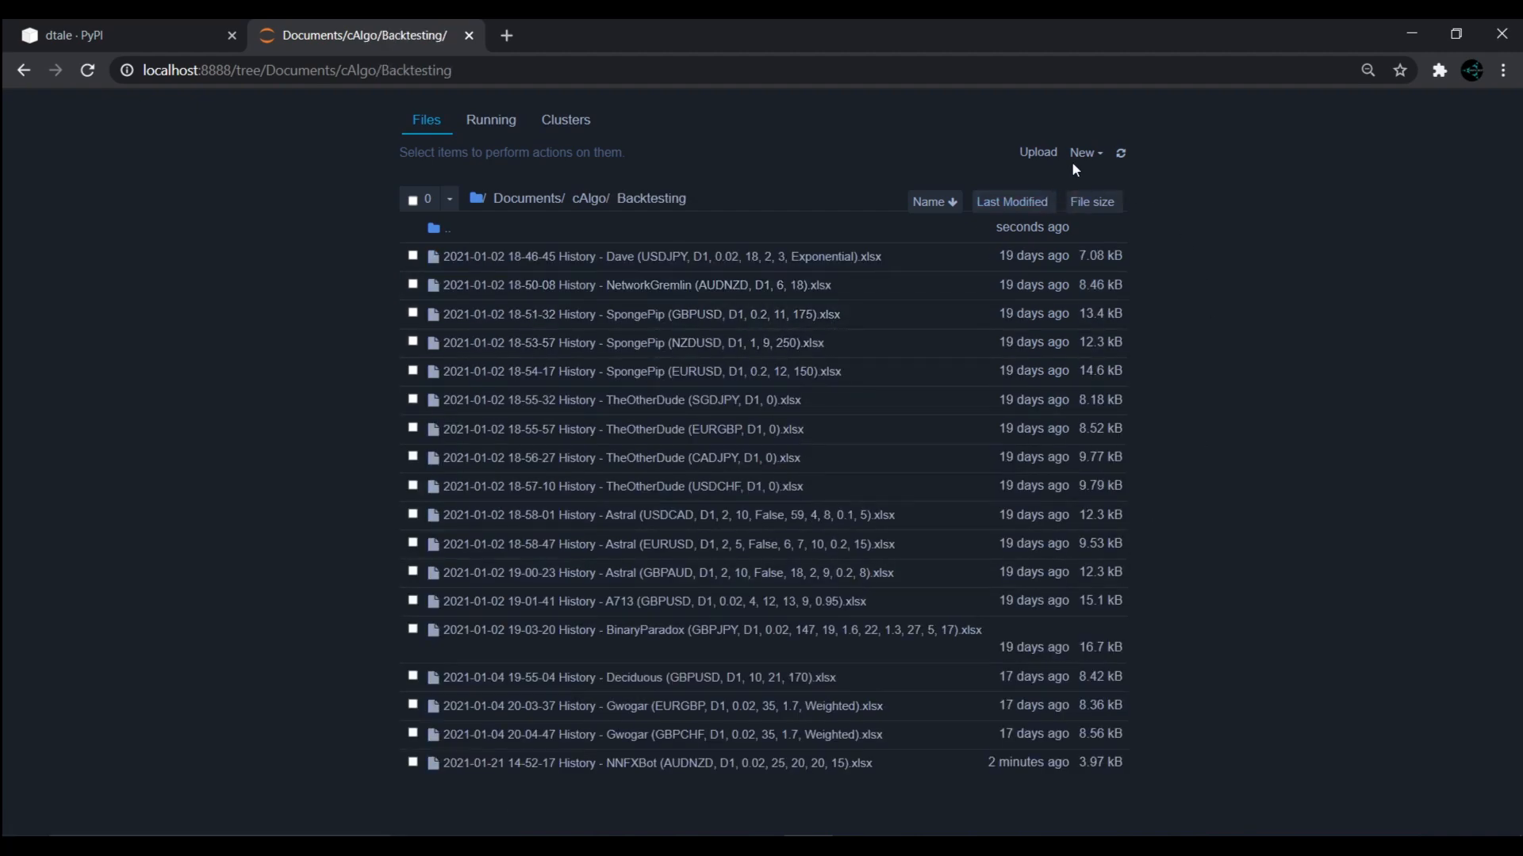
left_click(1083, 152)
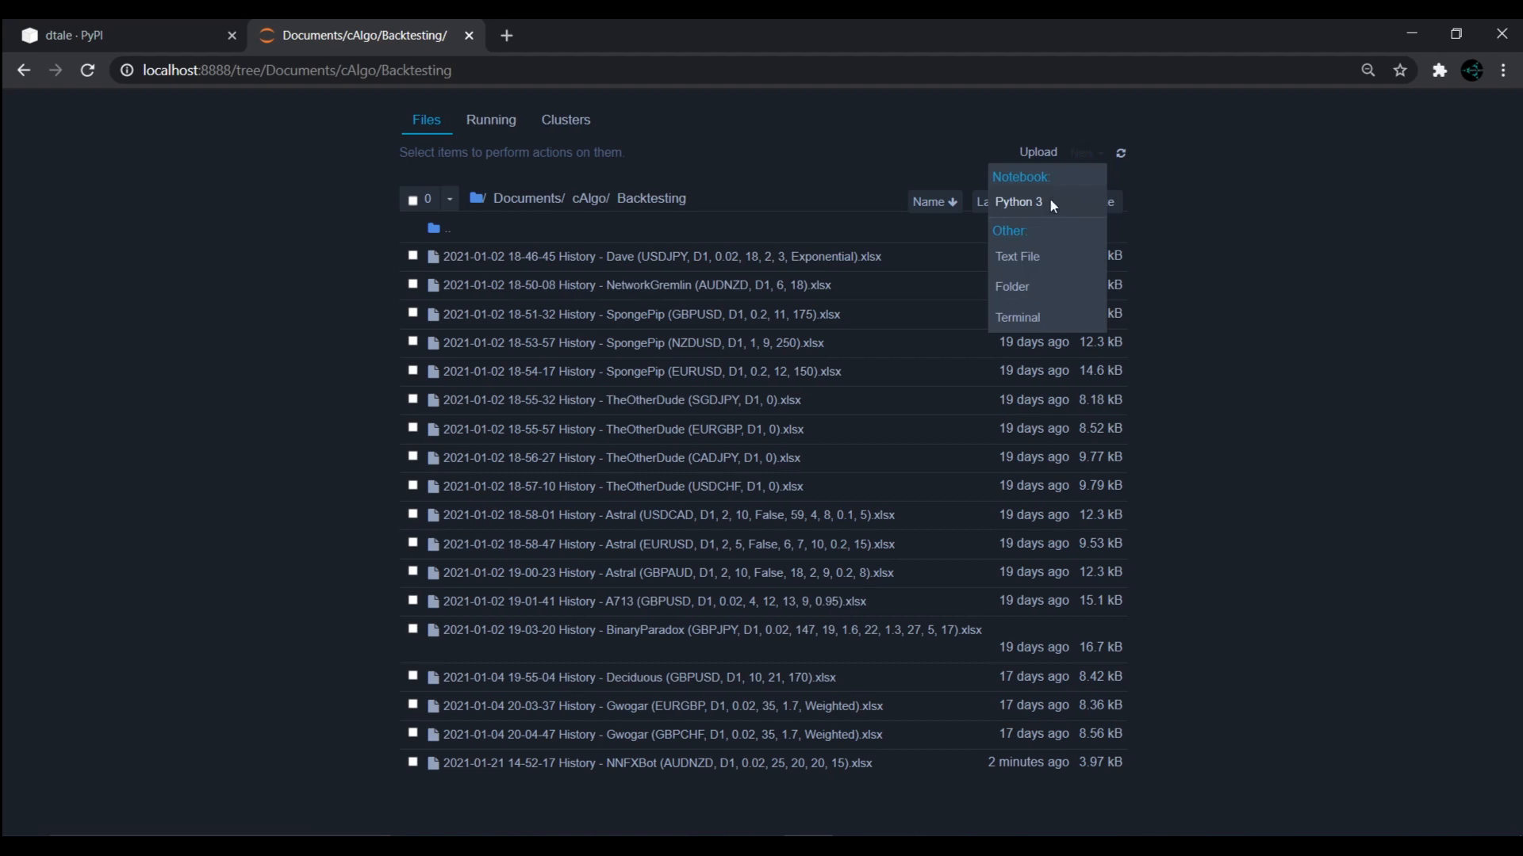
left_click(1018, 201)
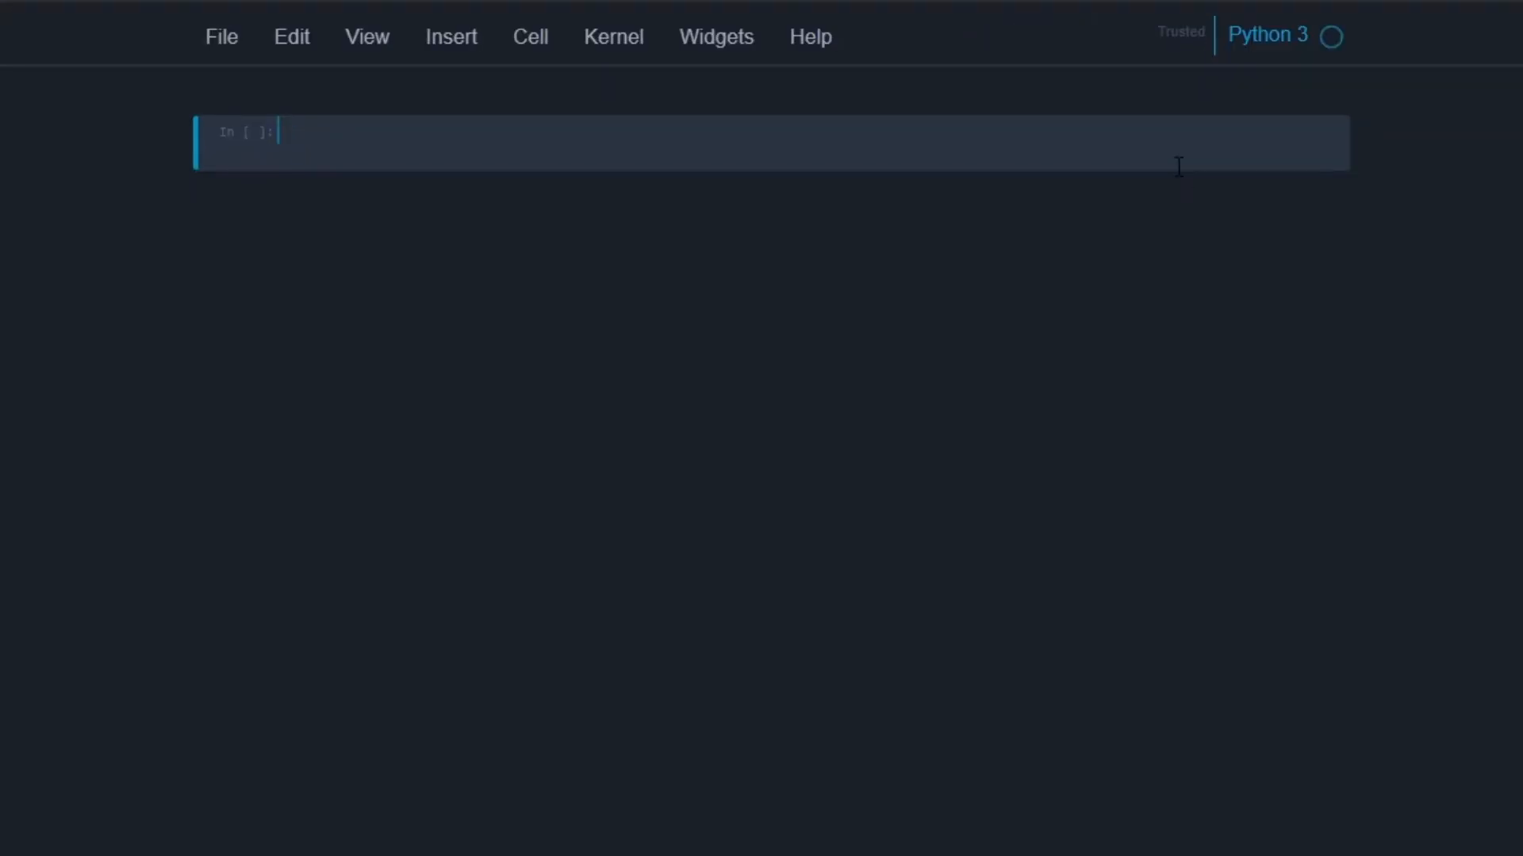
Run a setup cell importing pandas, glob and dtale with pd.options.plotting.backend = 'plotly'.
type("import")
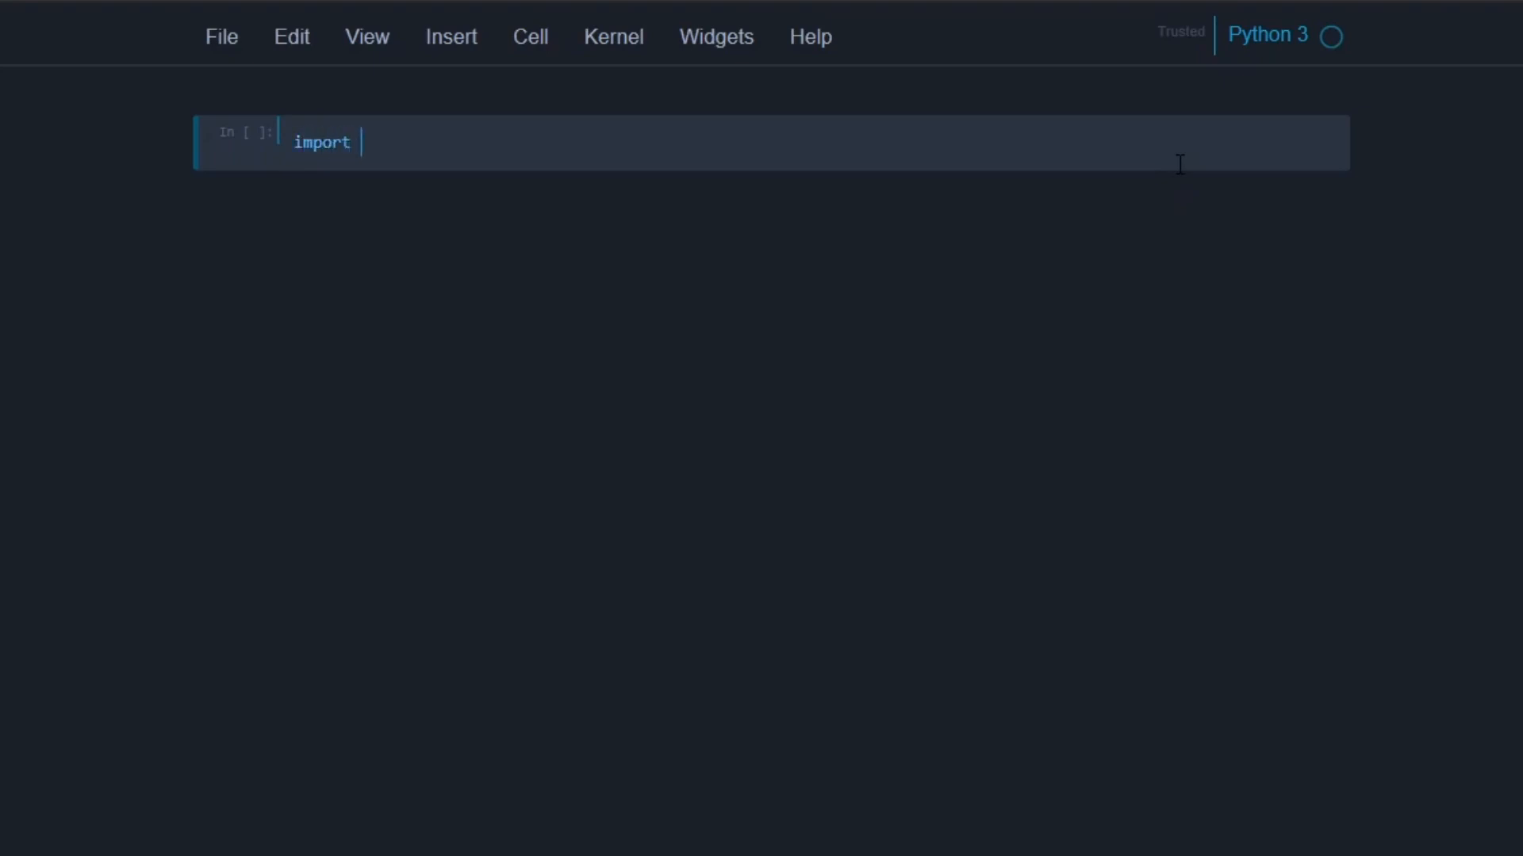
type("pandas as pd")
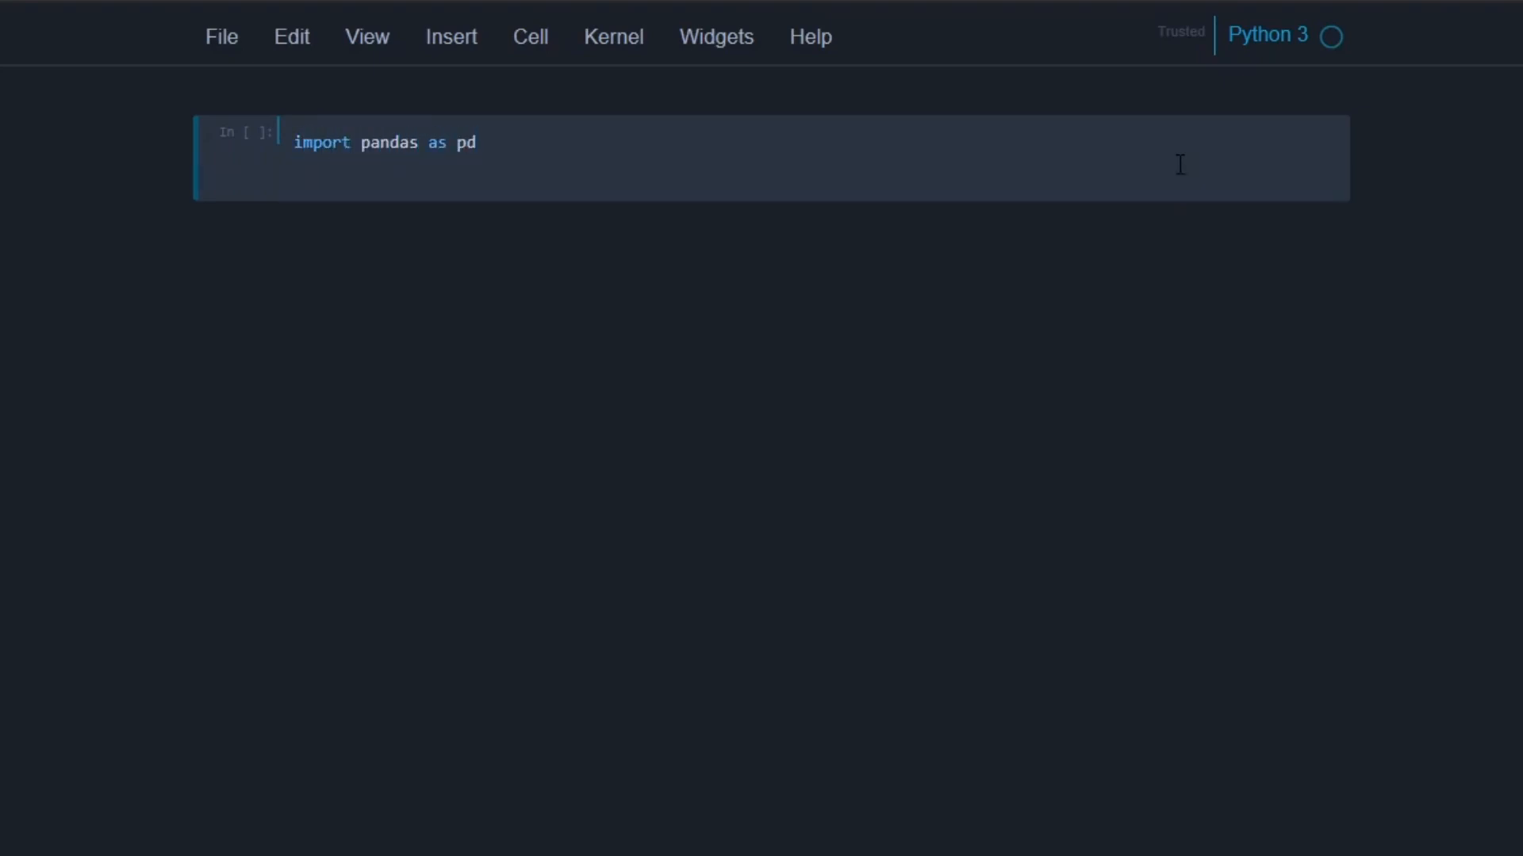
type("import glob")
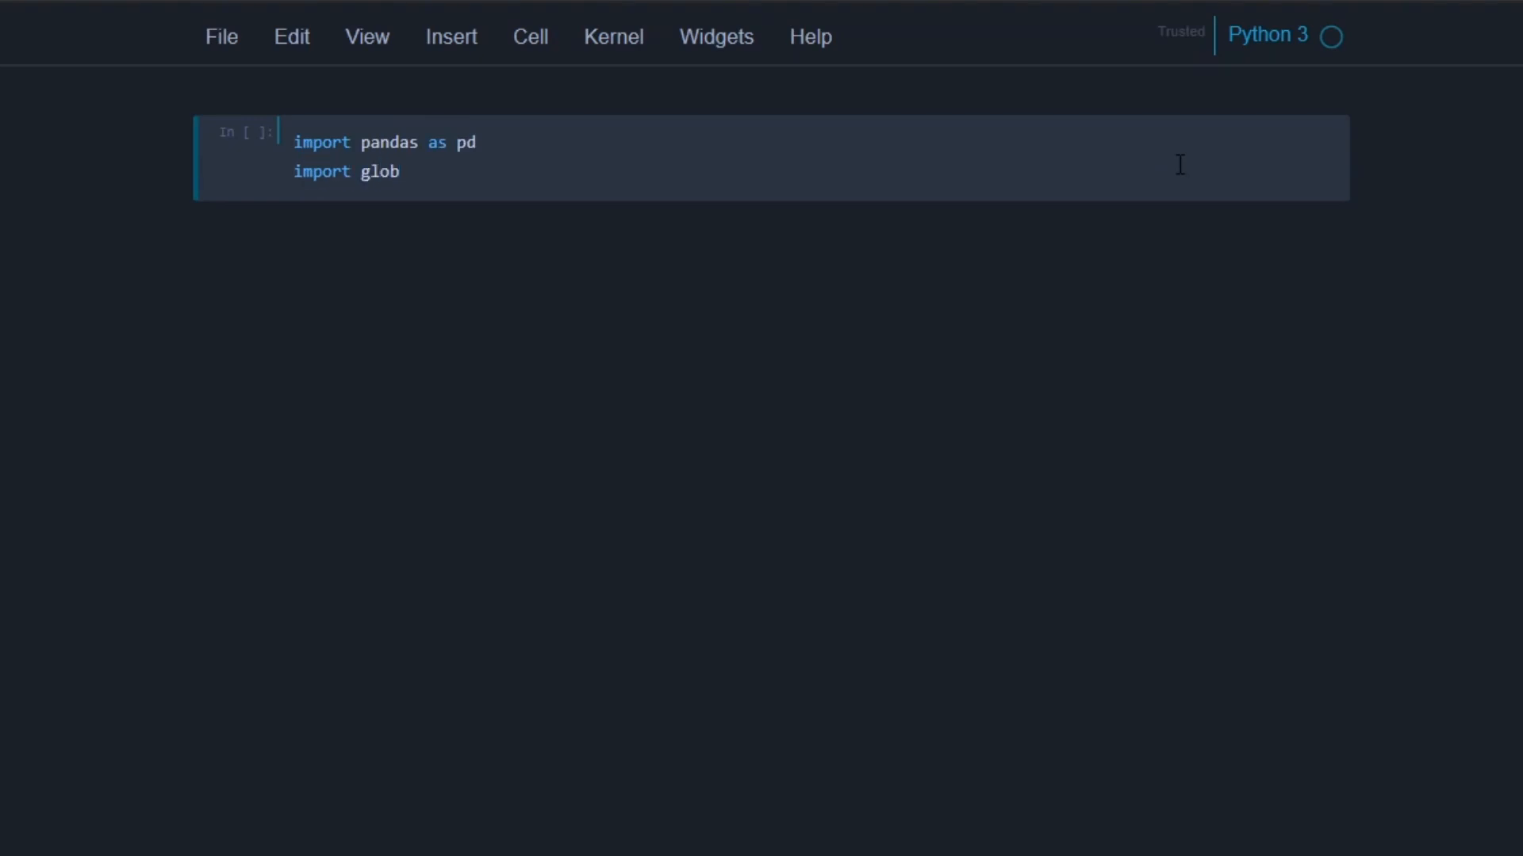
type("import dtale")
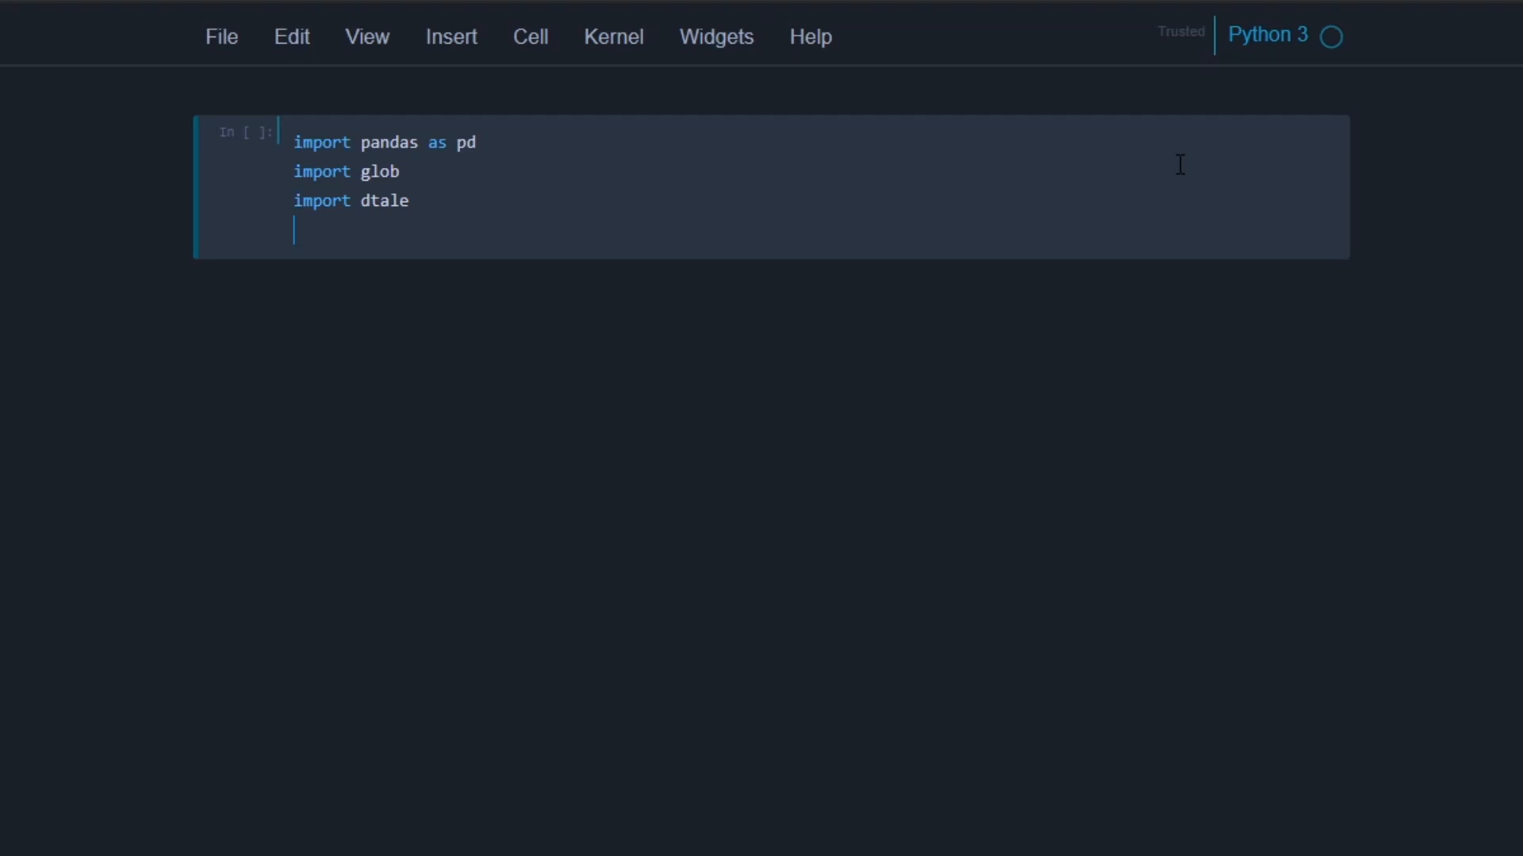
type("pd.options")
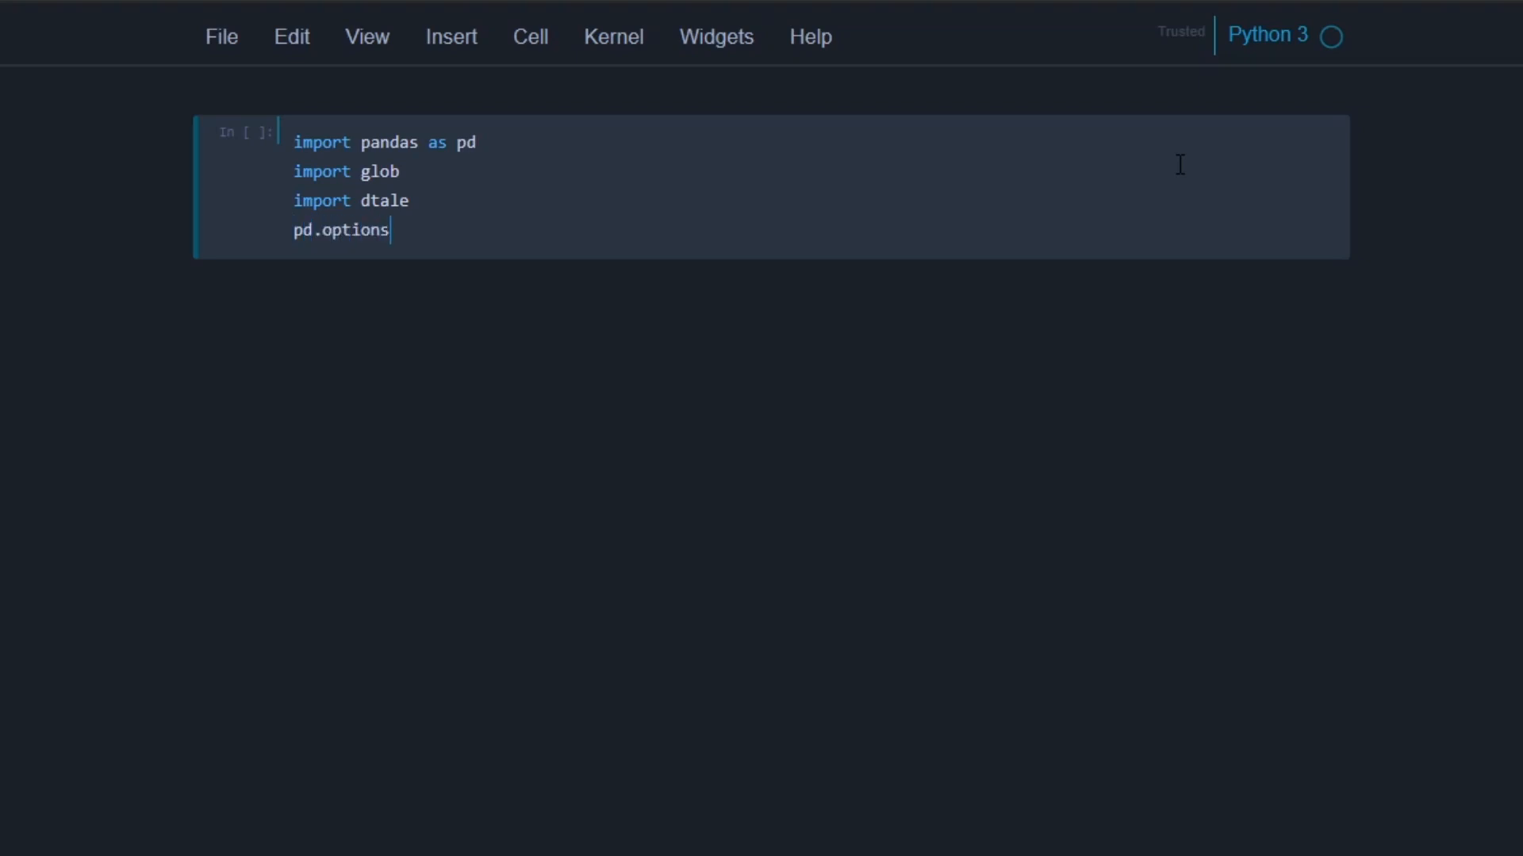
type(".plotting.")
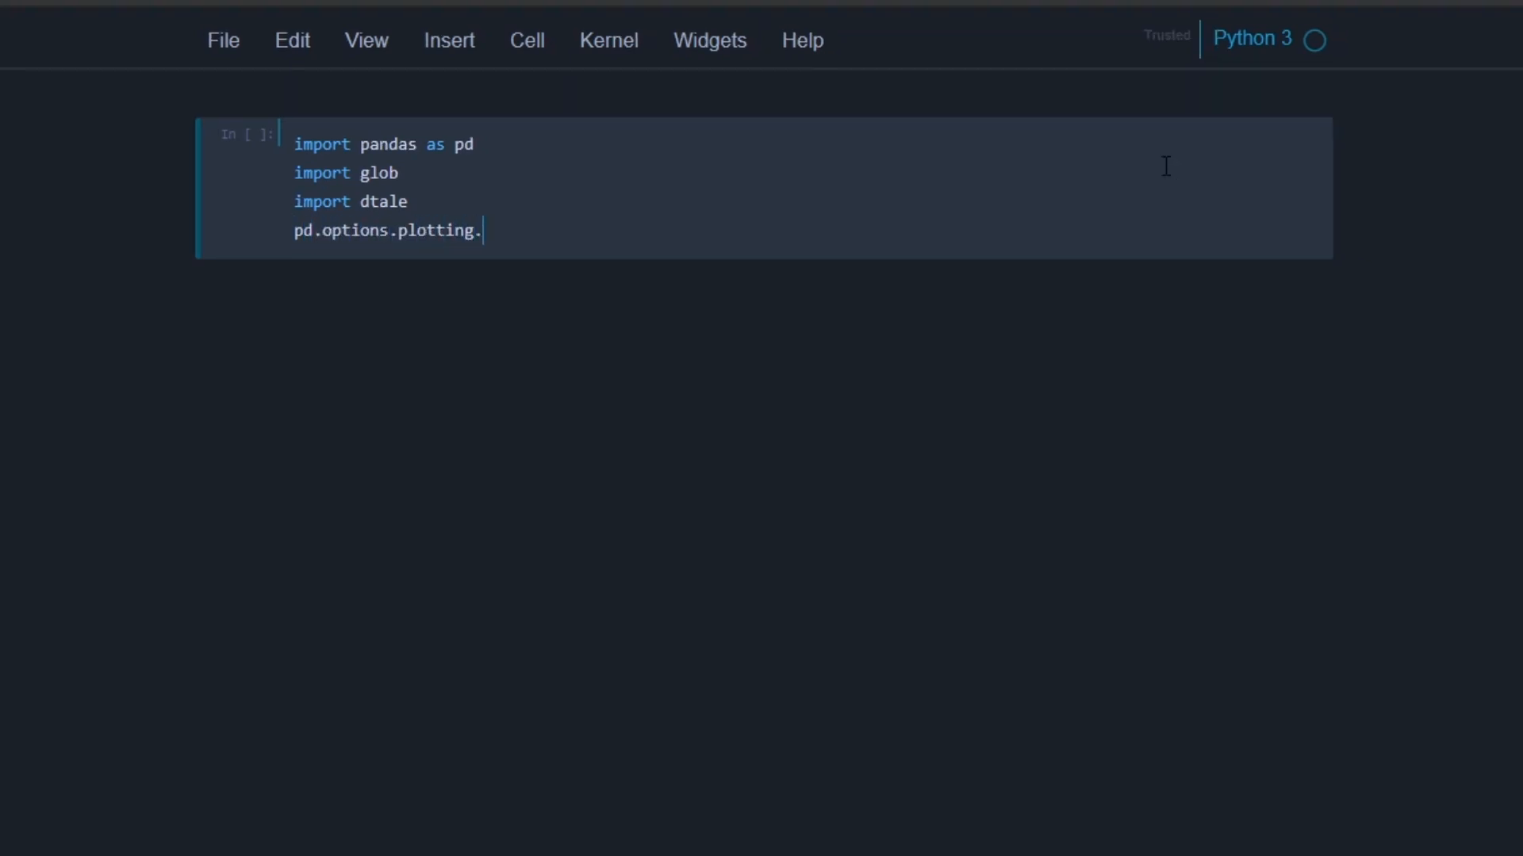
type("backend =")
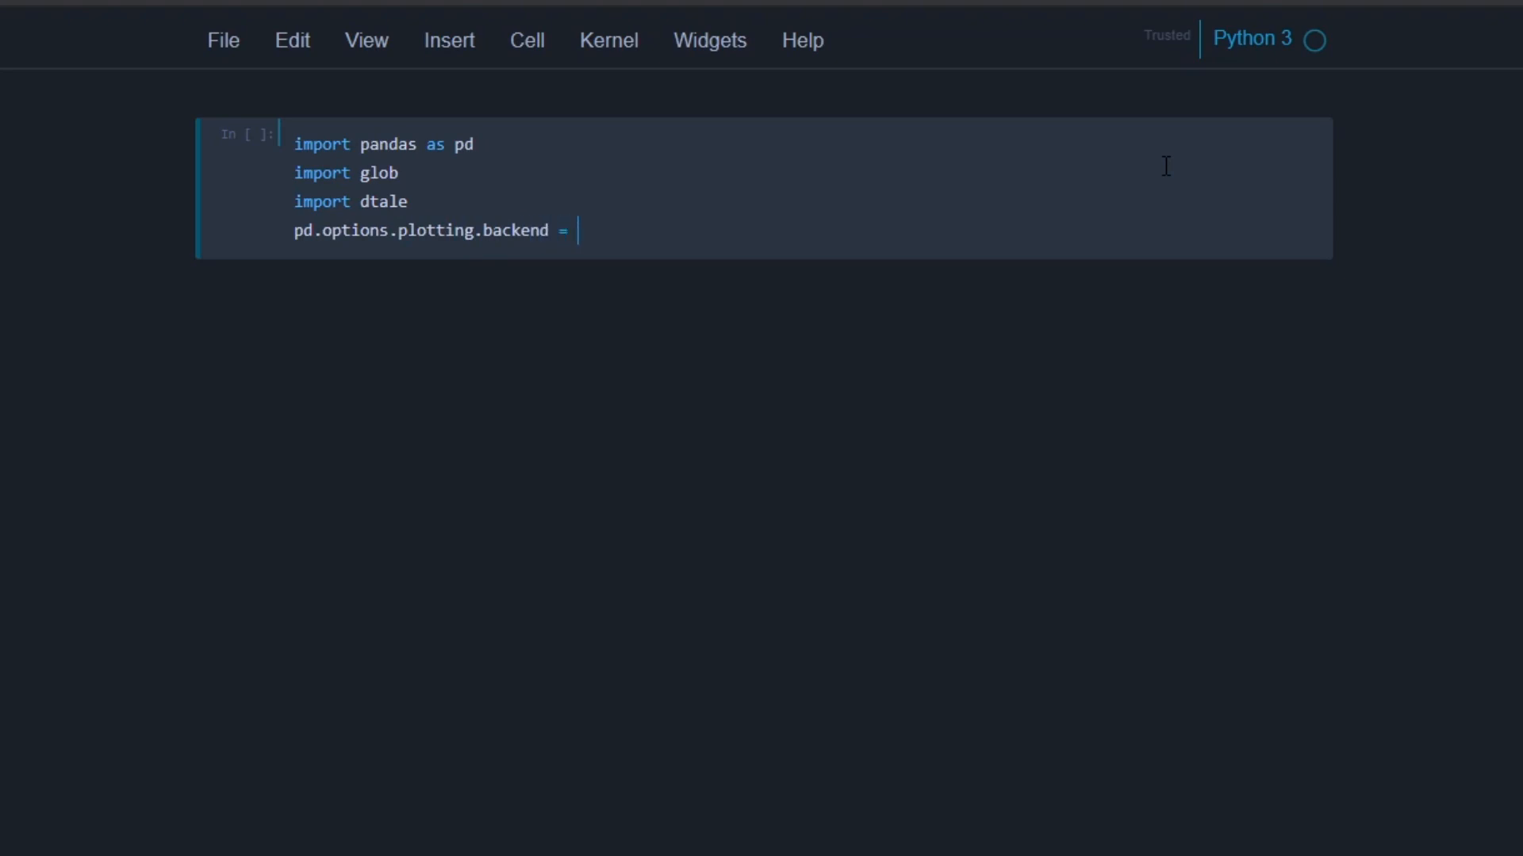
type("'plot'")
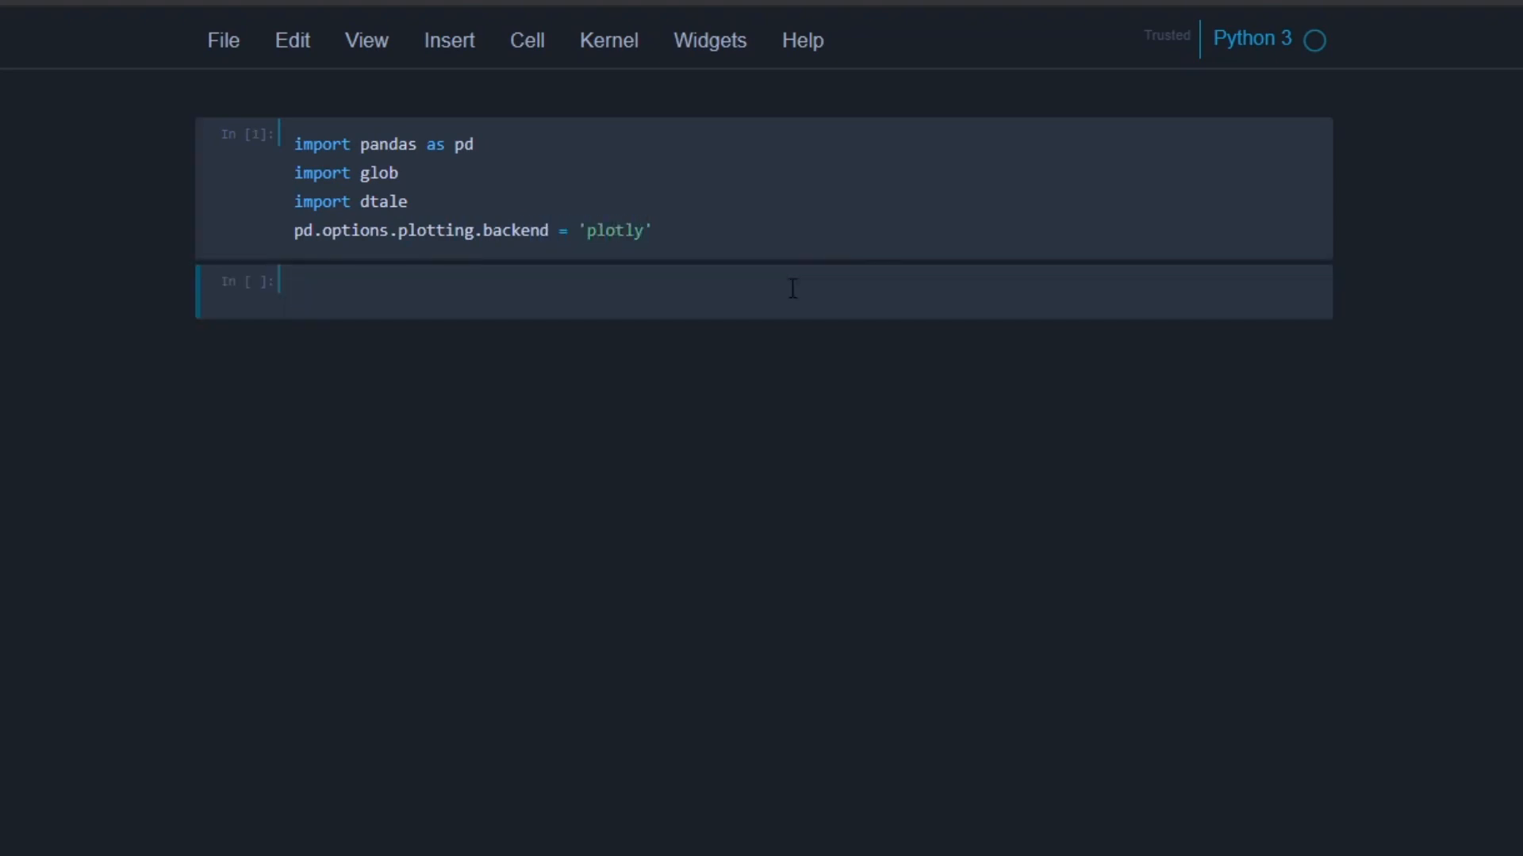
List files = glob.glob('*.xlsx'), test a GBP-only pattern, revert to all files and show files[0].
type("files")
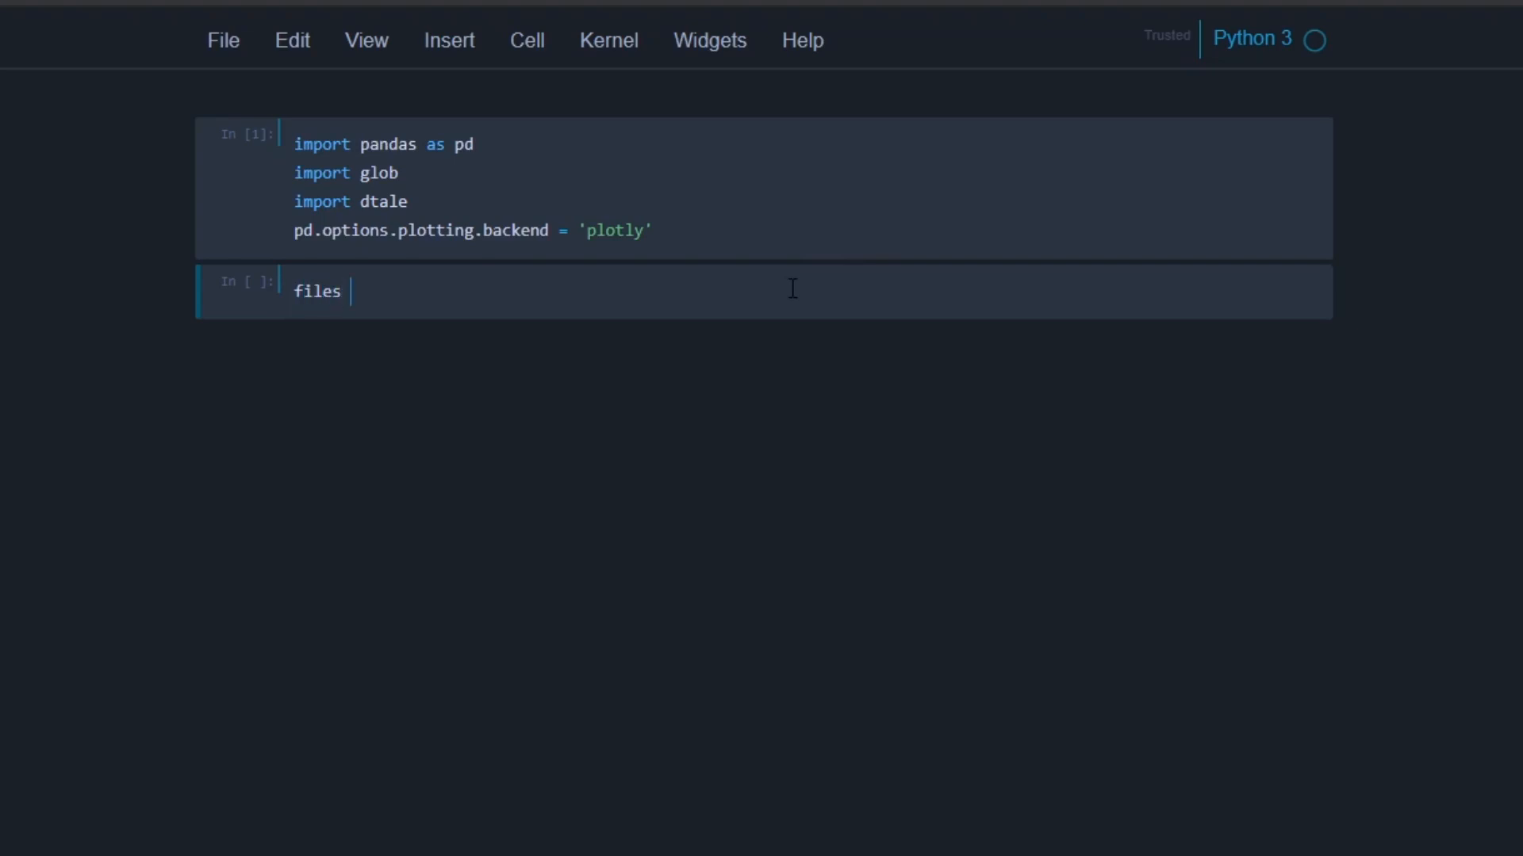
type("= glob.gl")
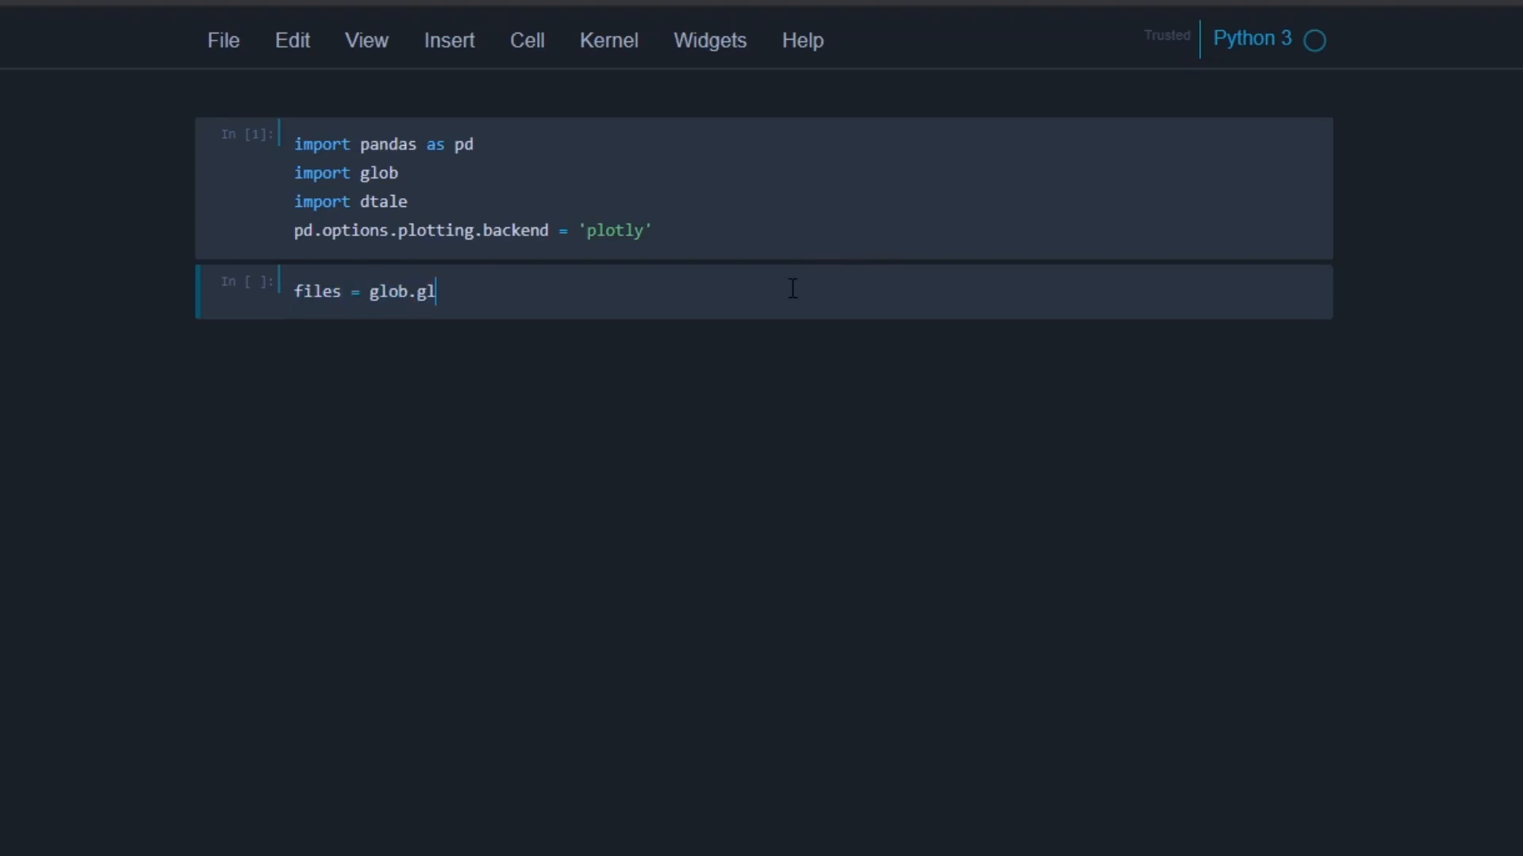
type("ob()")
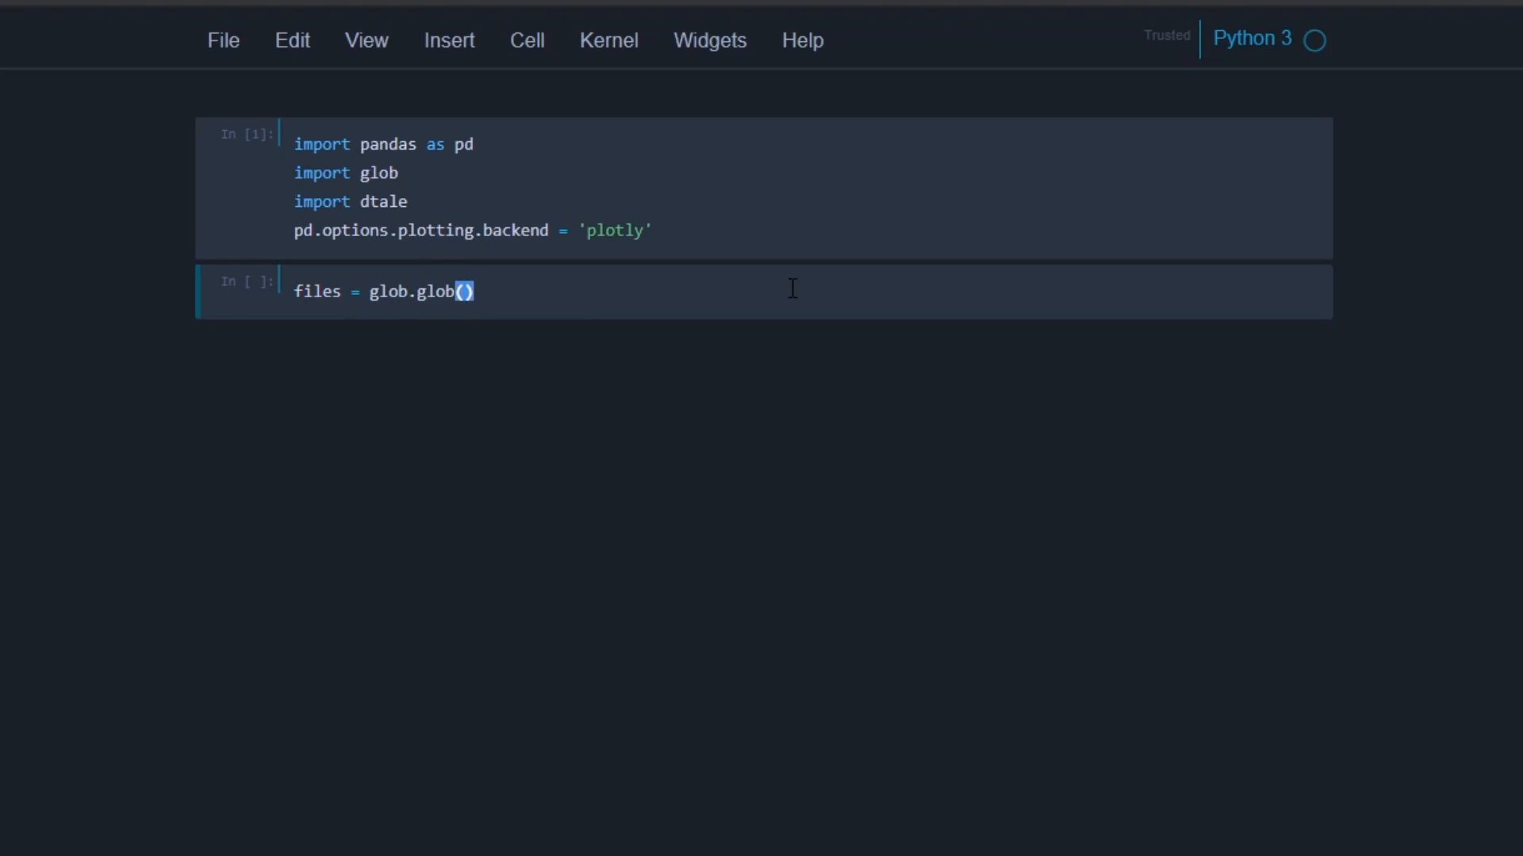
type("*")
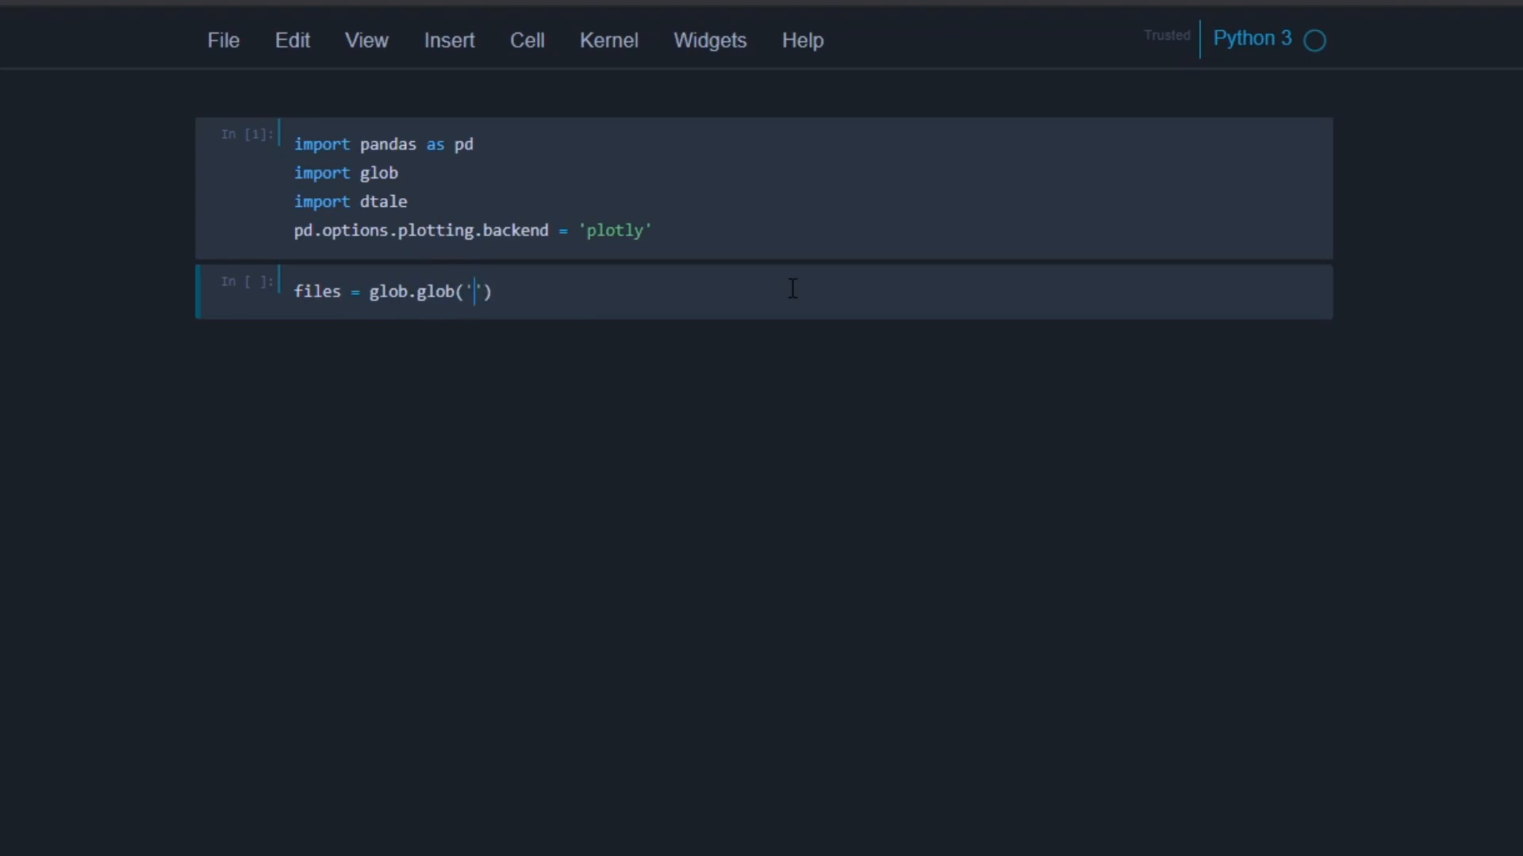
type("*.")
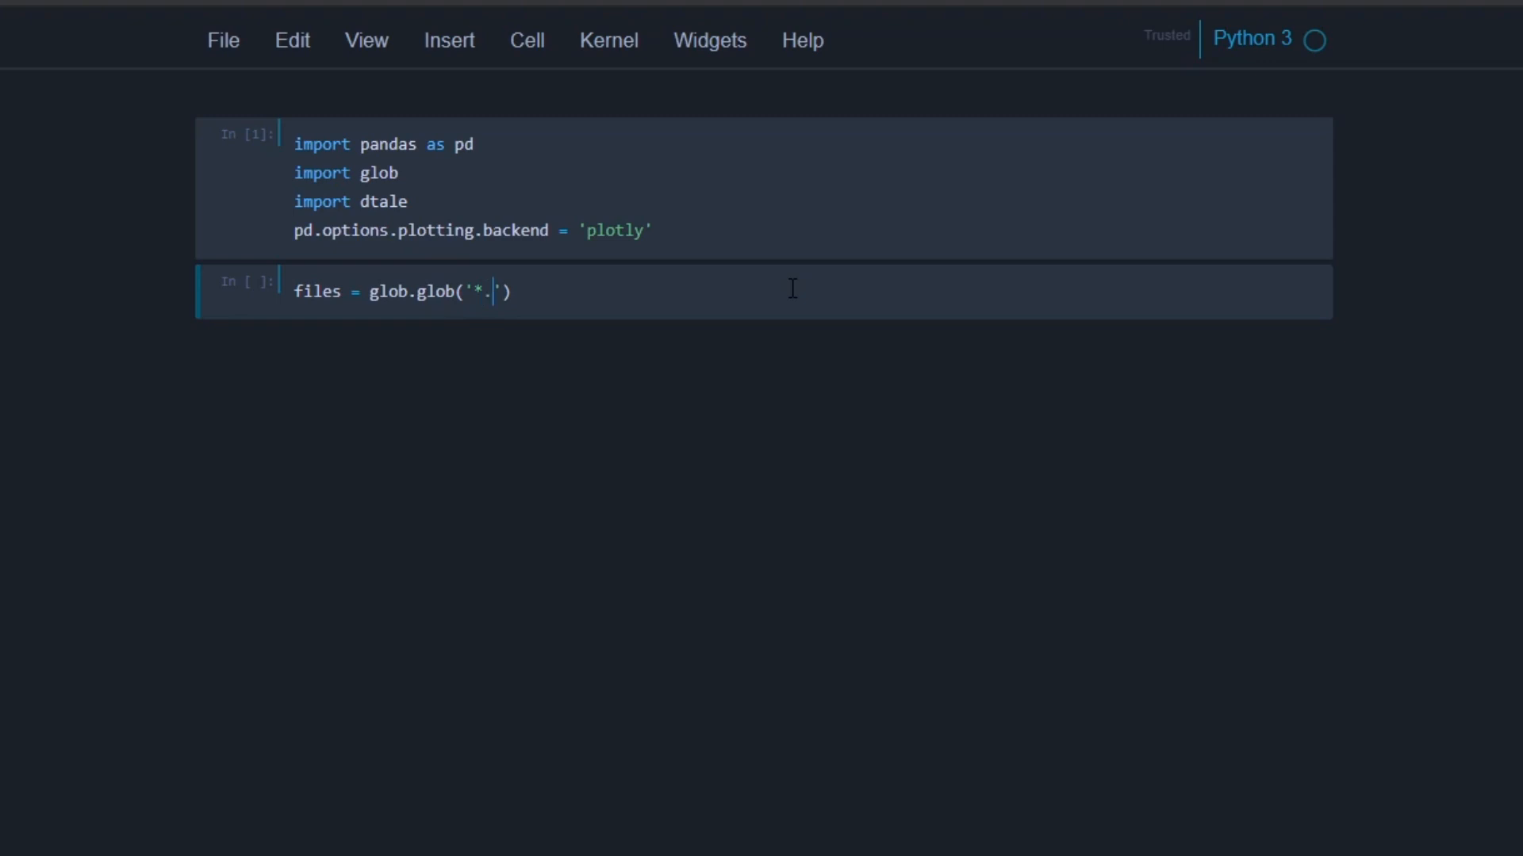
type("xlsx")
type("files")
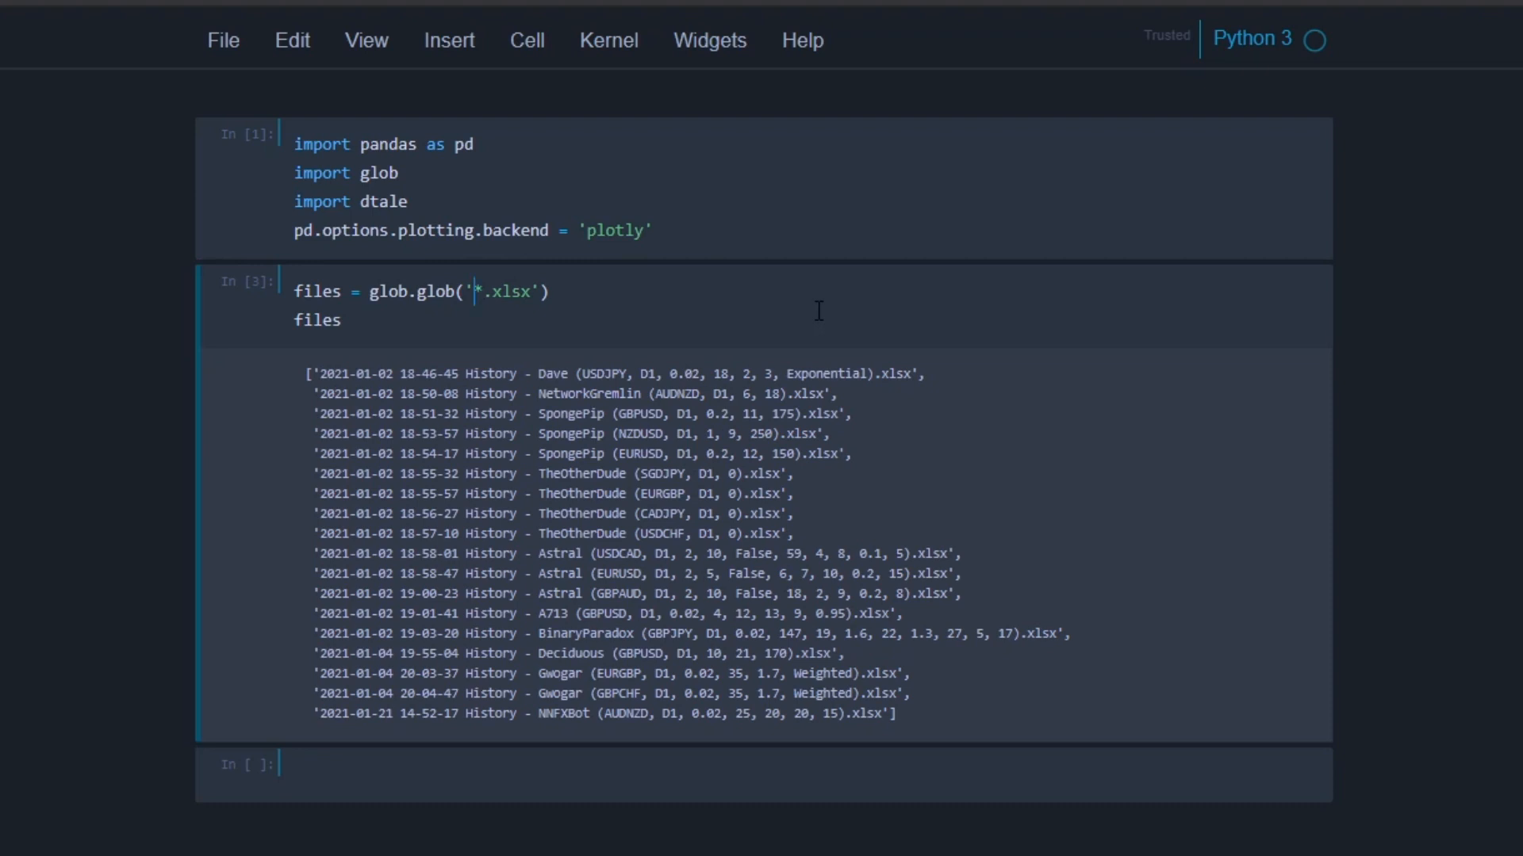
type("GBP*")
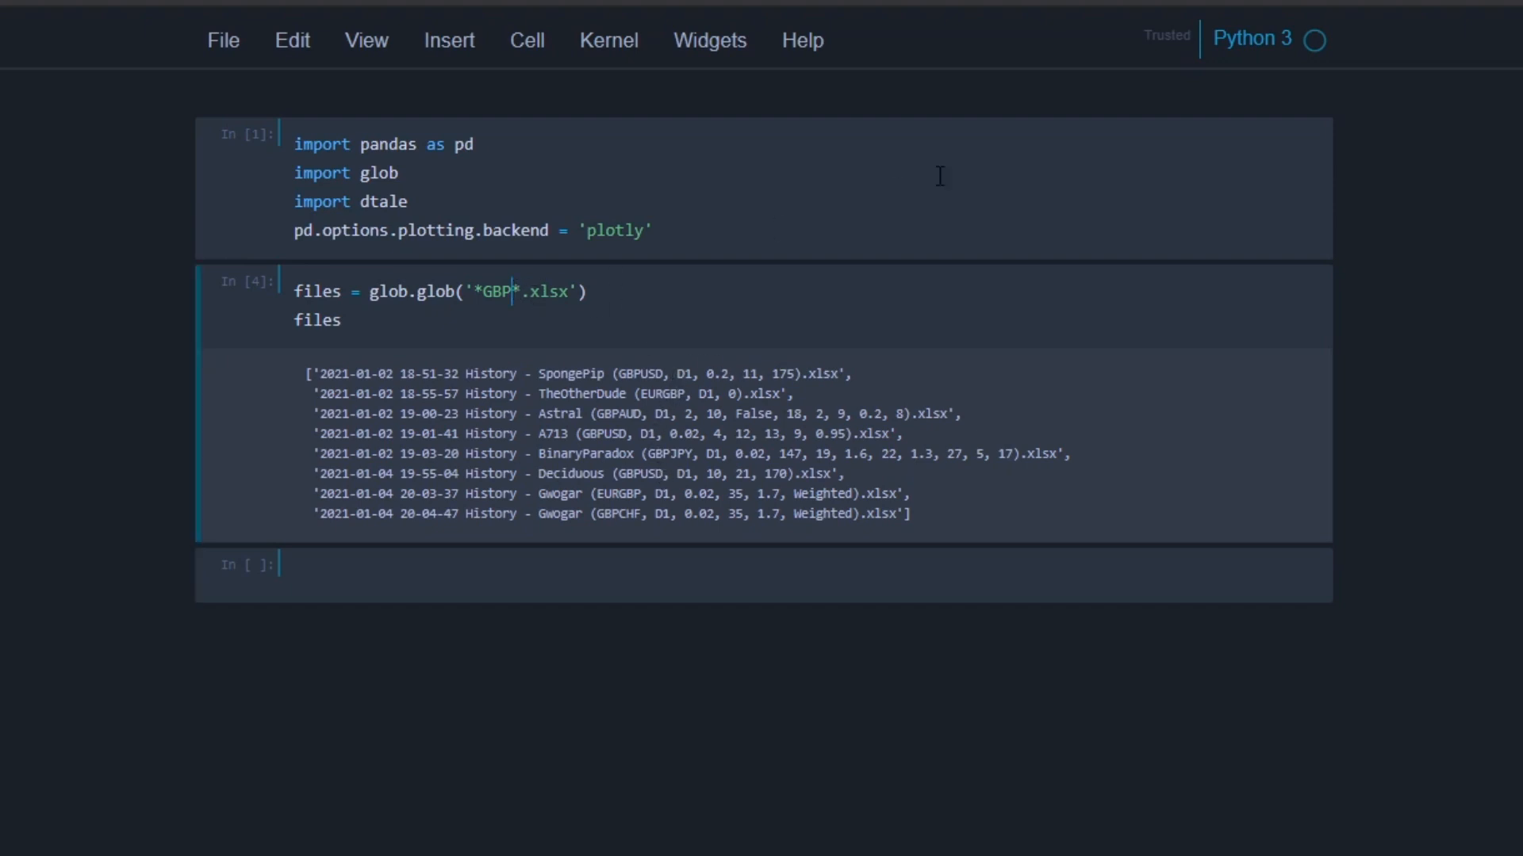
key("BackSpace")
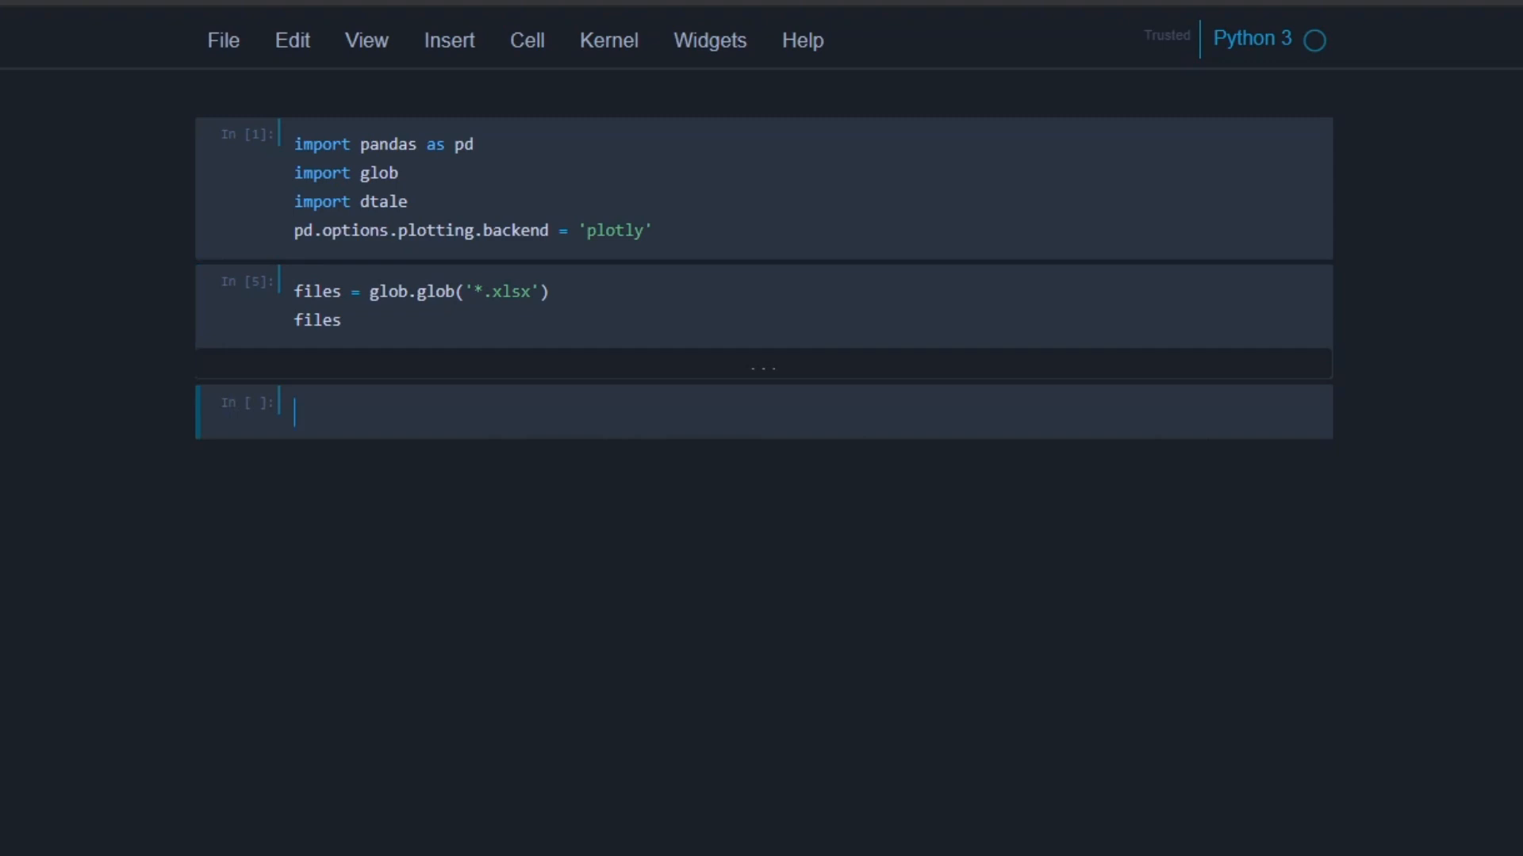
type("files[0")
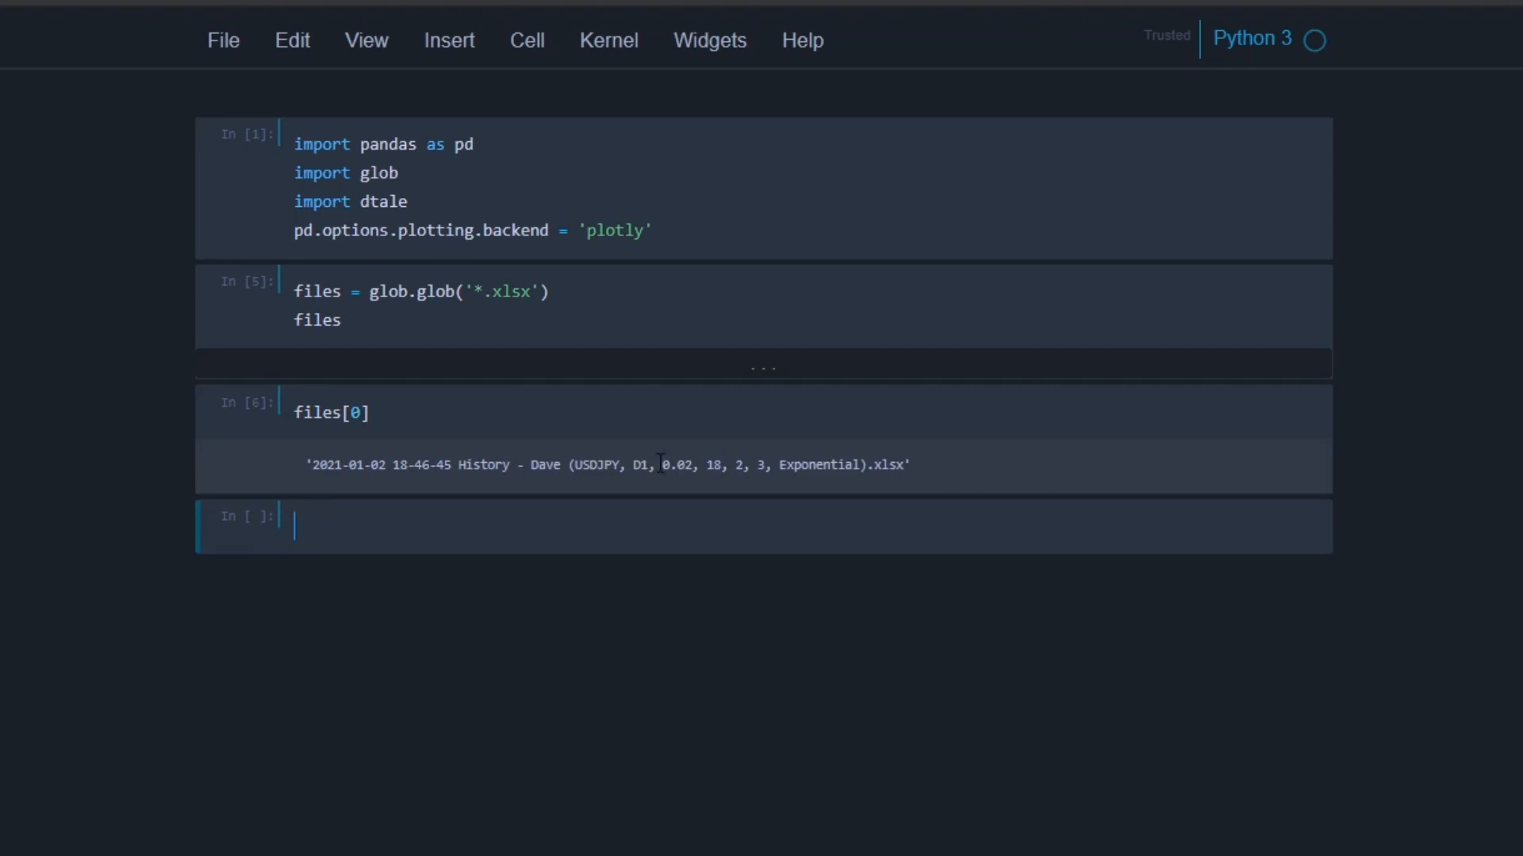
Load files[0] with pd.read_excel indexed on 'Close Time (UTC+0)' with parse_dates=True.
left_click(301, 412)
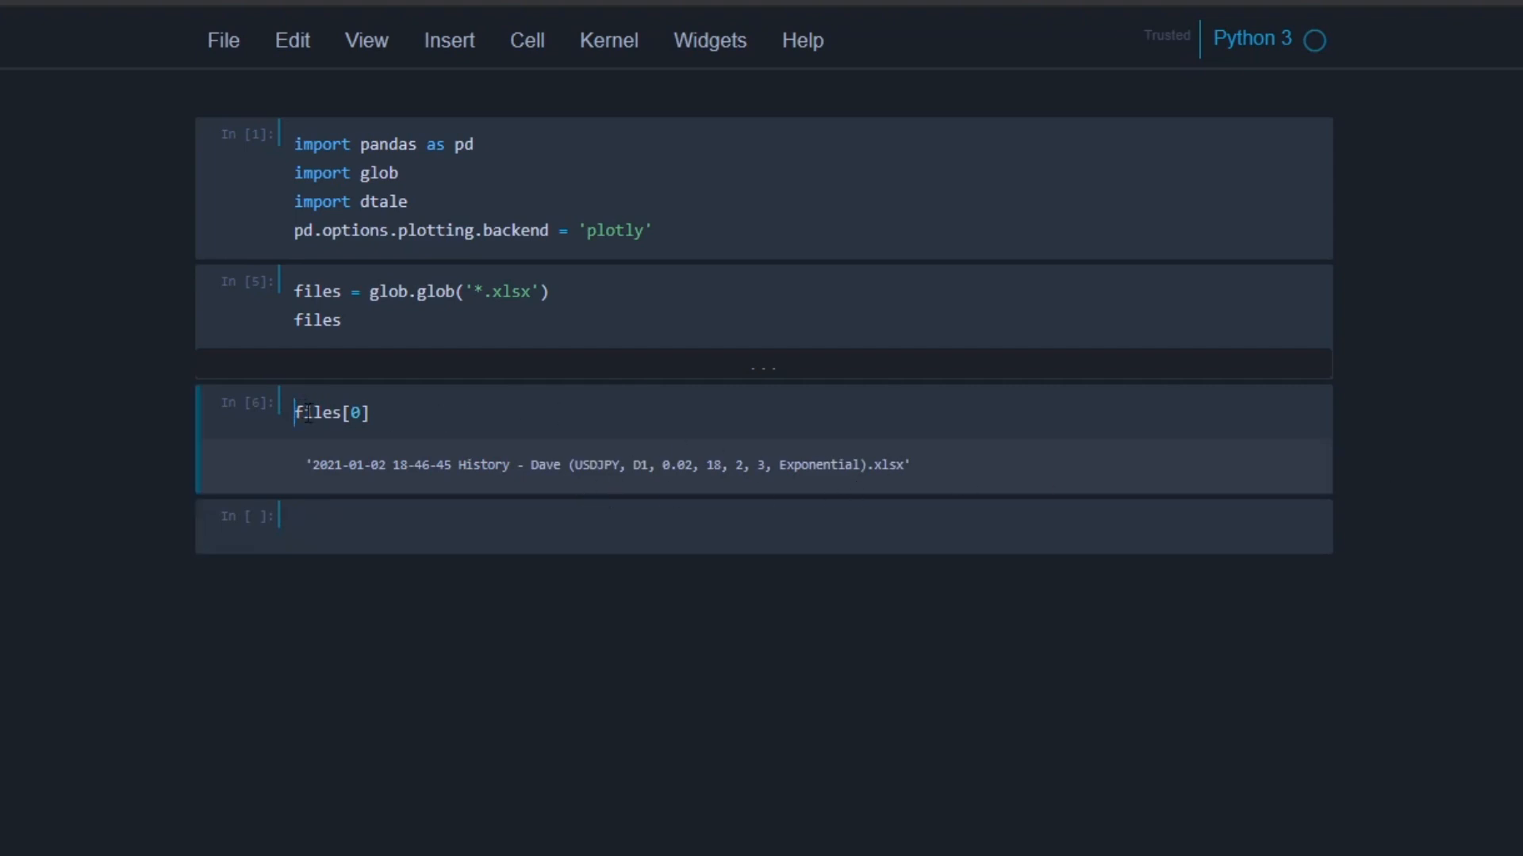
type("pd.")
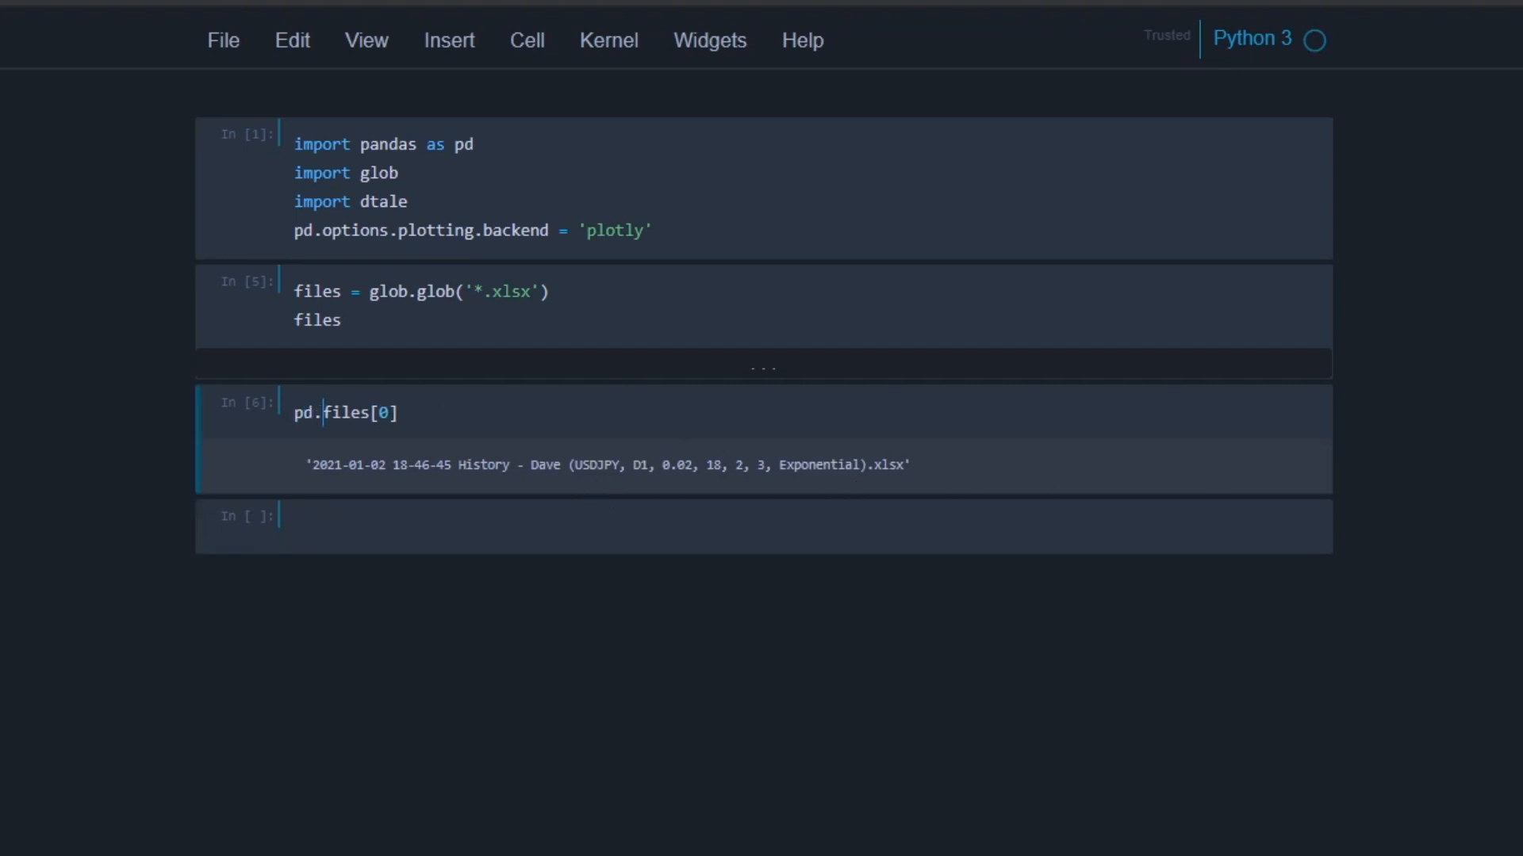
type("read_ex")
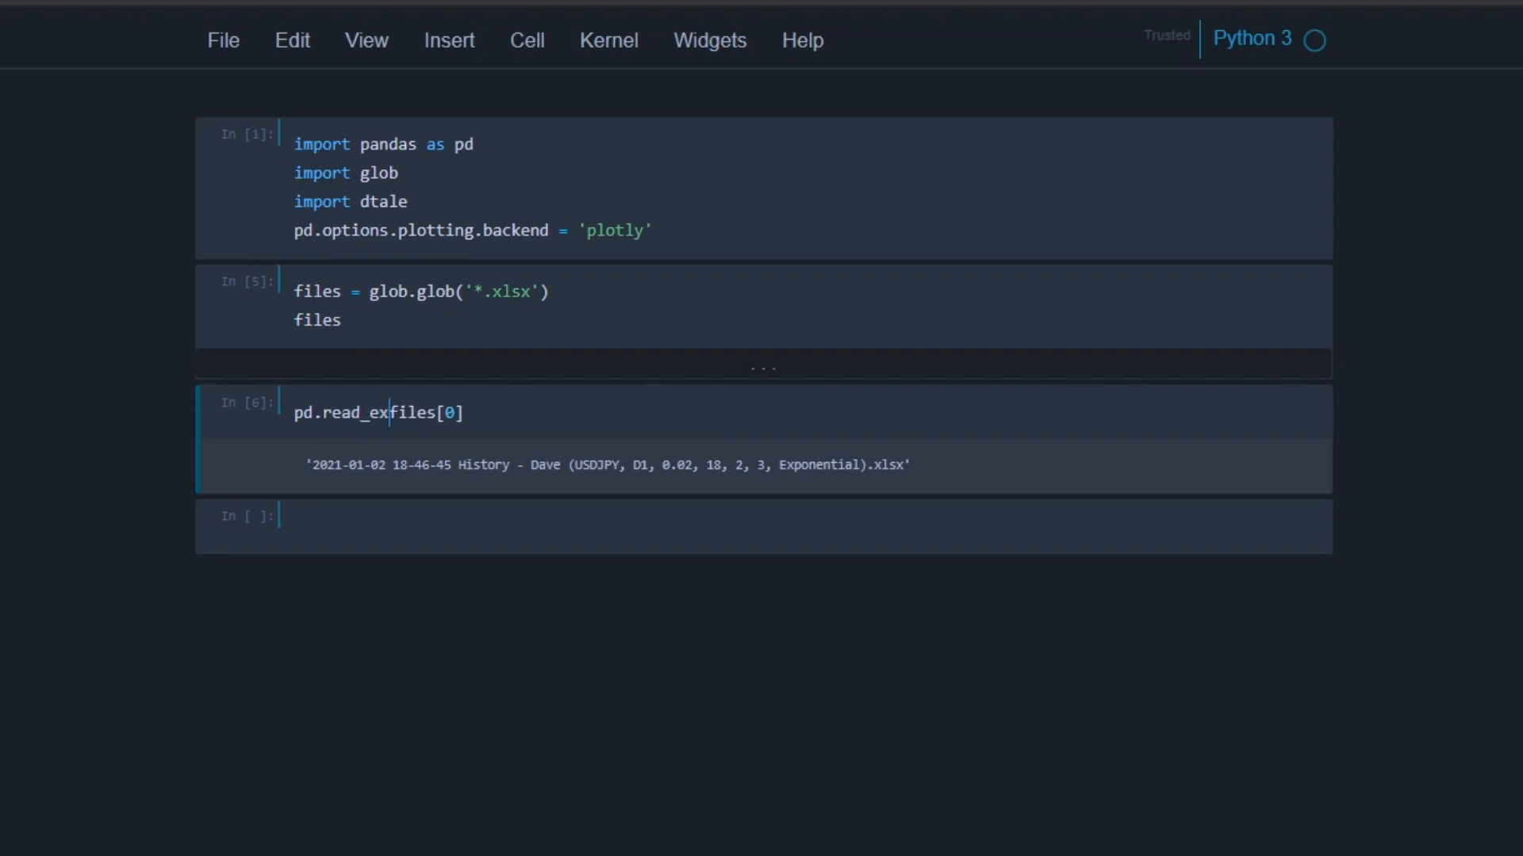
type("cel(")
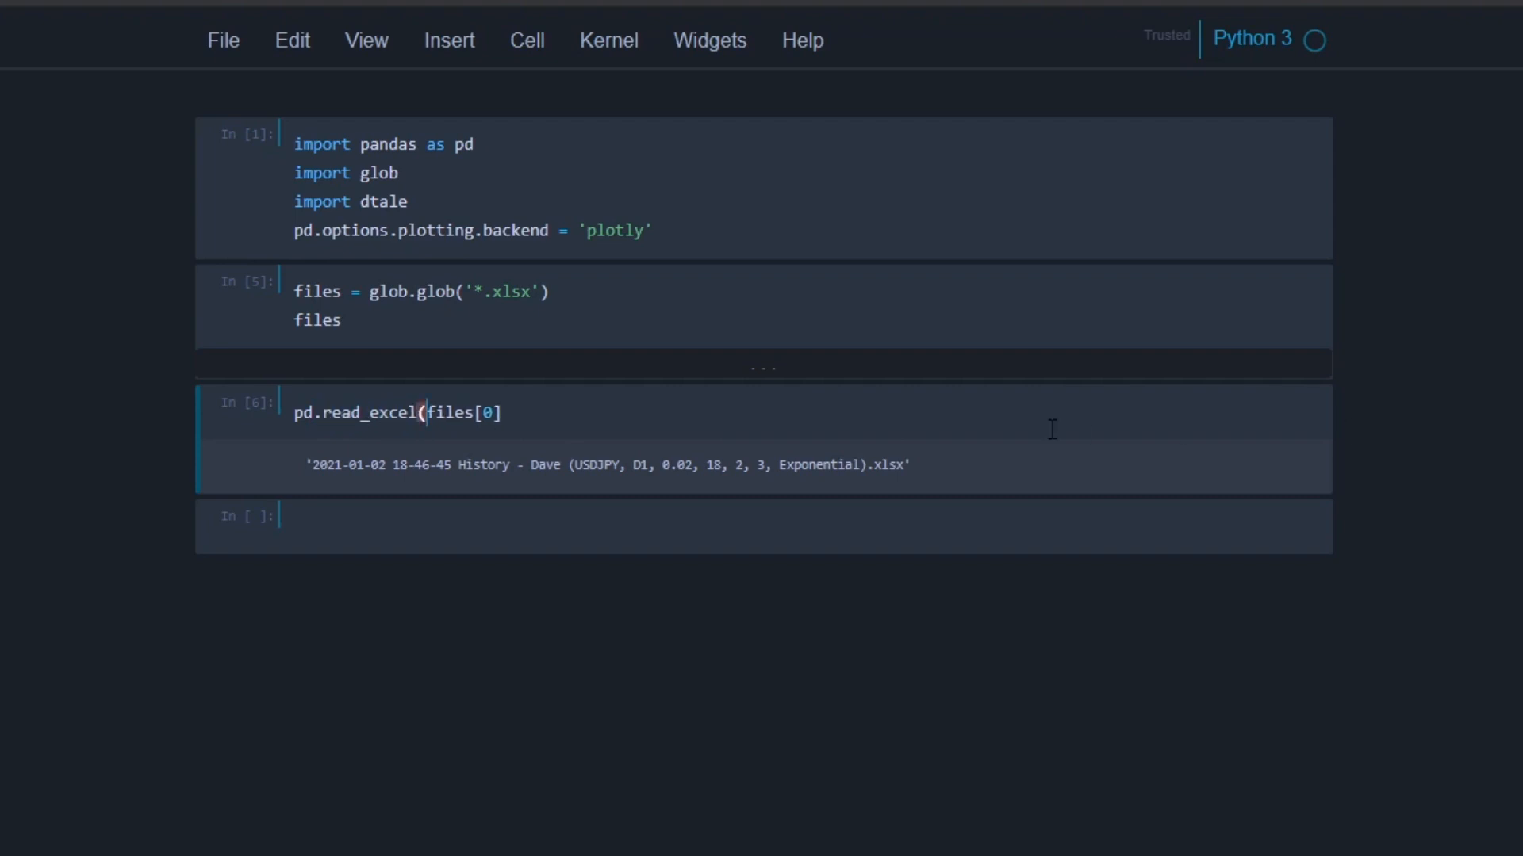
type(")")
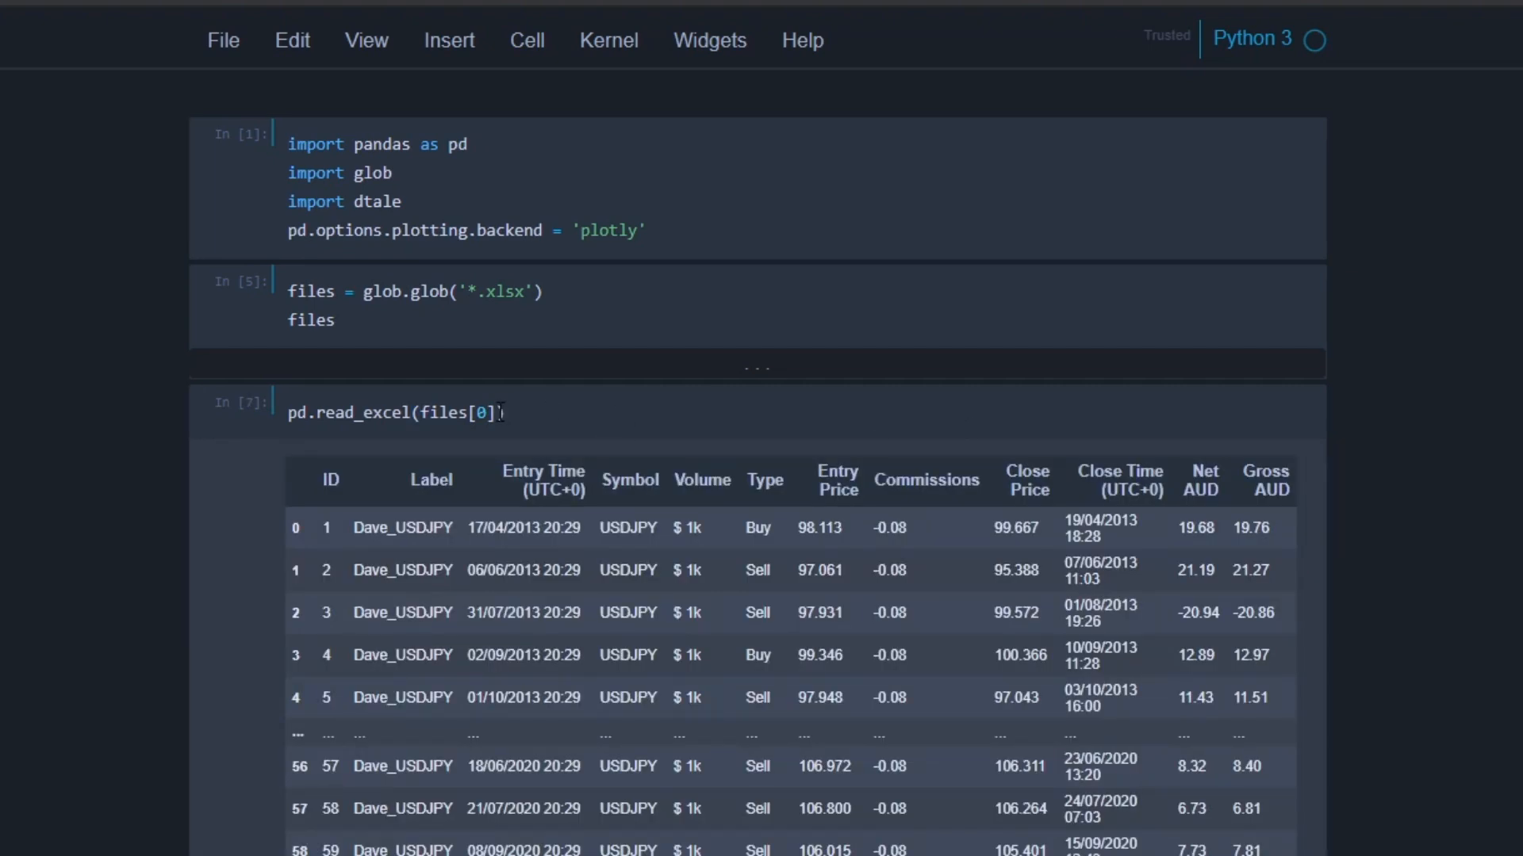
type(",")
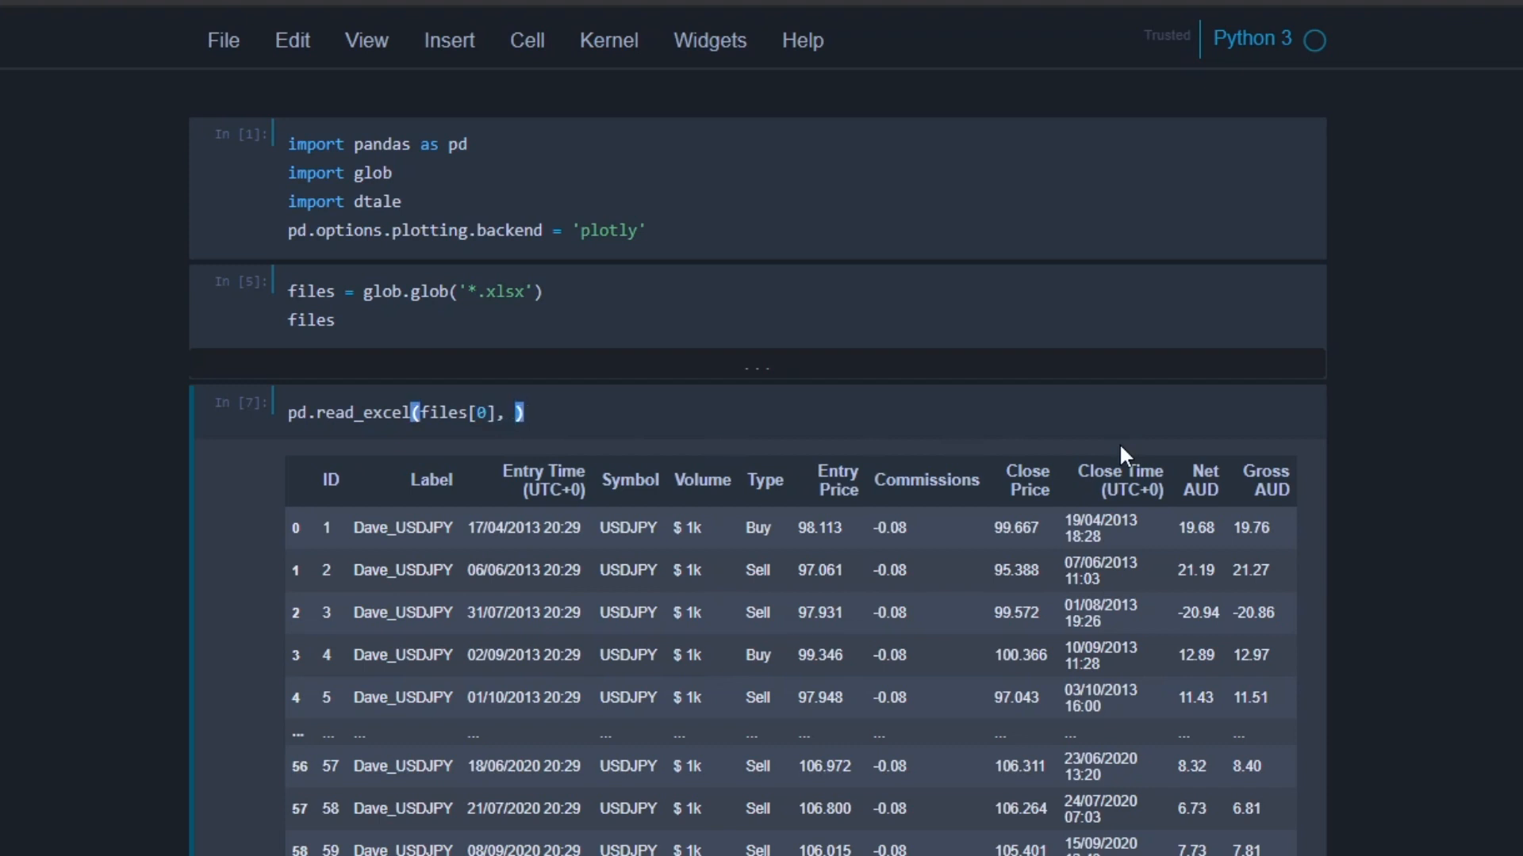
type("index_col")
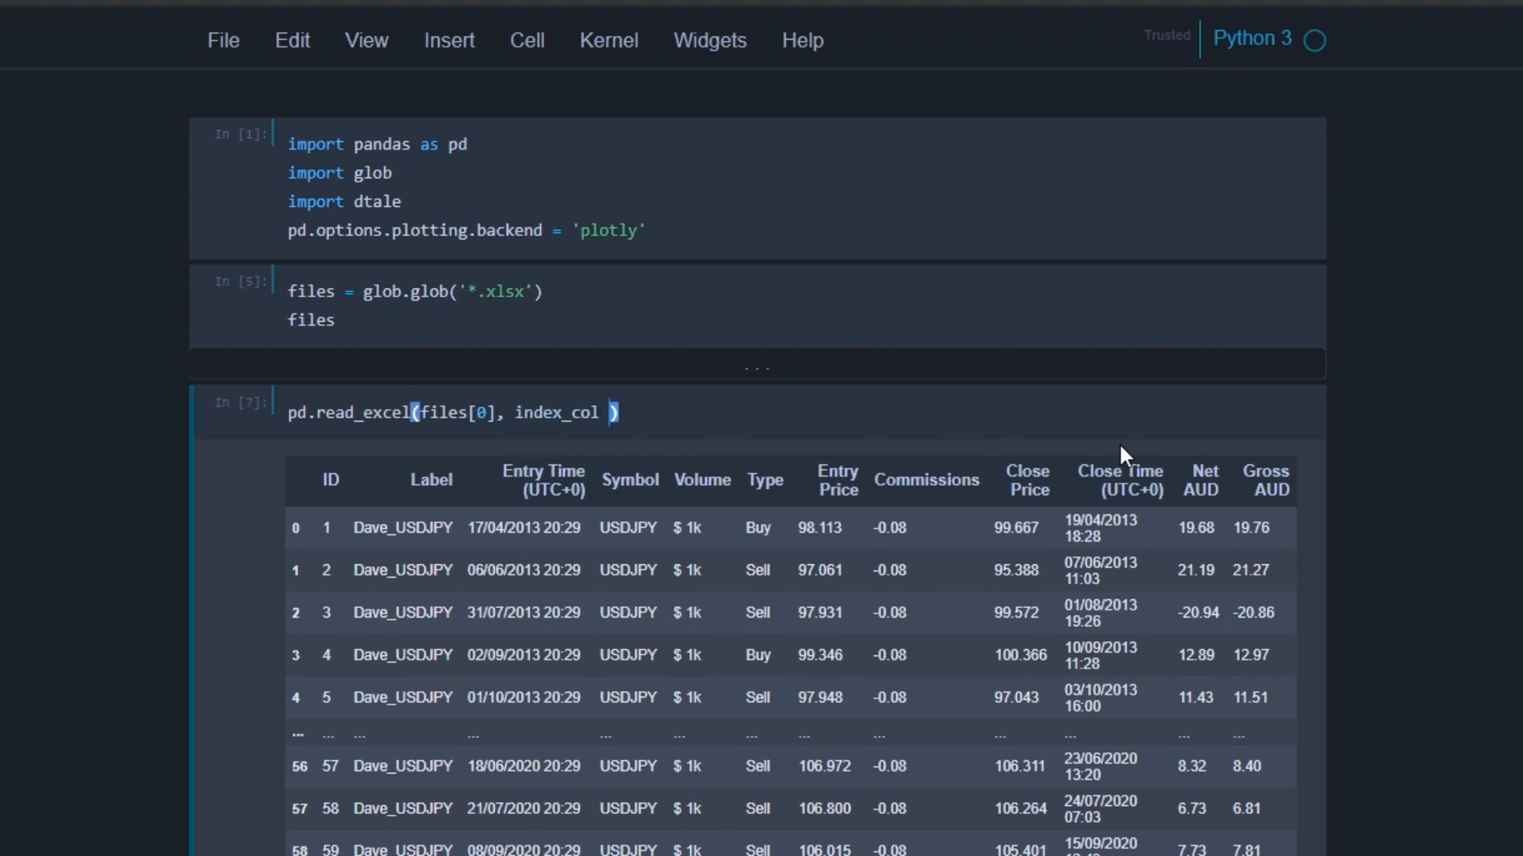
type("= '")
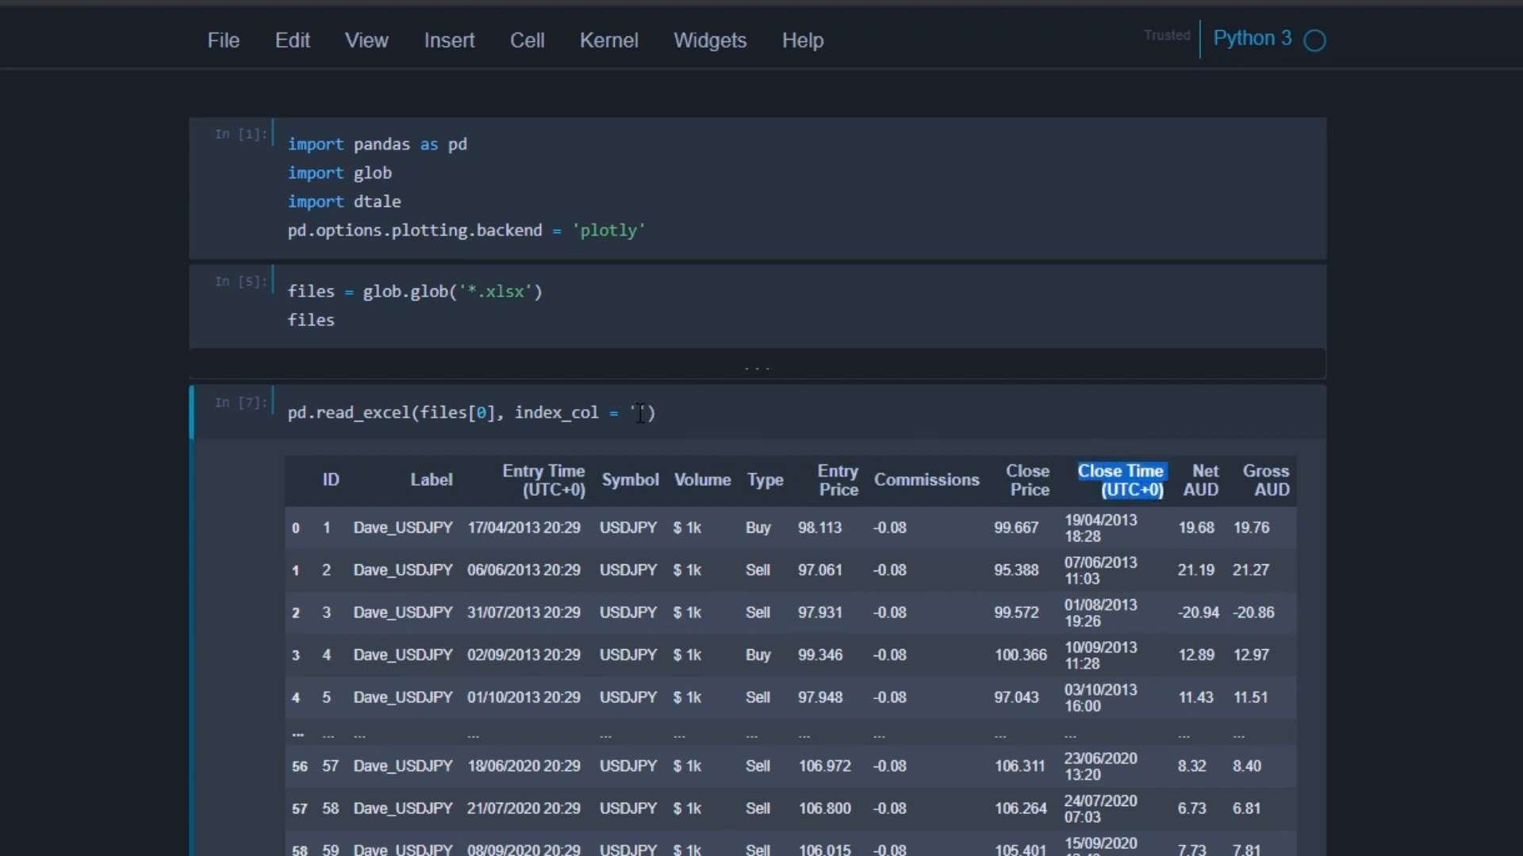
type("Close Time (UTC+0)")
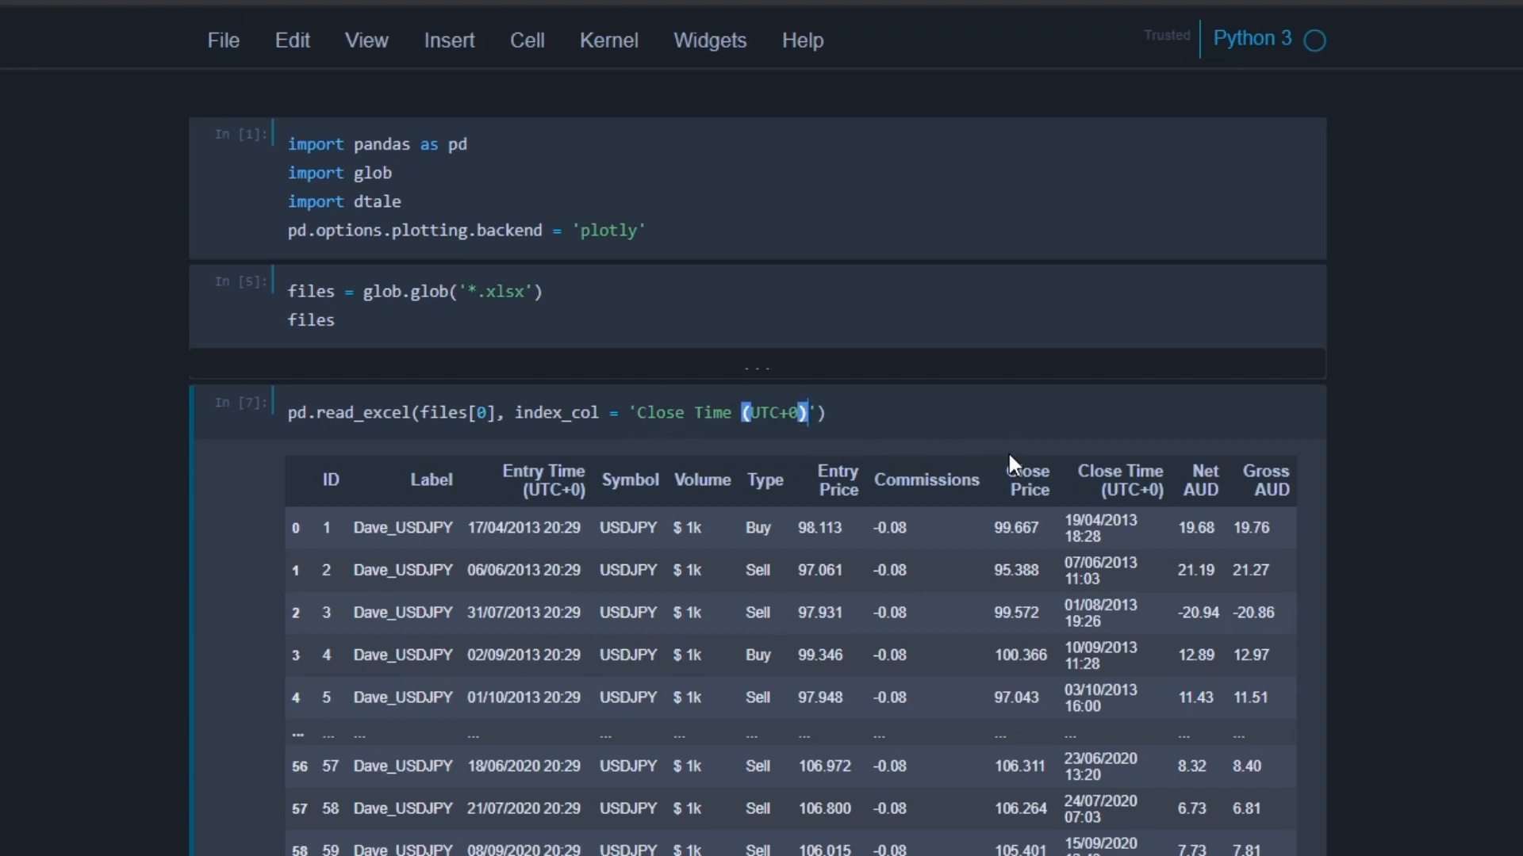
type(", parse_dates = True")
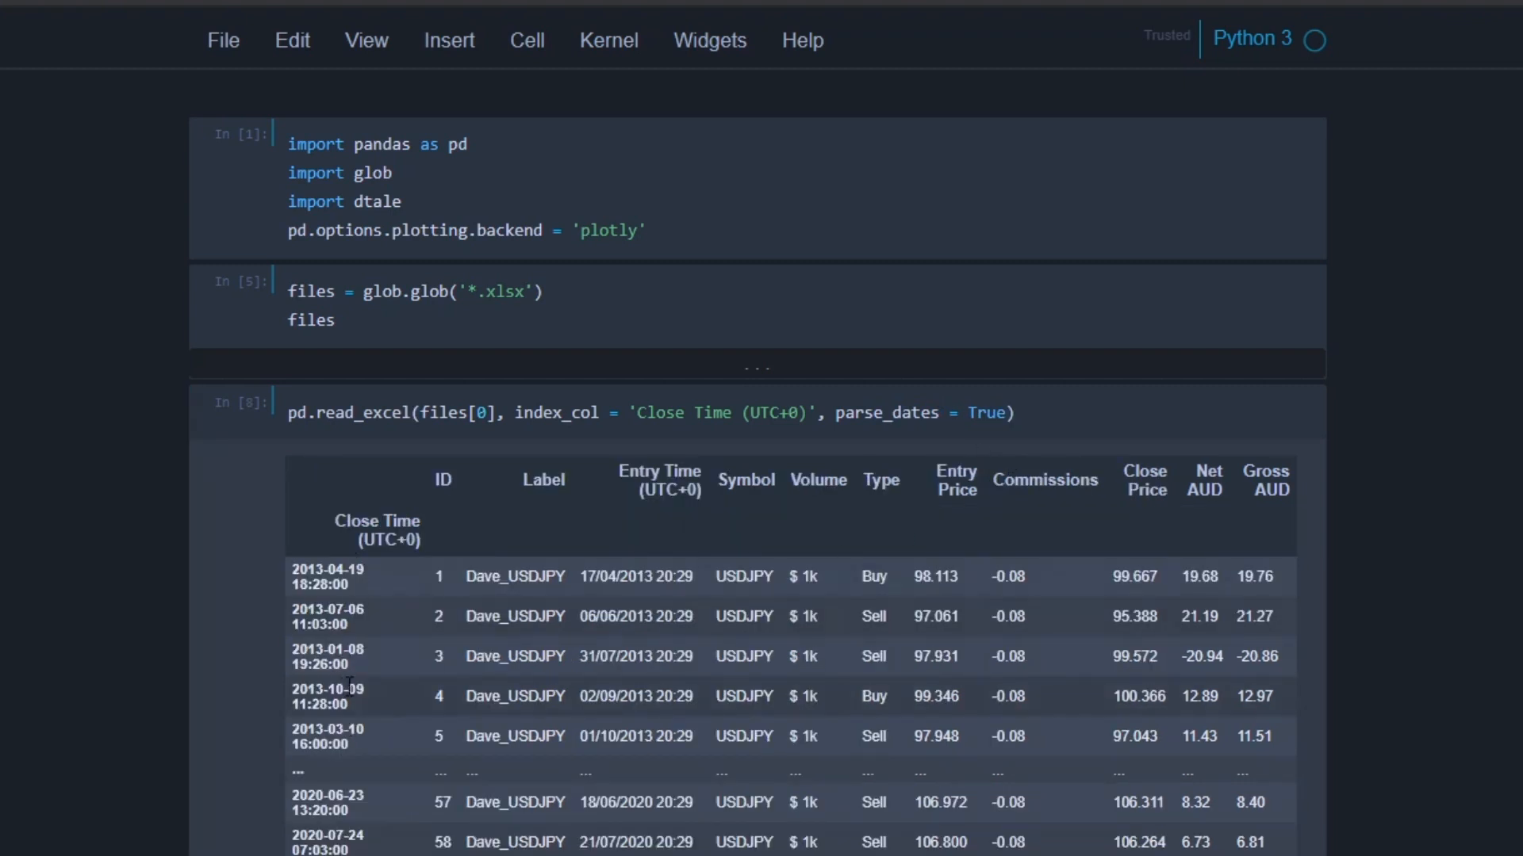
left_click(412, 412)
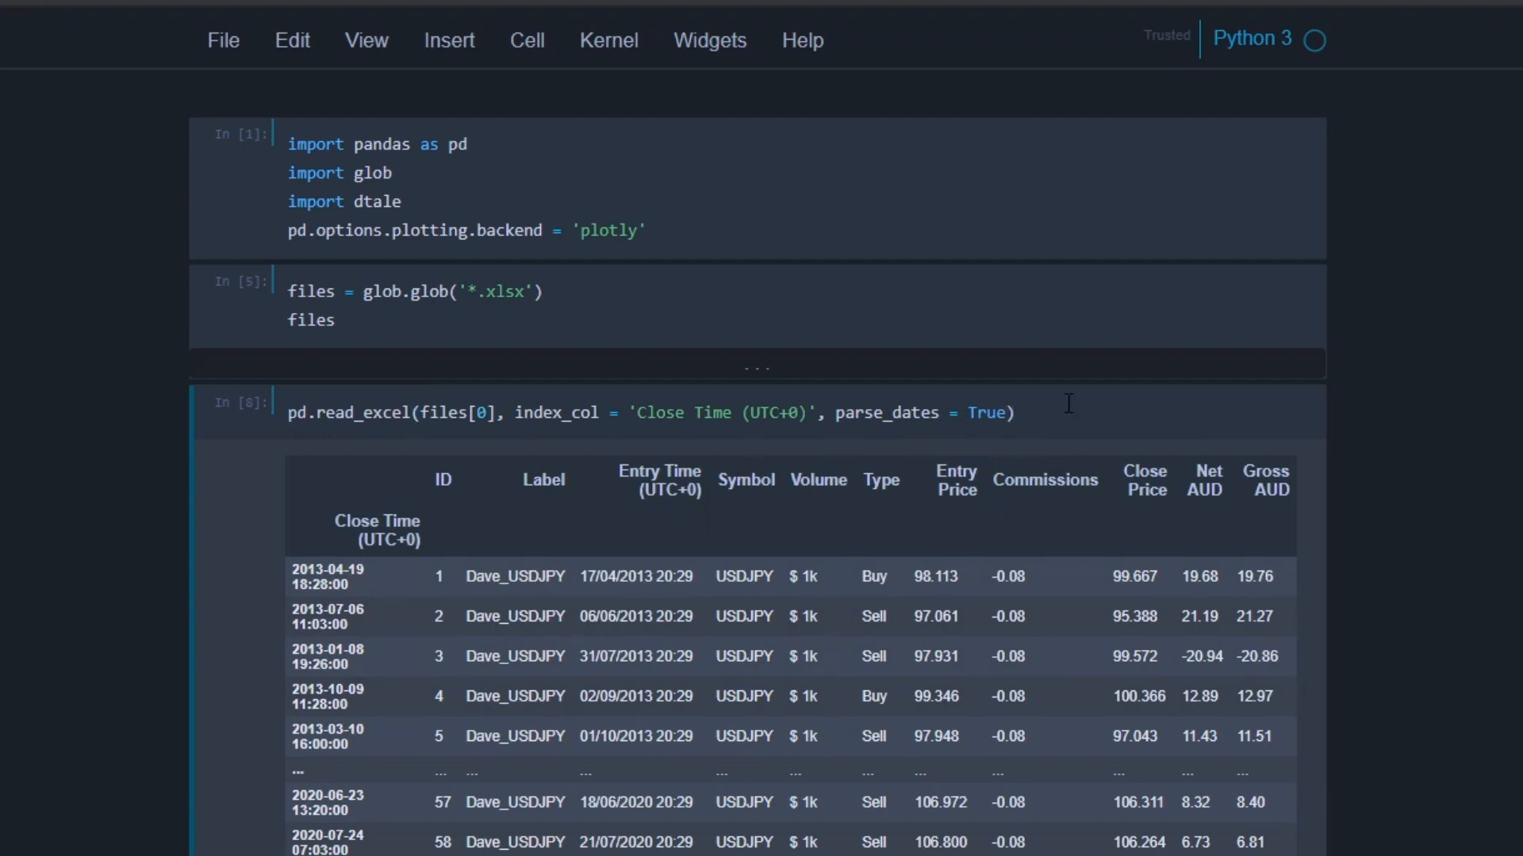
key("ctrl+s")
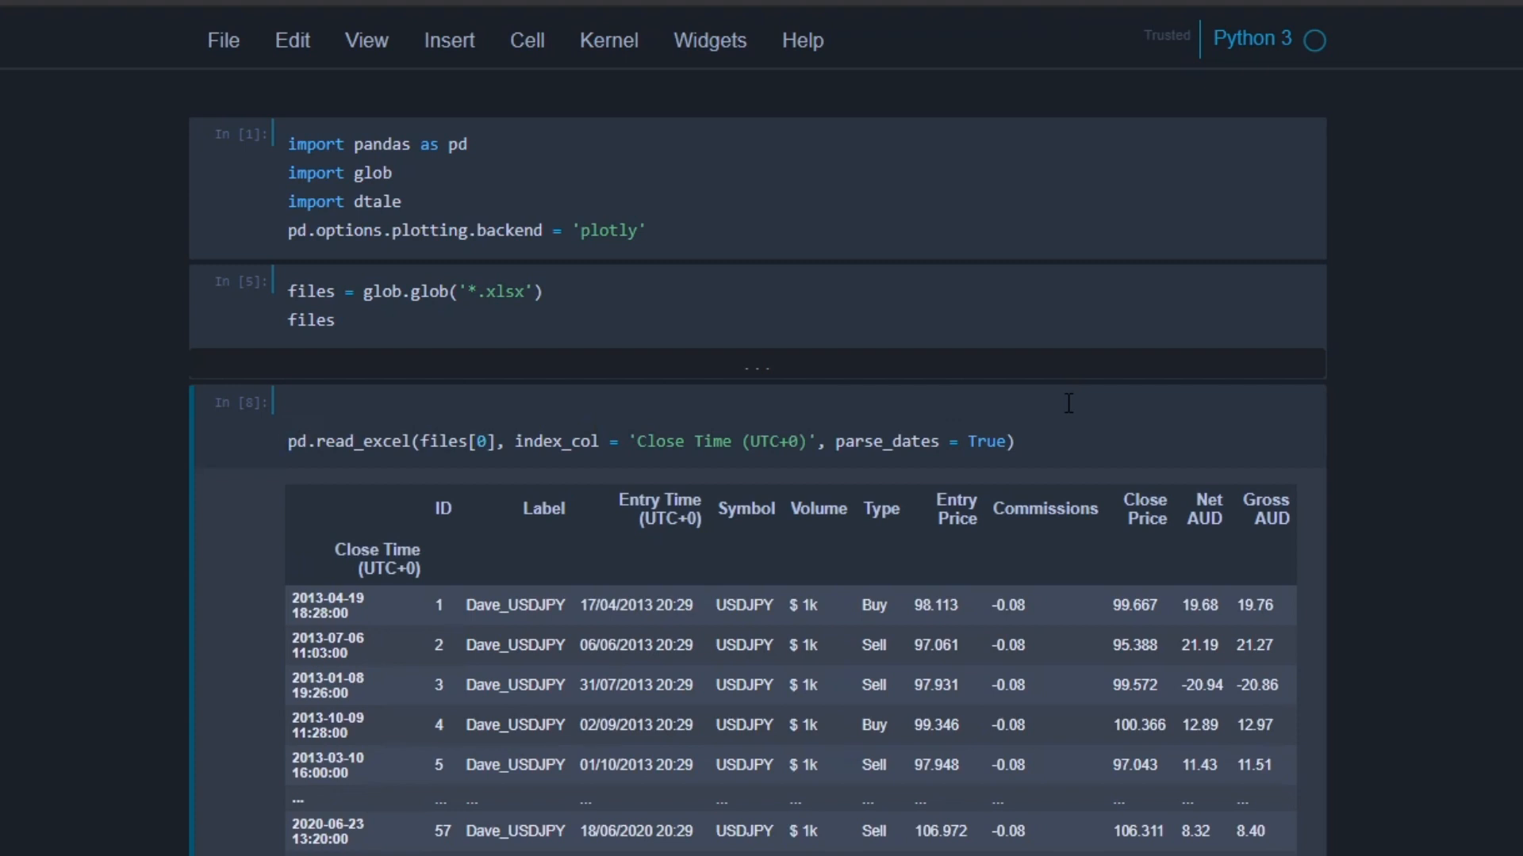
Loop over files appending each read_excel result to df, then combine them with pd.concat into 1980 rows.
left_click(289, 403)
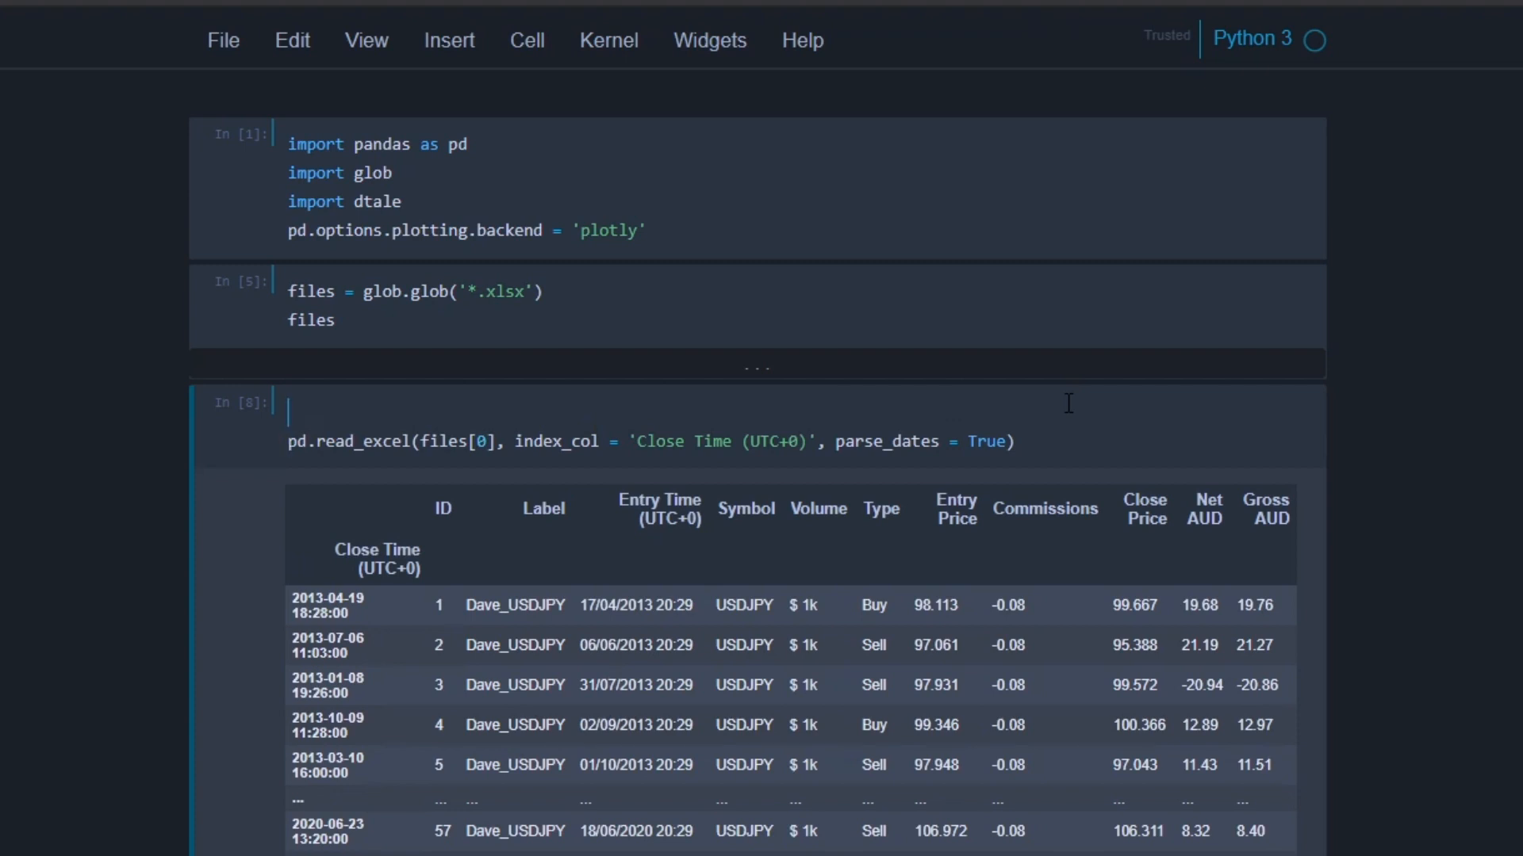
type("for file in")
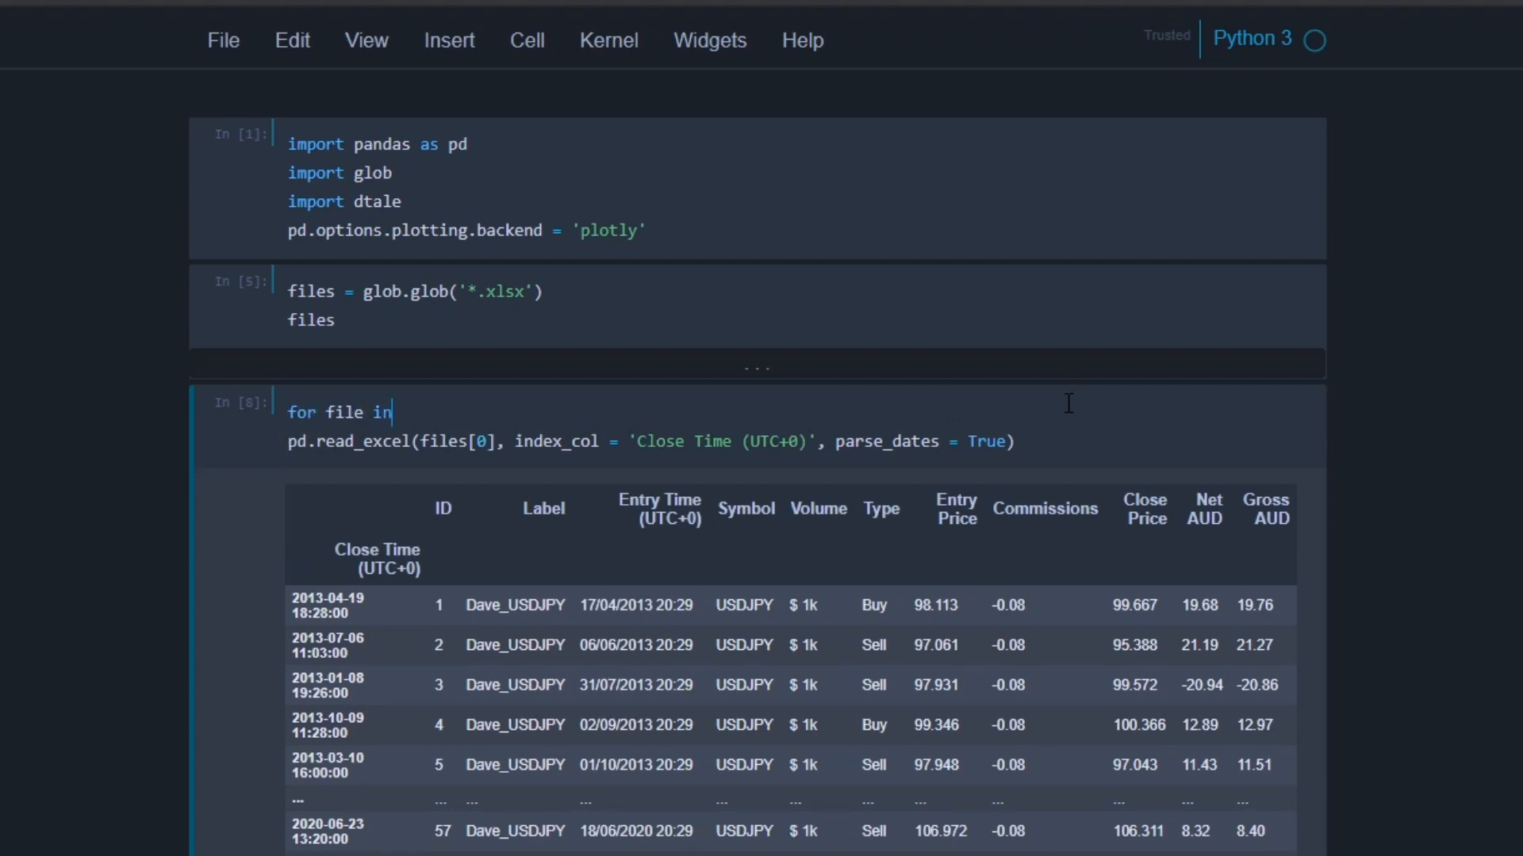
type("files")
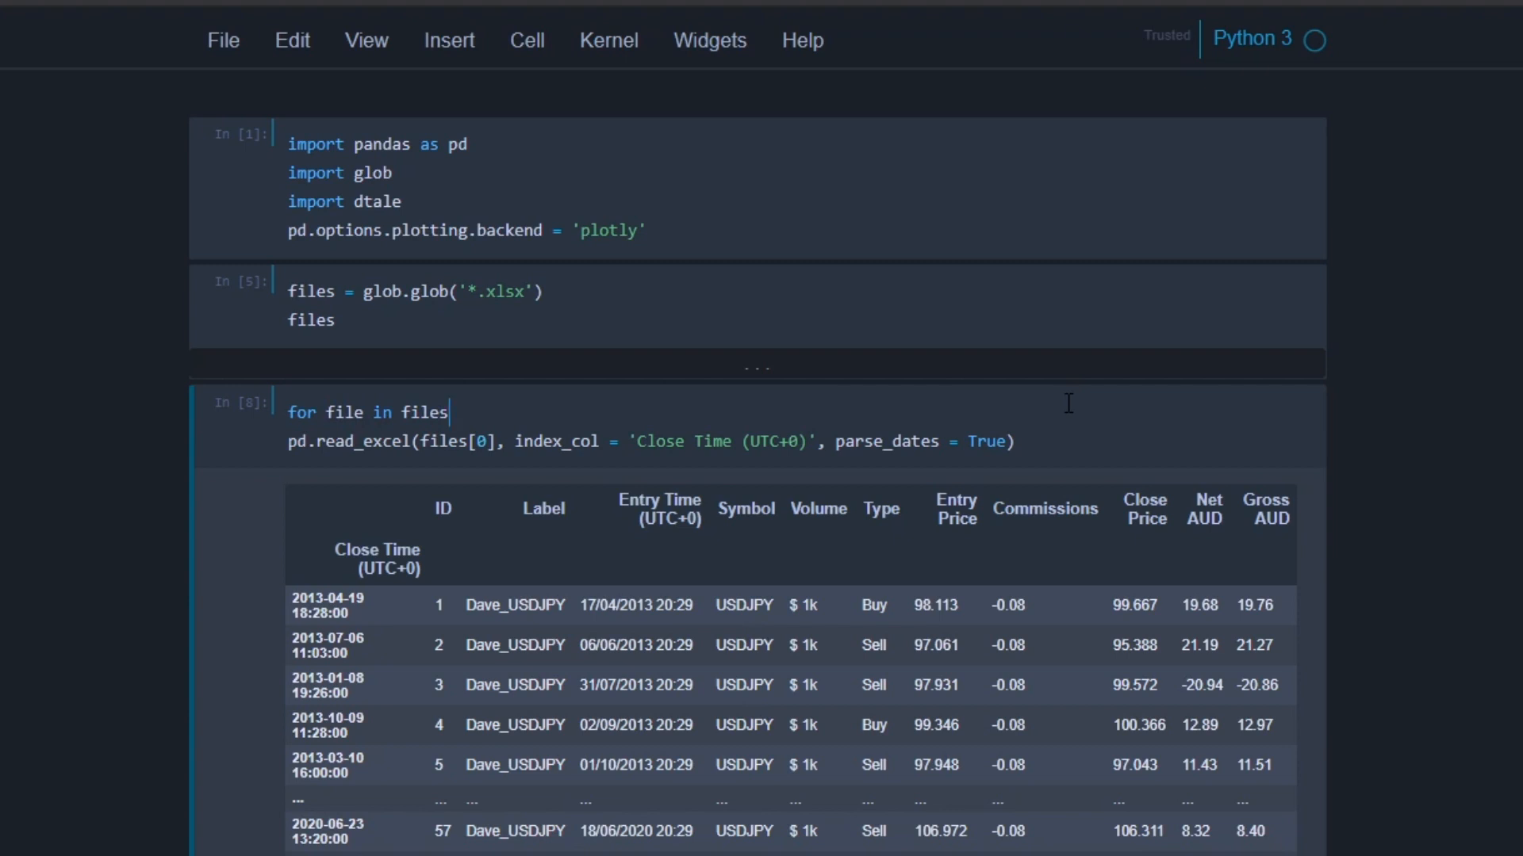
type(":")
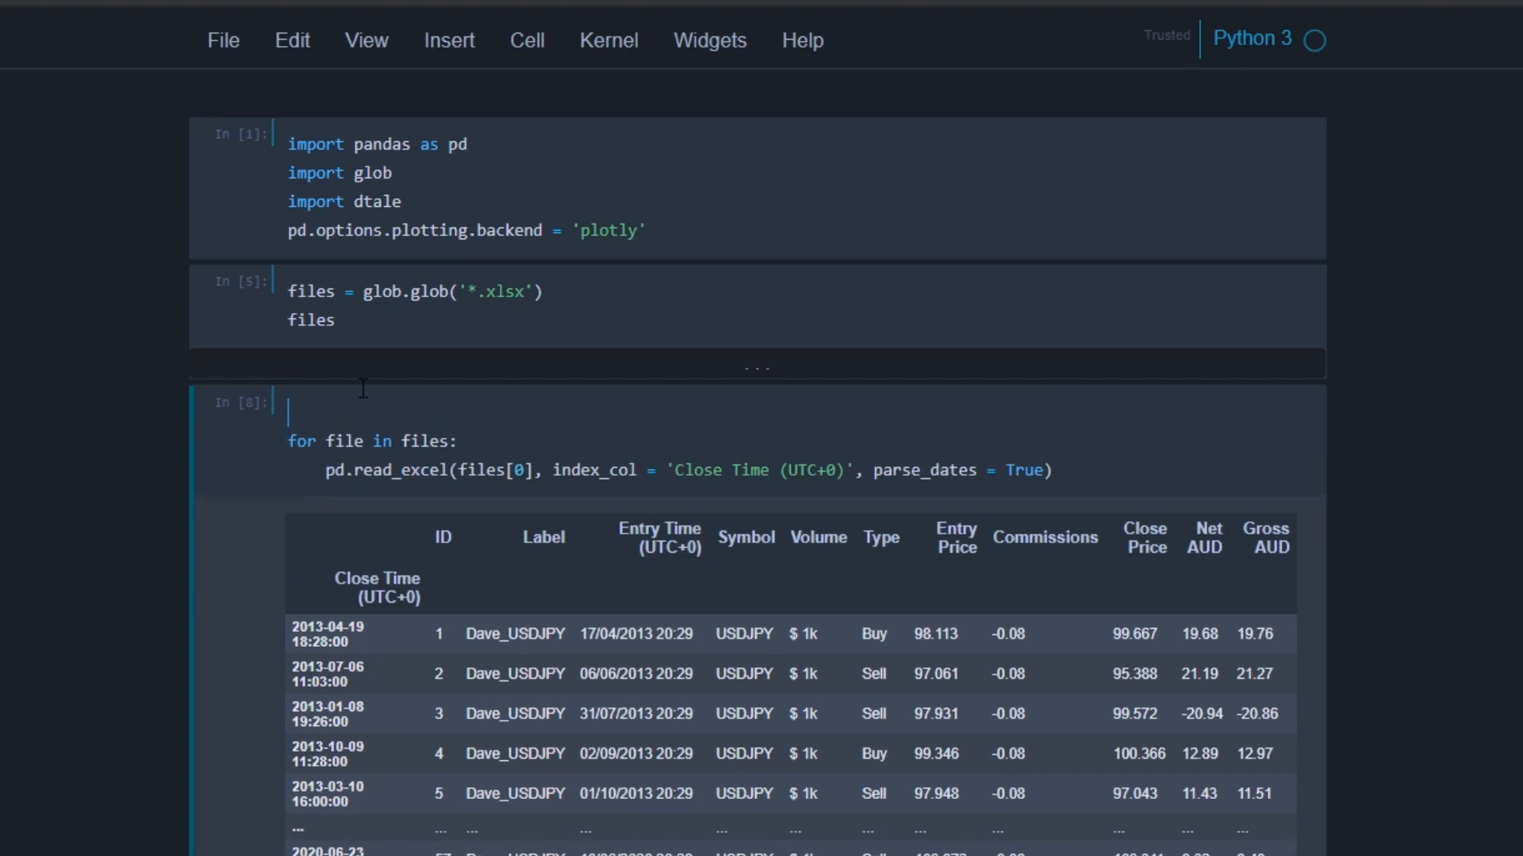
type("df = []")
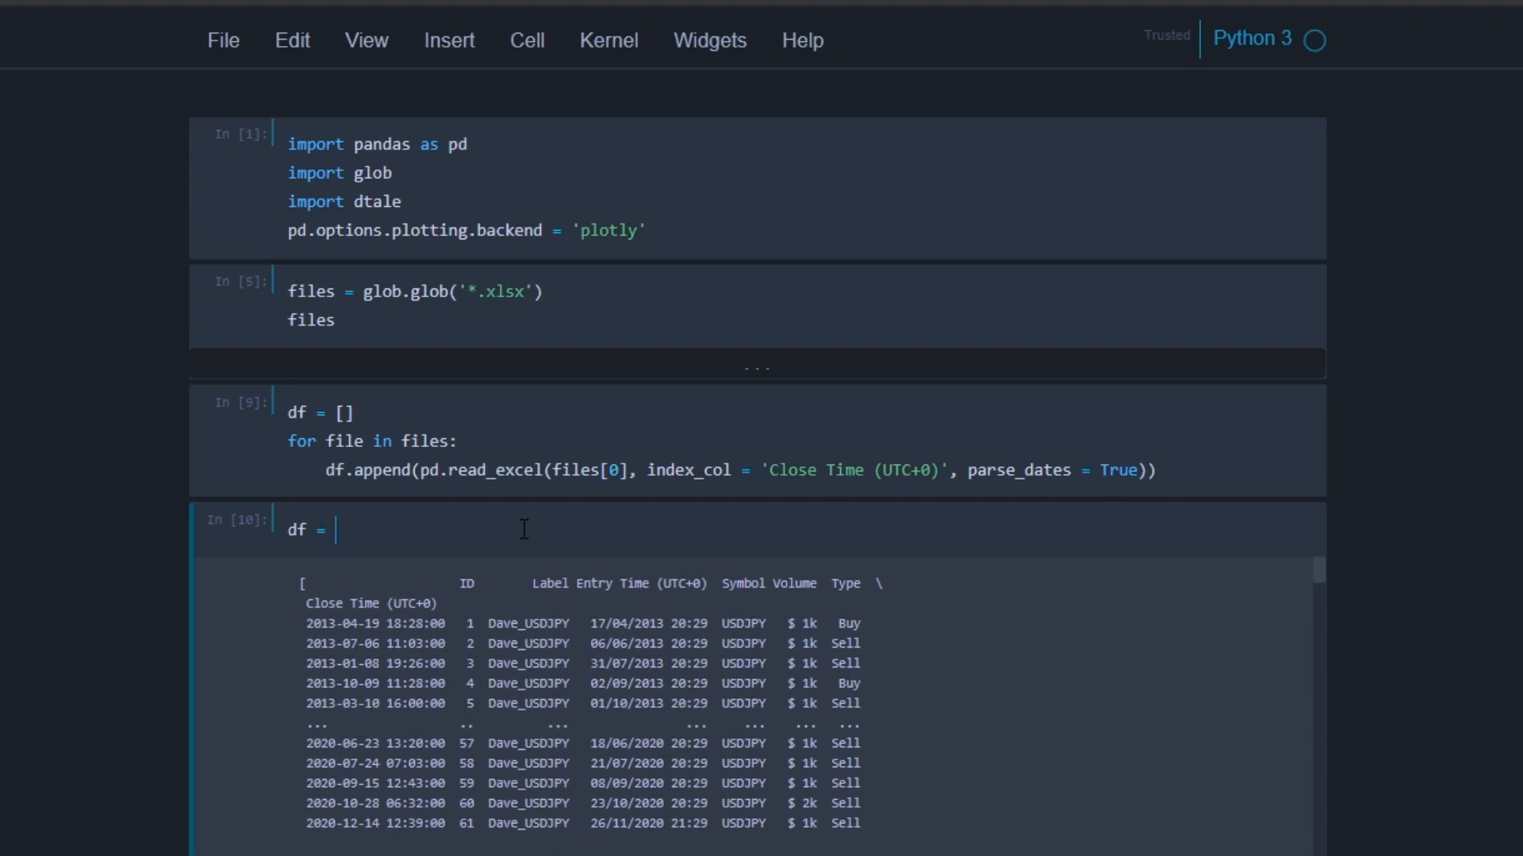
type("pd.concat()")
type("df")
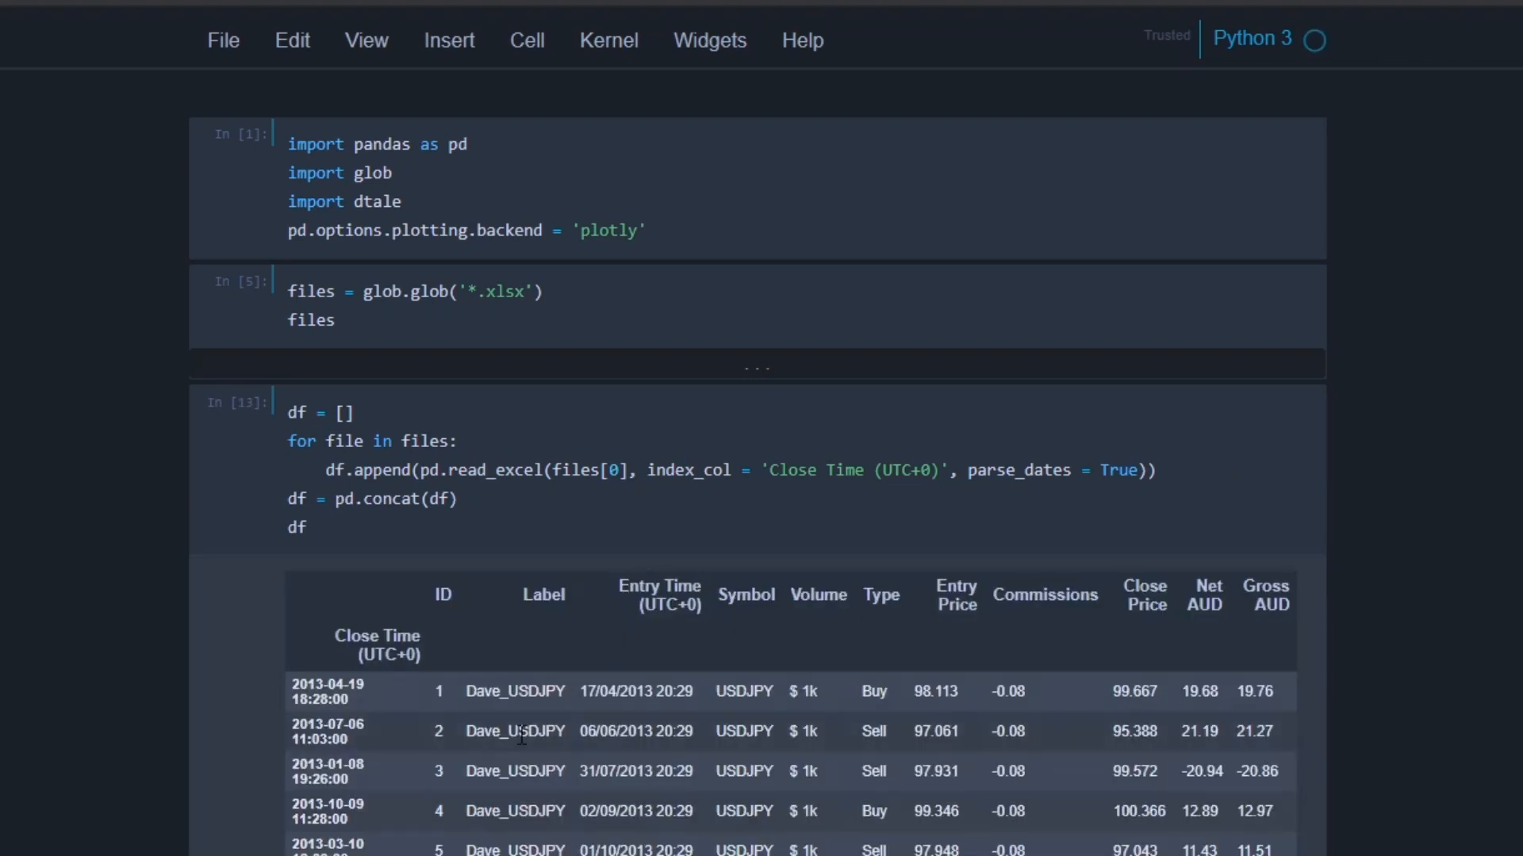
scroll("down", 3)
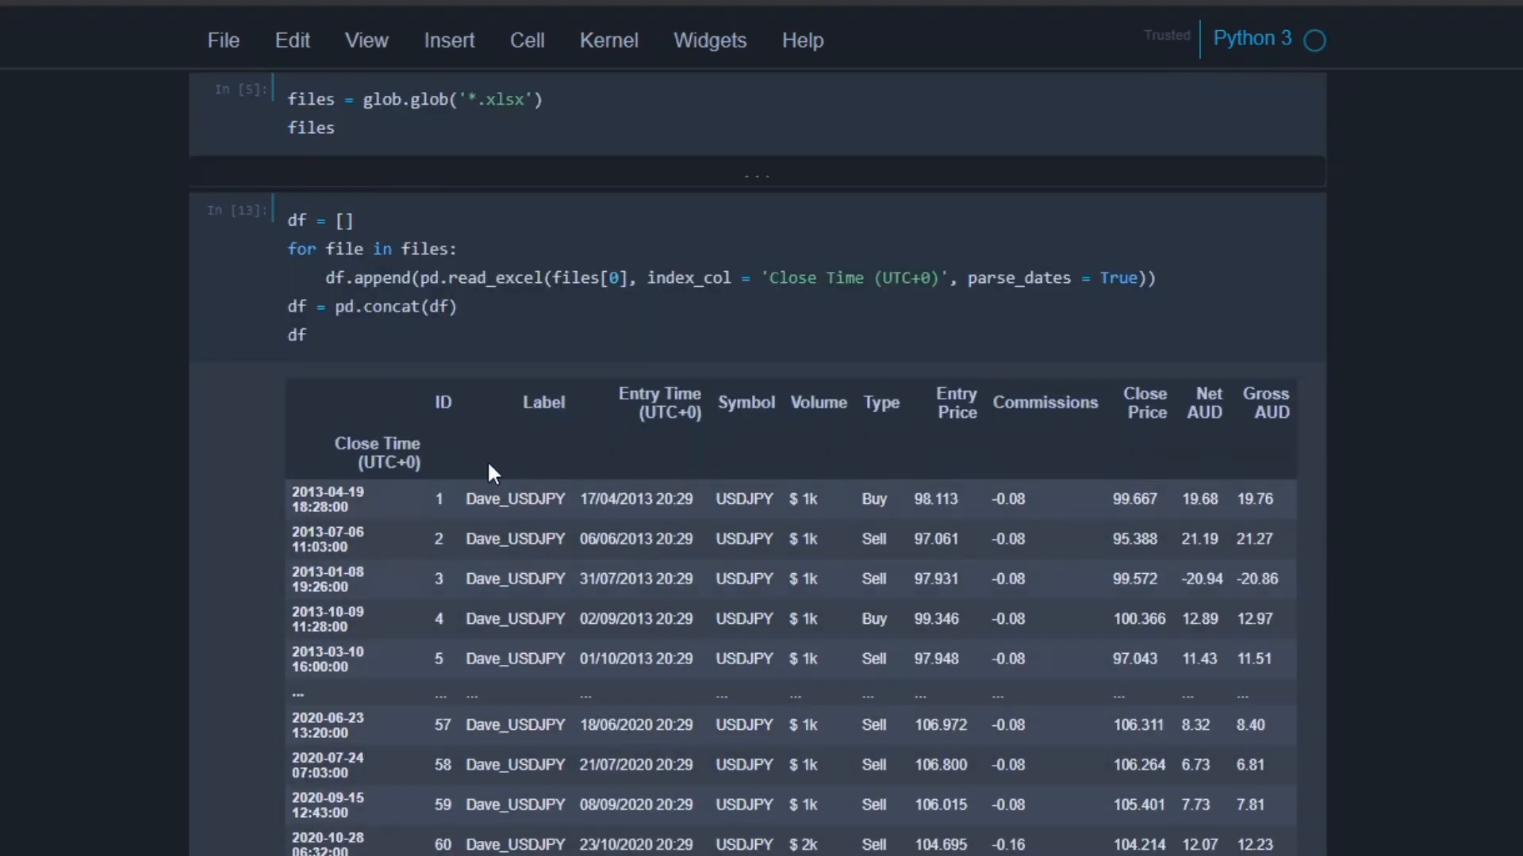
mouse_move(829, 631)
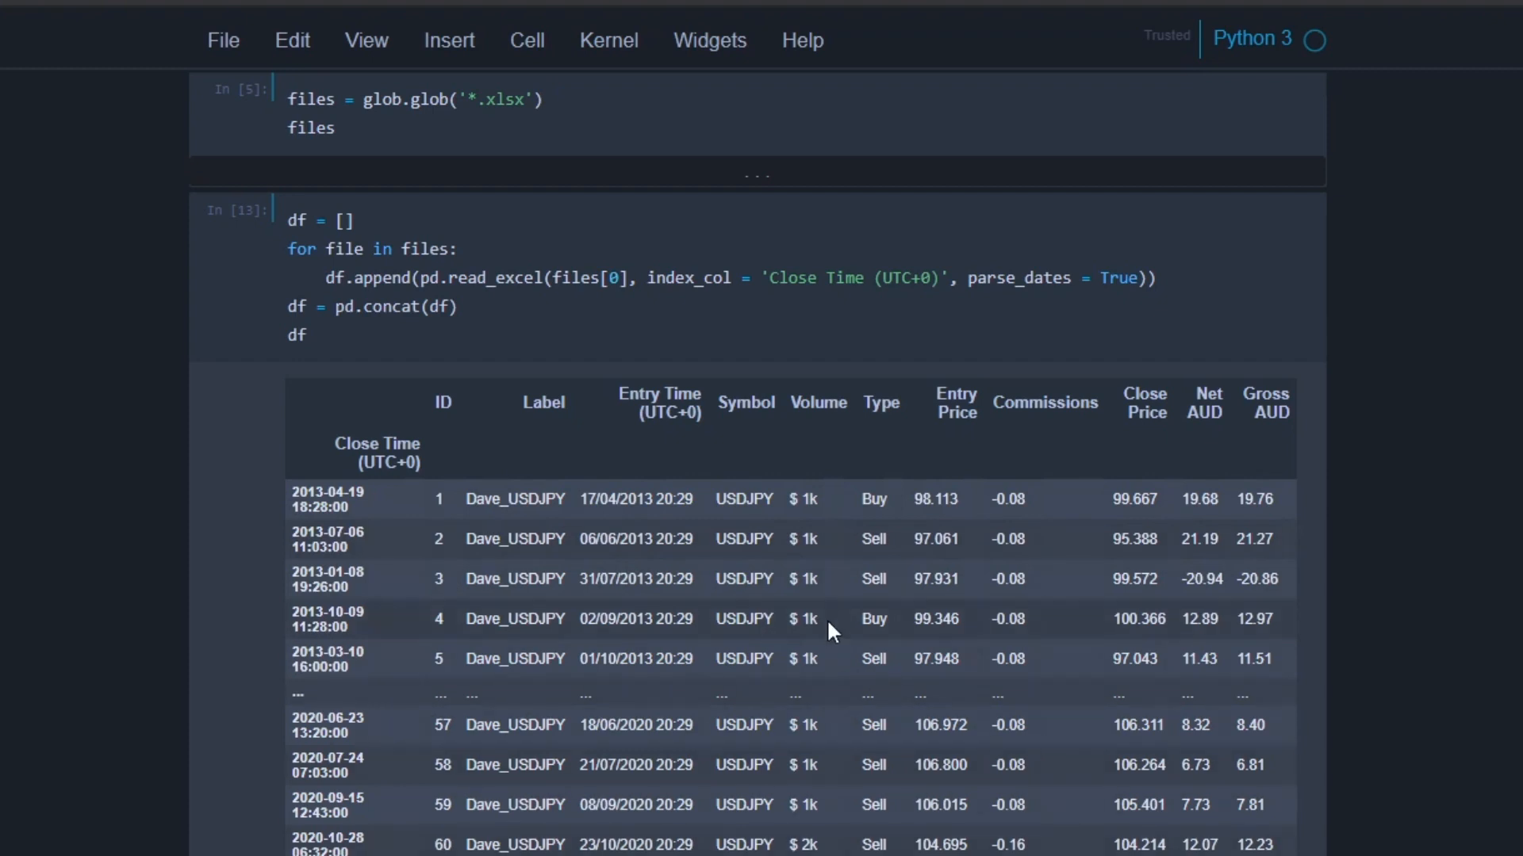
mouse_move(590, 495)
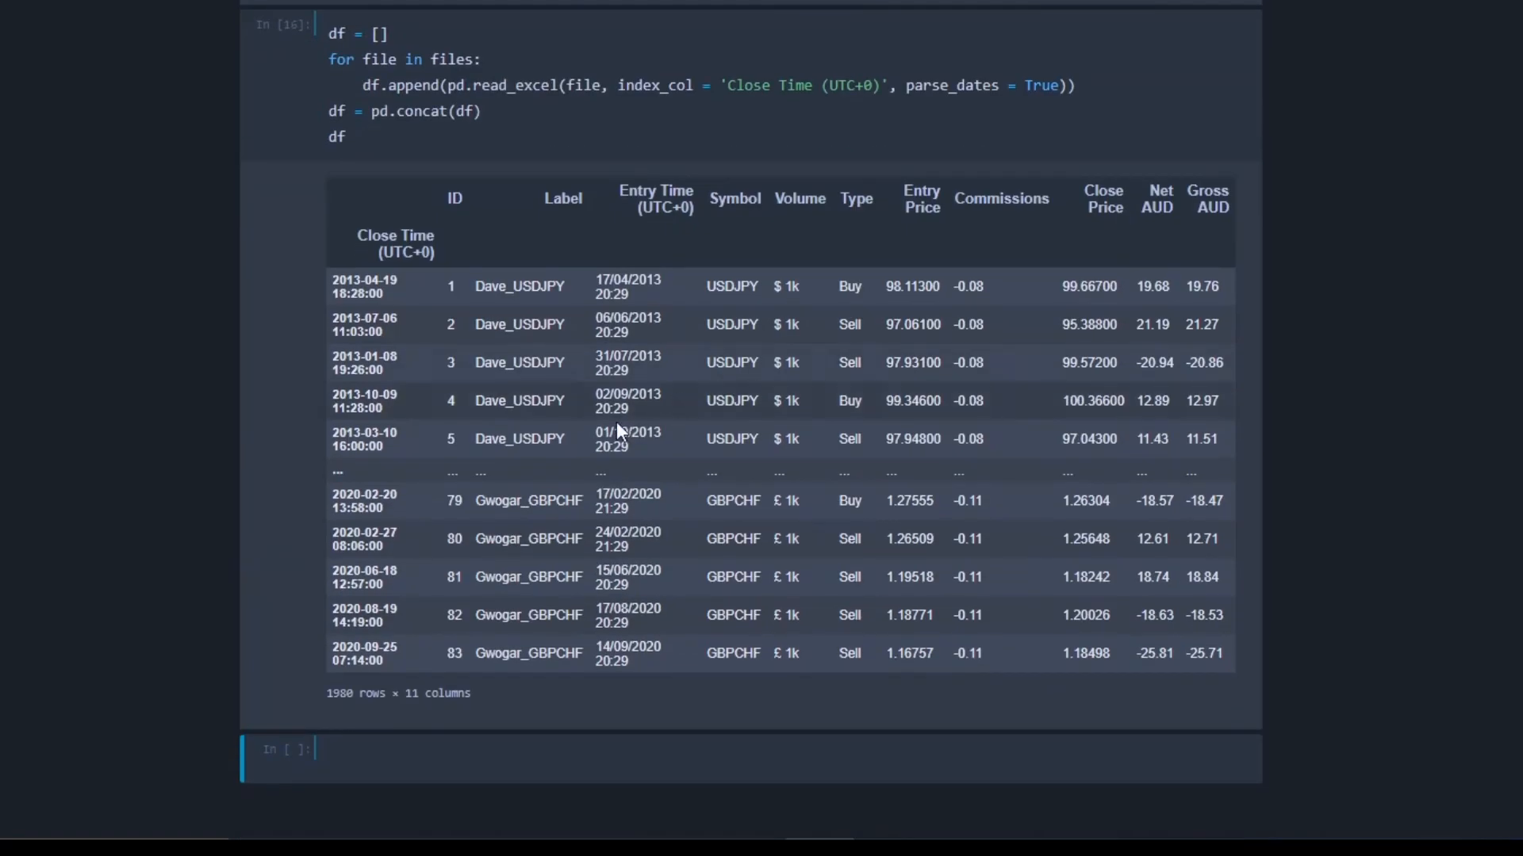
scroll("down", 3)
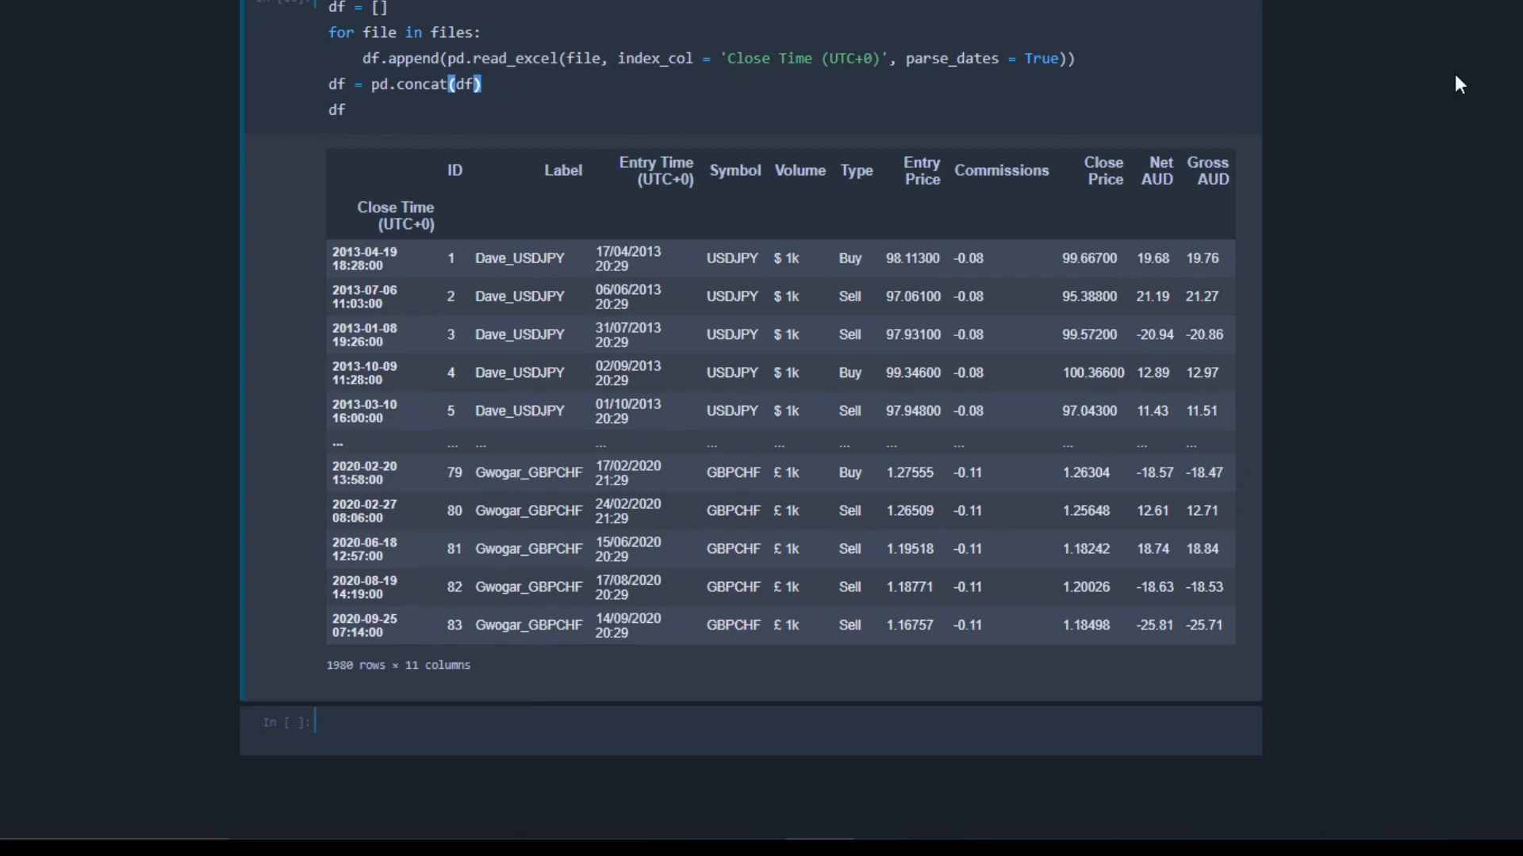
Append .sort_index().reset_index() to the concat so trades are ordered by close time and renumbered.
type(".")
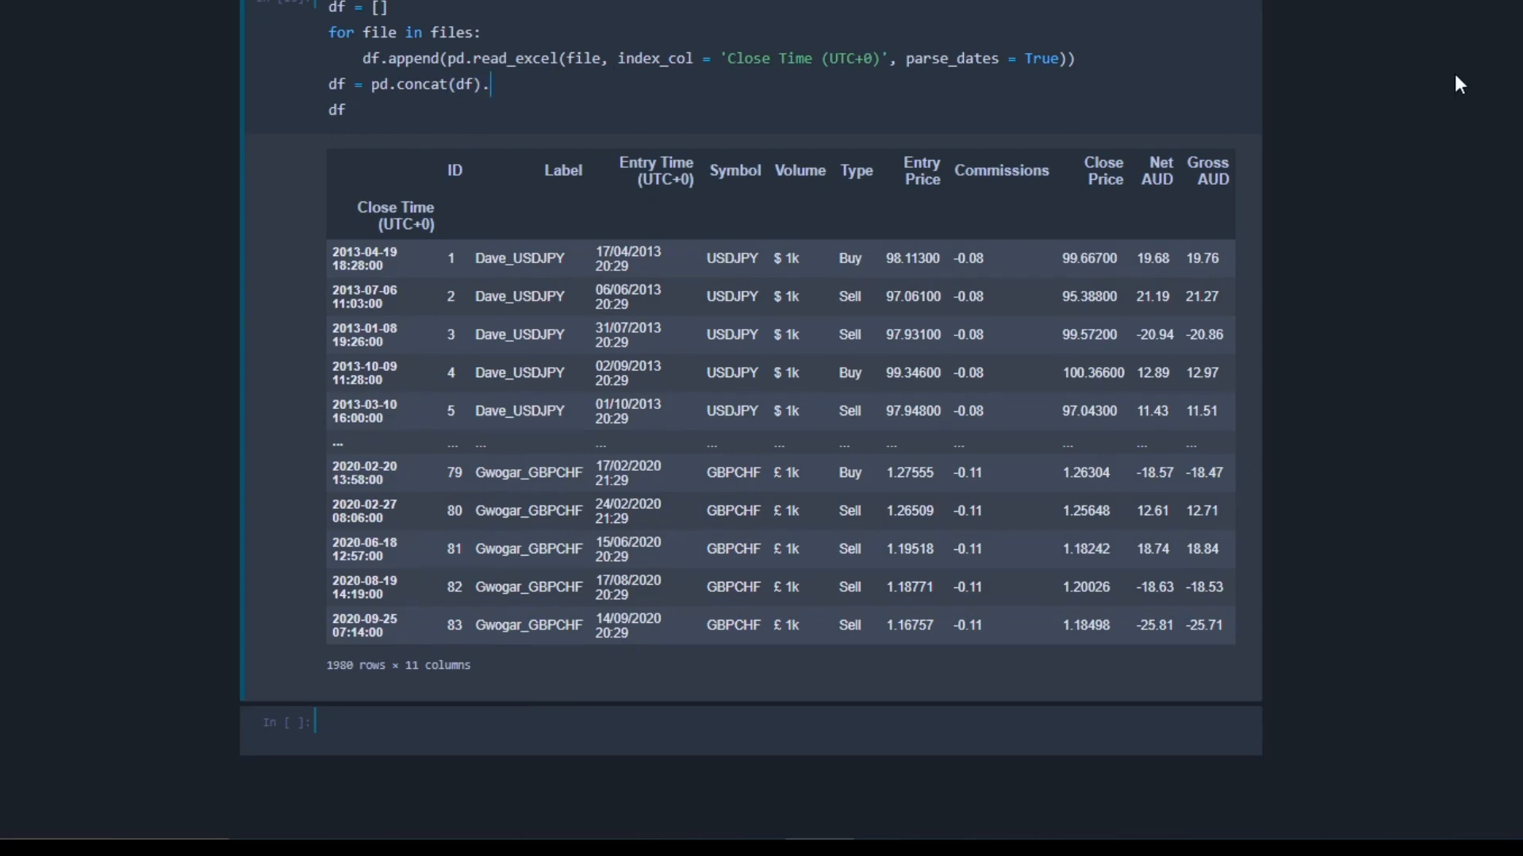
type("sort_index(")
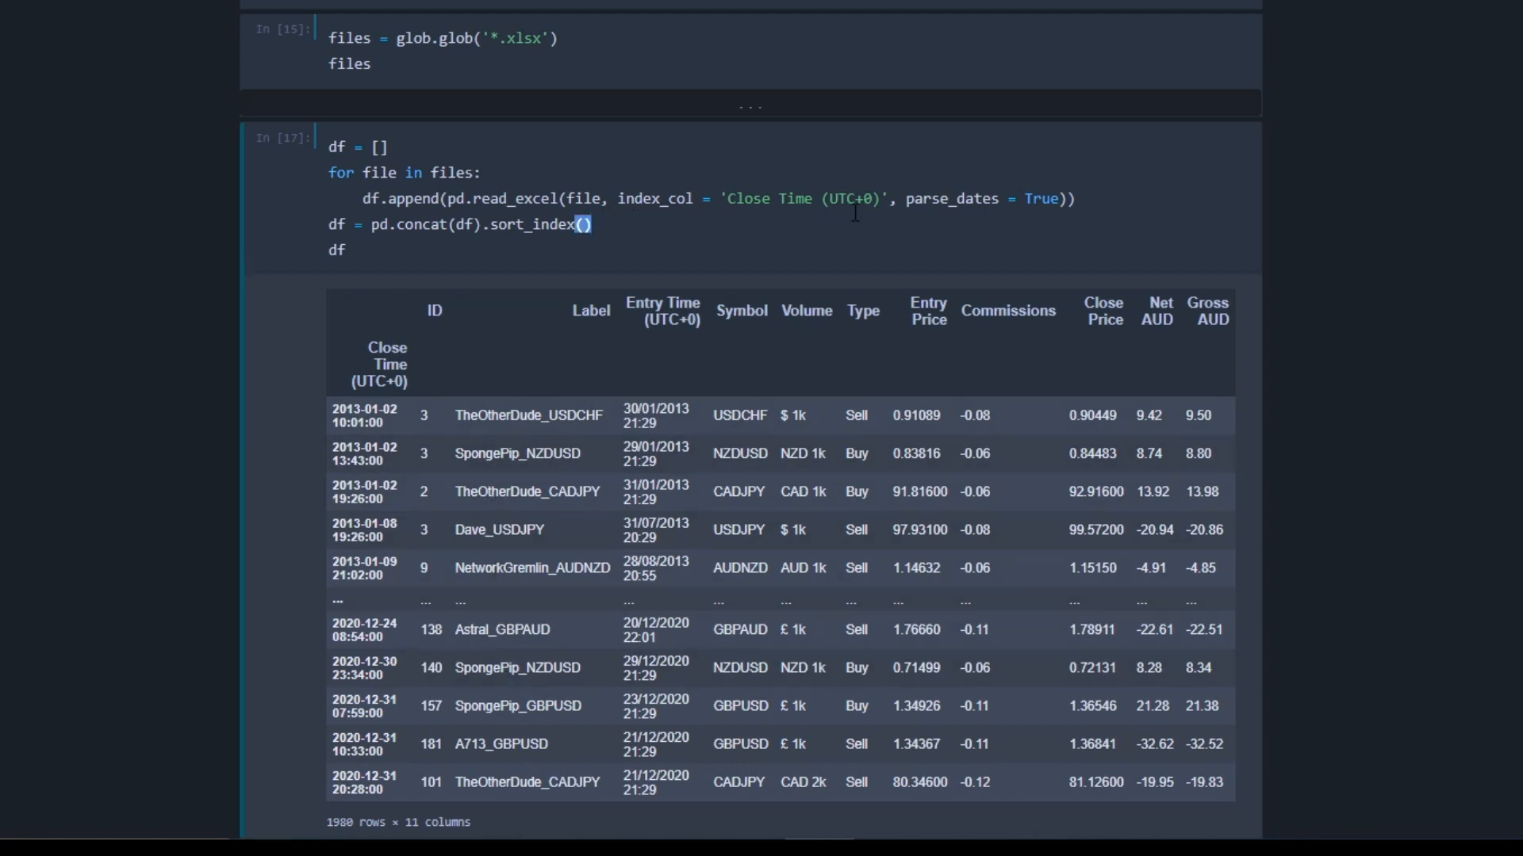
type(".")
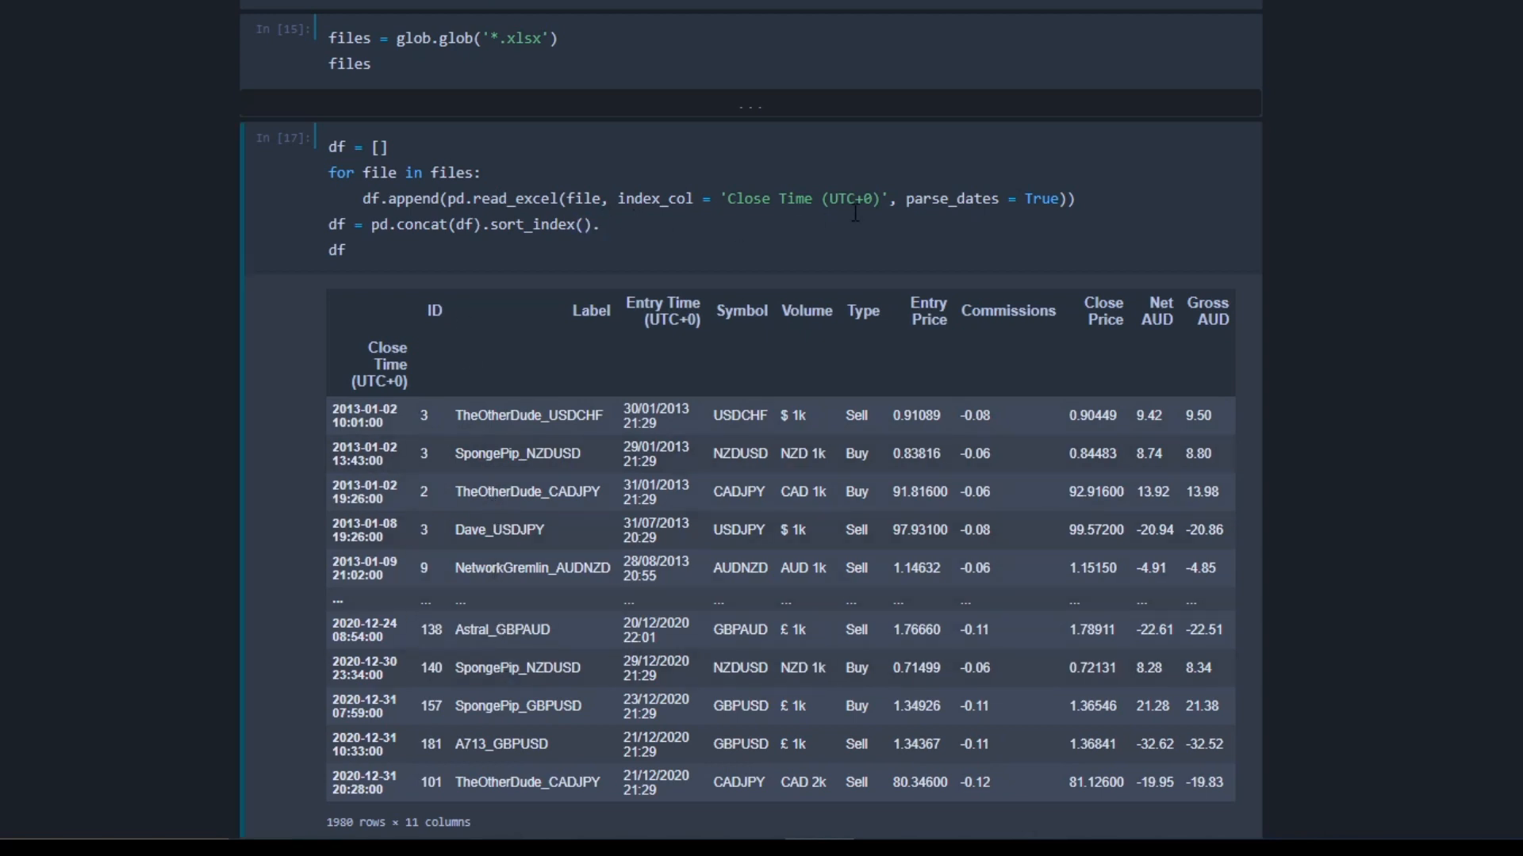
type(".reset_index(")
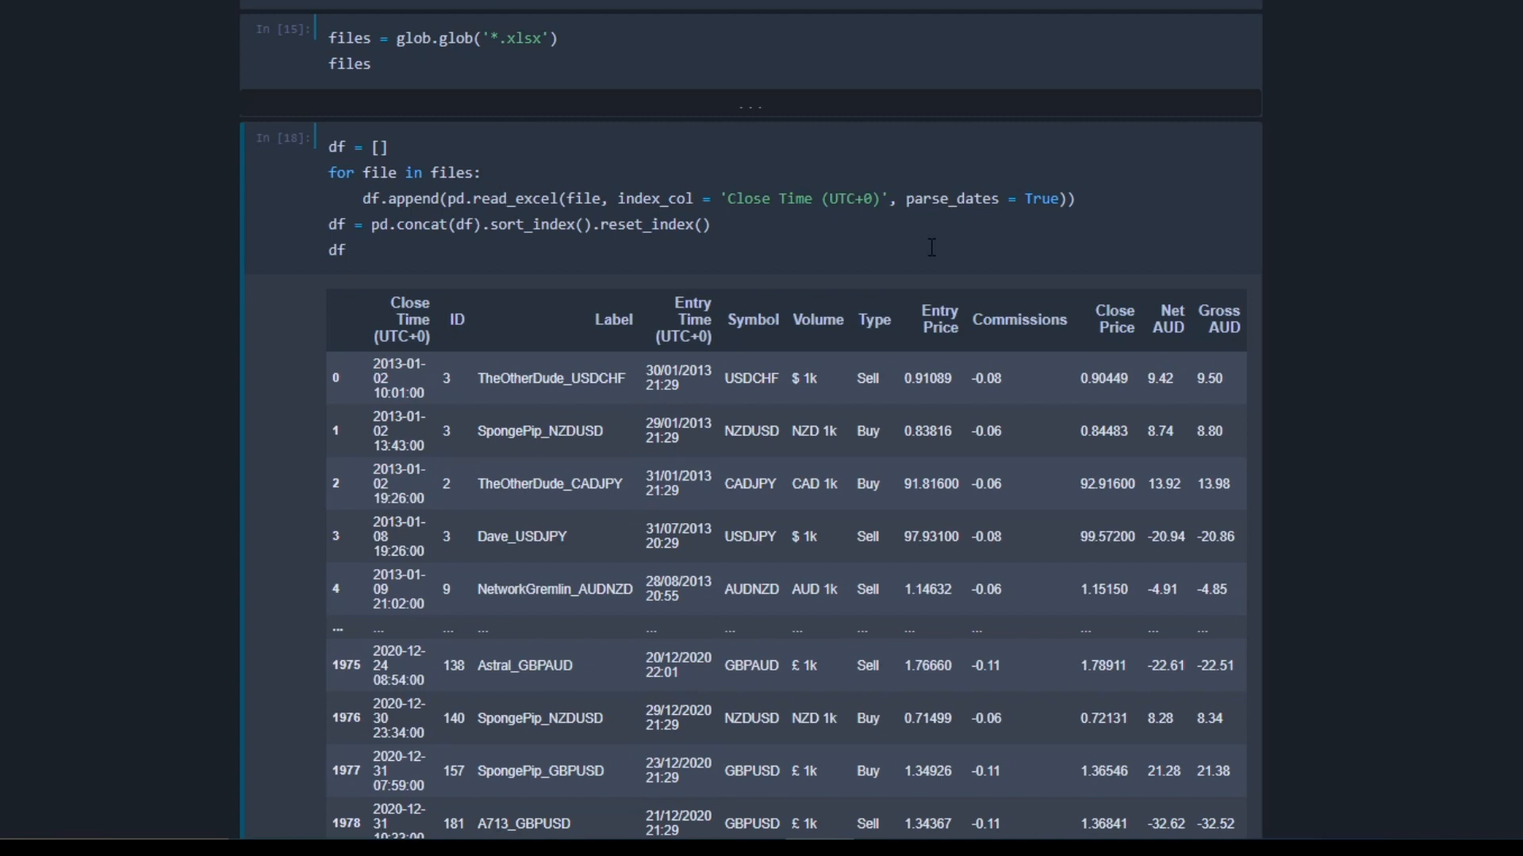
type("returns =")
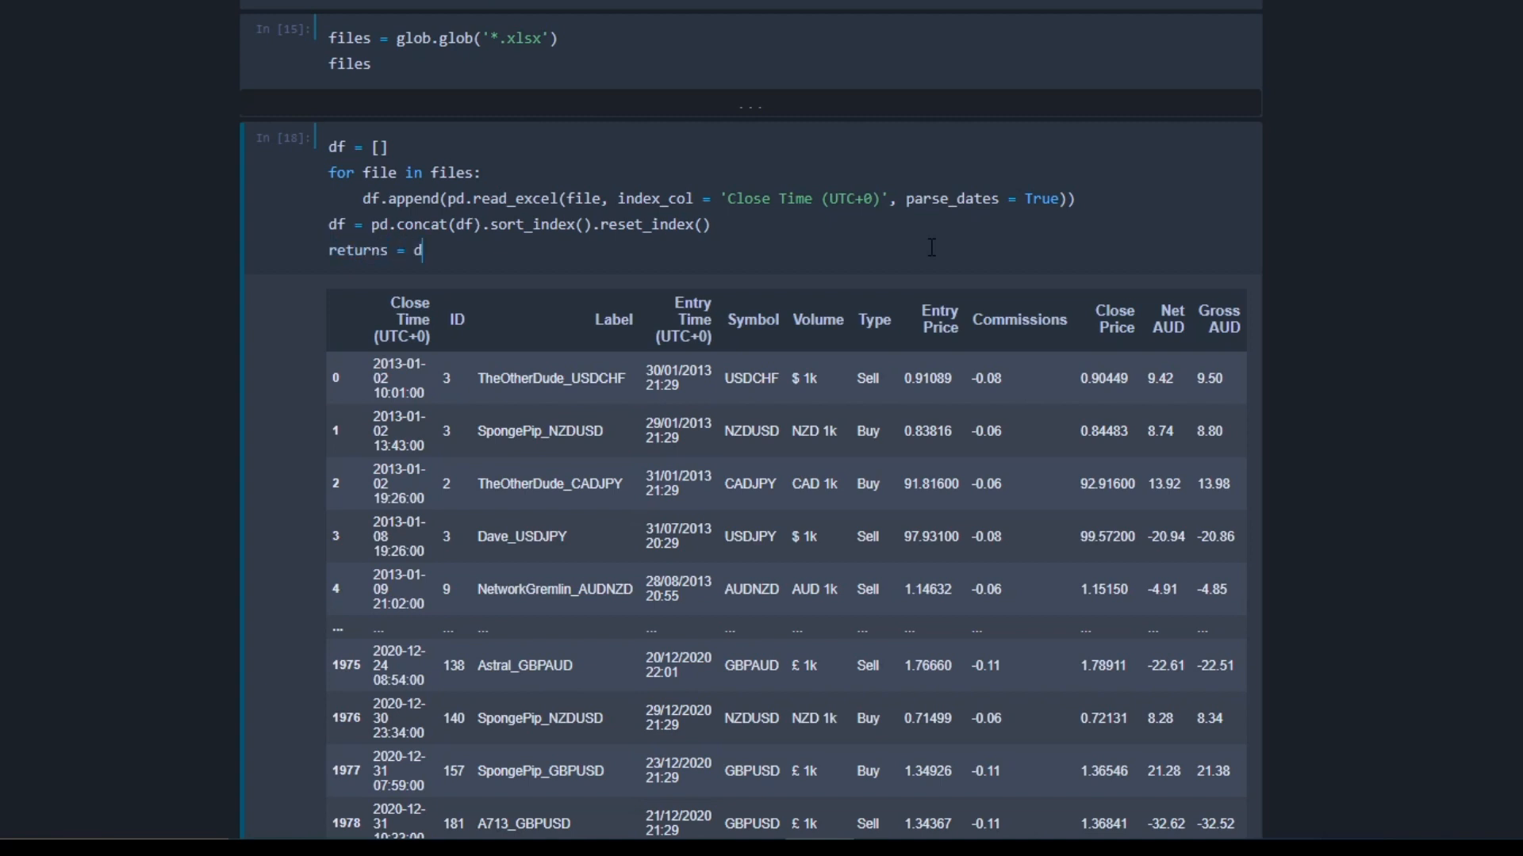
Pivot df on 'Close Time (UTC+0)' by 'Label' for 'Net AUD' into returns, with .fillna(0).
type(".pivot(")
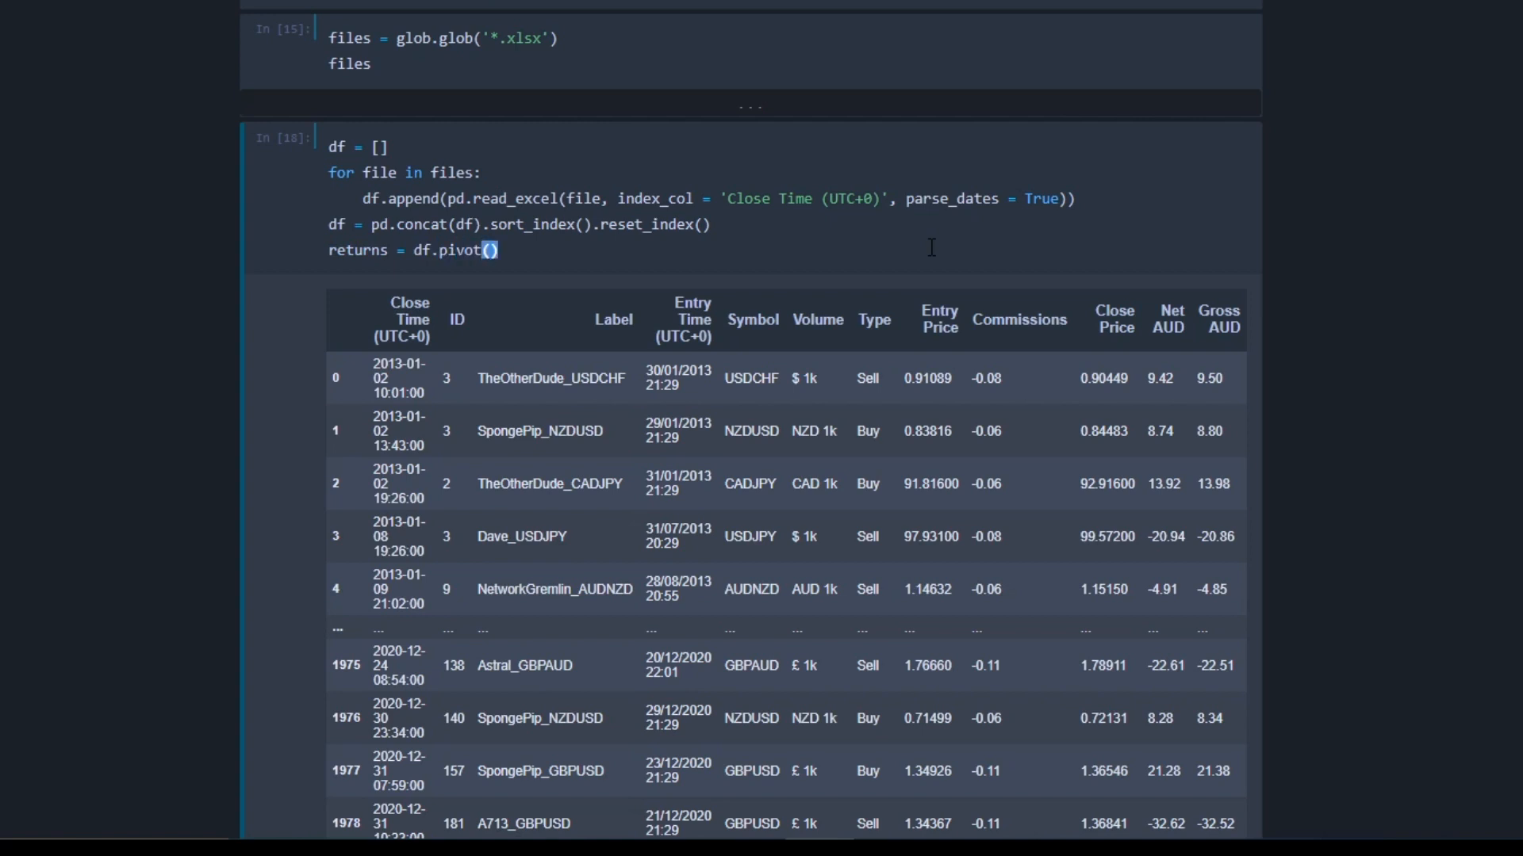
type("'")
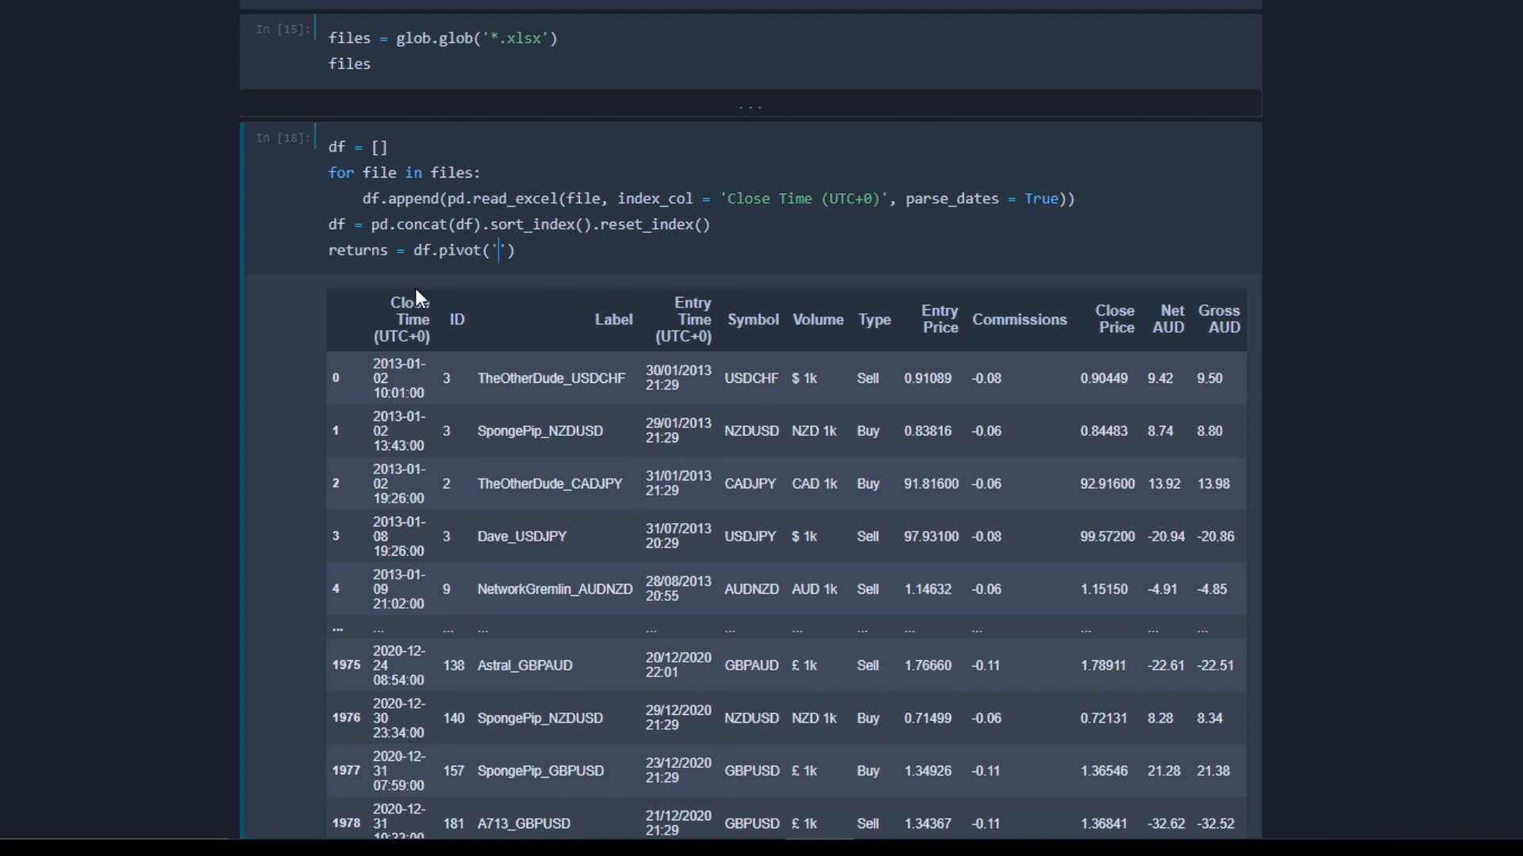
double_click(412, 318)
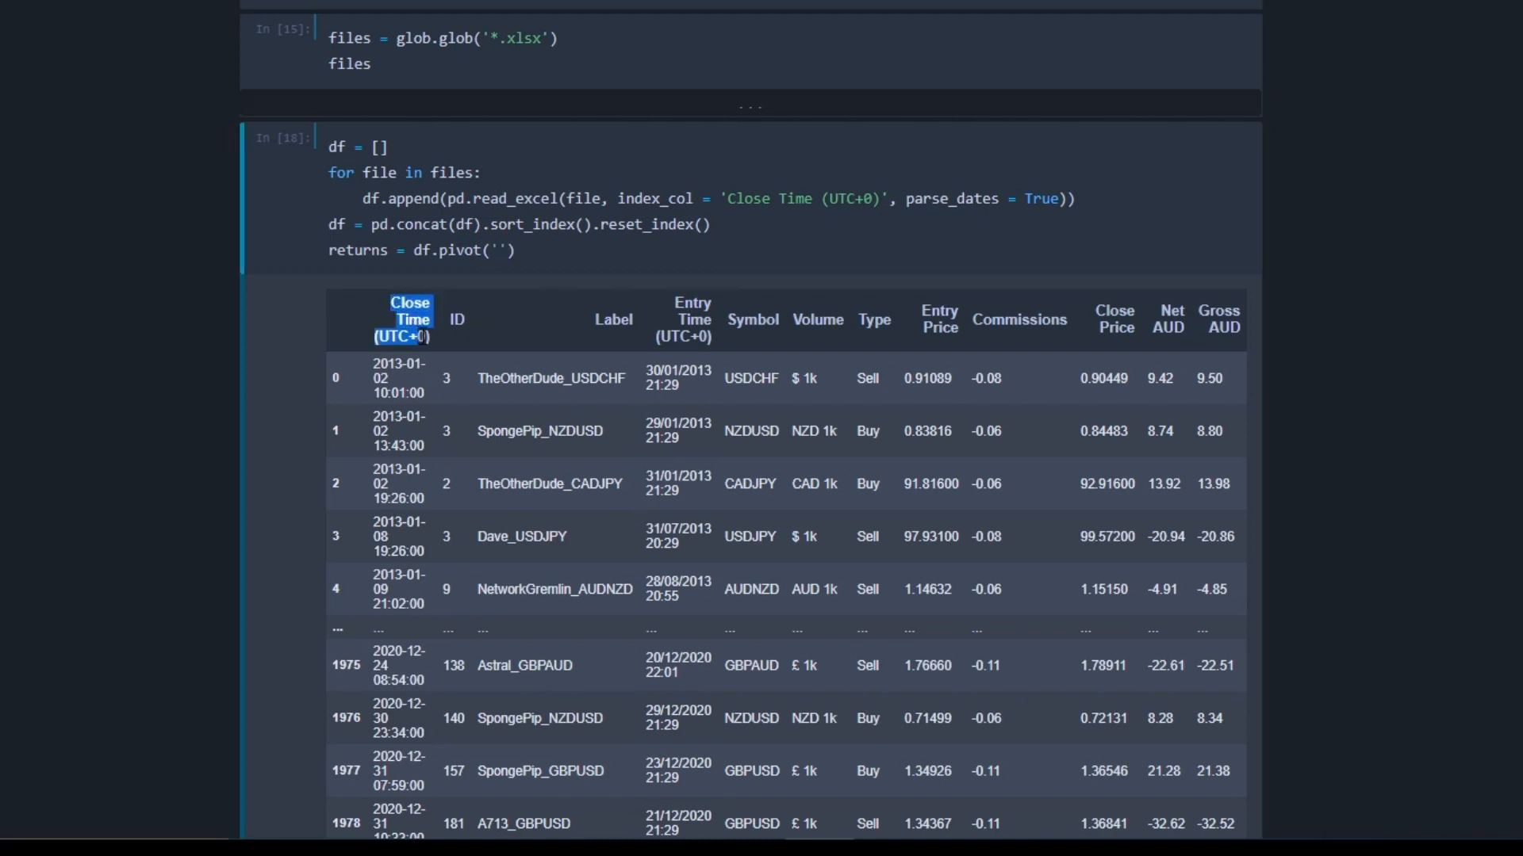
type("Close Time (UTC+0)', 'Label")
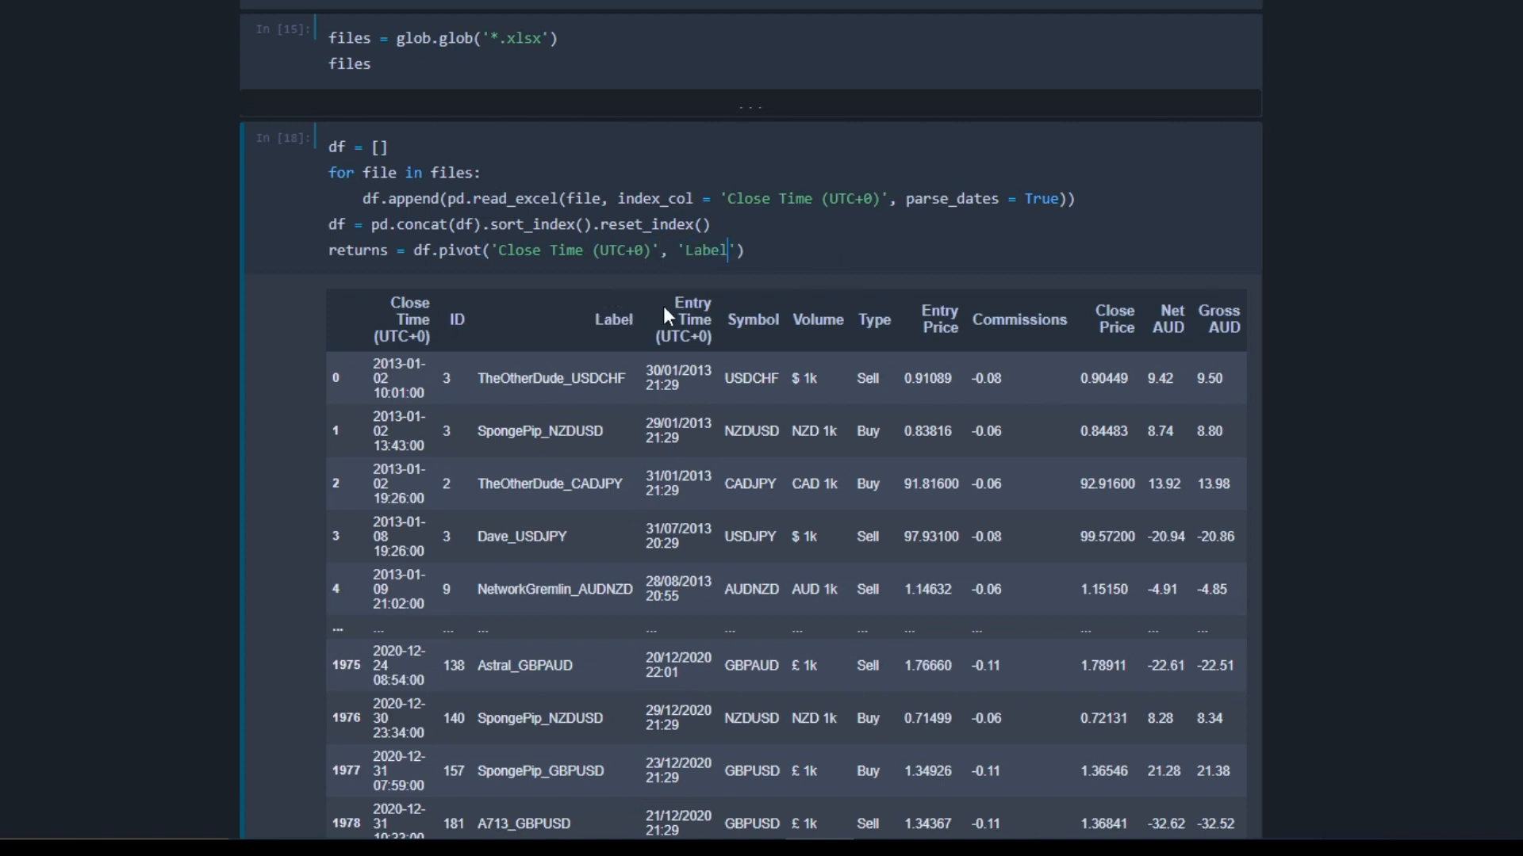
type(", 'Net AUD")
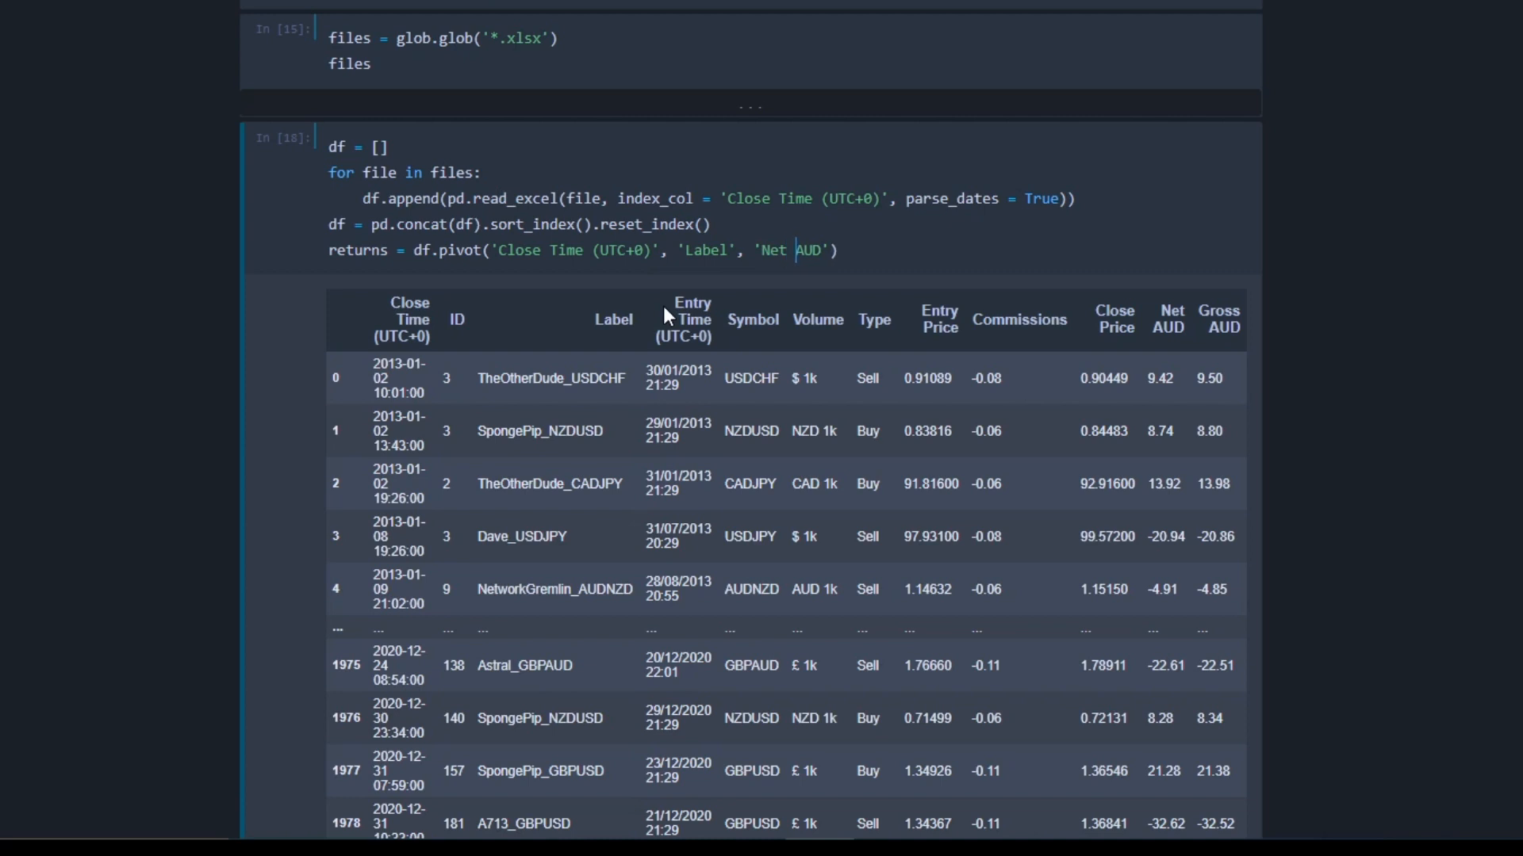
type("returns")
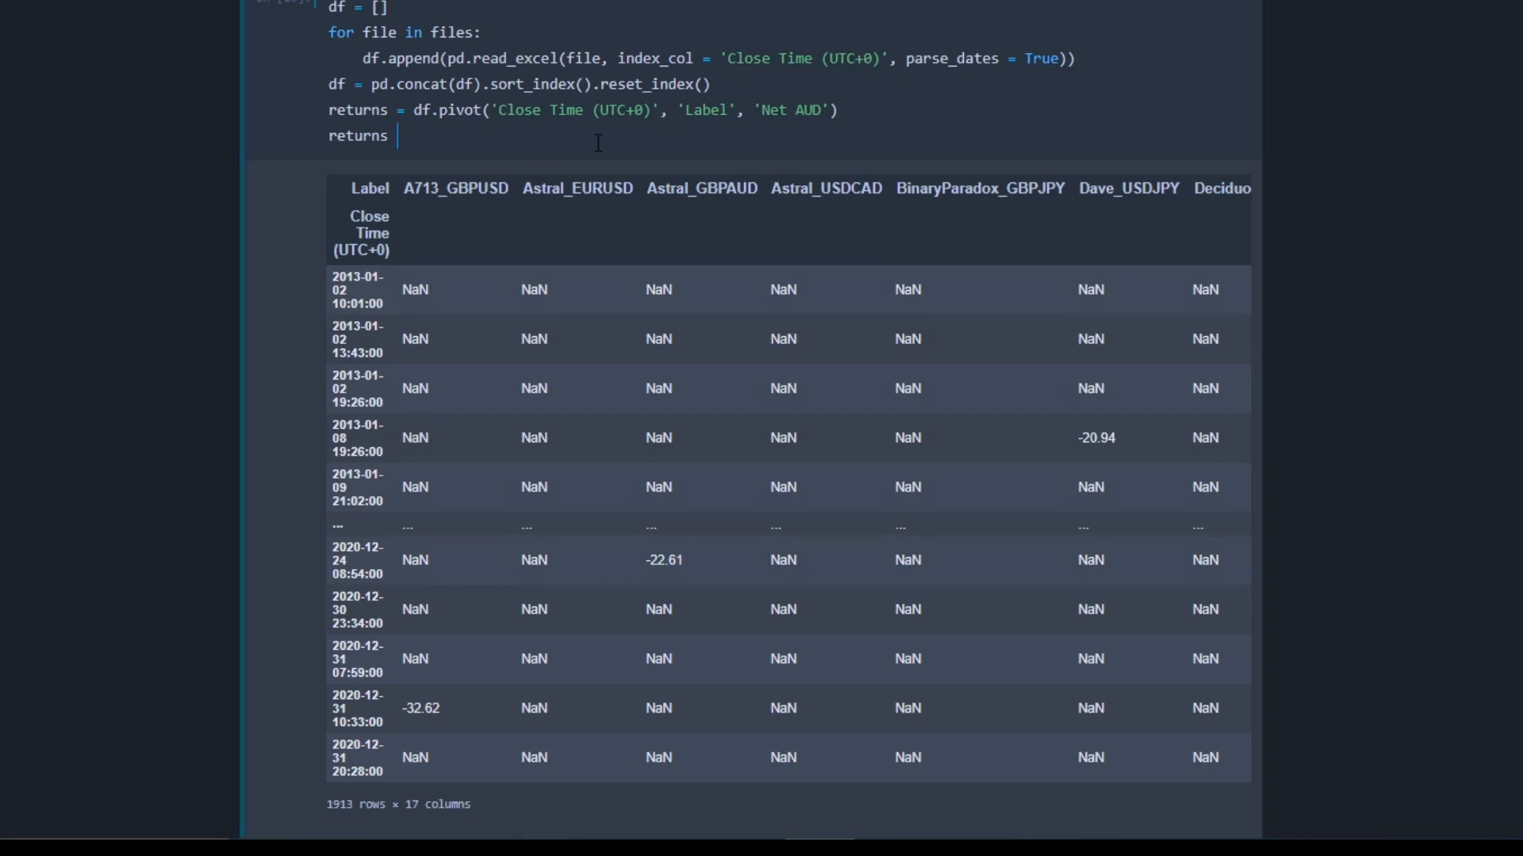
type("=")
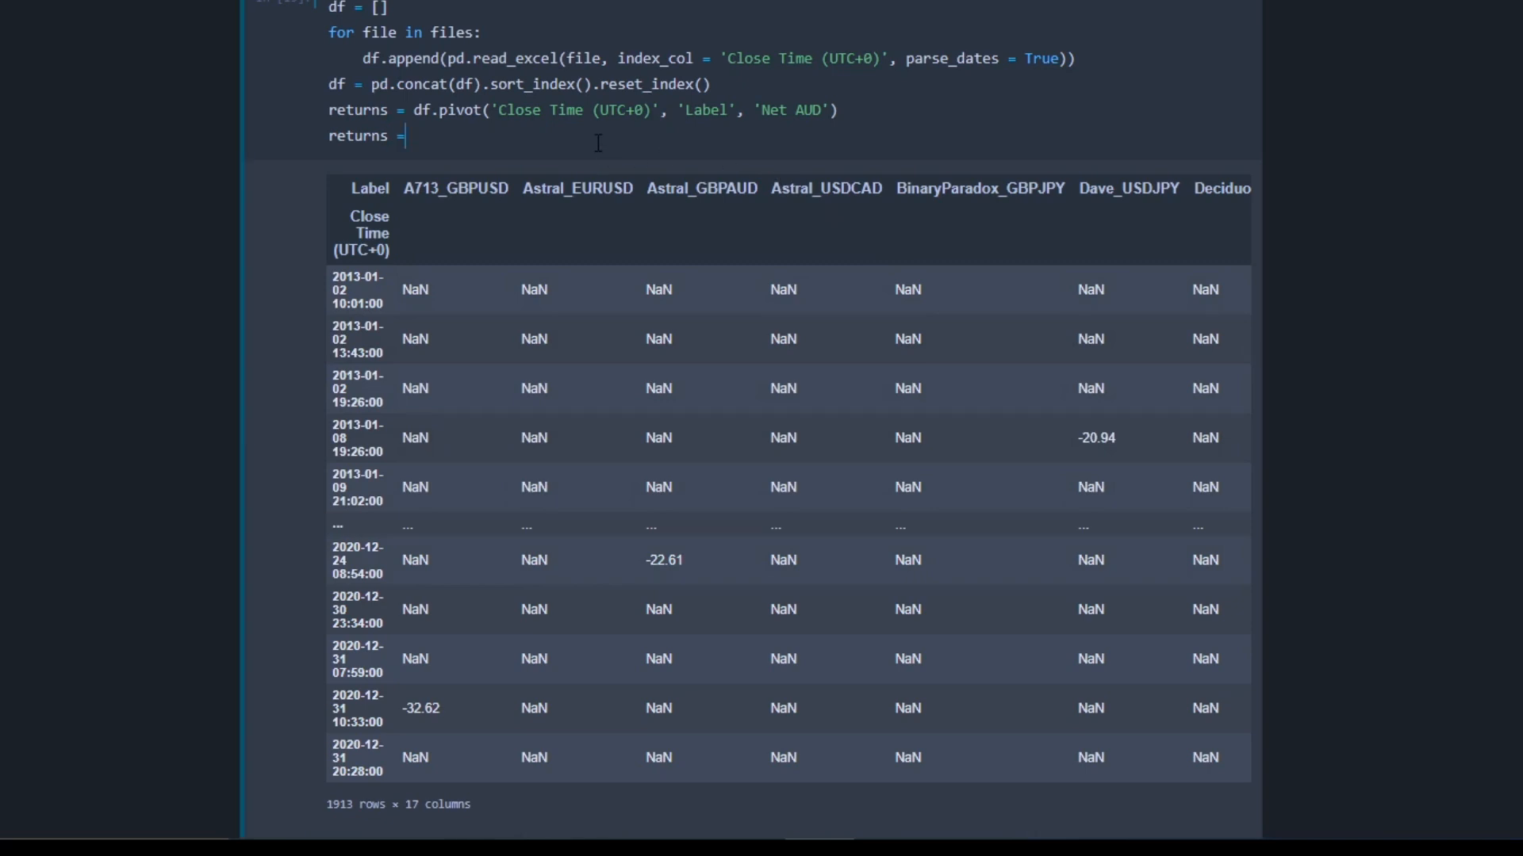
key("backspace")
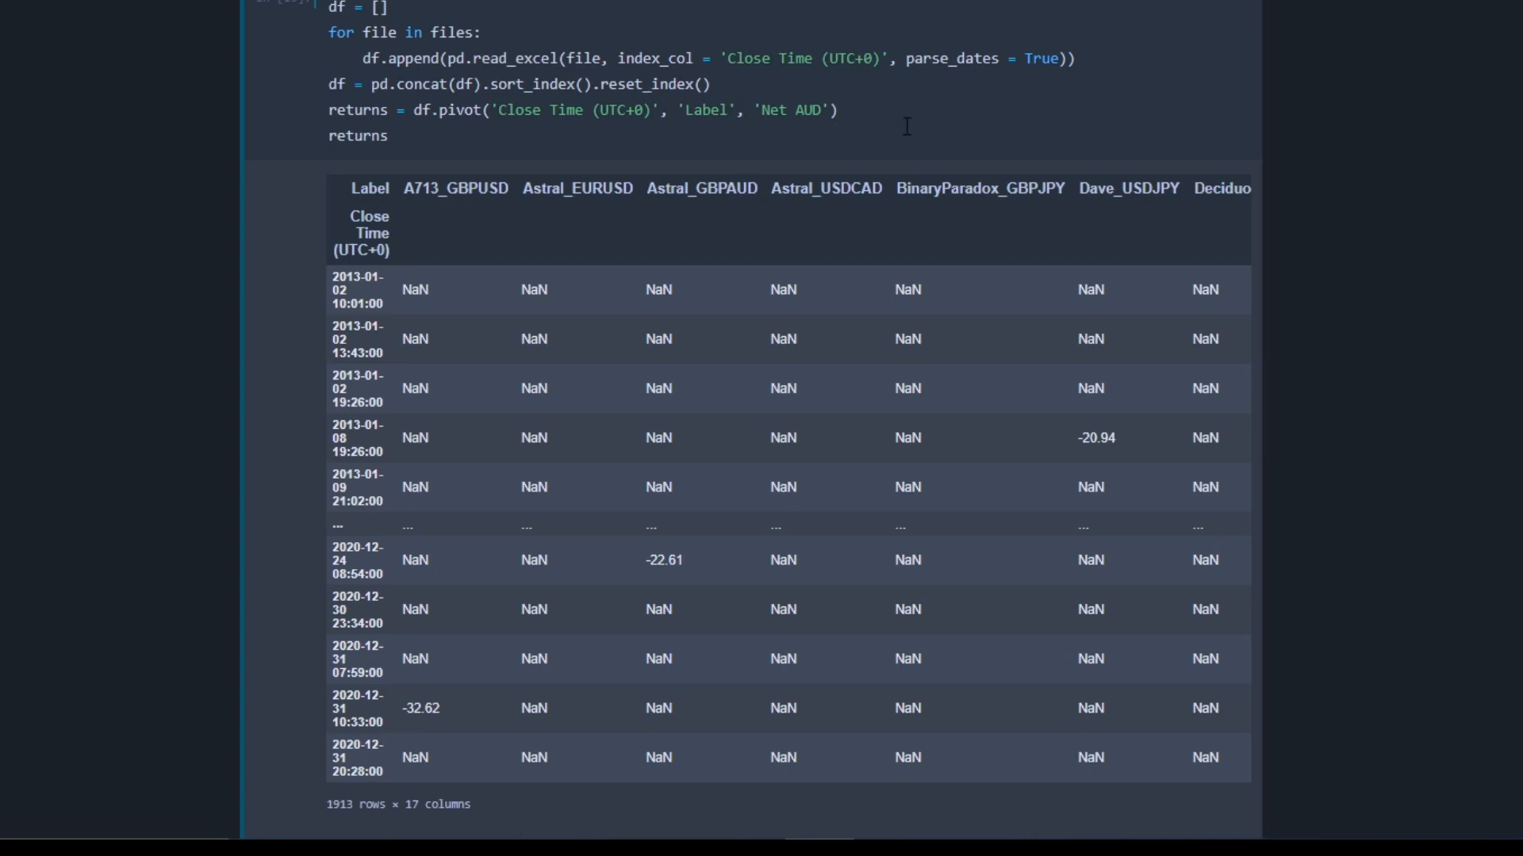
type(".fill")
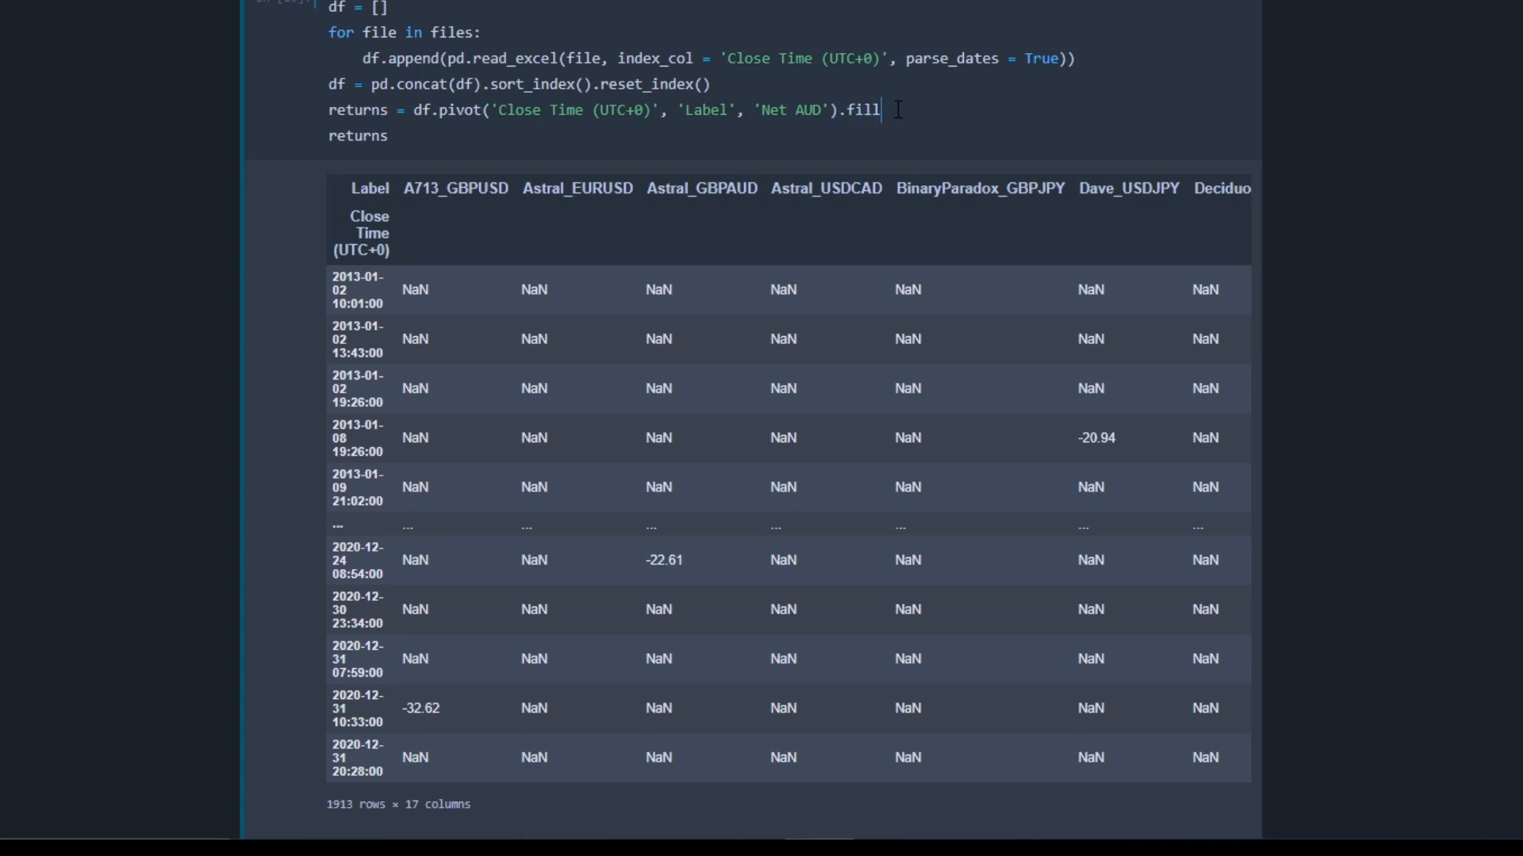
type("na(0)")
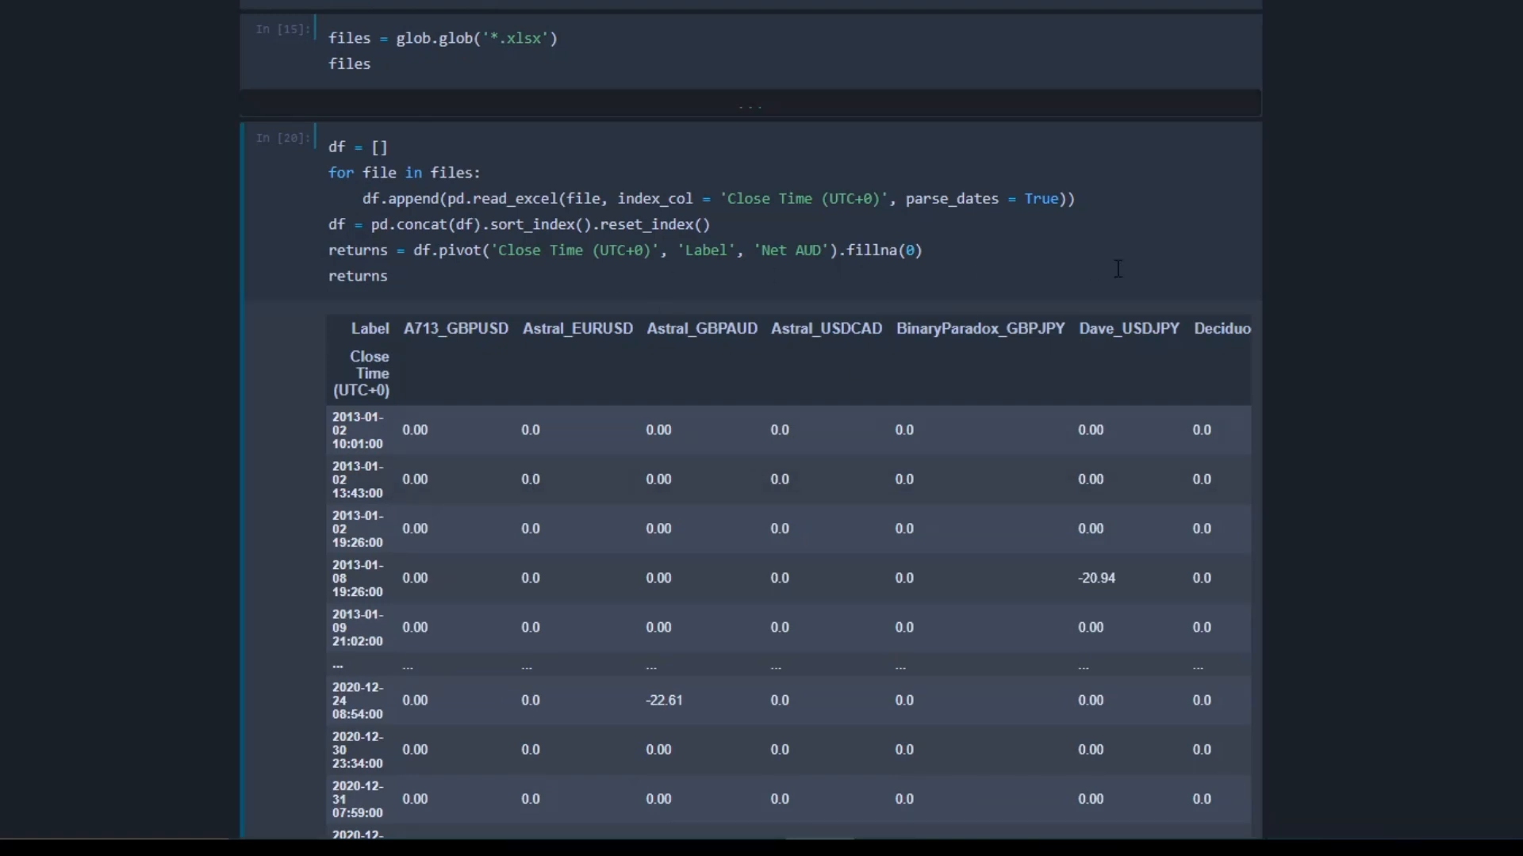
type(".")
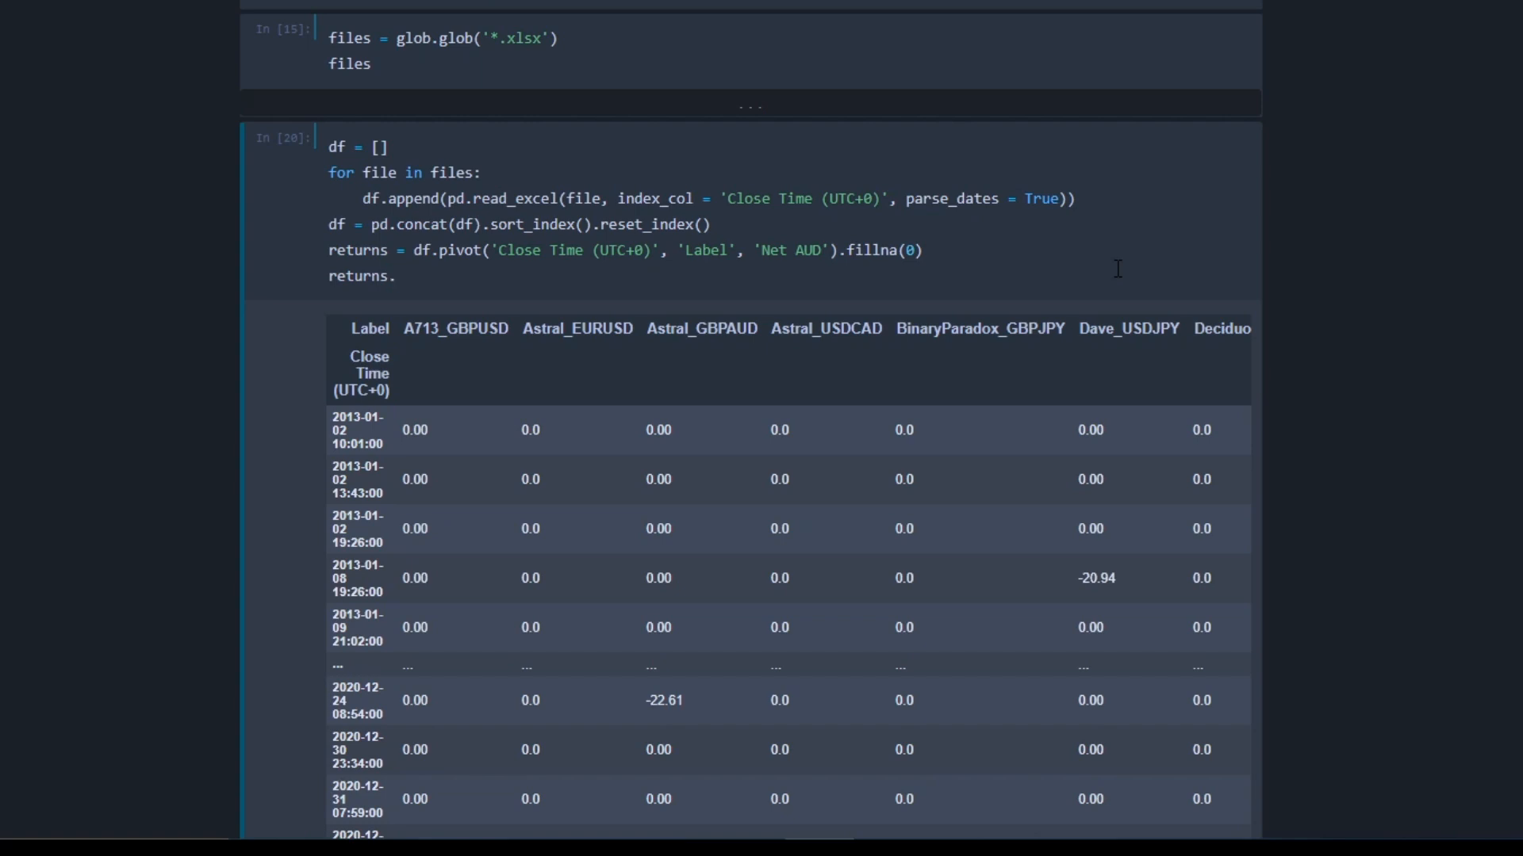
Add returns['portfolio'] = returns.sum(axis=1) and isolate the portfolio line in the cumulative chart.
type(".cumsum().plot(")
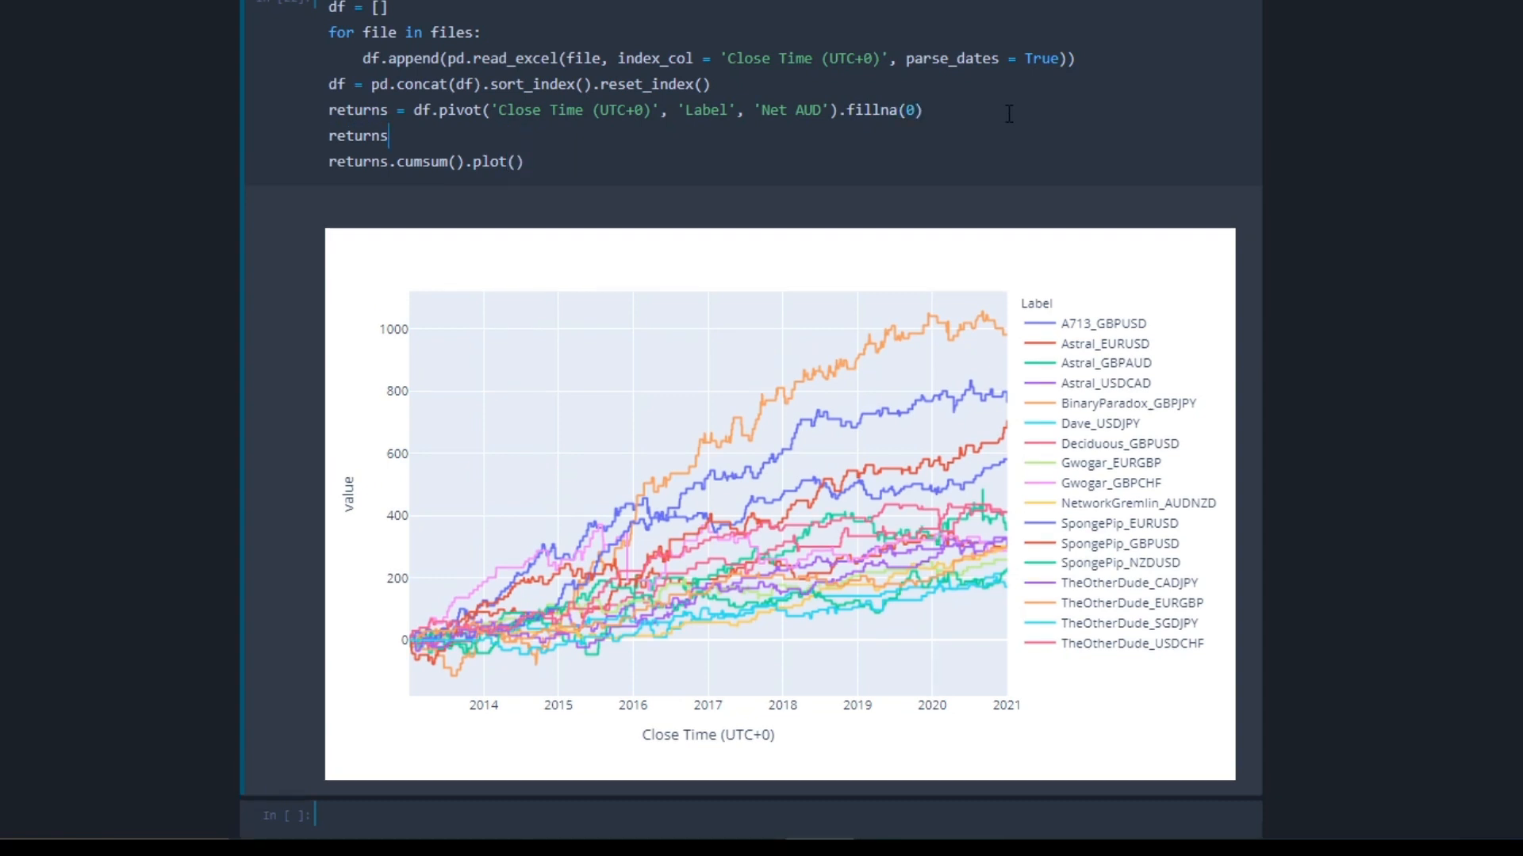
type("['port']")
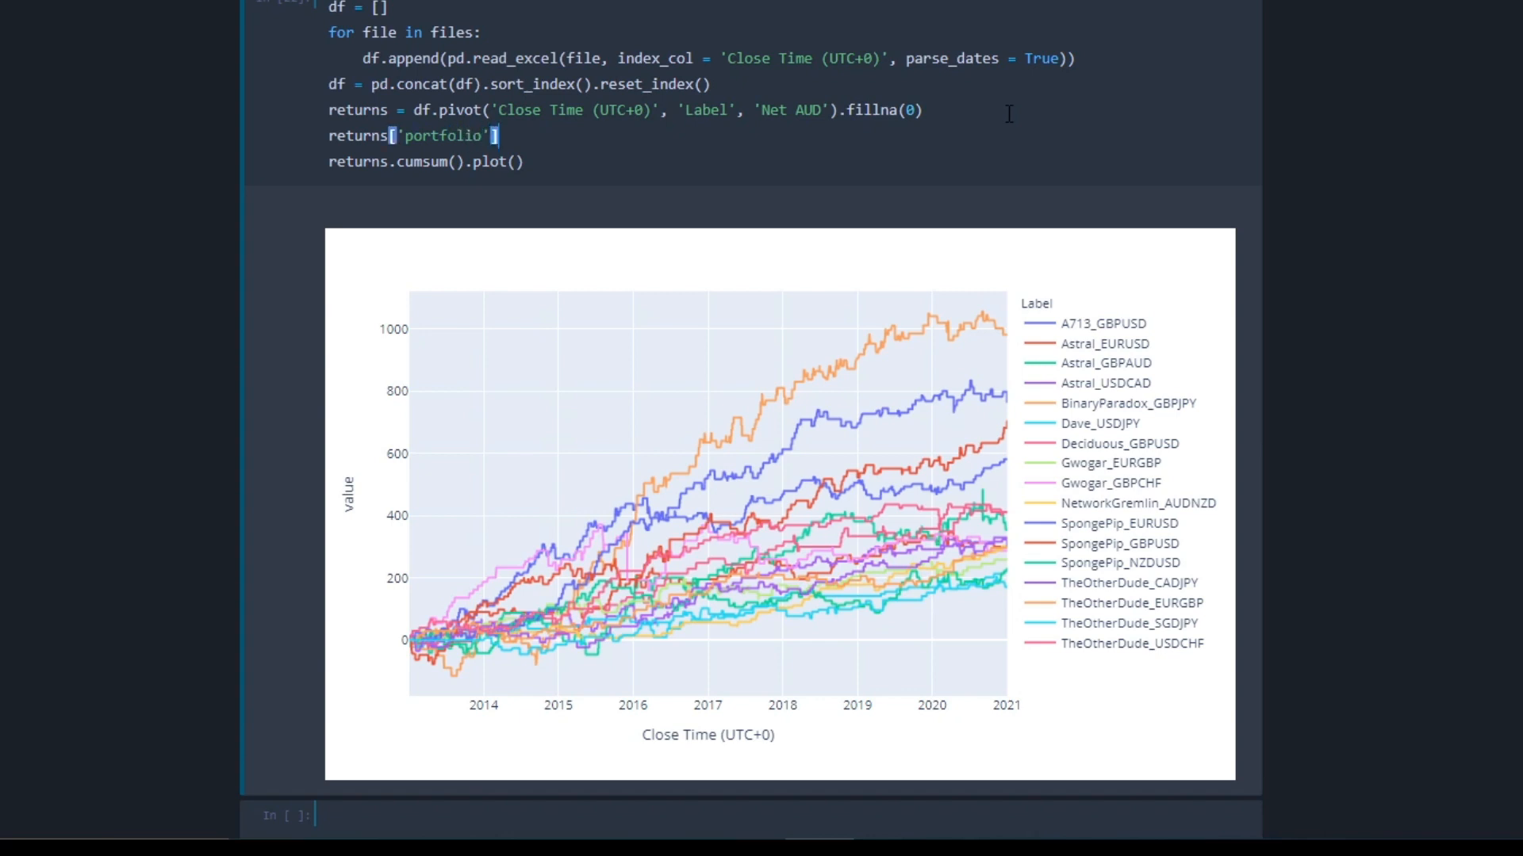
type("= returns.sum(axis=1")
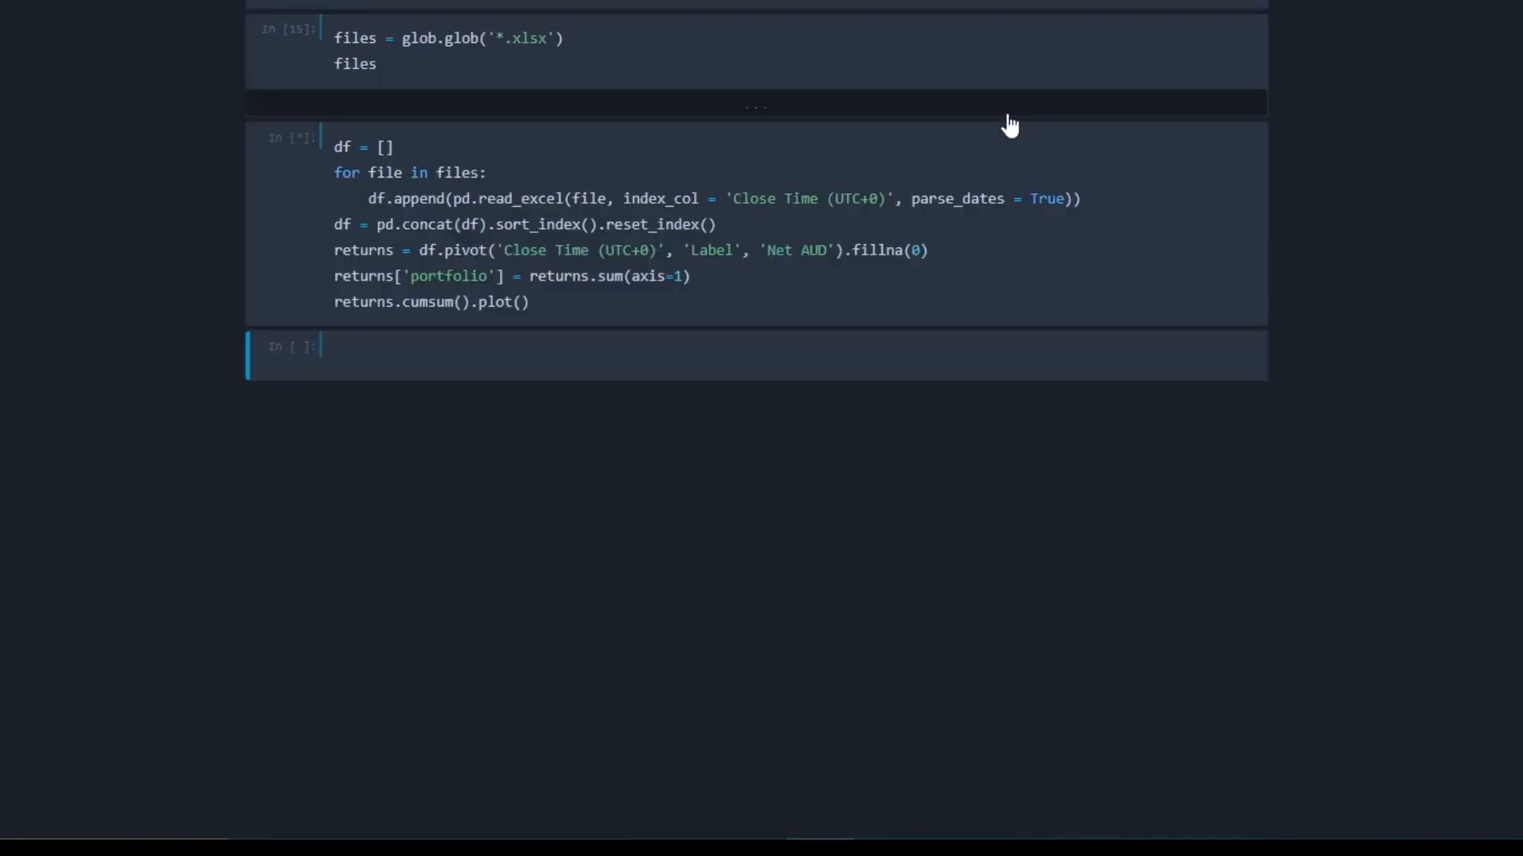
mouse_move(1390, 354)
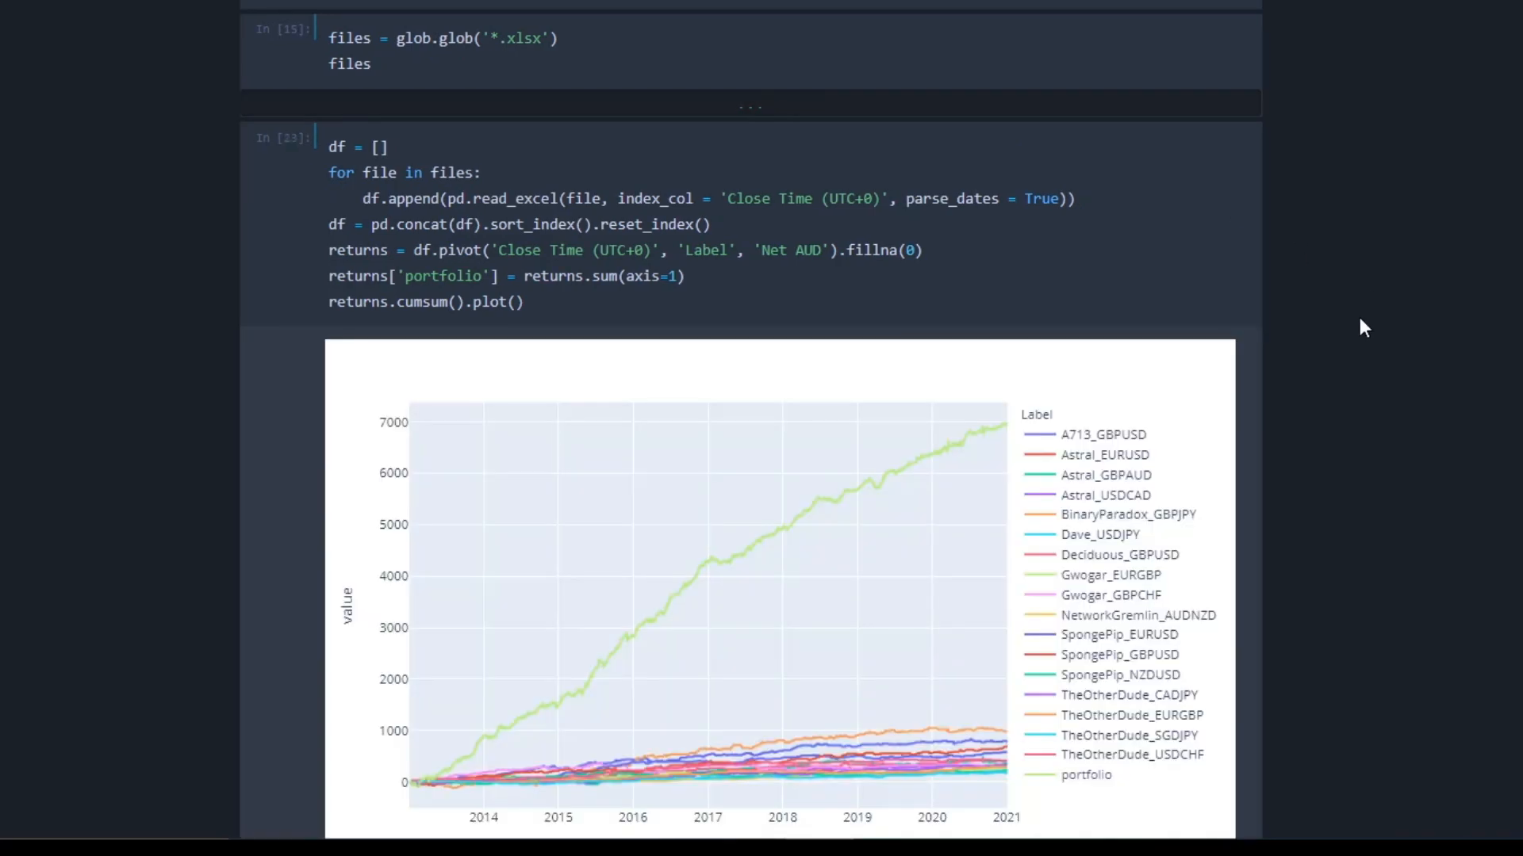
mouse_move(577, 691)
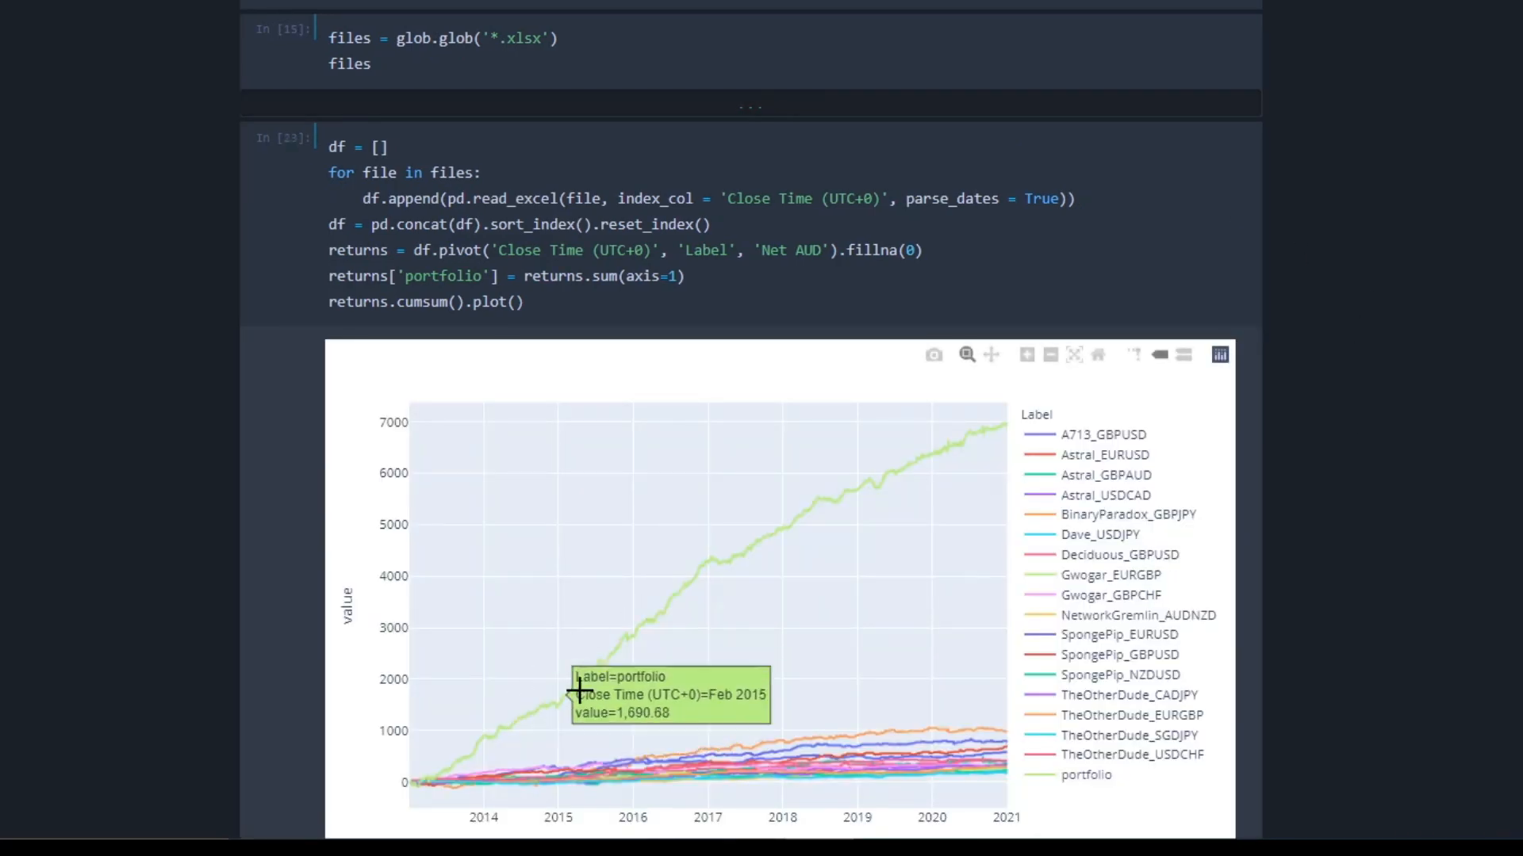
left_click(1085, 776)
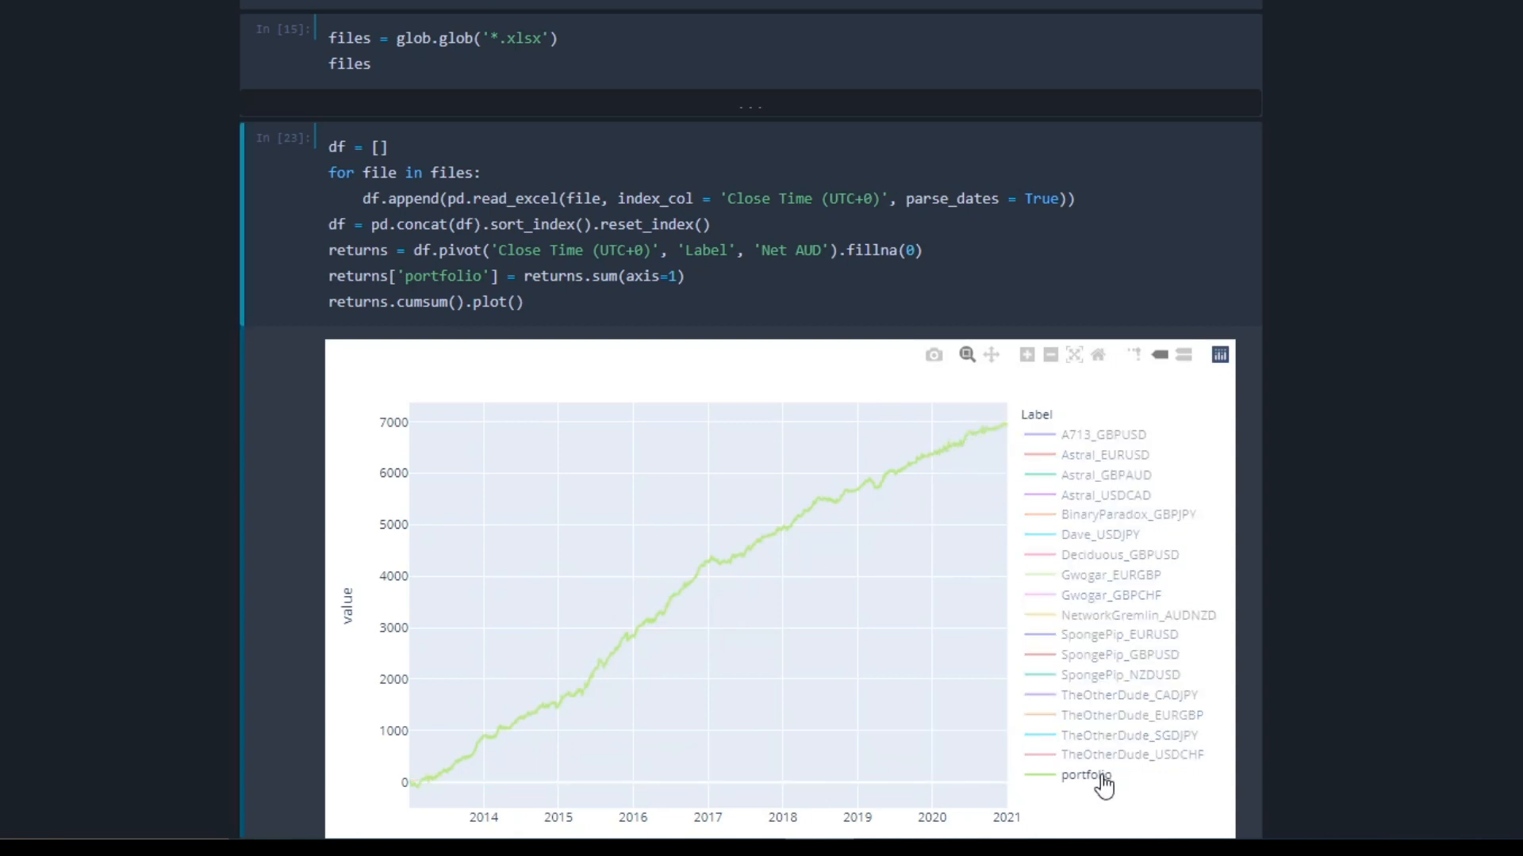
mouse_move(1070, 482)
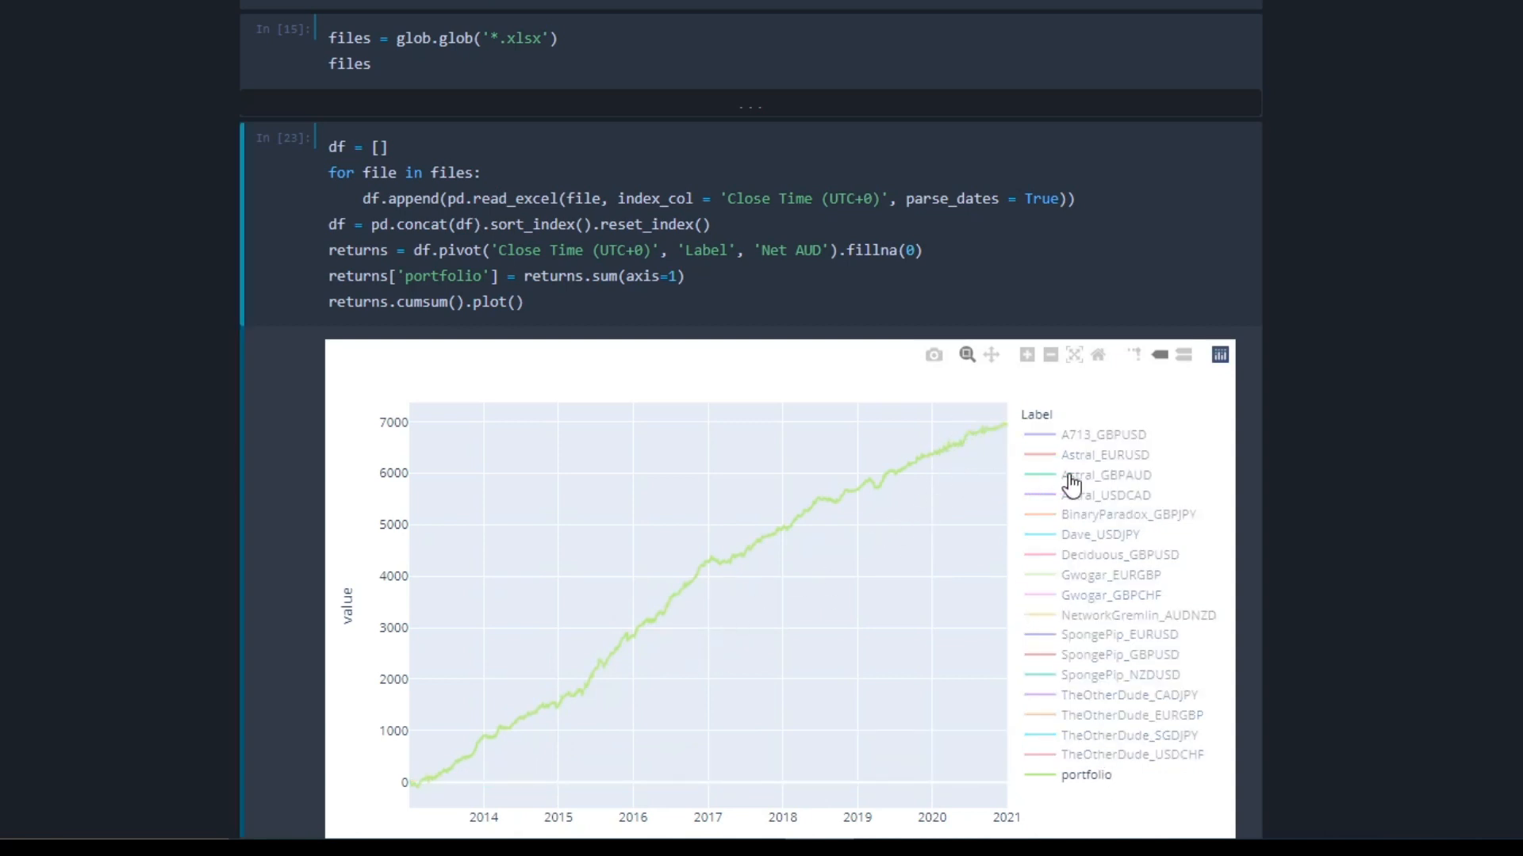
scroll("down", 3)
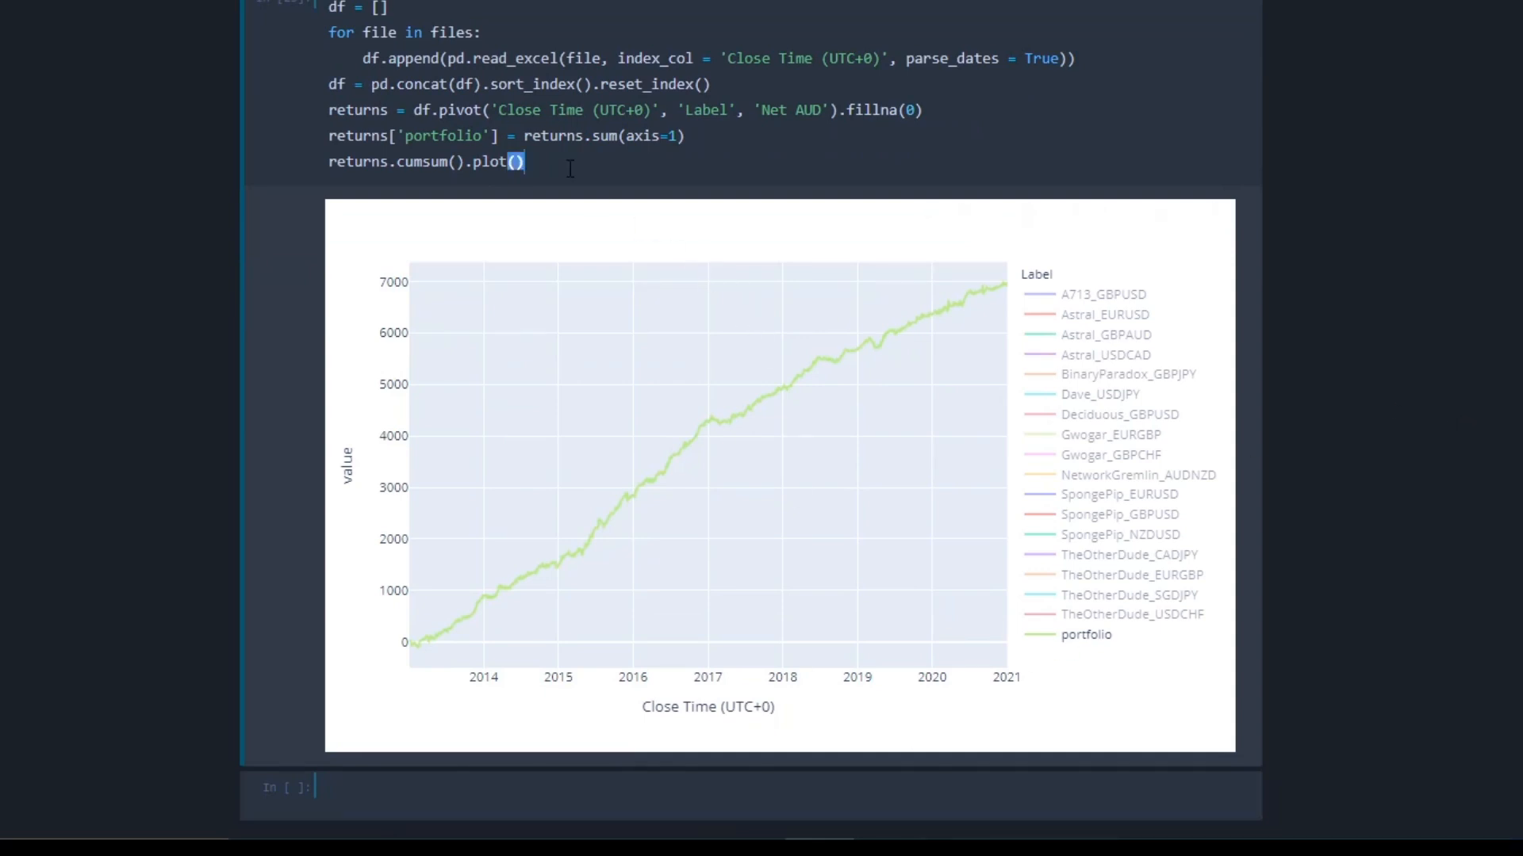
scroll("down", 3)
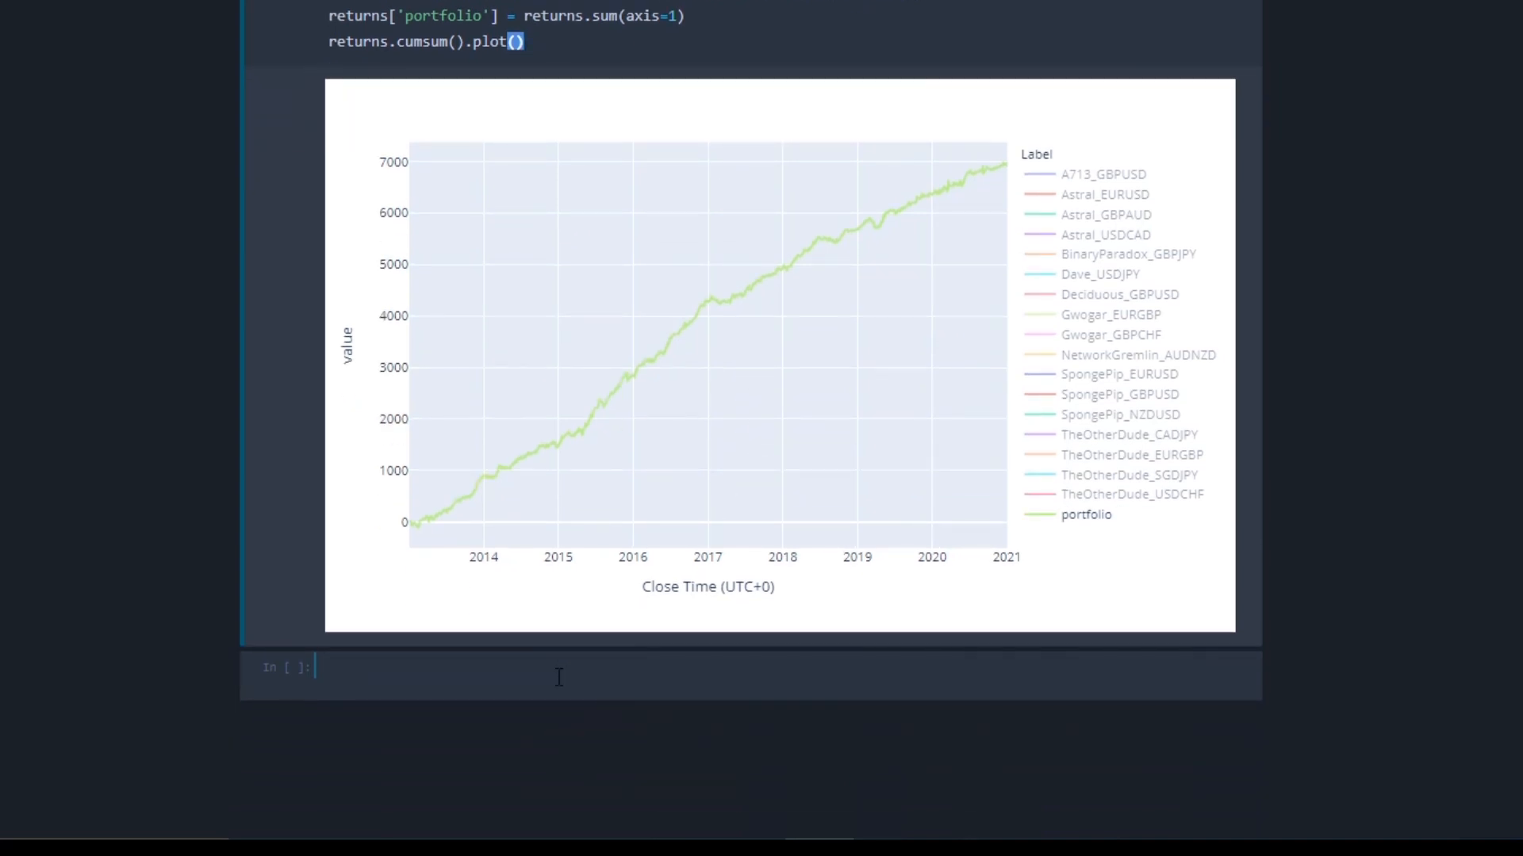
Create monthly_returns = returns.resample('M').sum() and display the table.
type("monthly_returns")
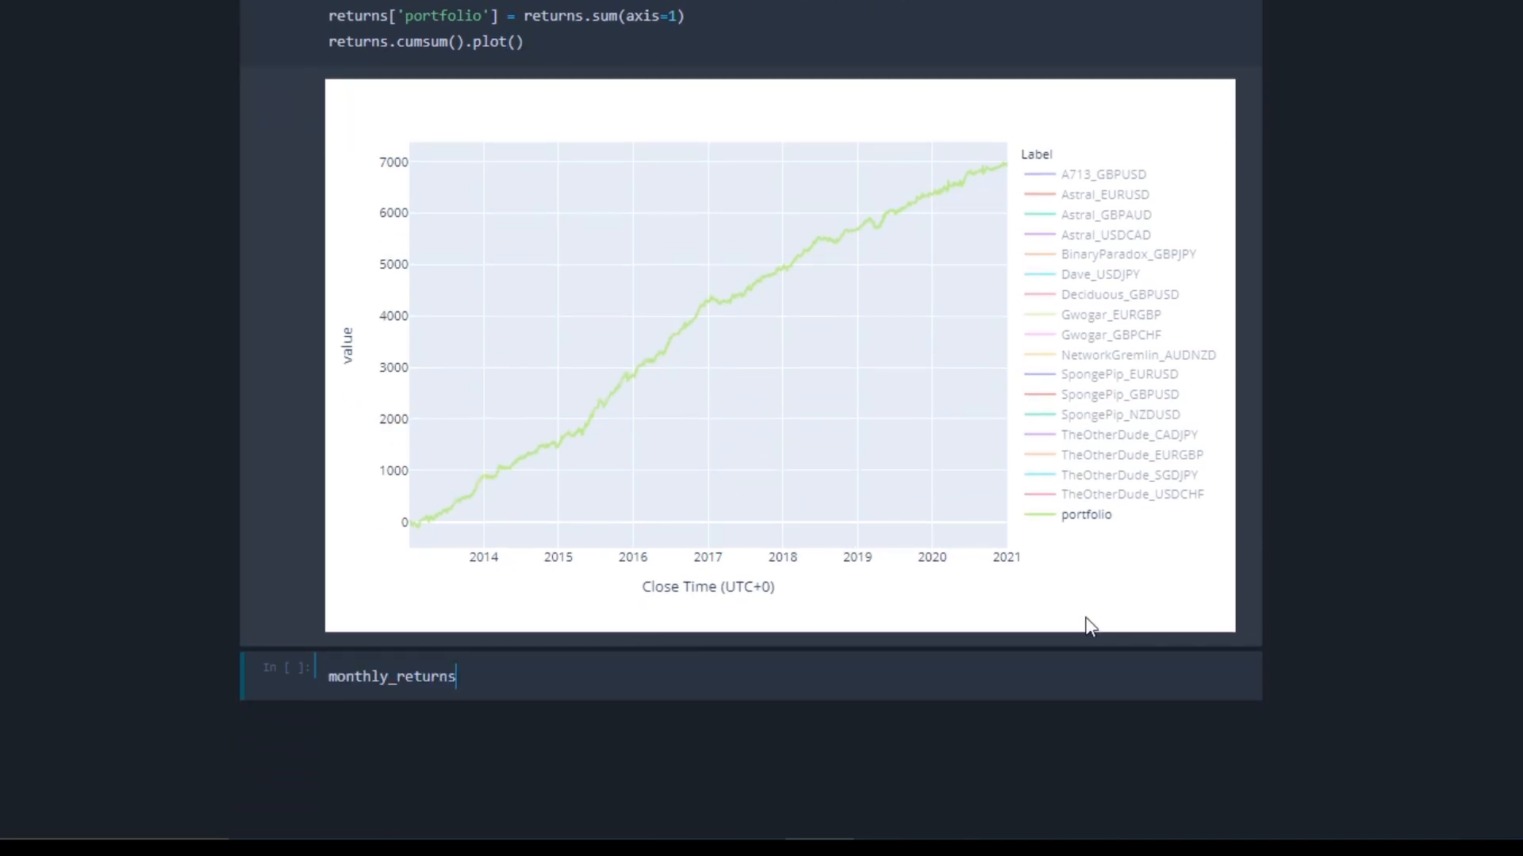
type("=")
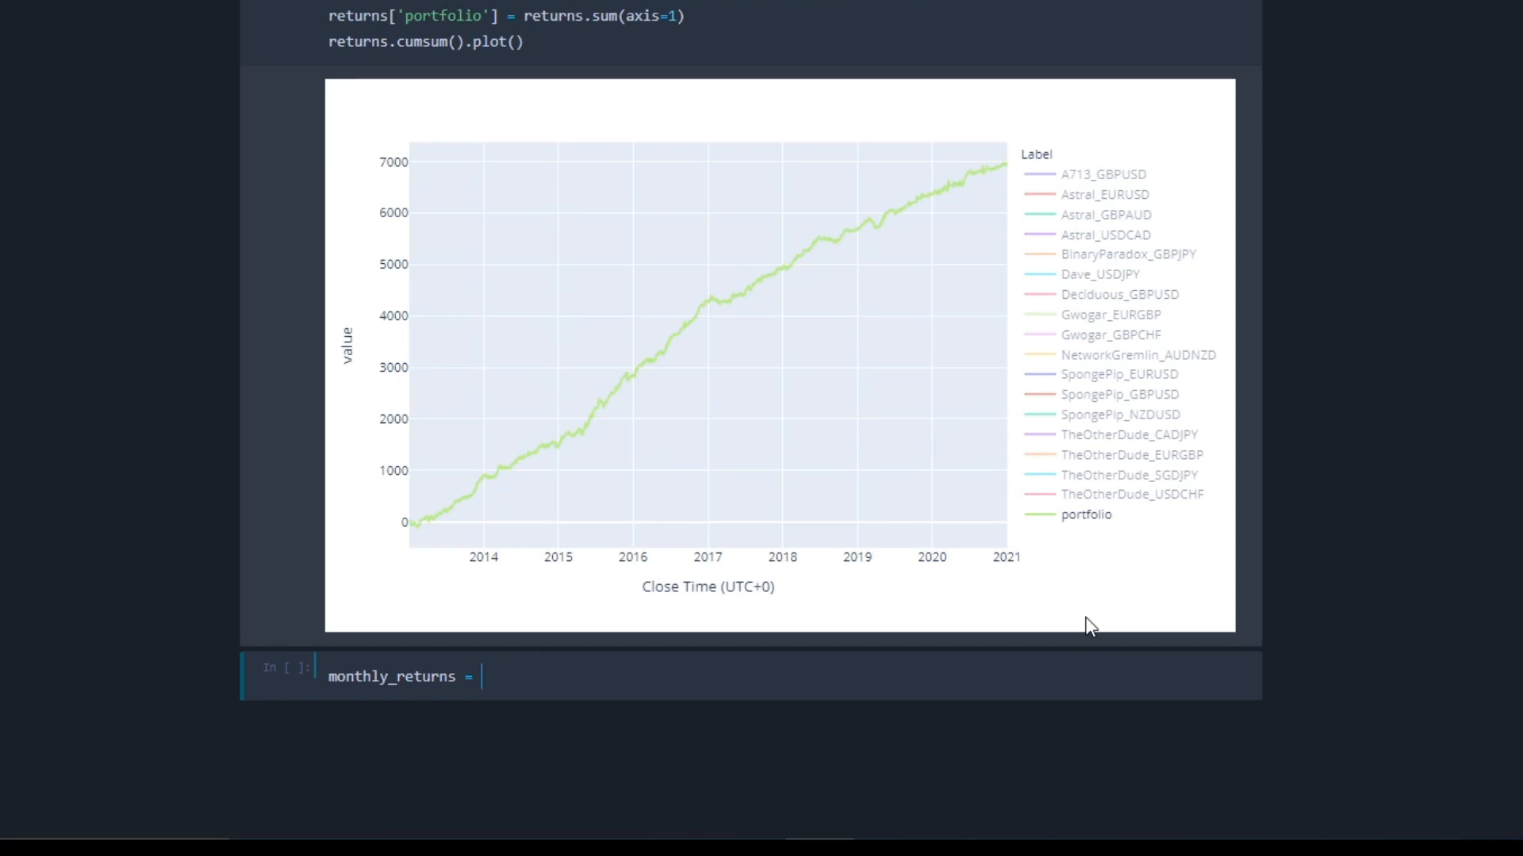
type("returns.re")
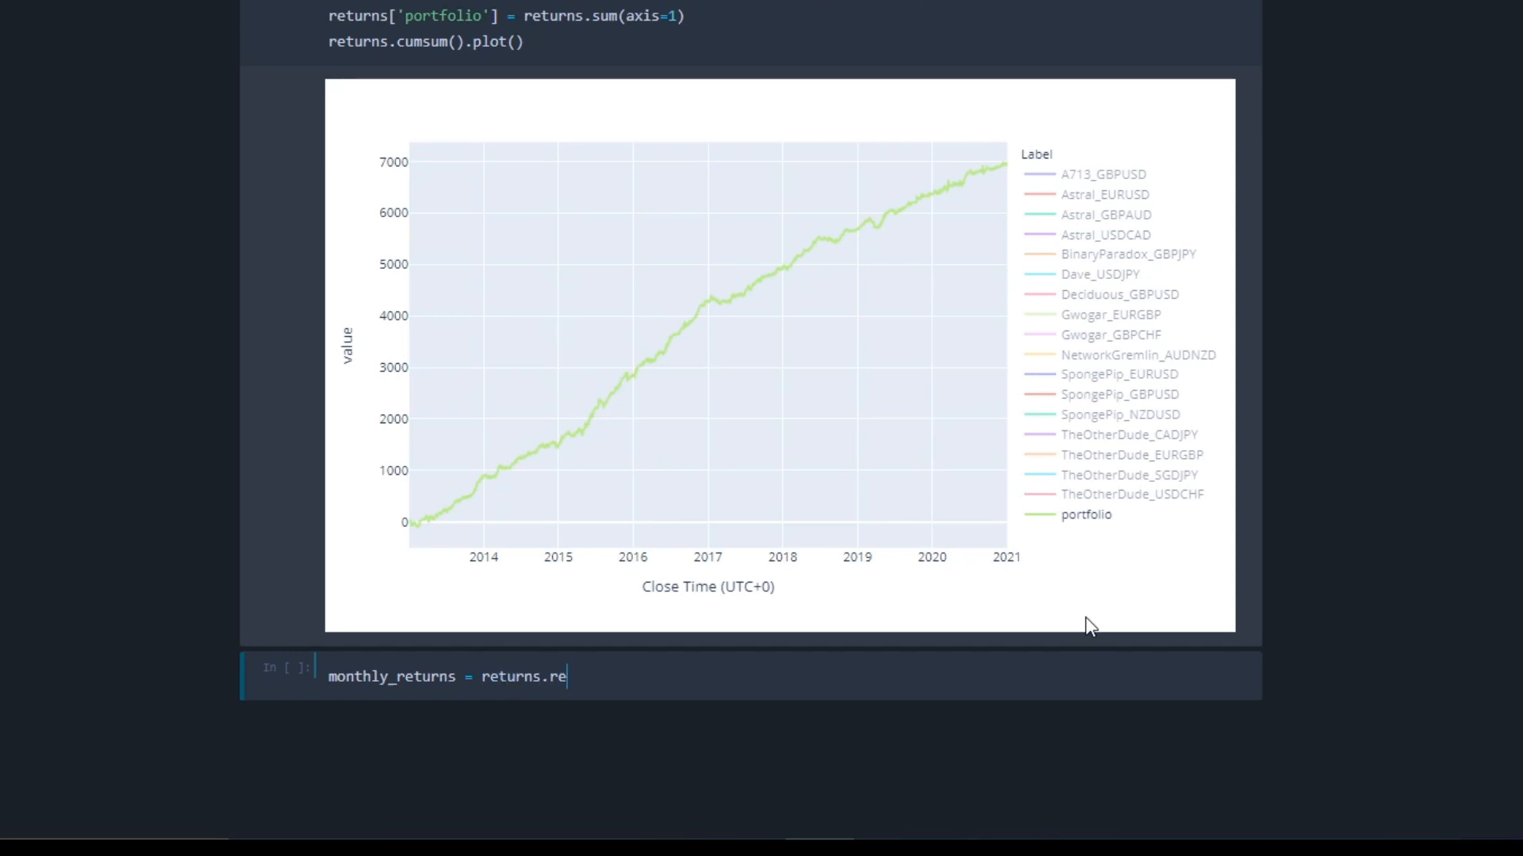
type("sample('M')")
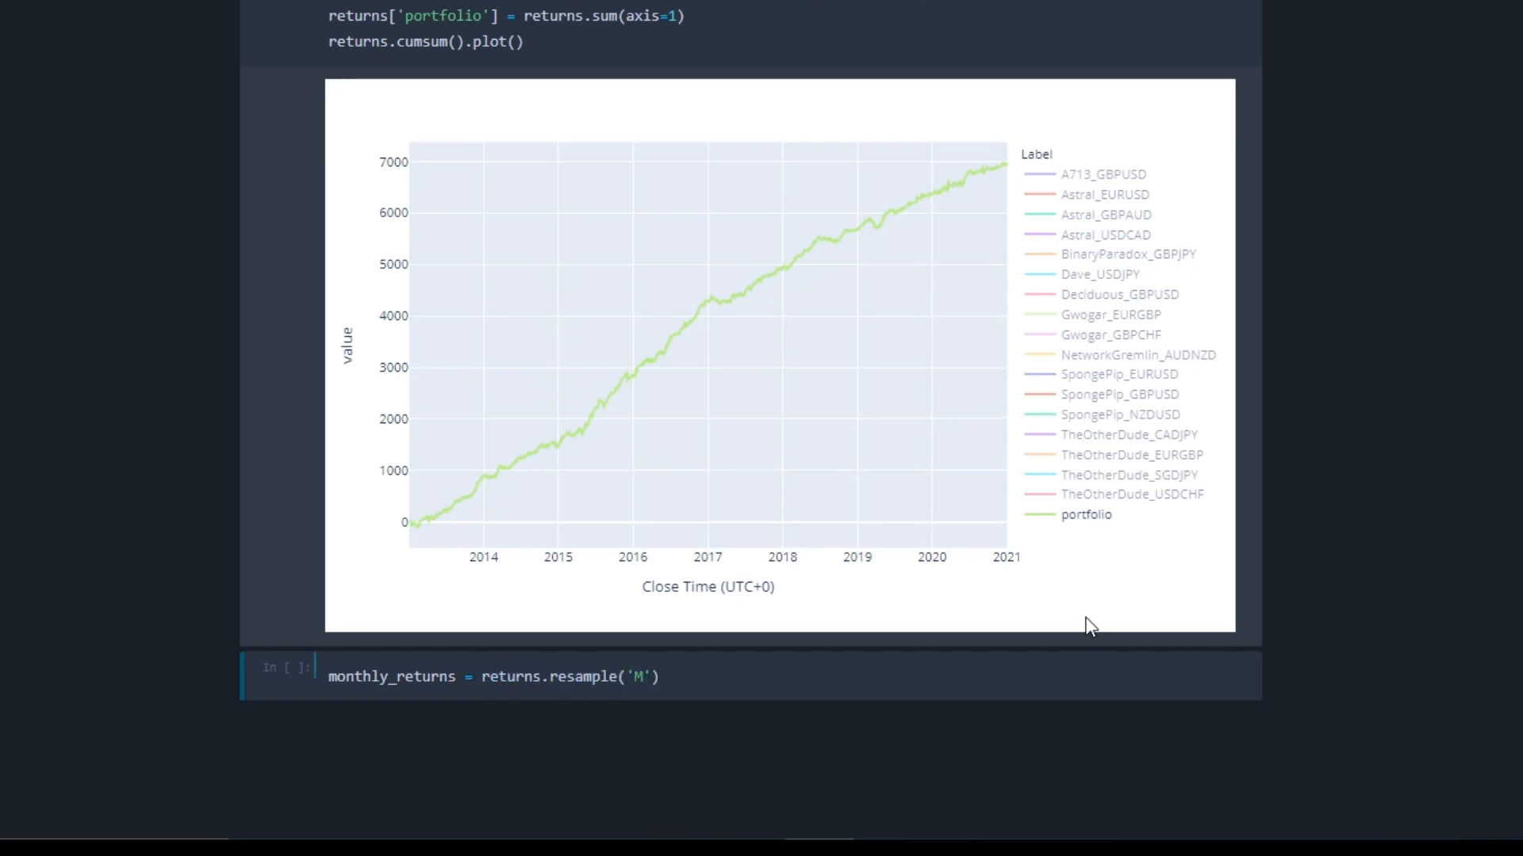
type(".sum()")
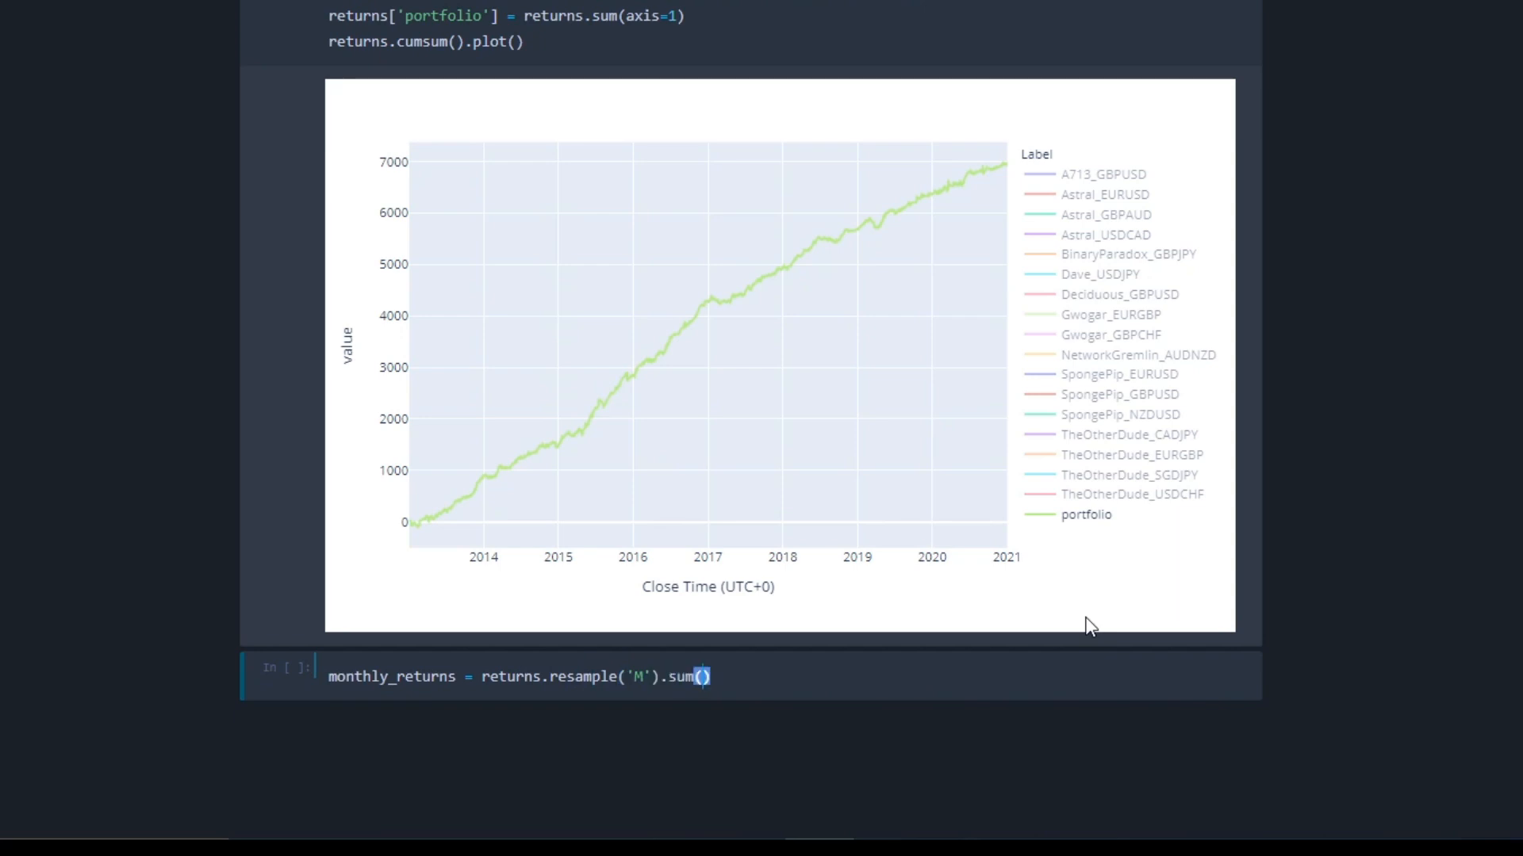
type("monthl")
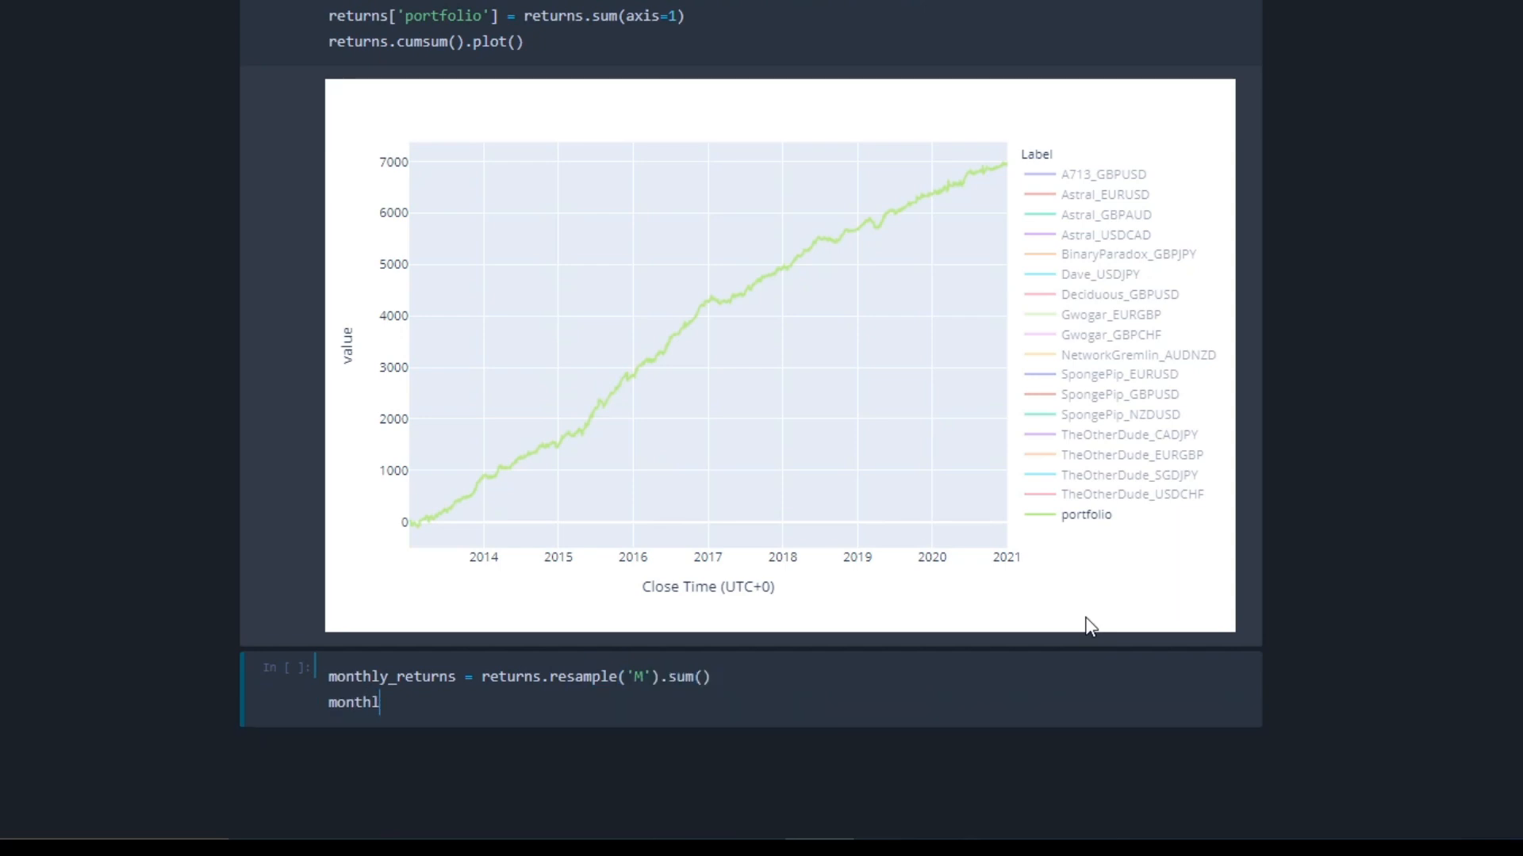
type("y_returns")
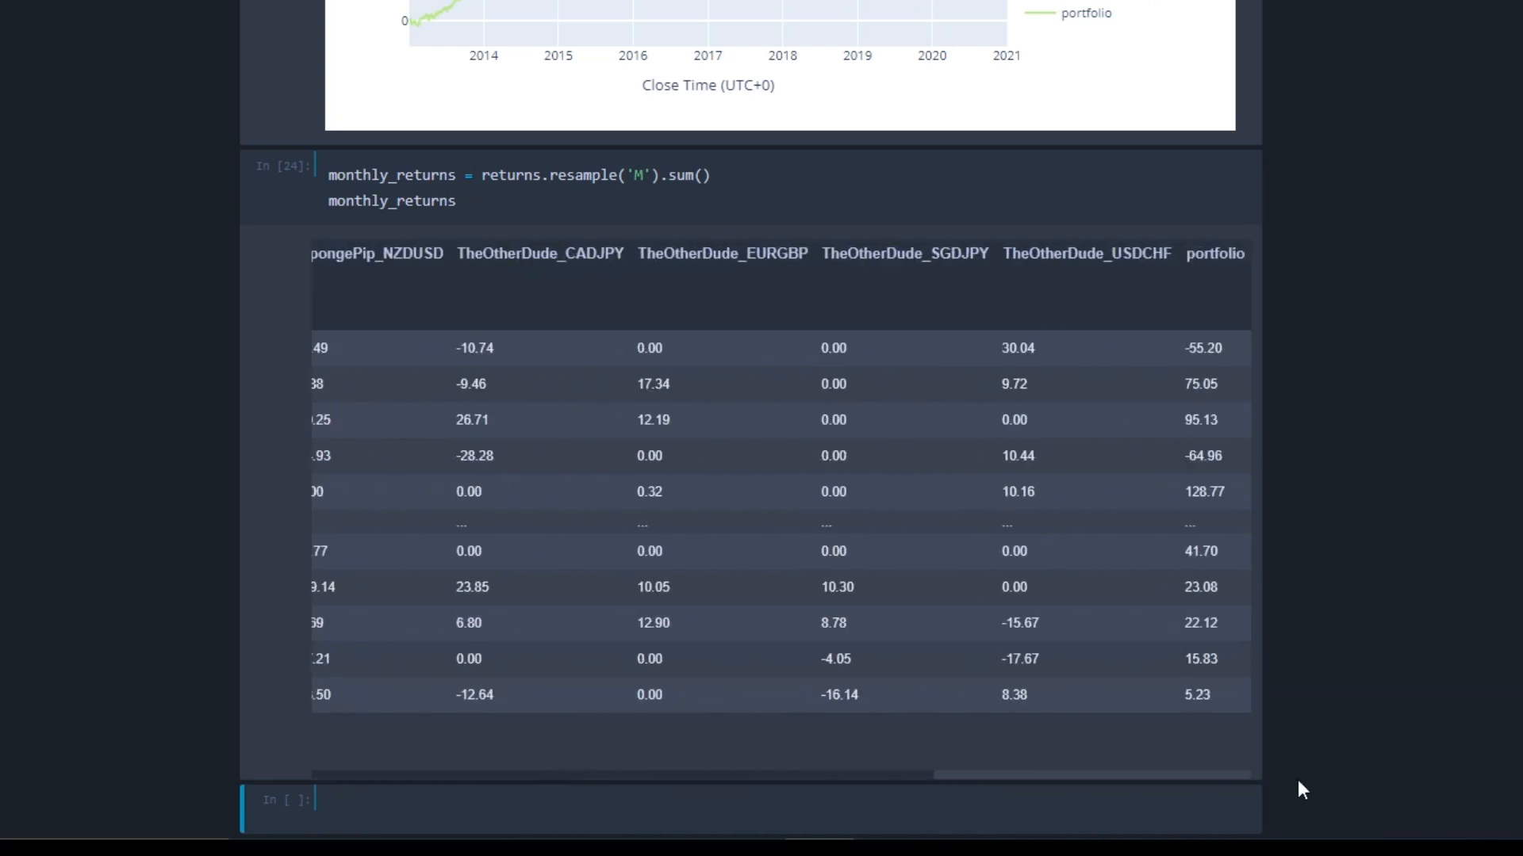
mouse_move(1247, 812)
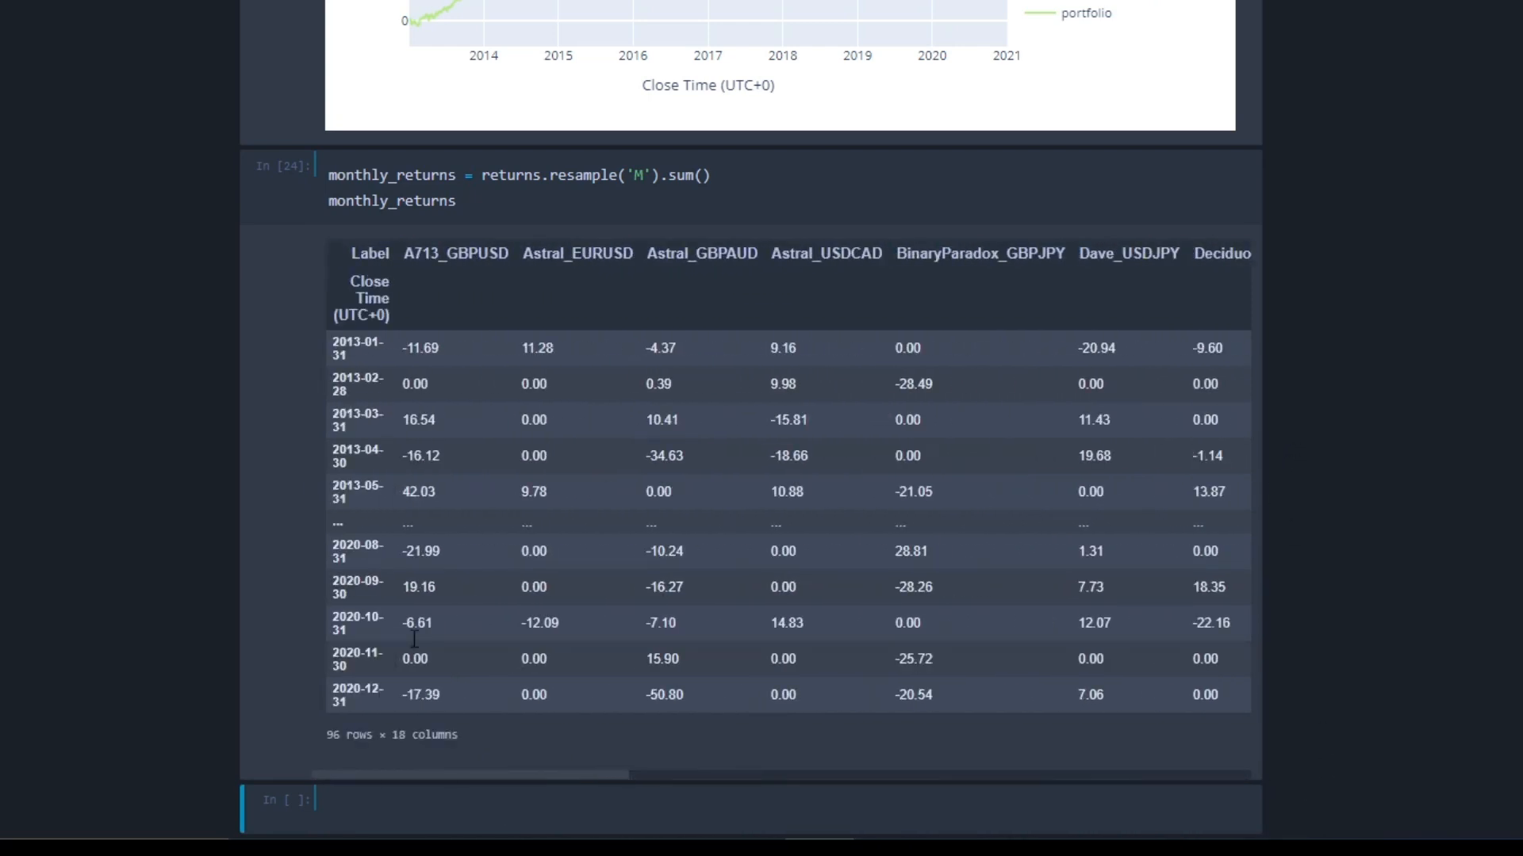
Show monthly_returns in a D-Tale grid via dtale.show(monthly_returns).
left_click(457, 201)
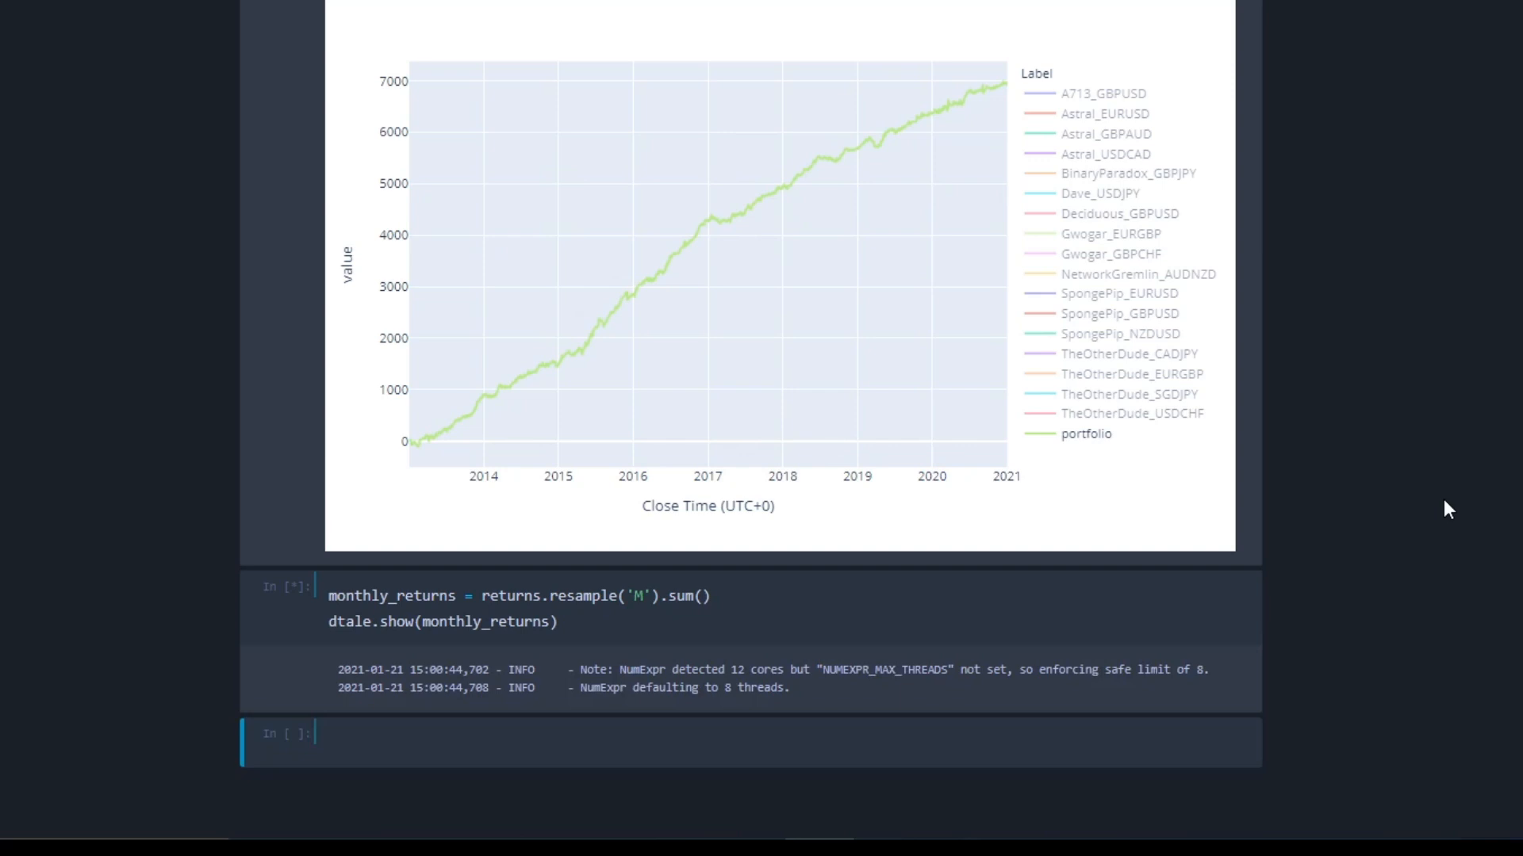
scroll("down", 3)
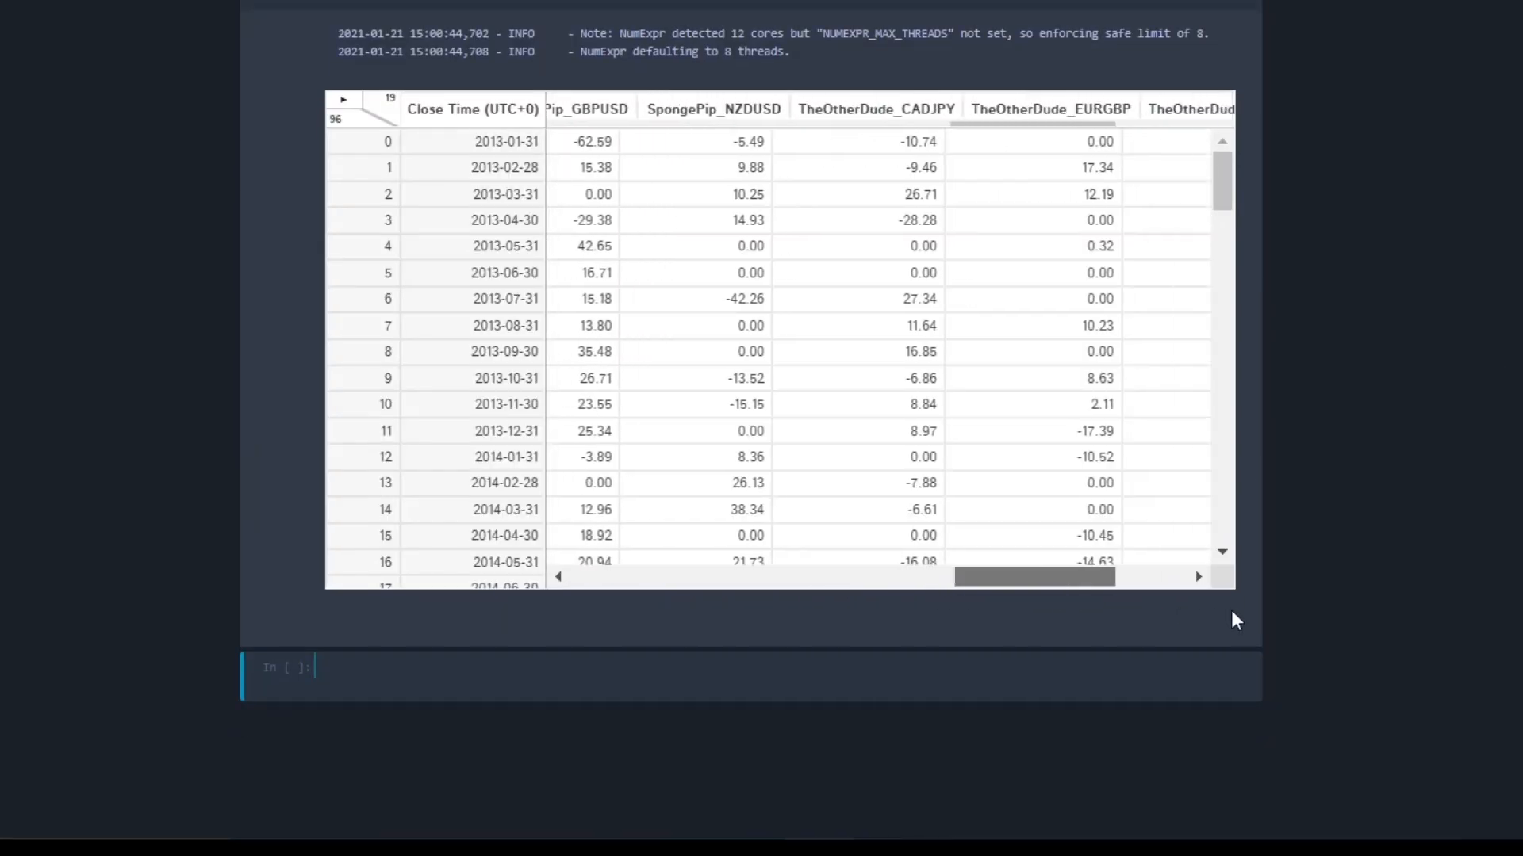
scroll("right", 3)
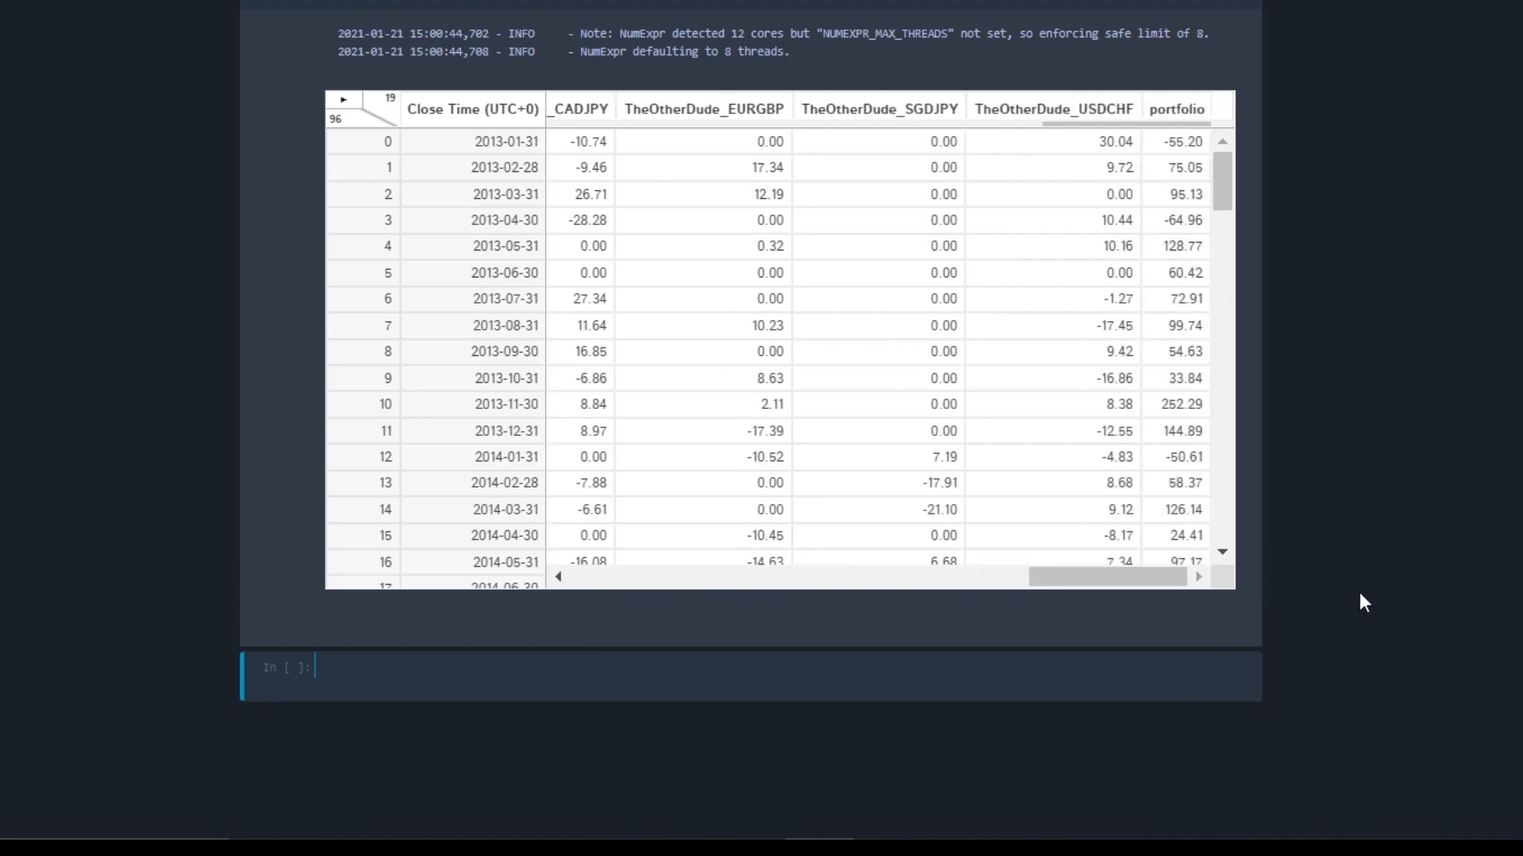
Sort the grid by the portfolio column, first ascending then descending.
left_click(1177, 110)
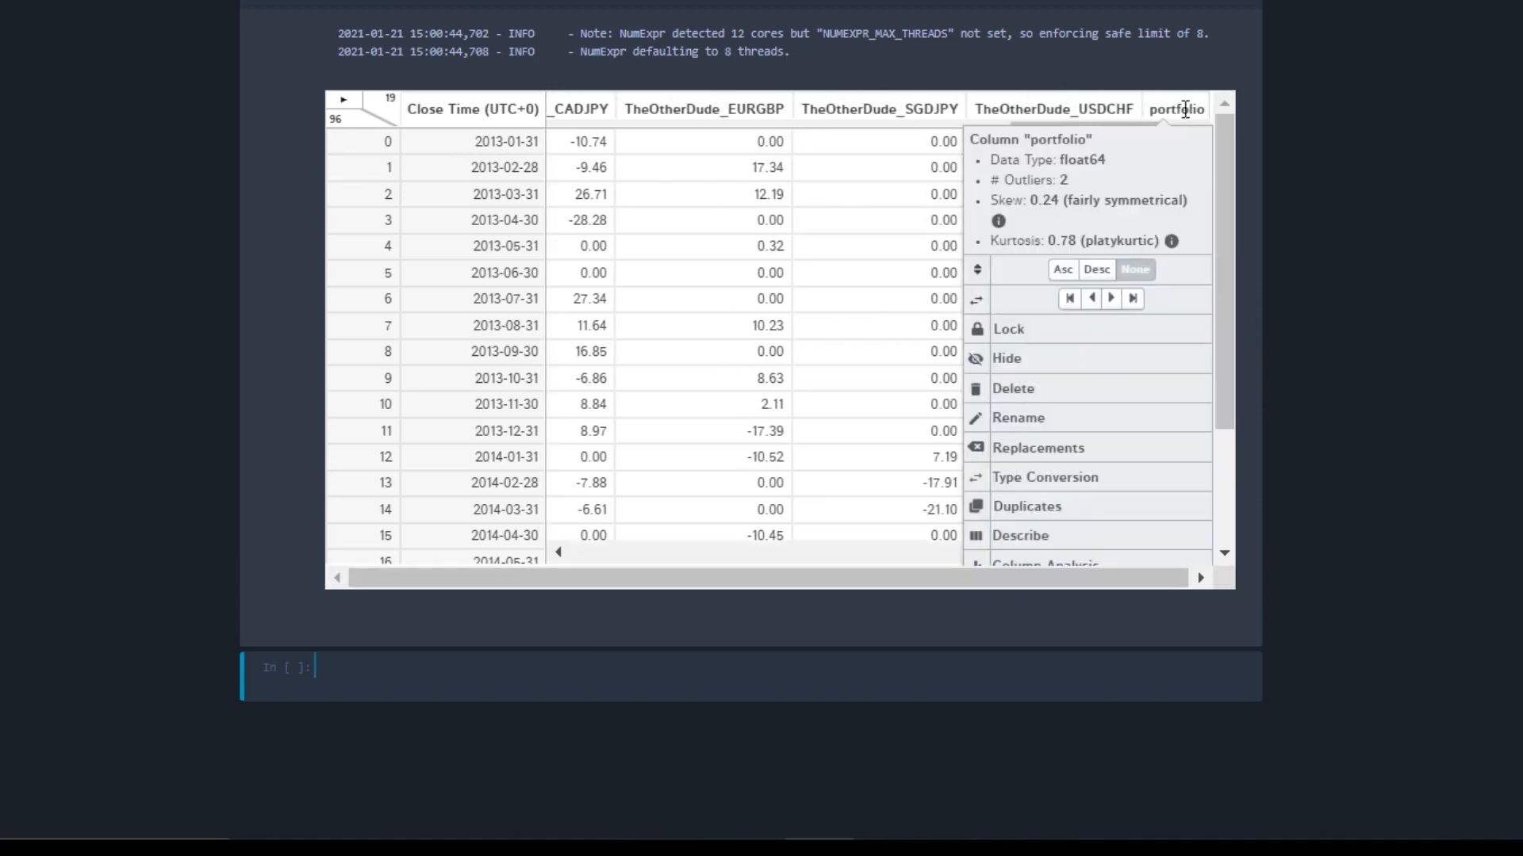
left_click(1061, 269)
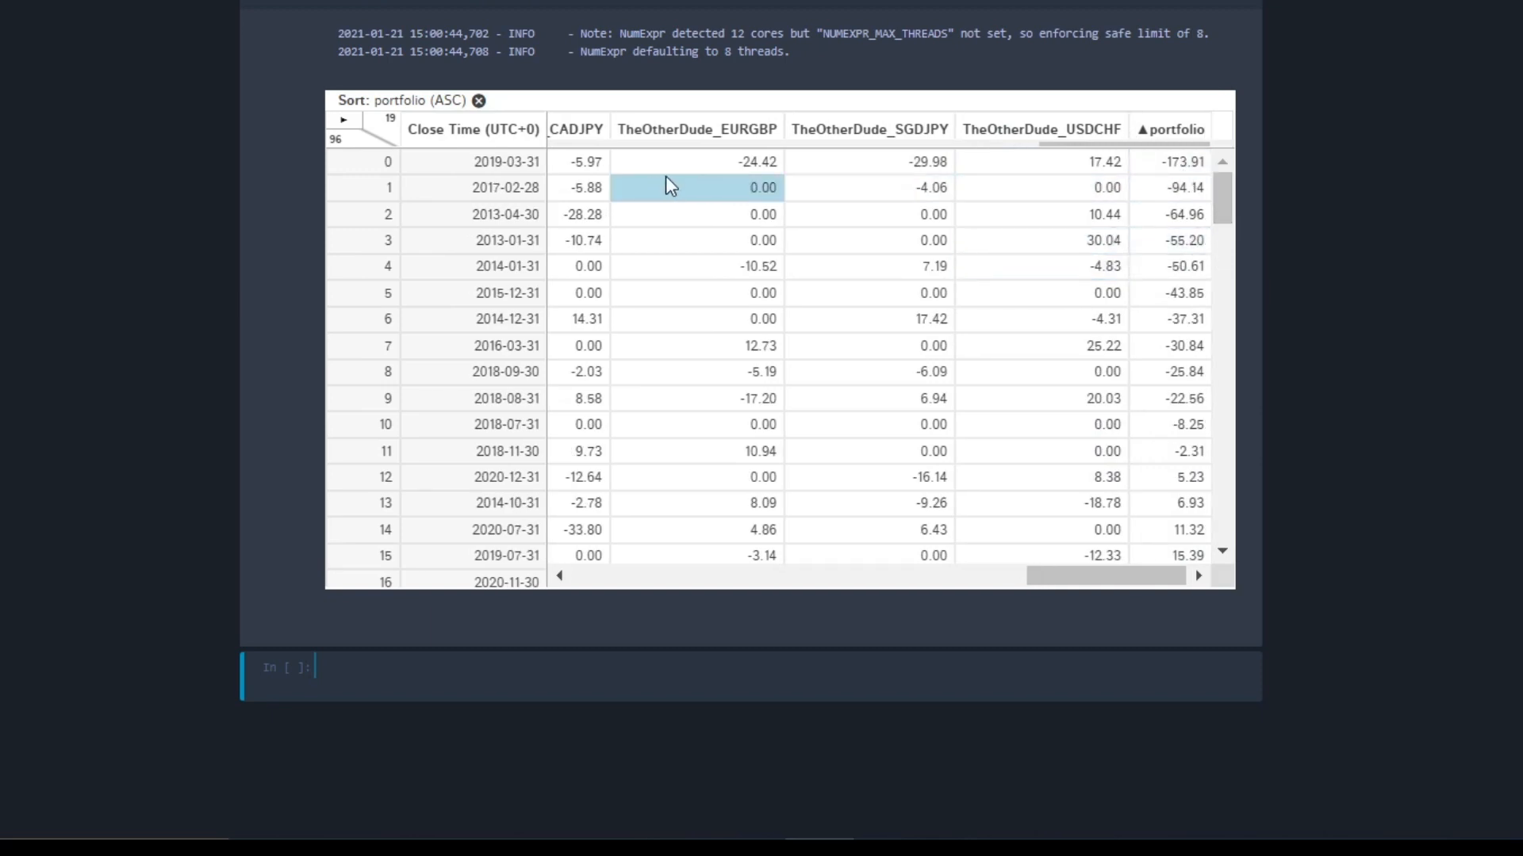
left_click(1176, 128)
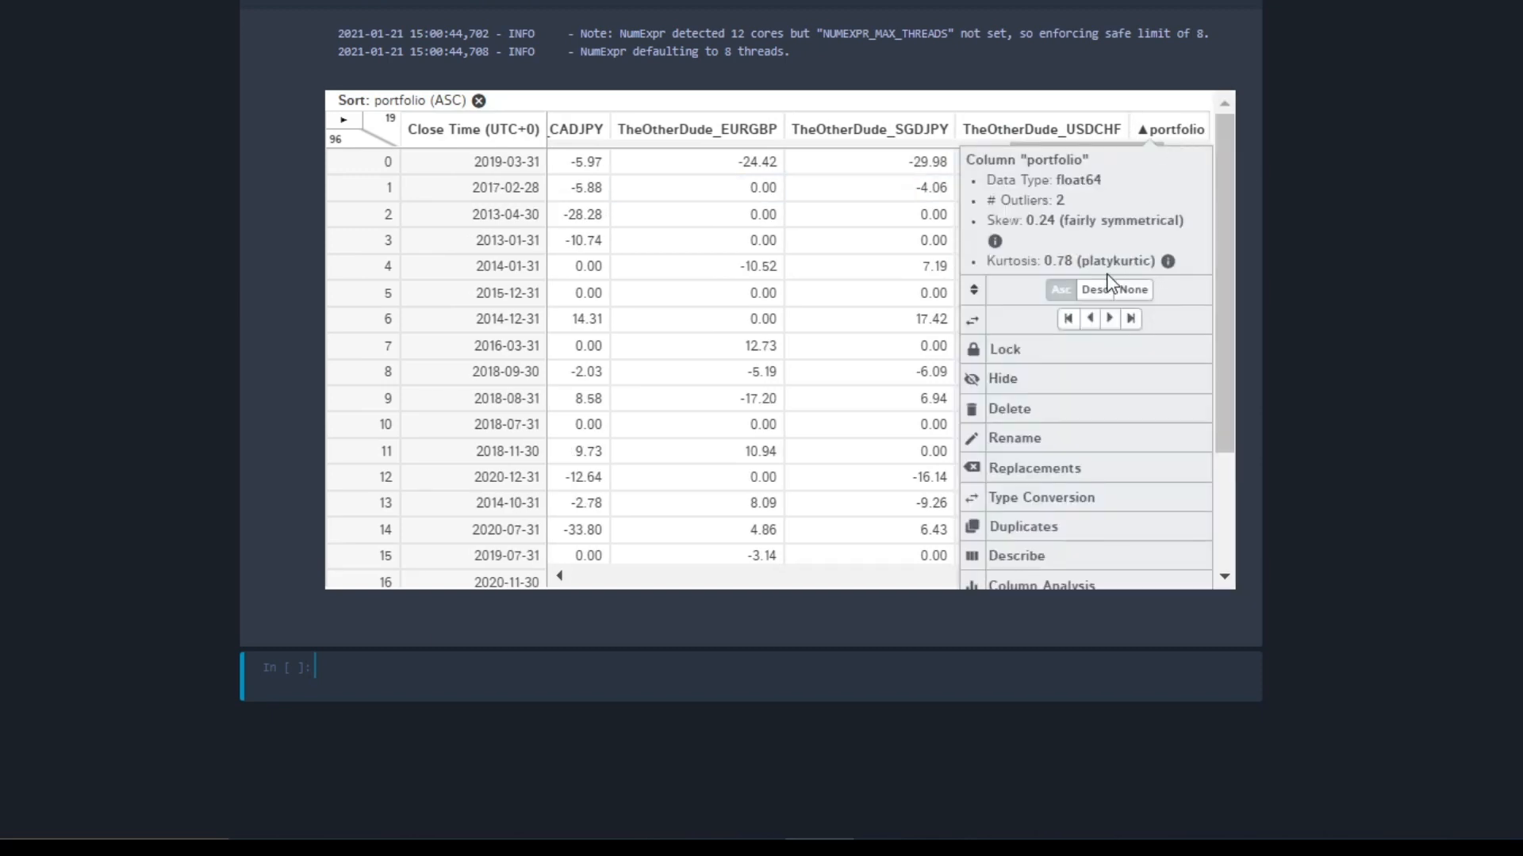
left_click(1091, 289)
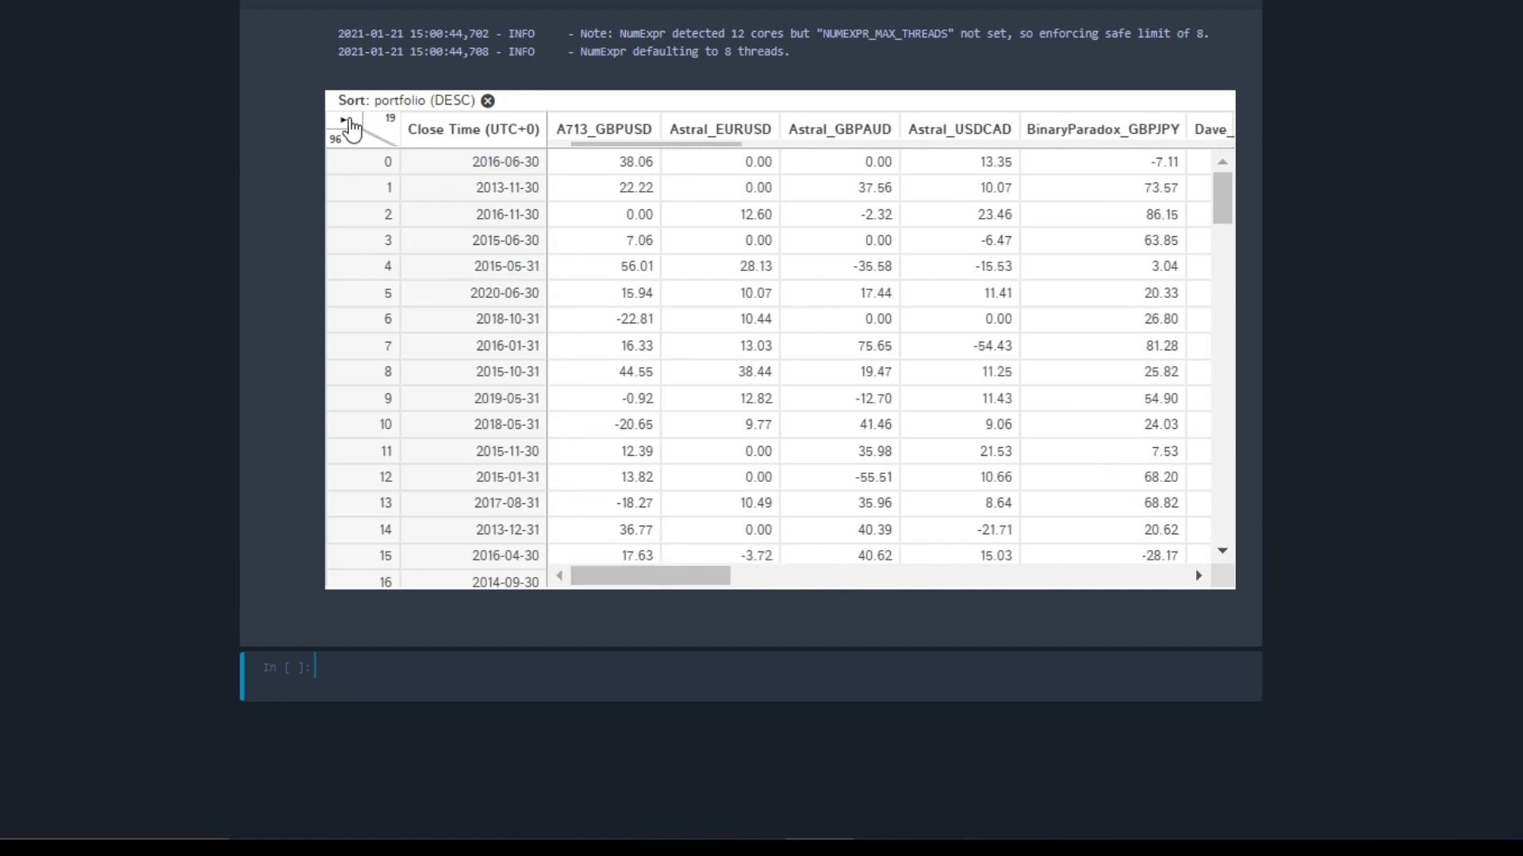
Describe the portfolio column in D-Tale and view its histogram with KDE.
left_click(349, 127)
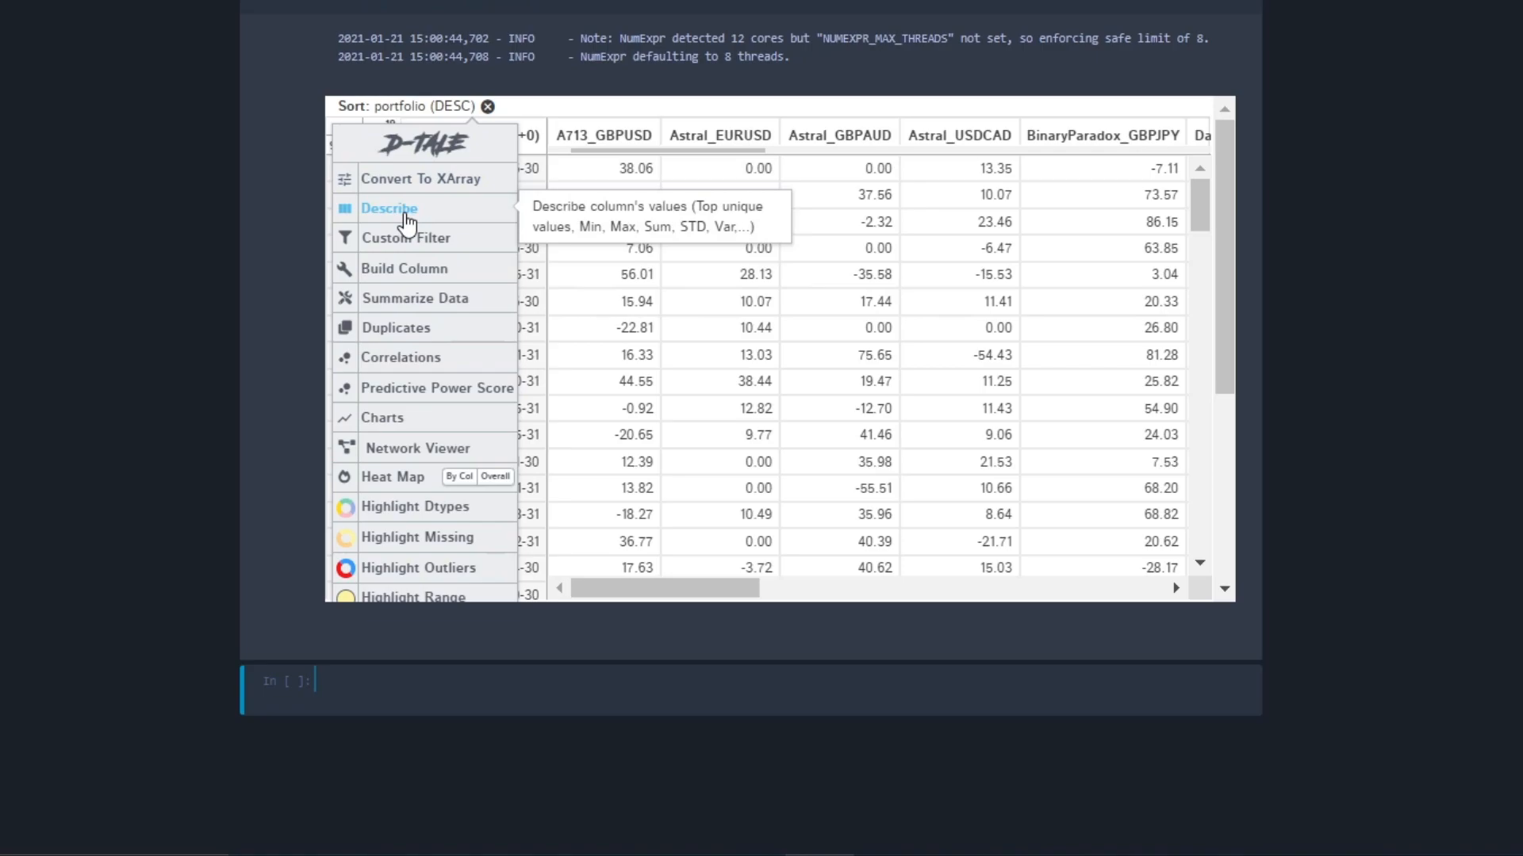
left_click(390, 207)
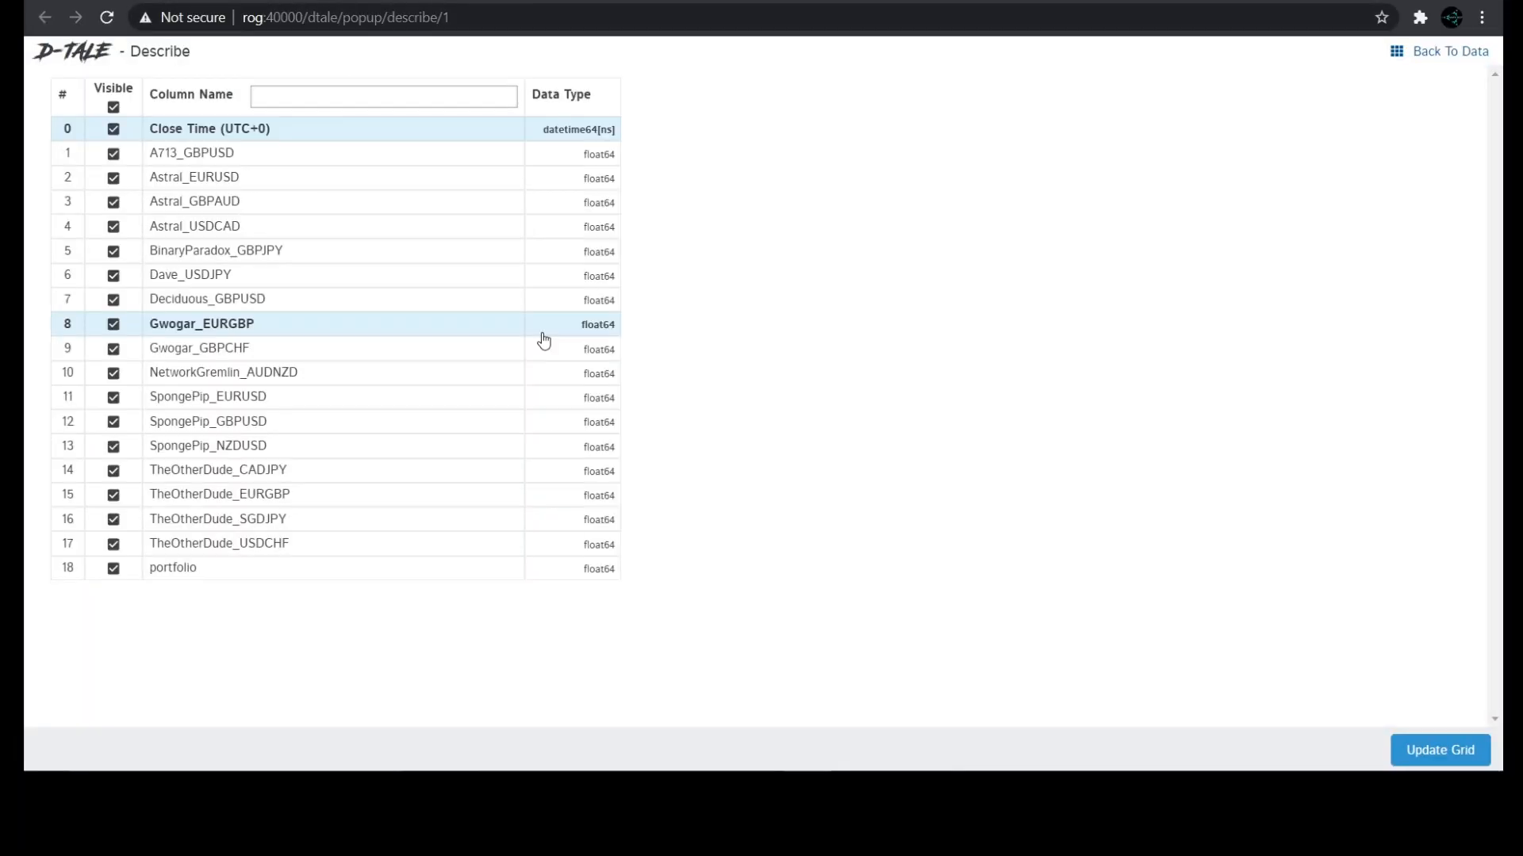
left_click(210, 128)
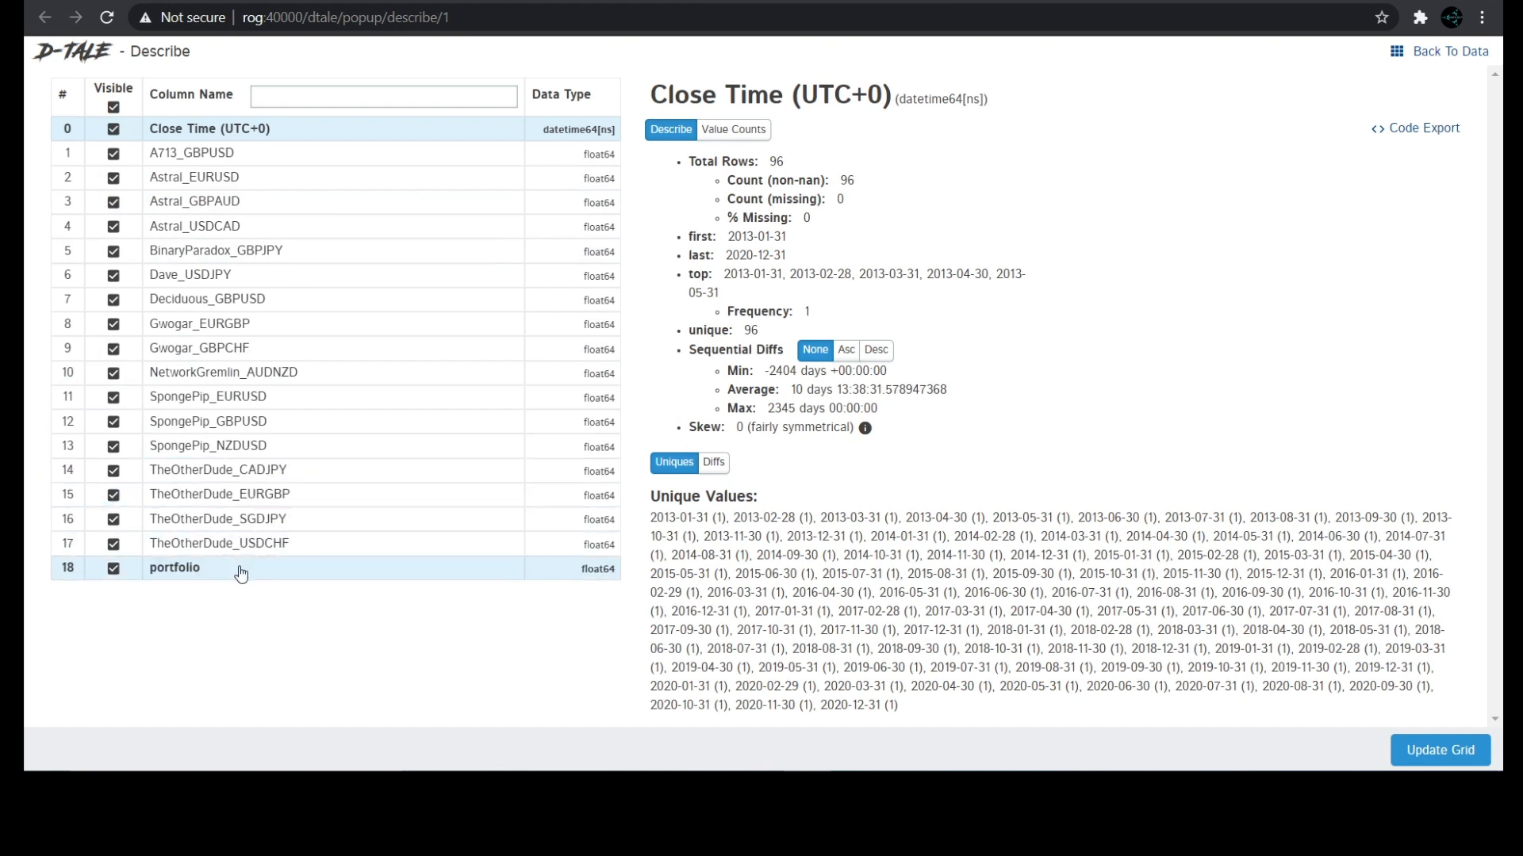
left_click(174, 568)
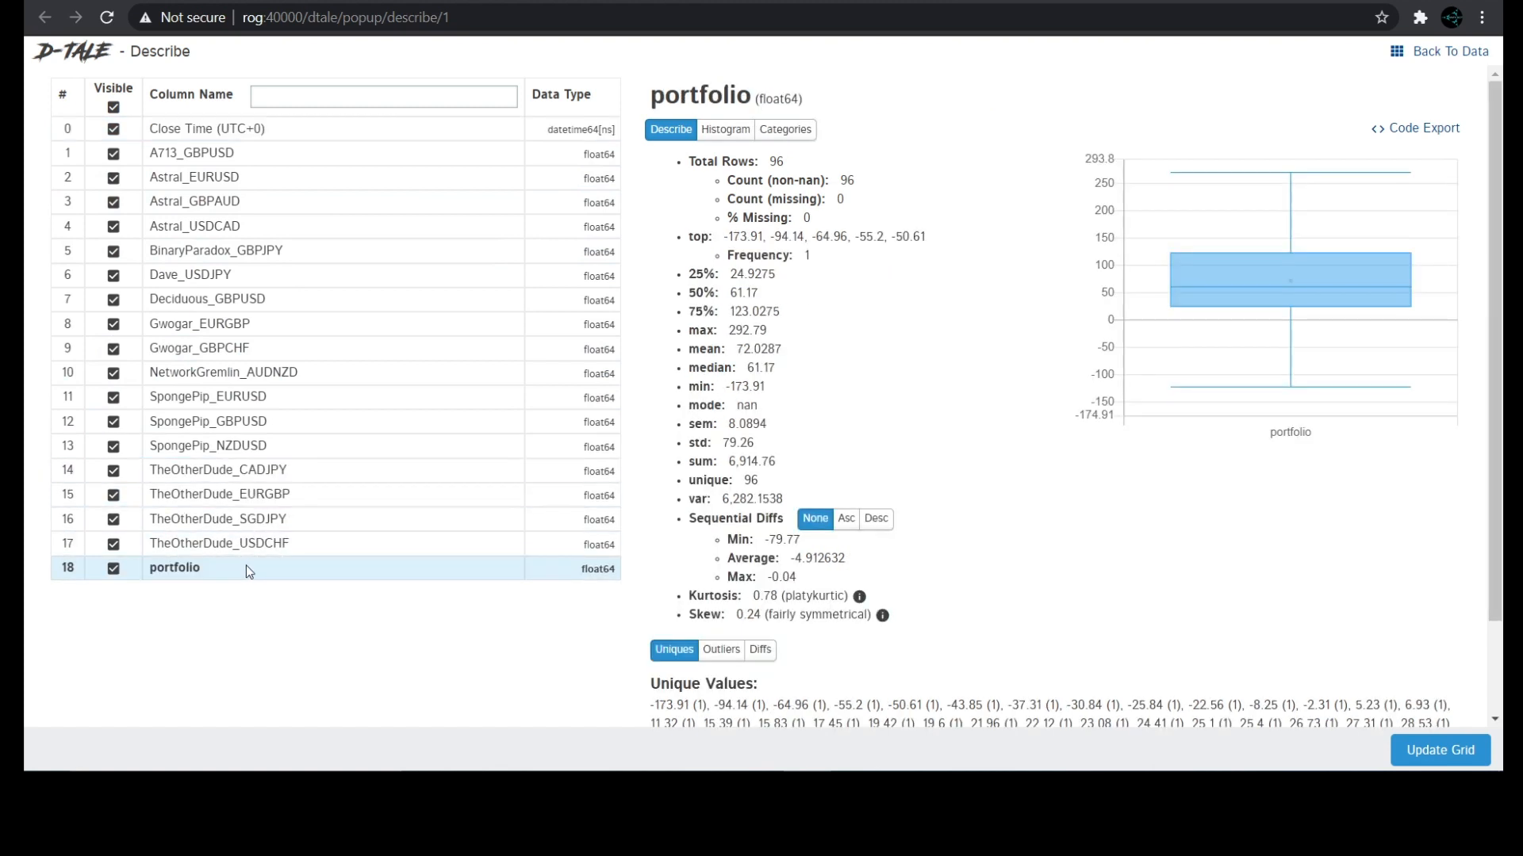
left_click(725, 128)
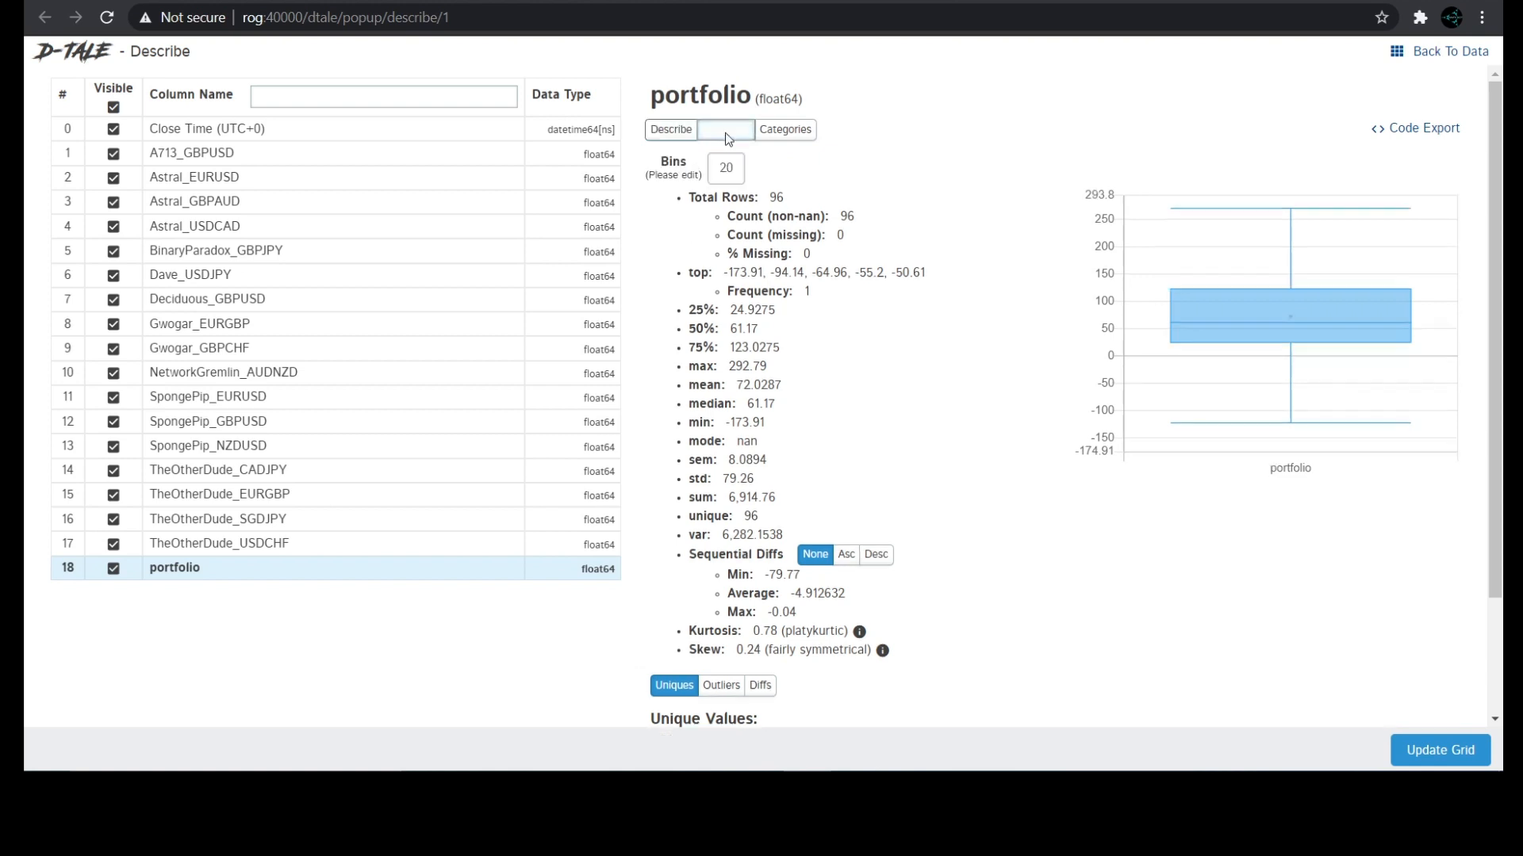
left_click(724, 128)
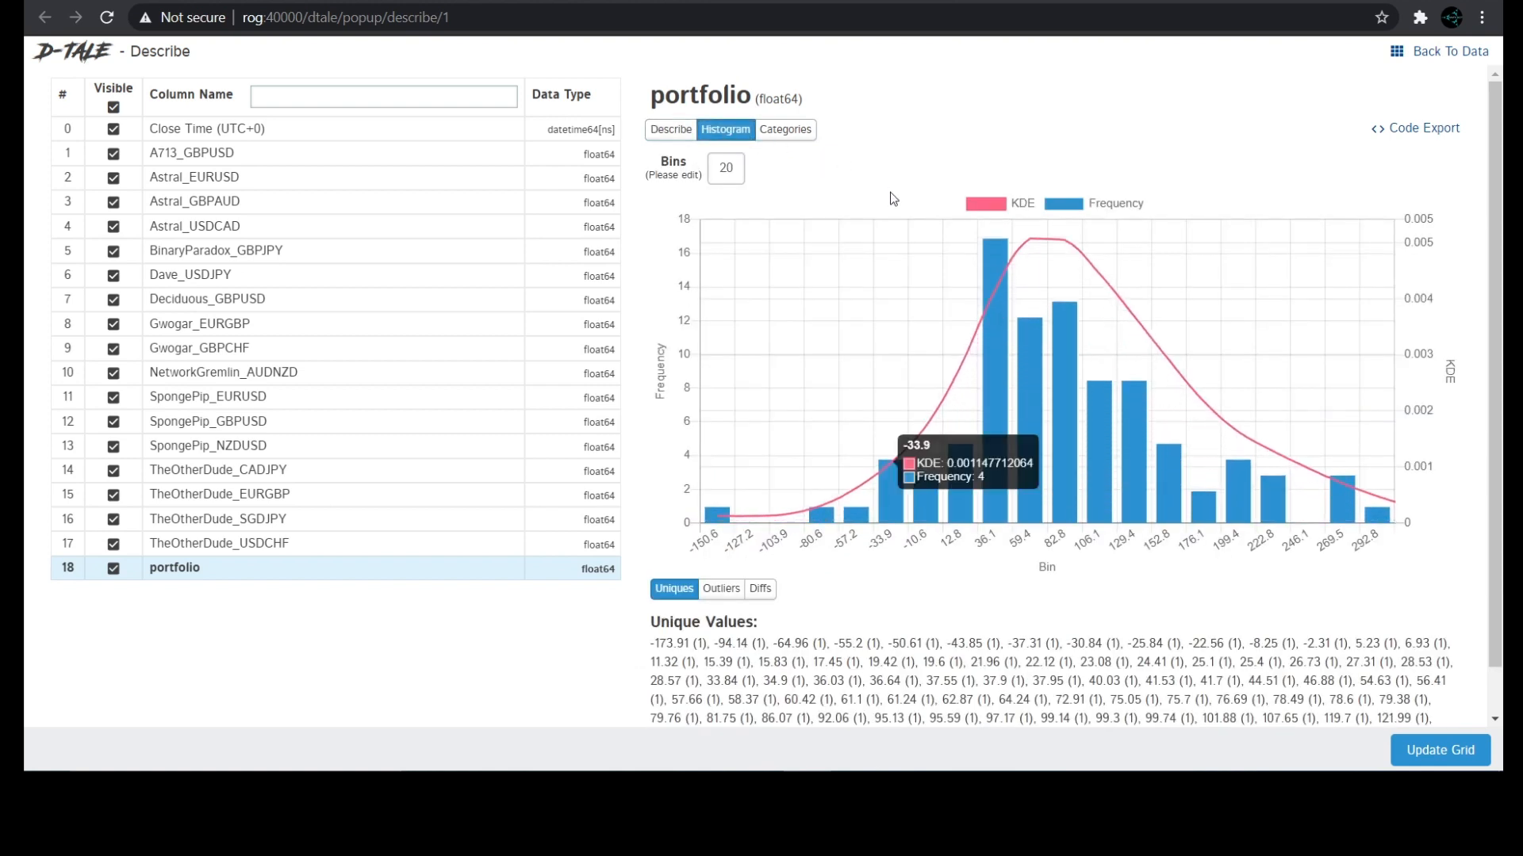
mouse_move(955, 317)
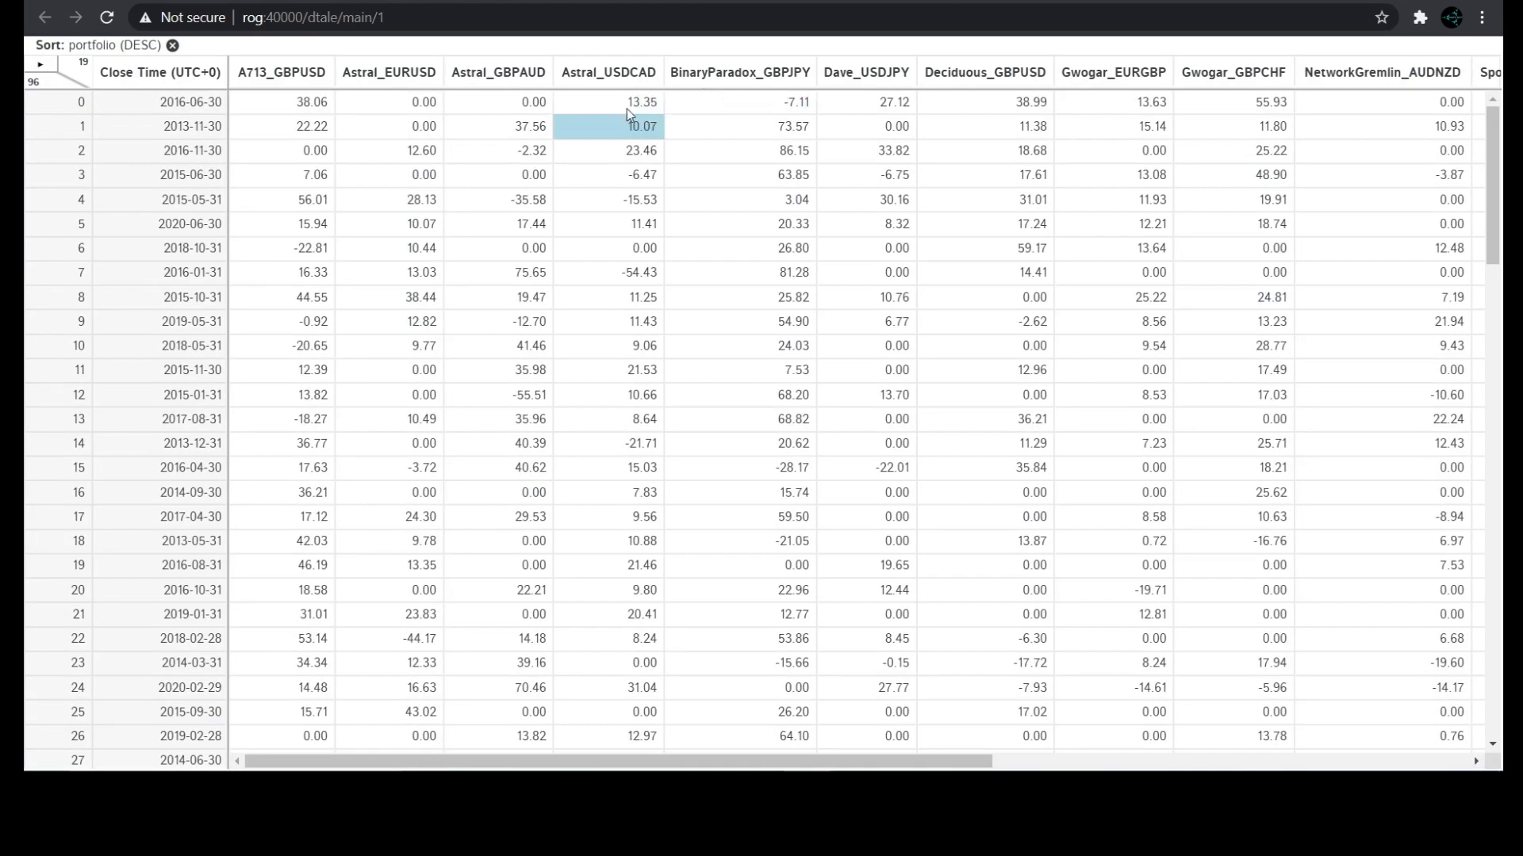
Start a D-Tale bar chart with Close Time (UTC+0) on the X axis.
left_click(38, 76)
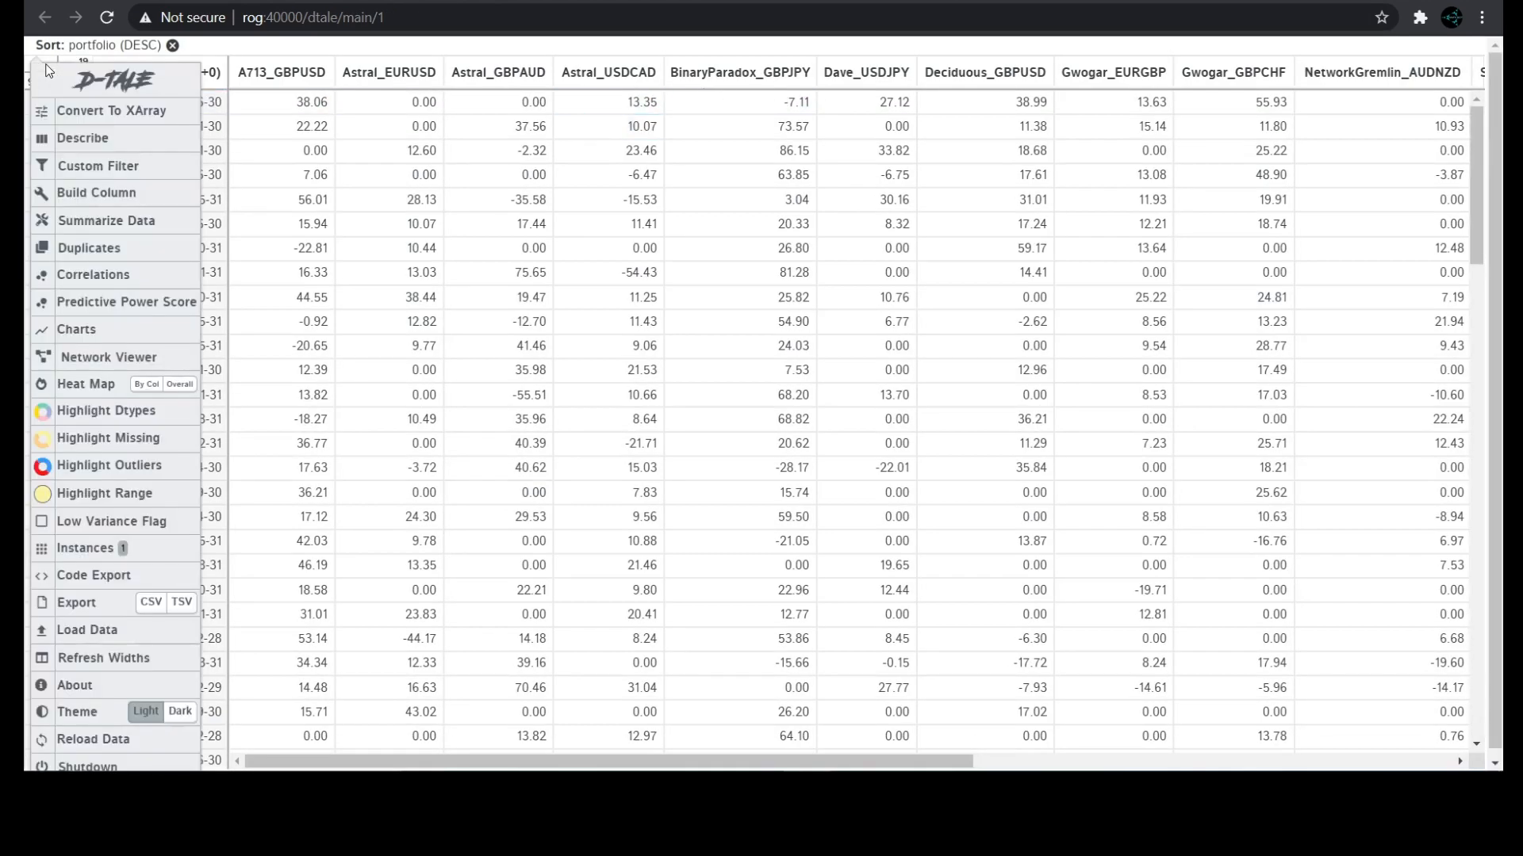
mouse_move(89, 247)
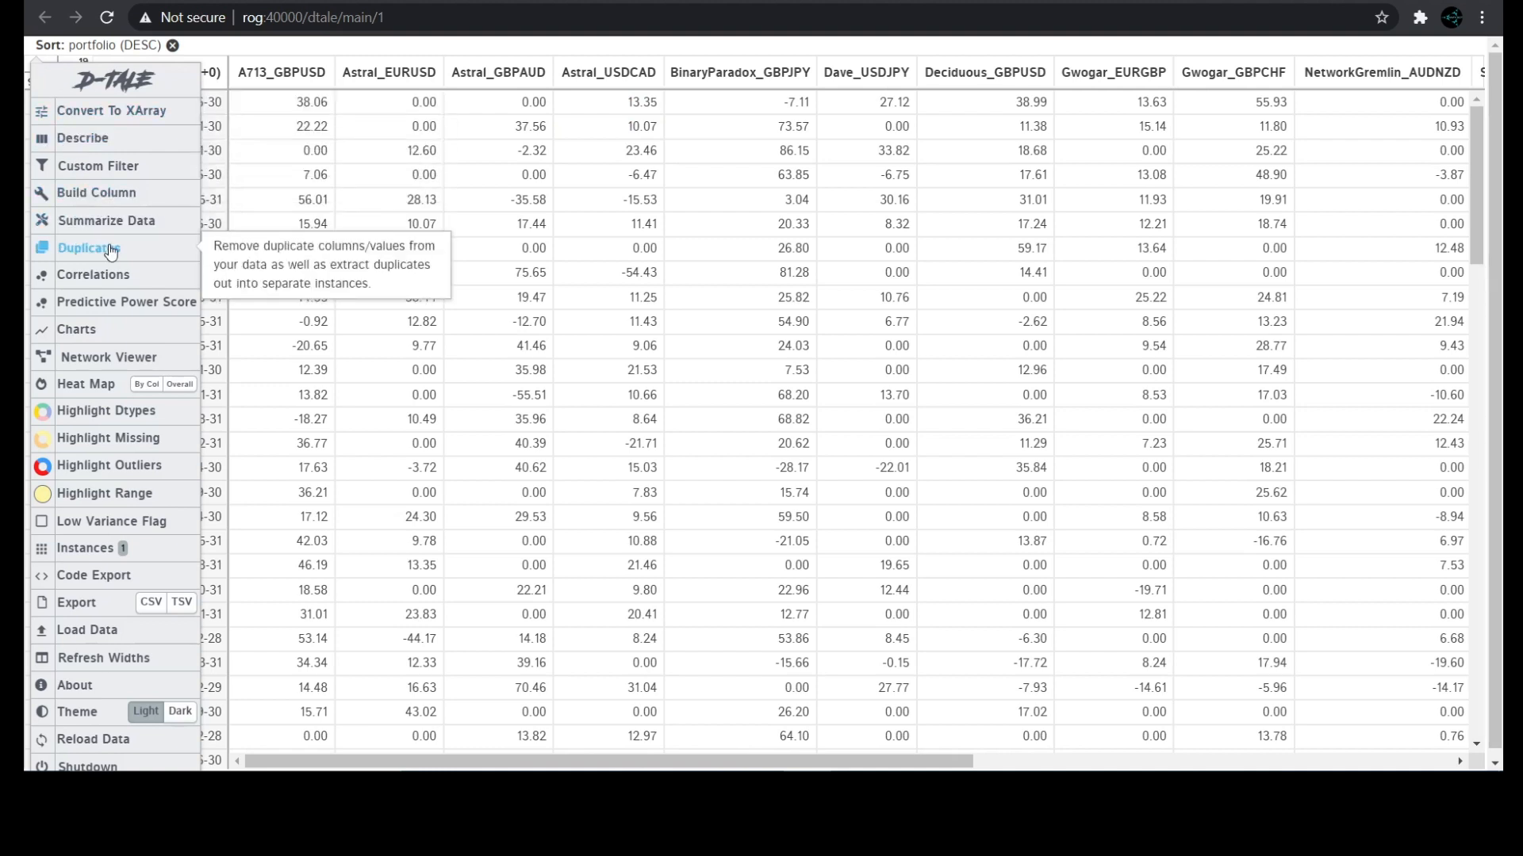
left_click(77, 329)
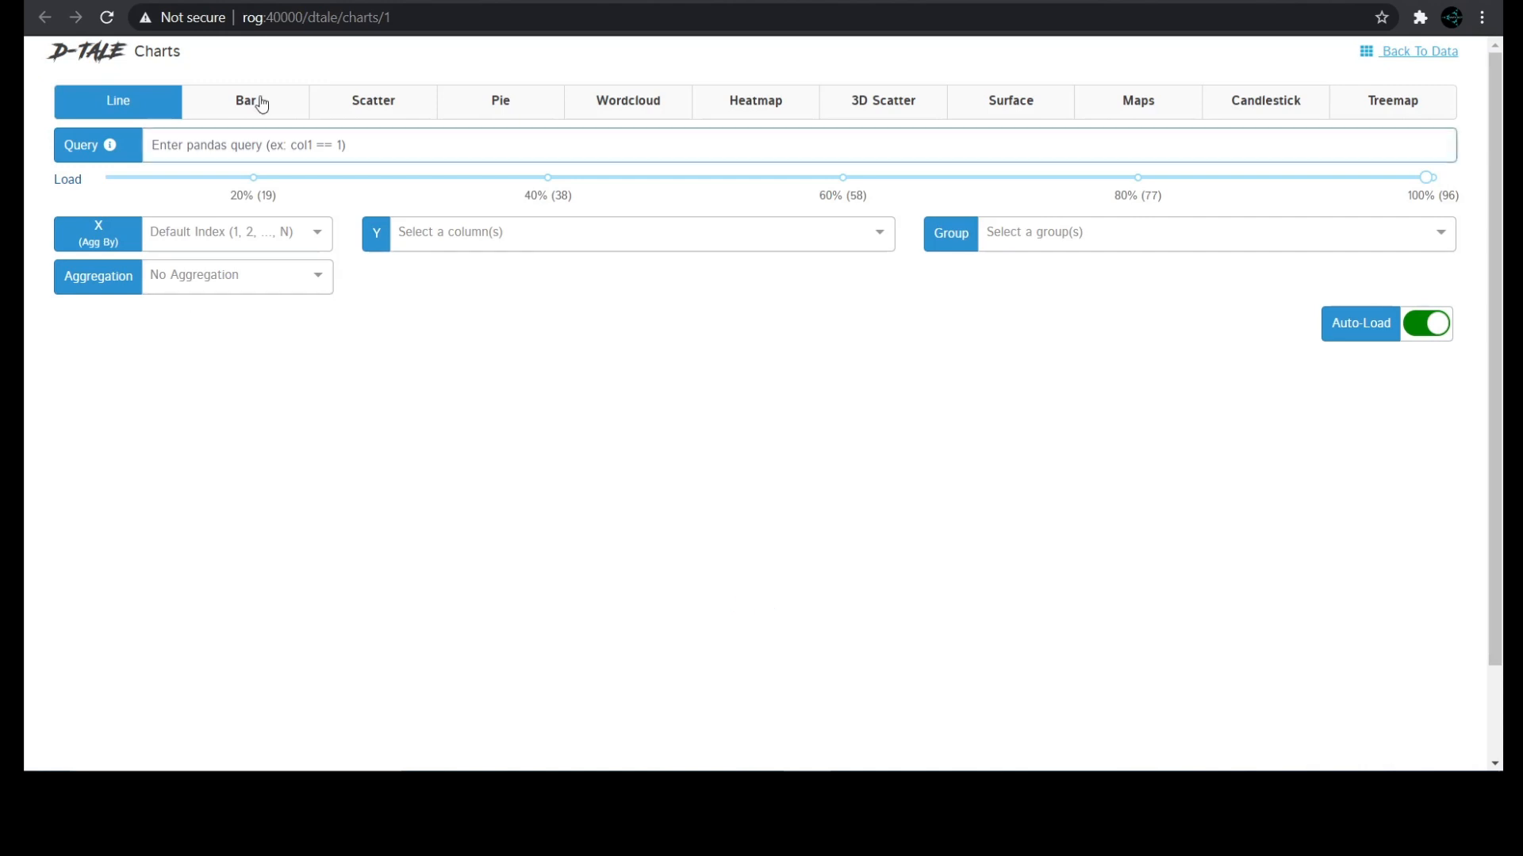
left_click(245, 100)
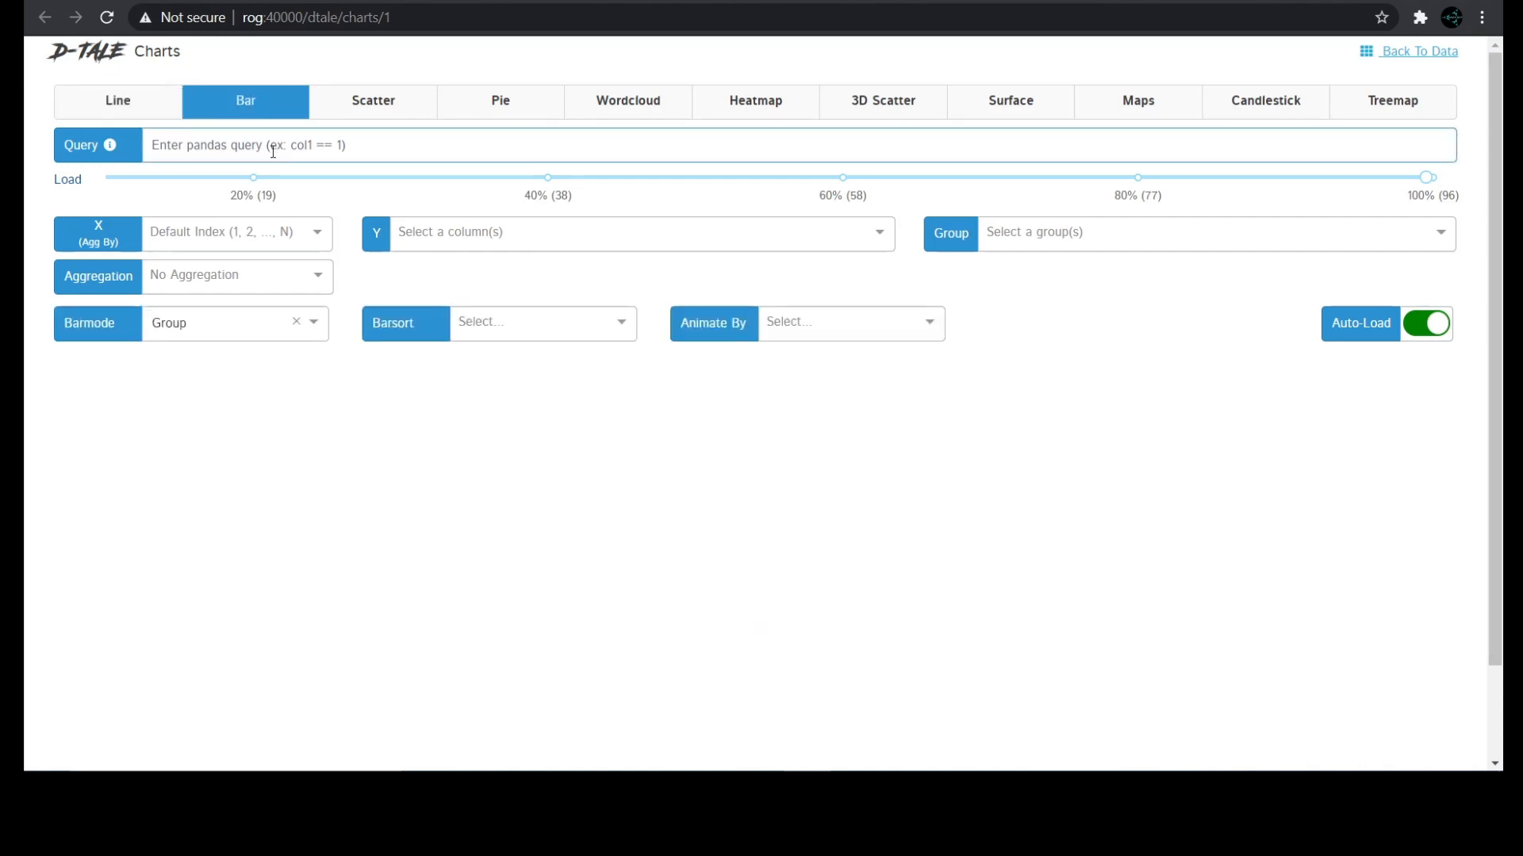
left_click(233, 232)
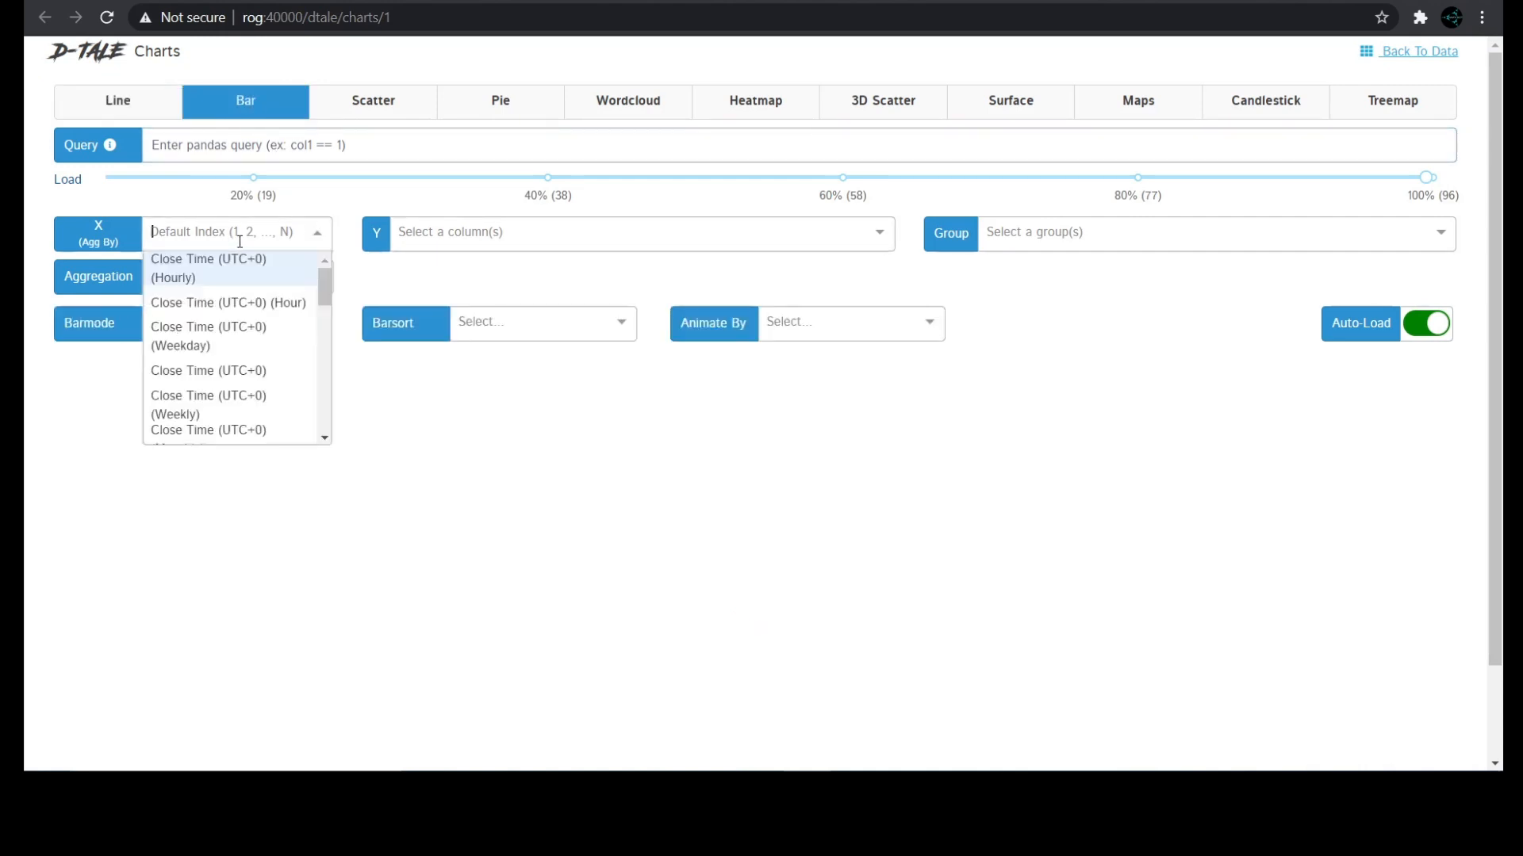
scroll("down", 3)
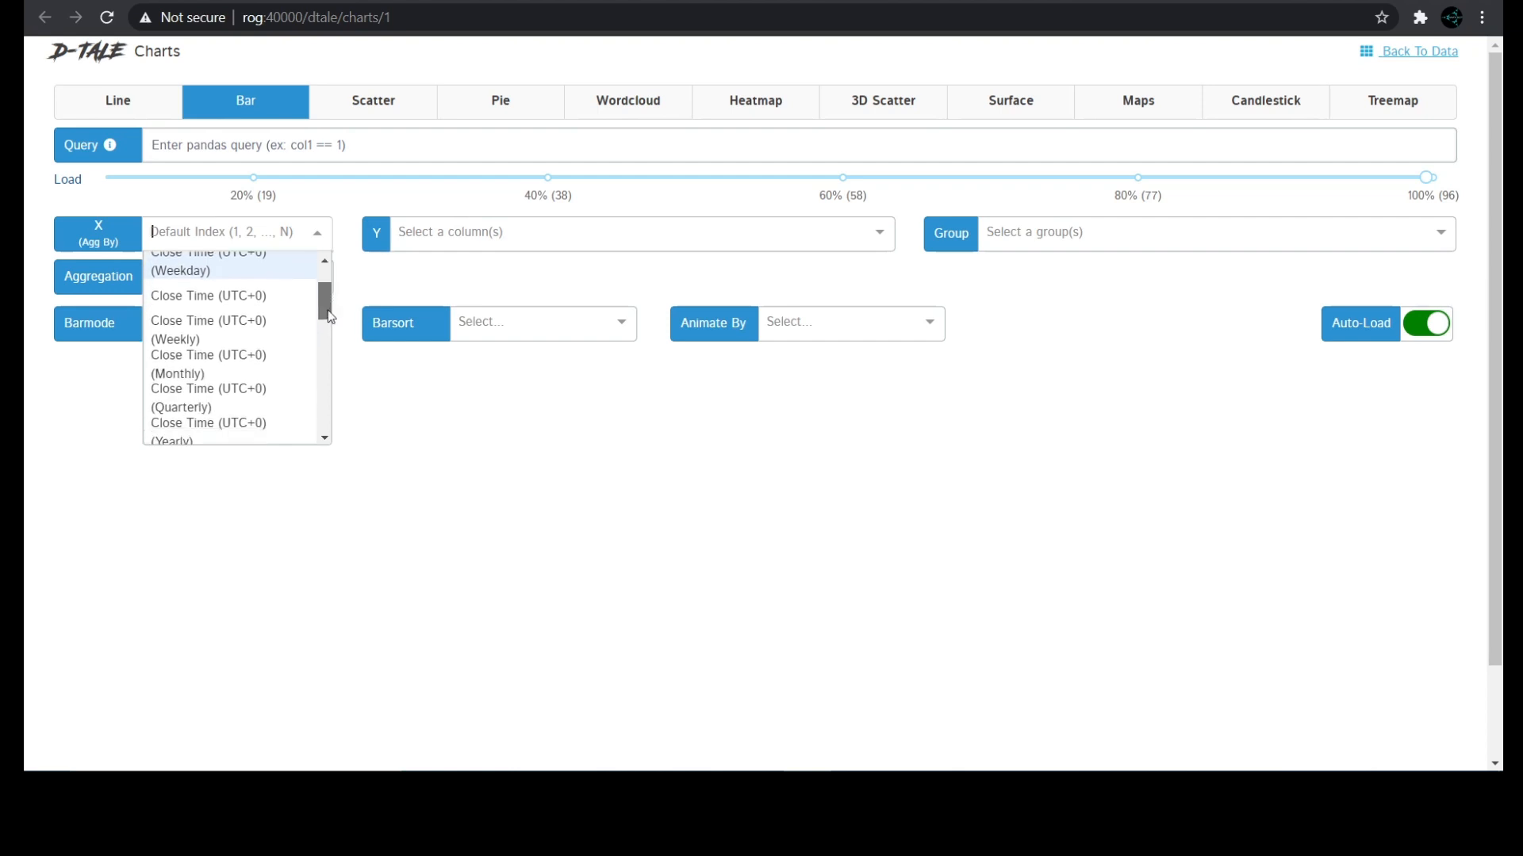
left_click(208, 295)
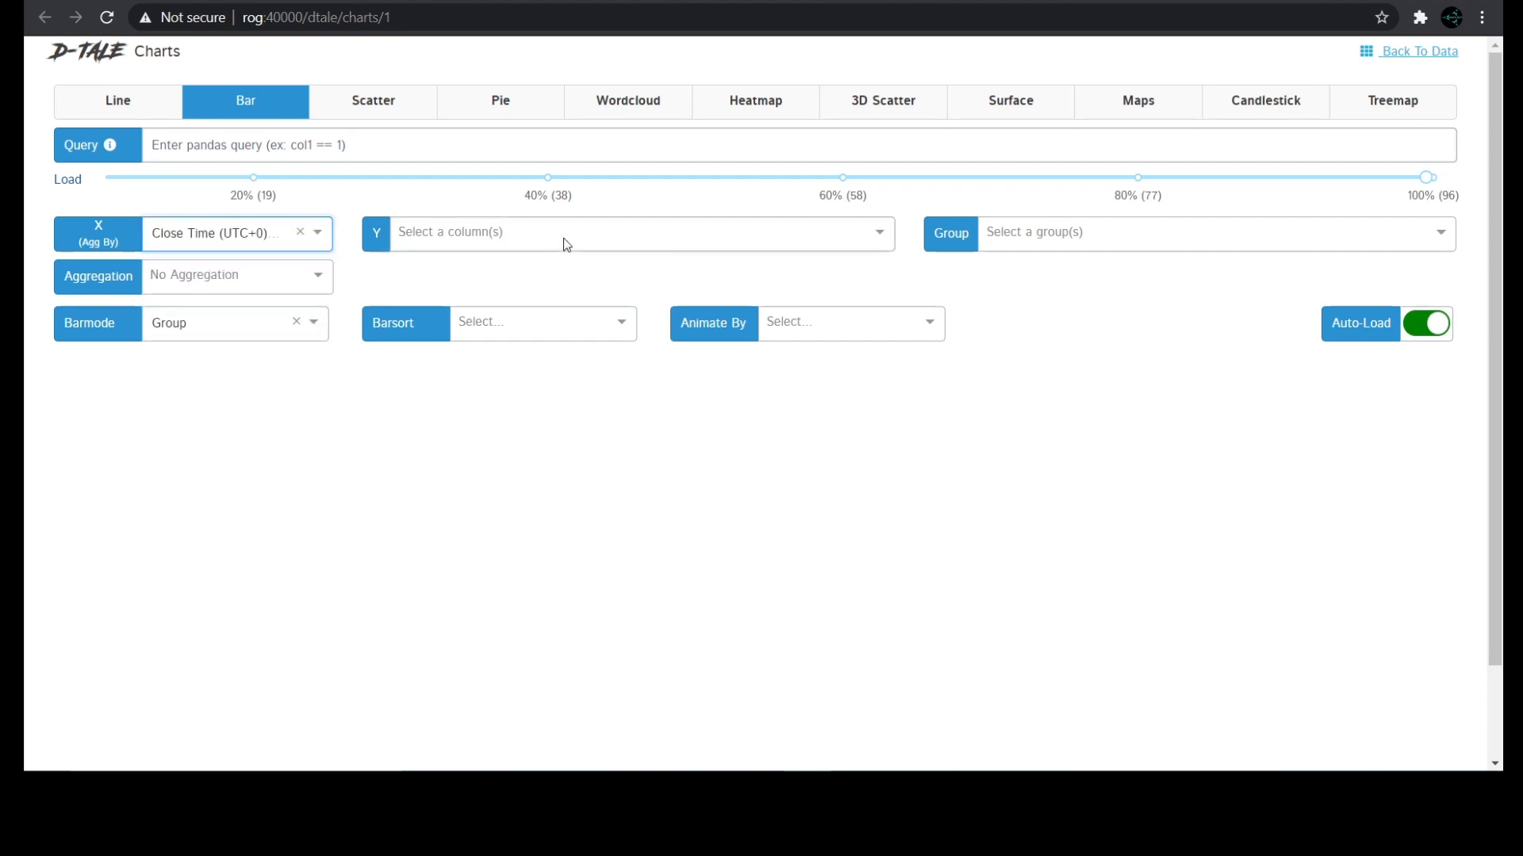
Plot portfolio on Y aggregated by Sum, grouped by year of Close Time.
left_click(636, 232)
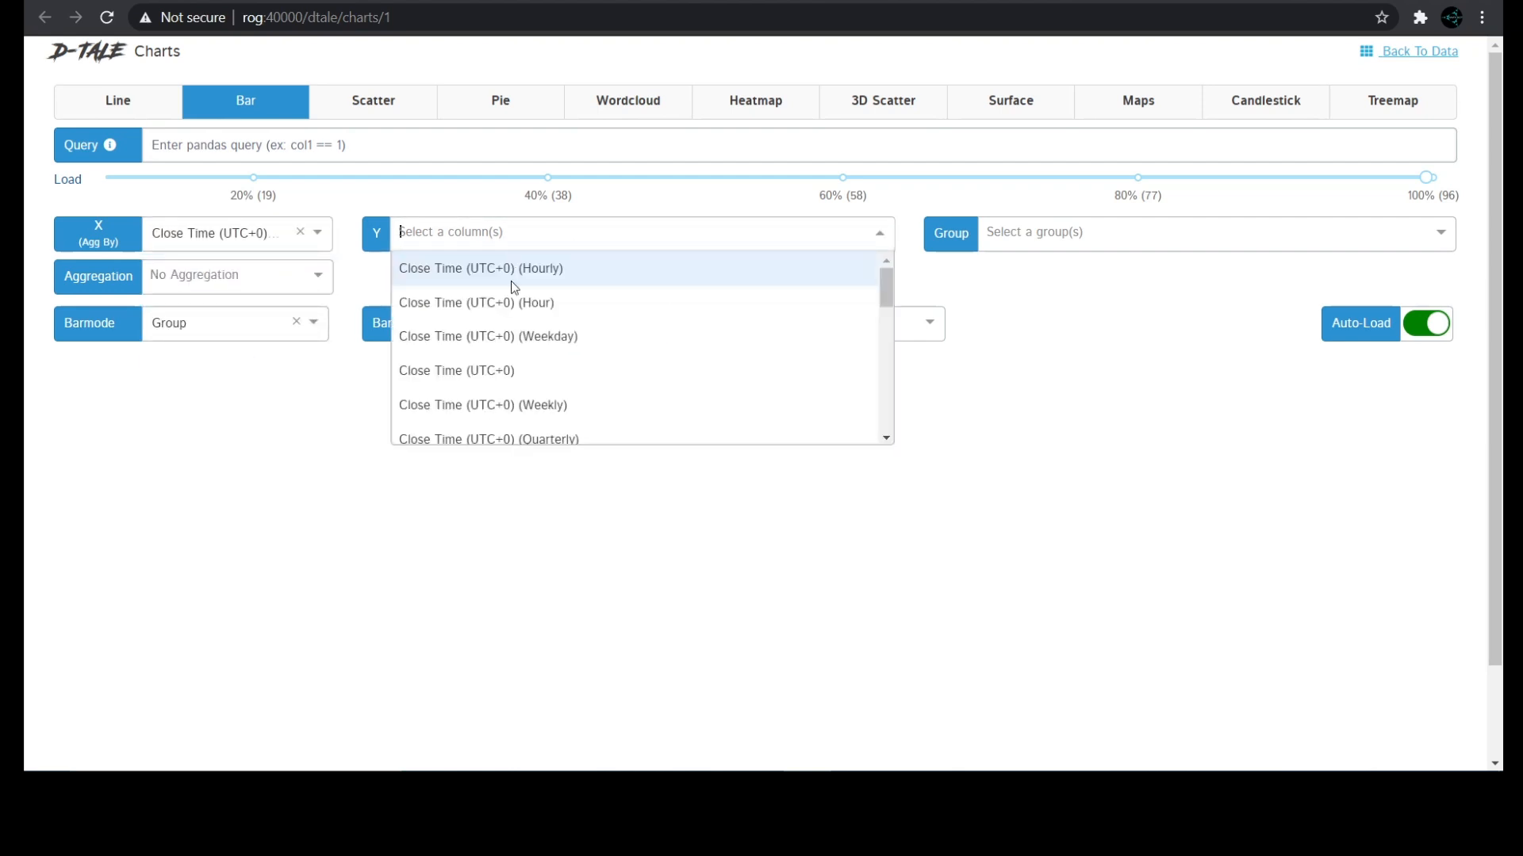
mouse_move(509, 302)
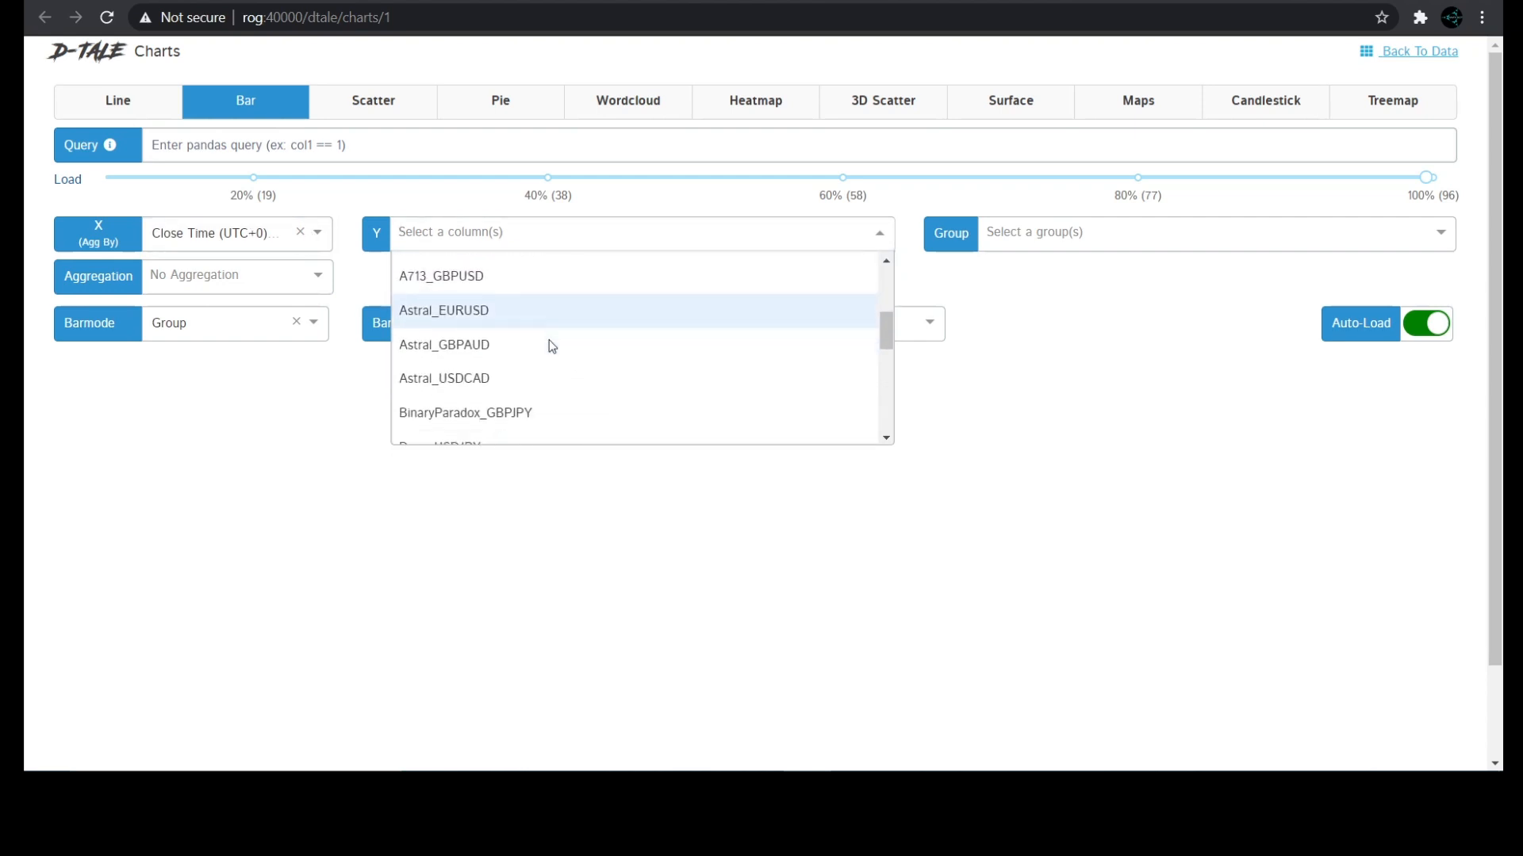
scroll("down", 3)
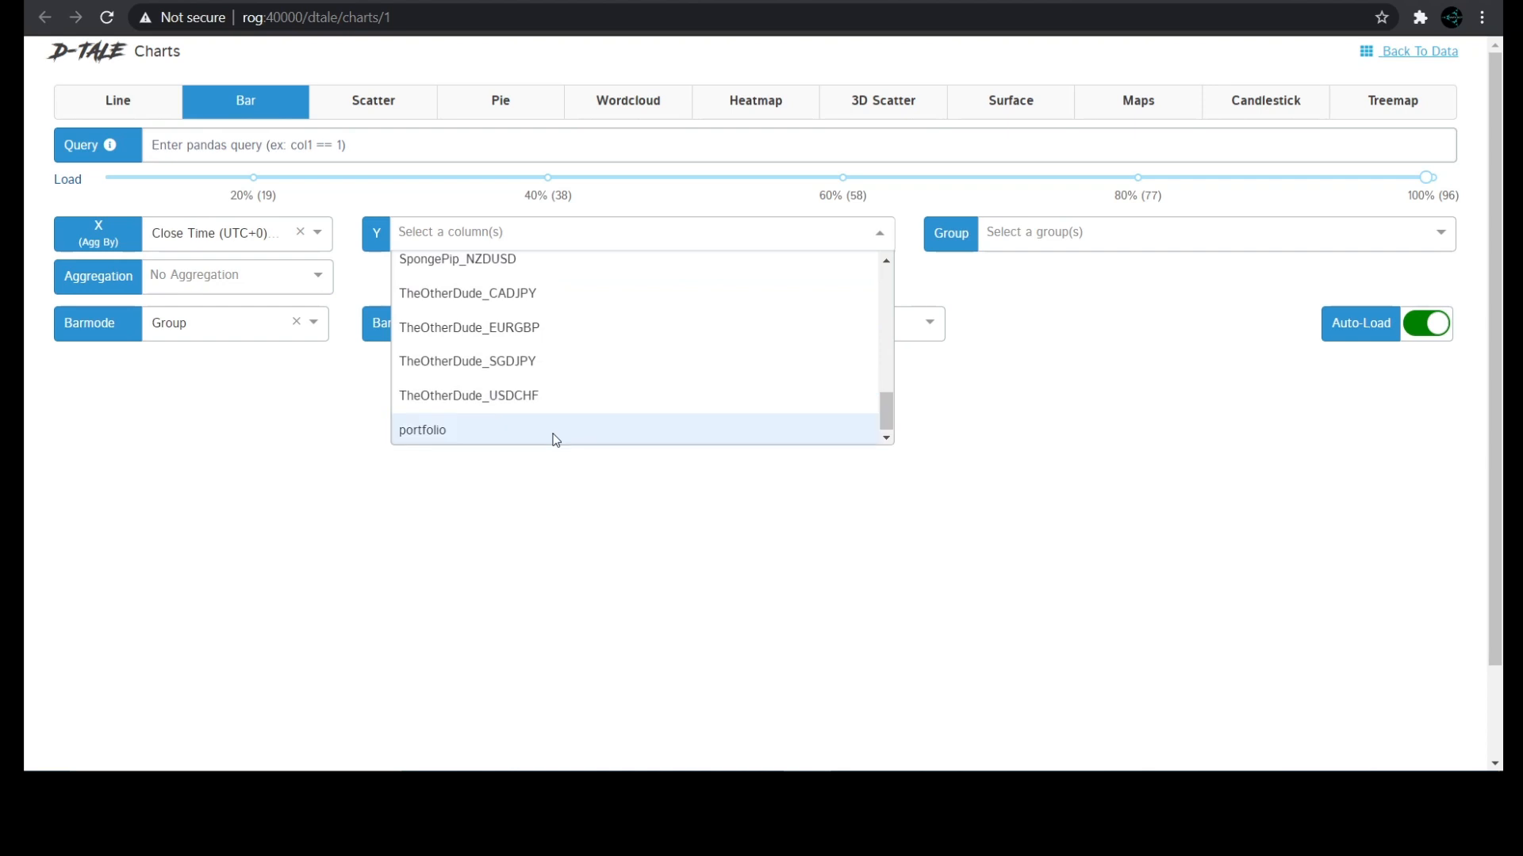
left_click(422, 430)
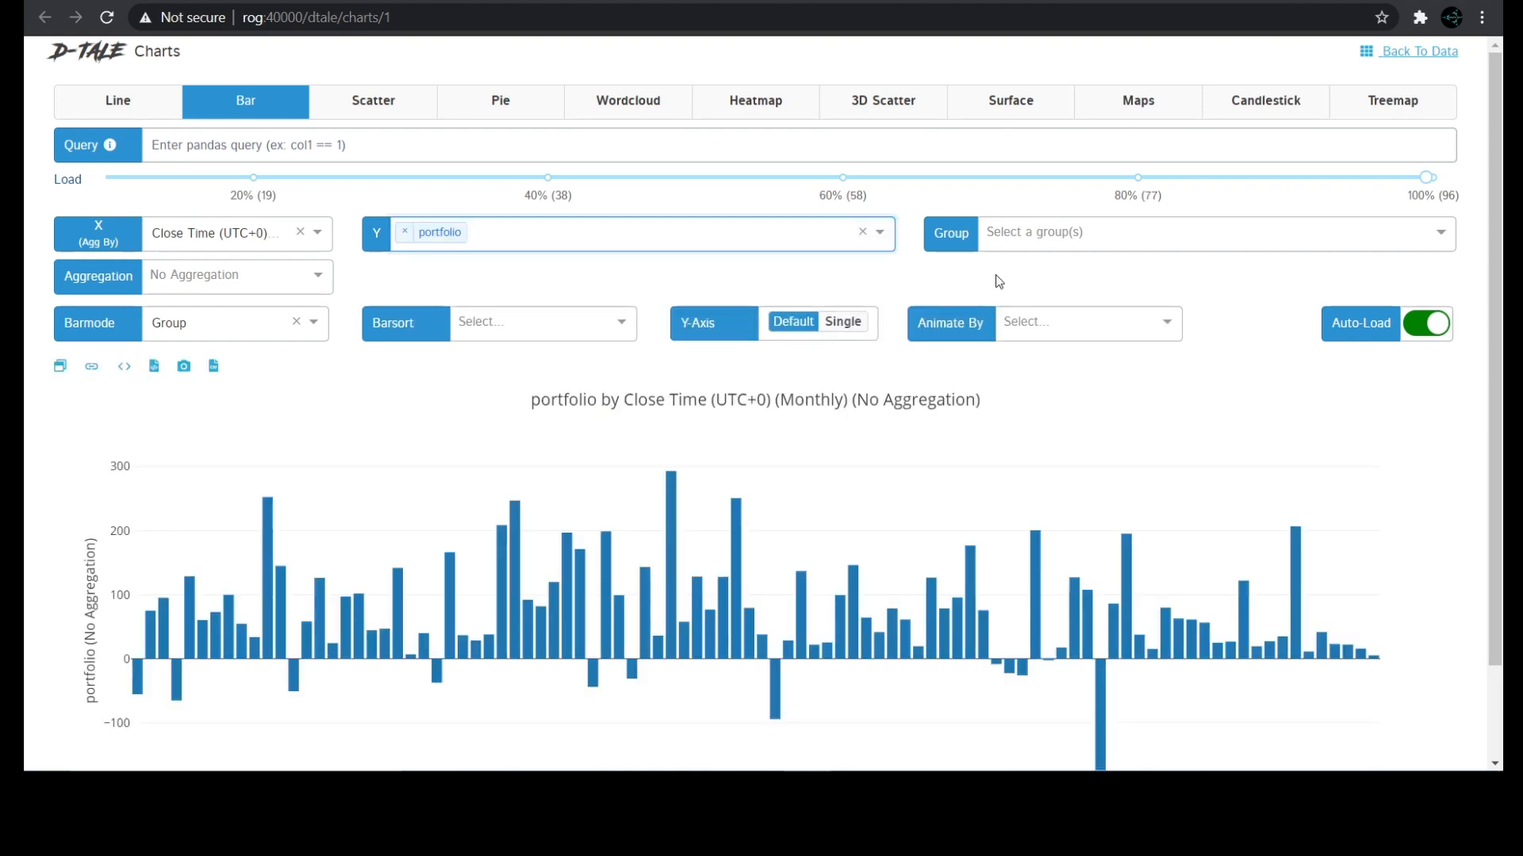
scroll("down", 3)
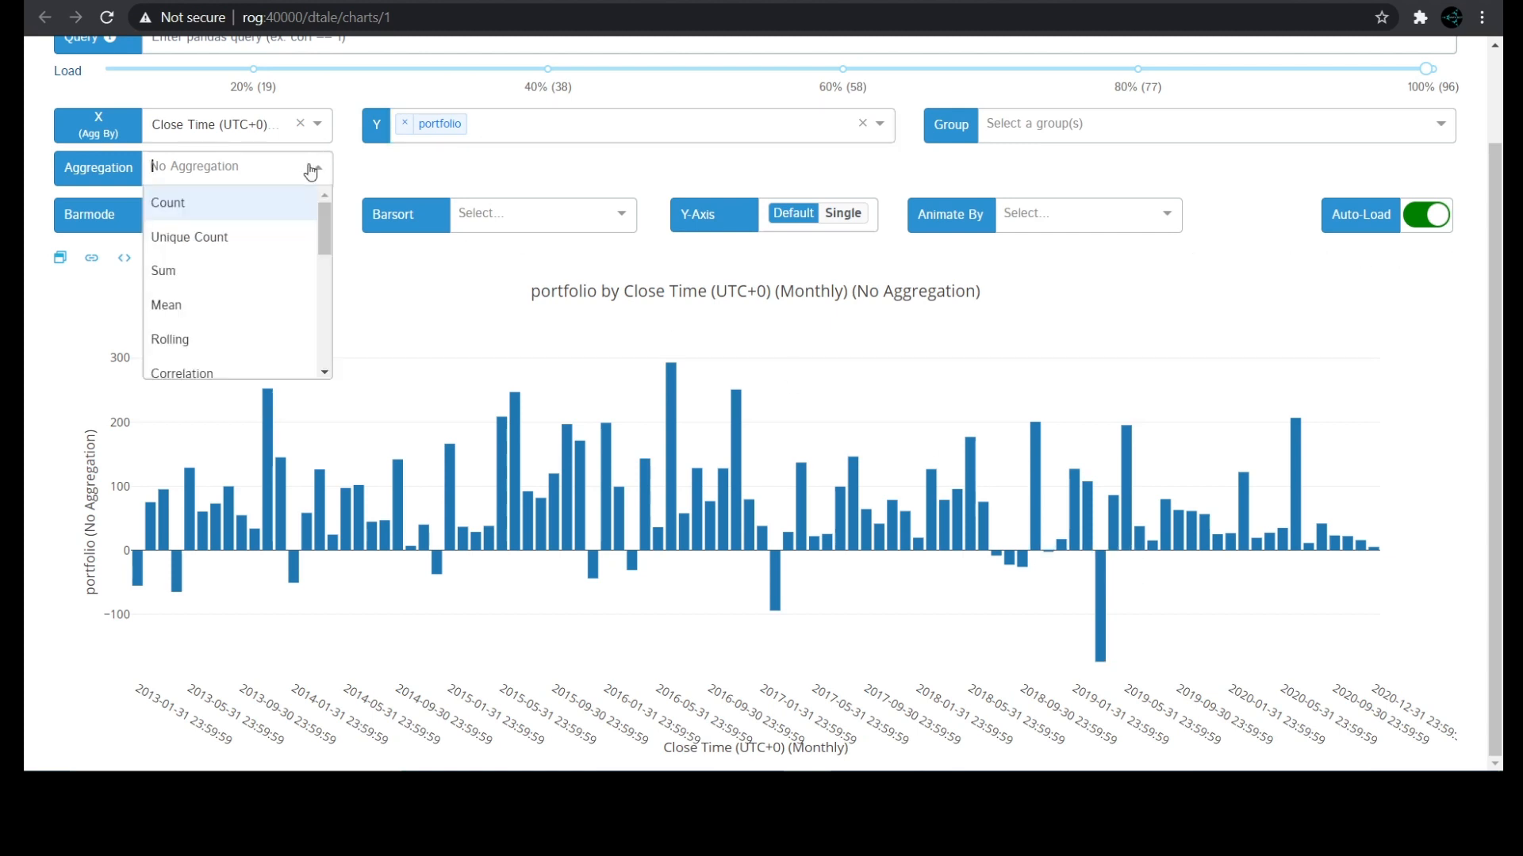
left_click(163, 269)
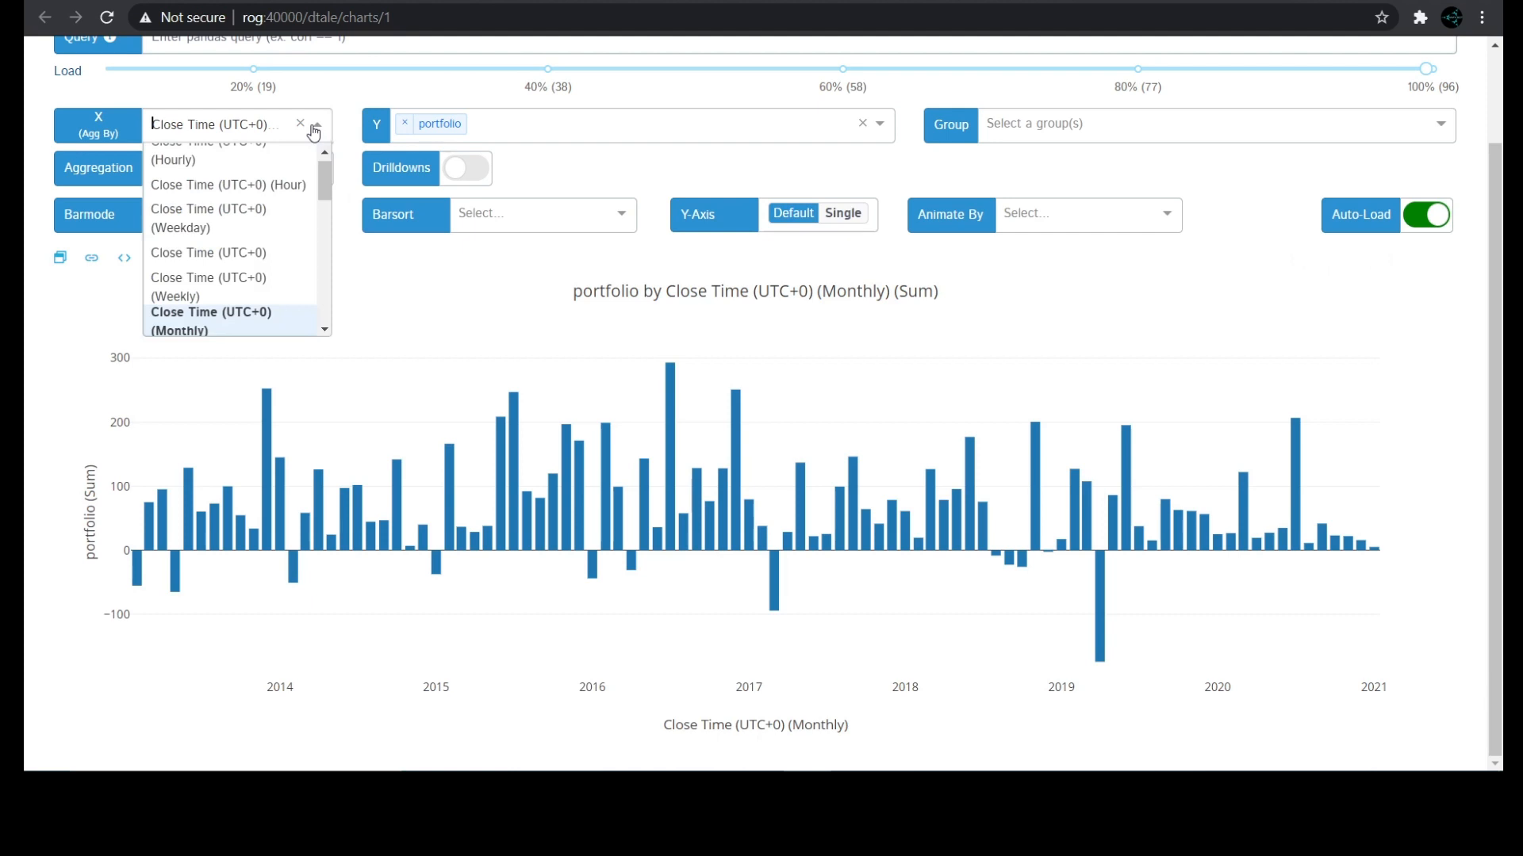
scroll("down", 3)
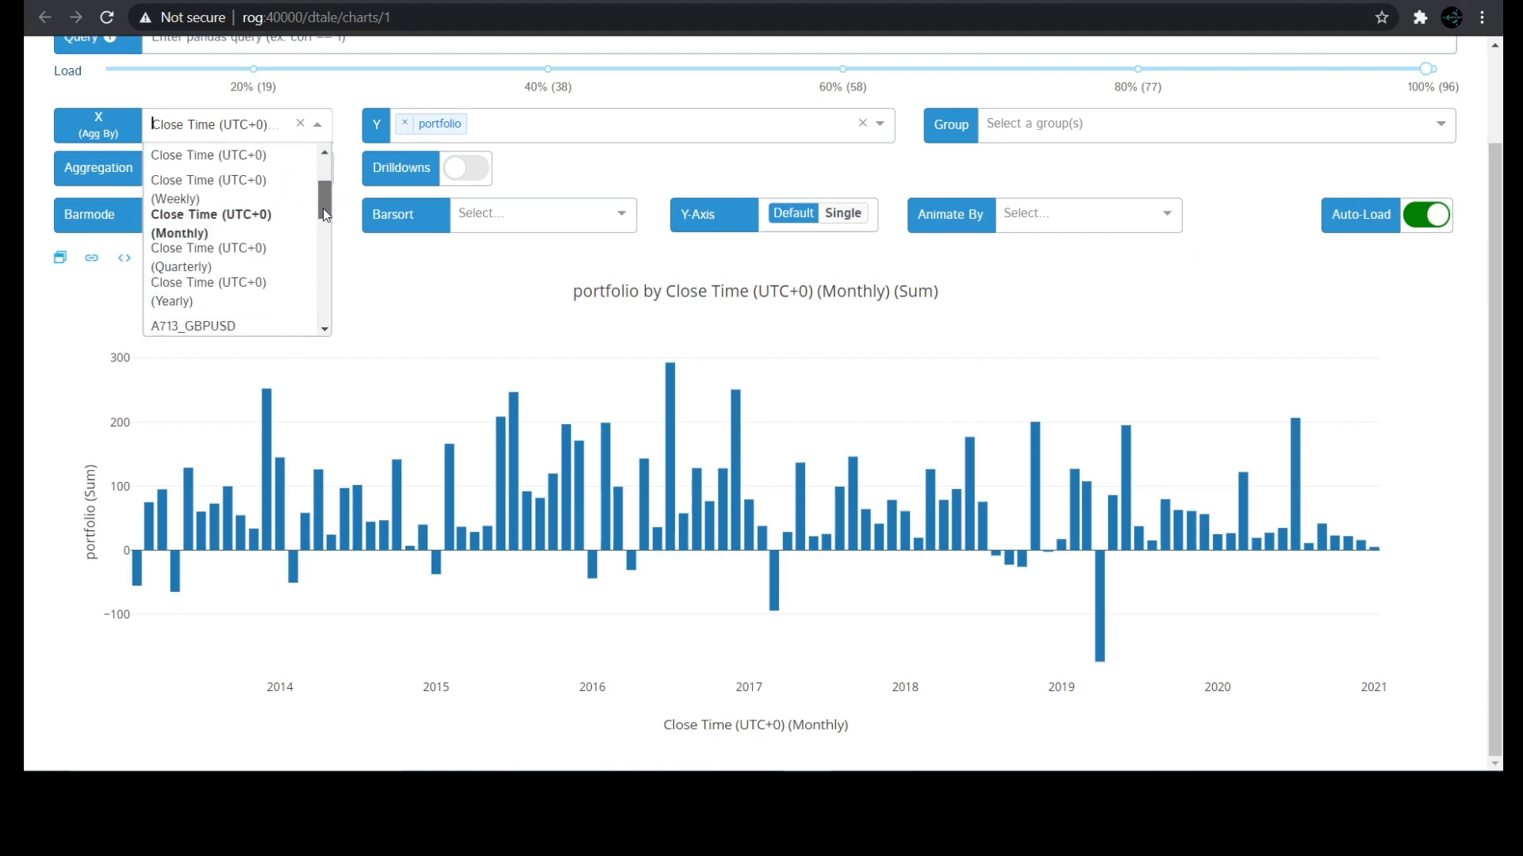
left_click(208, 292)
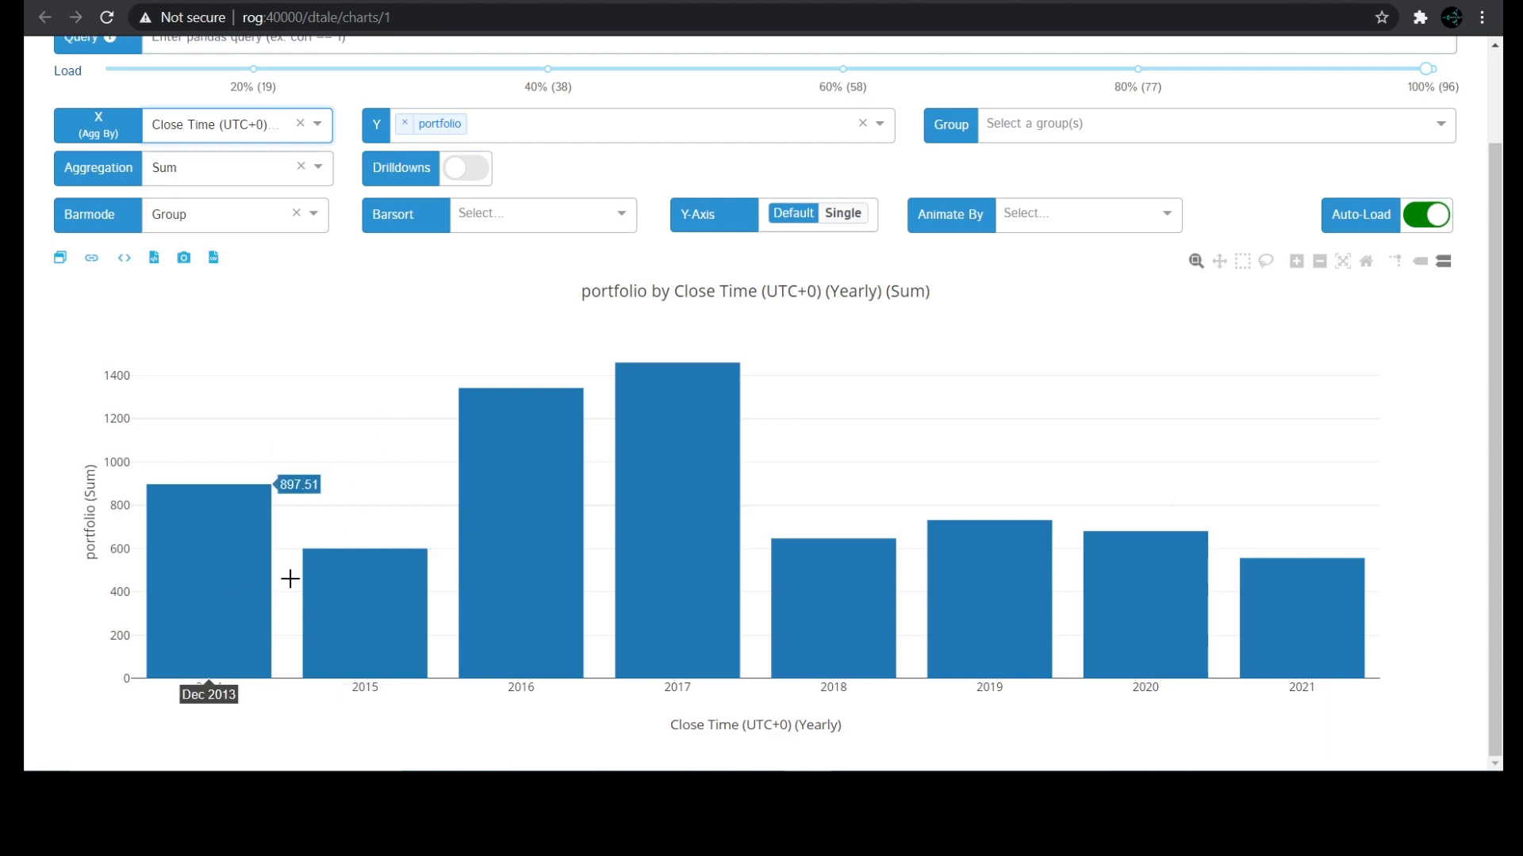
mouse_move(1282, 570)
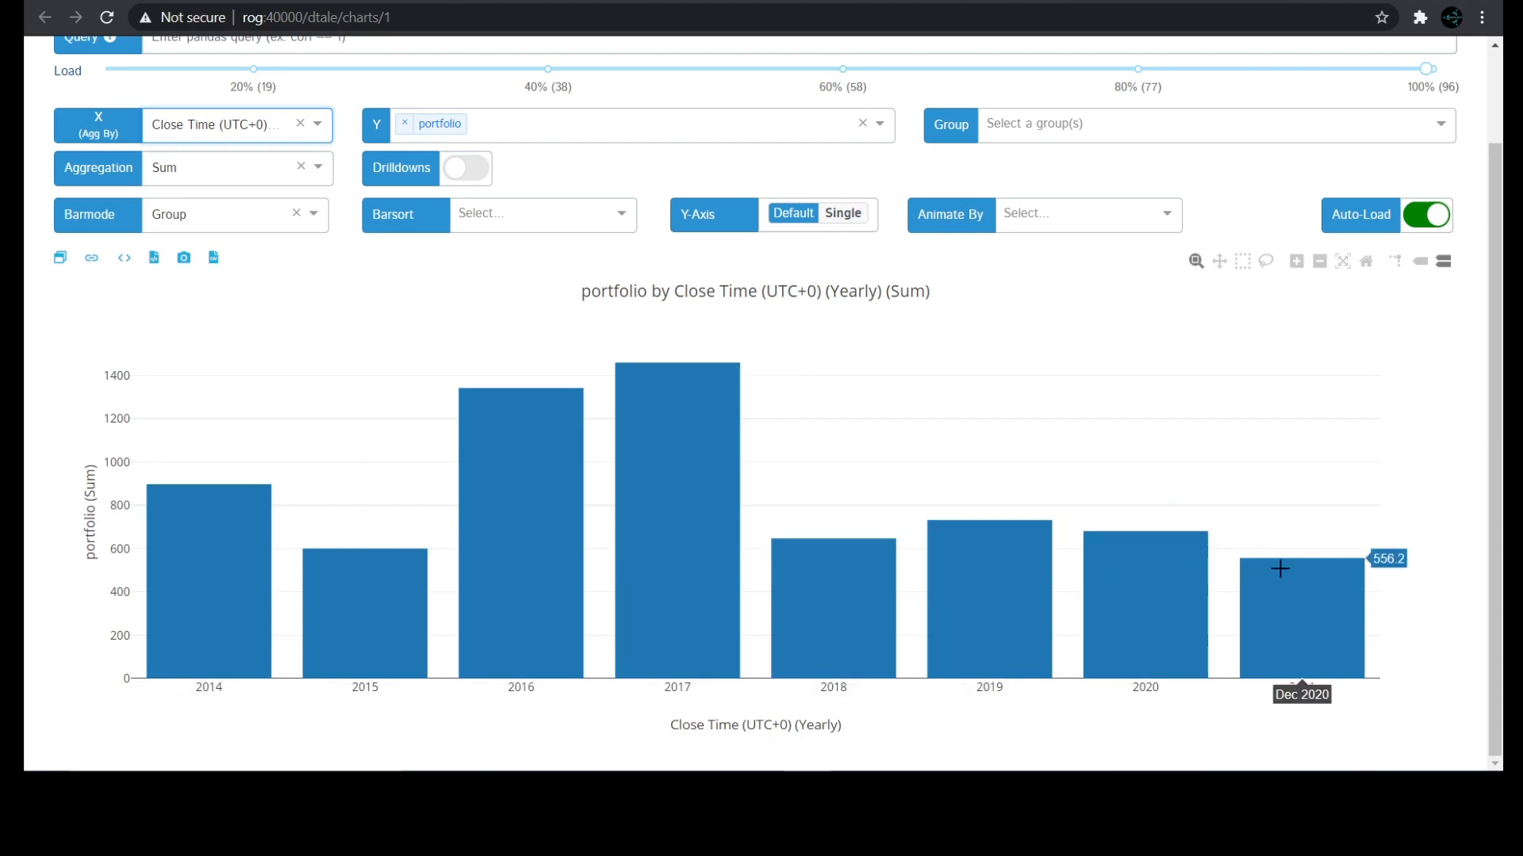
mouse_move(1340, 447)
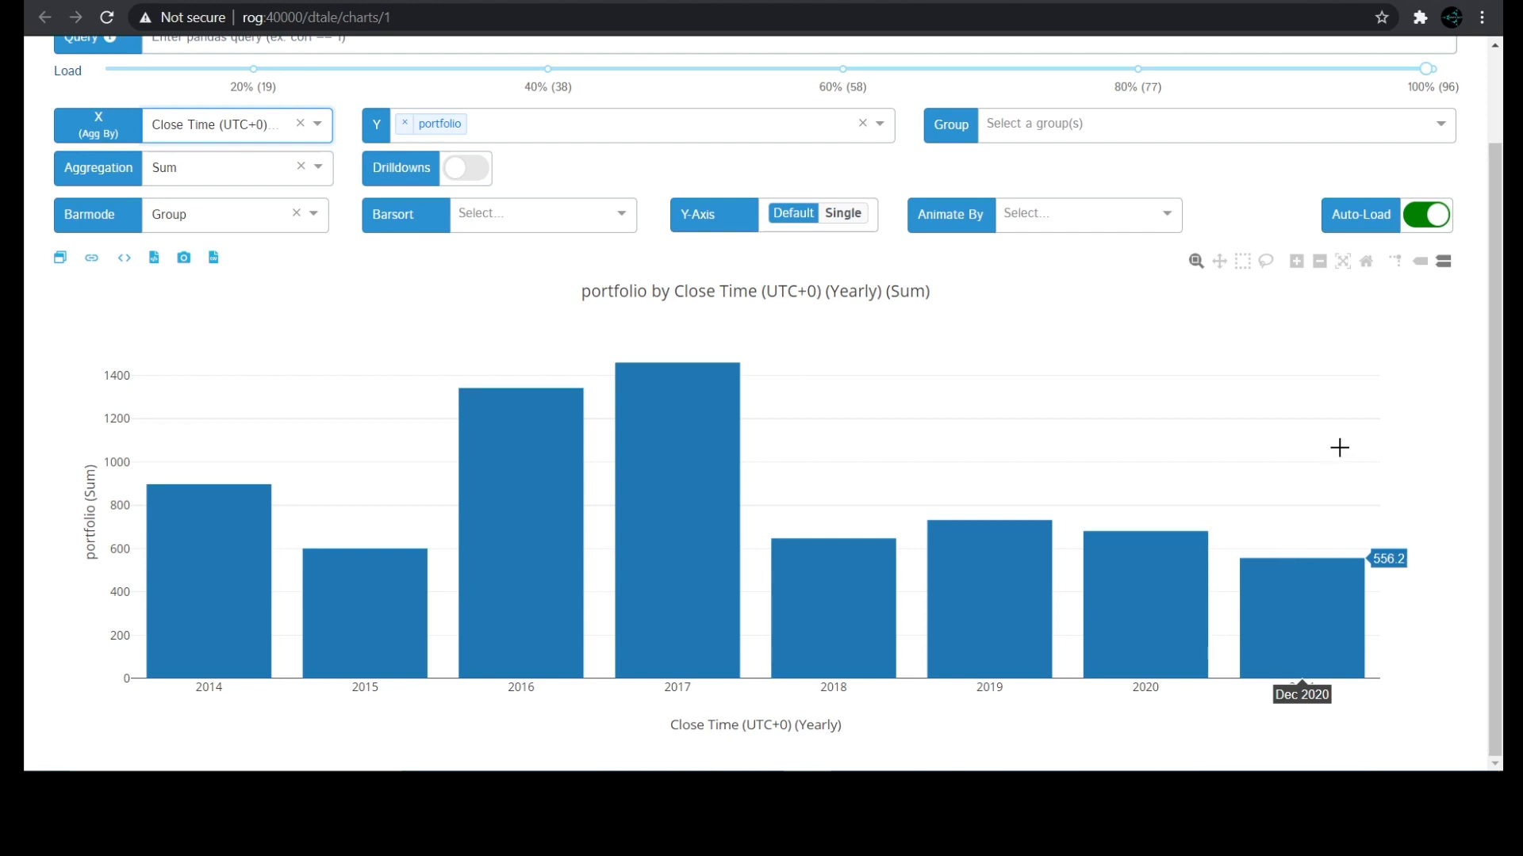
mouse_move(1020, 291)
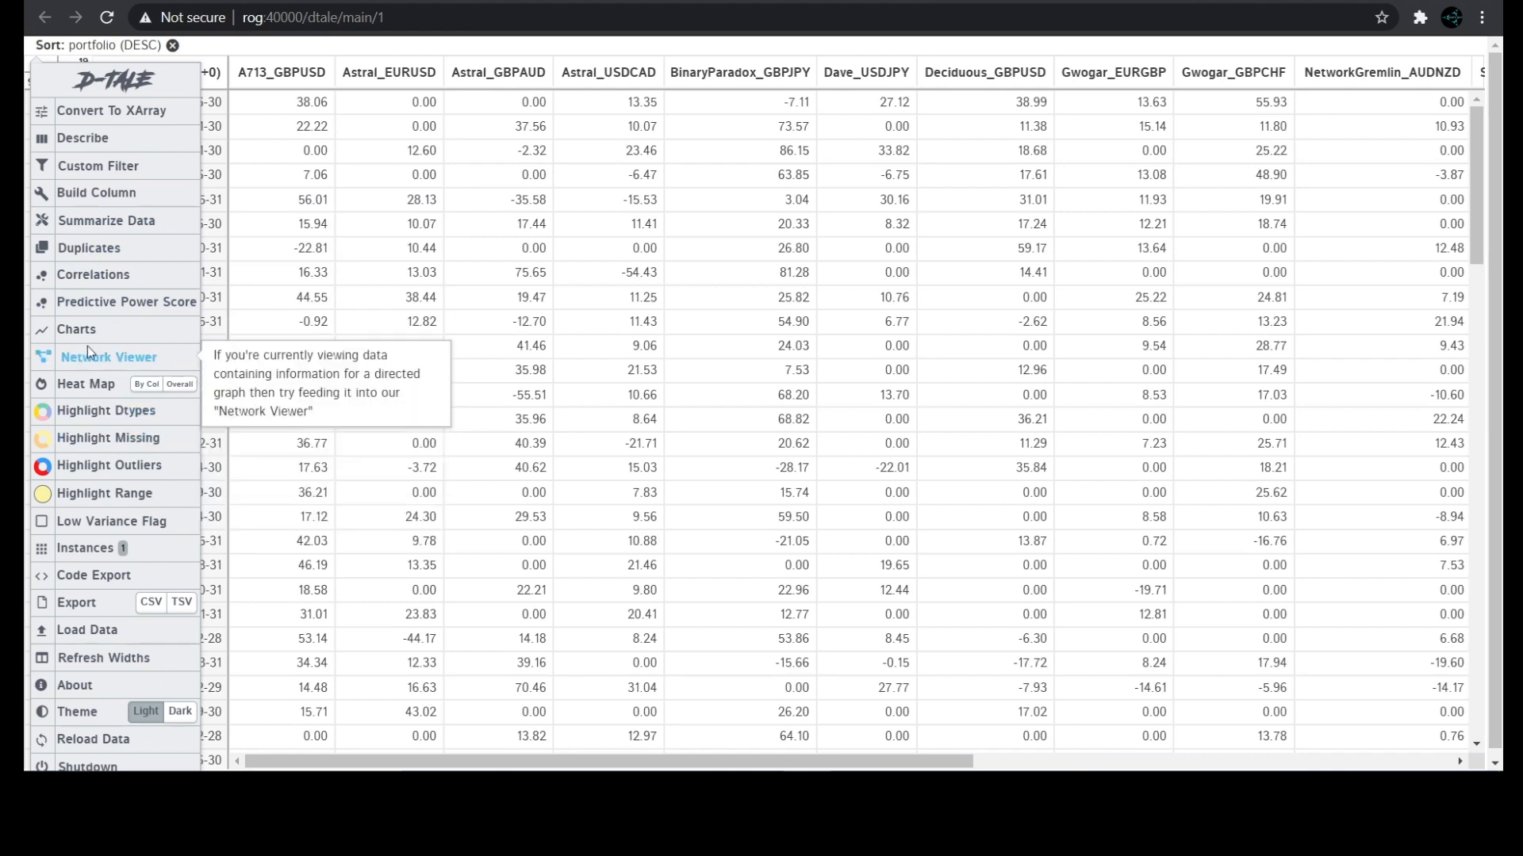
Open the correlation matrix and a 12-period rolling correlation of A713_GBPUSD vs Dave_USDJPY.
left_click(92, 274)
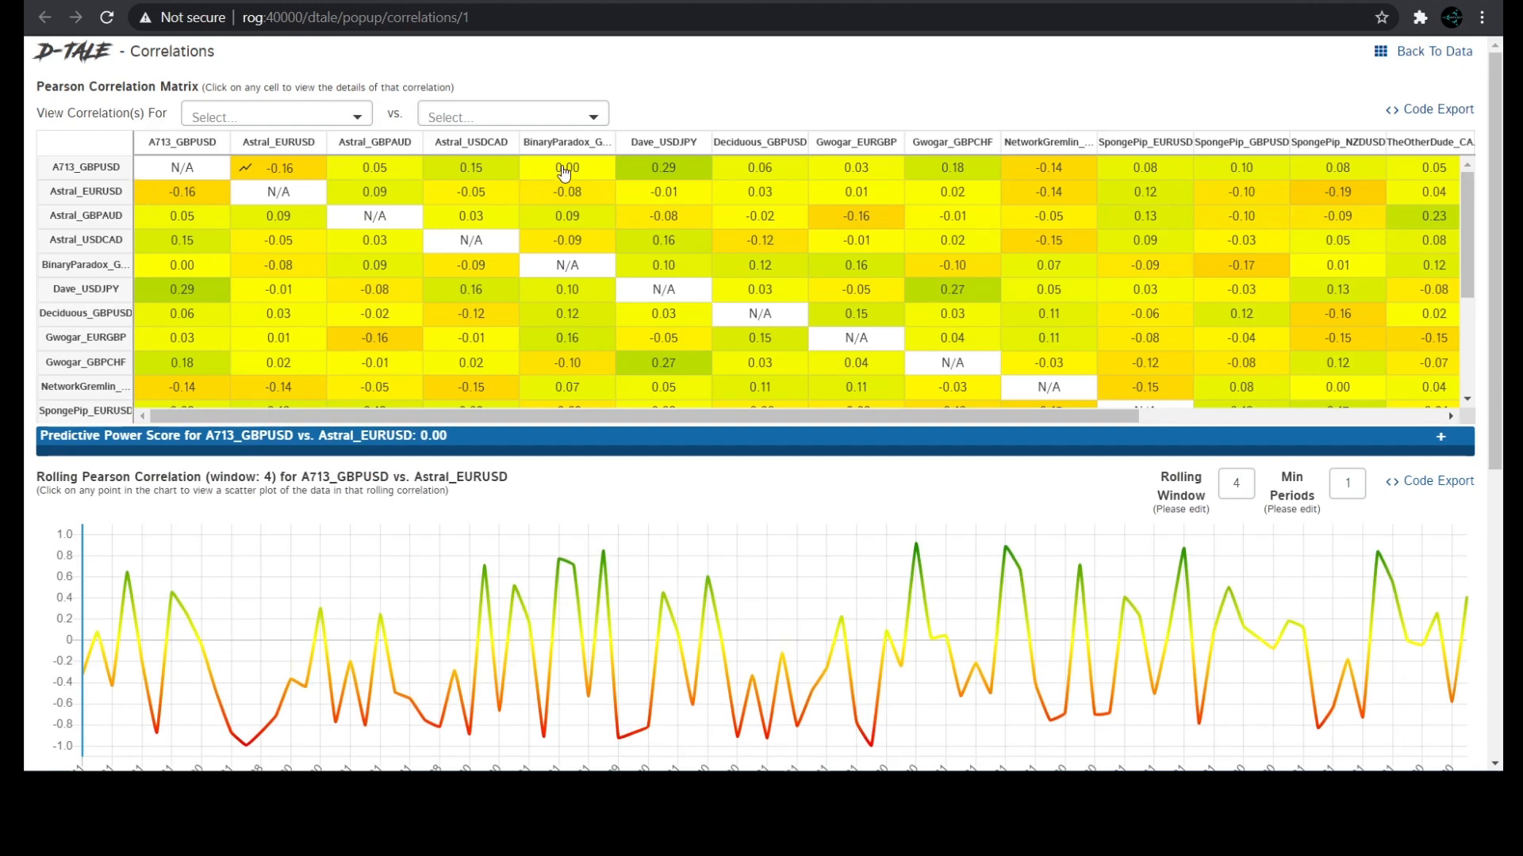
left_click(663, 167)
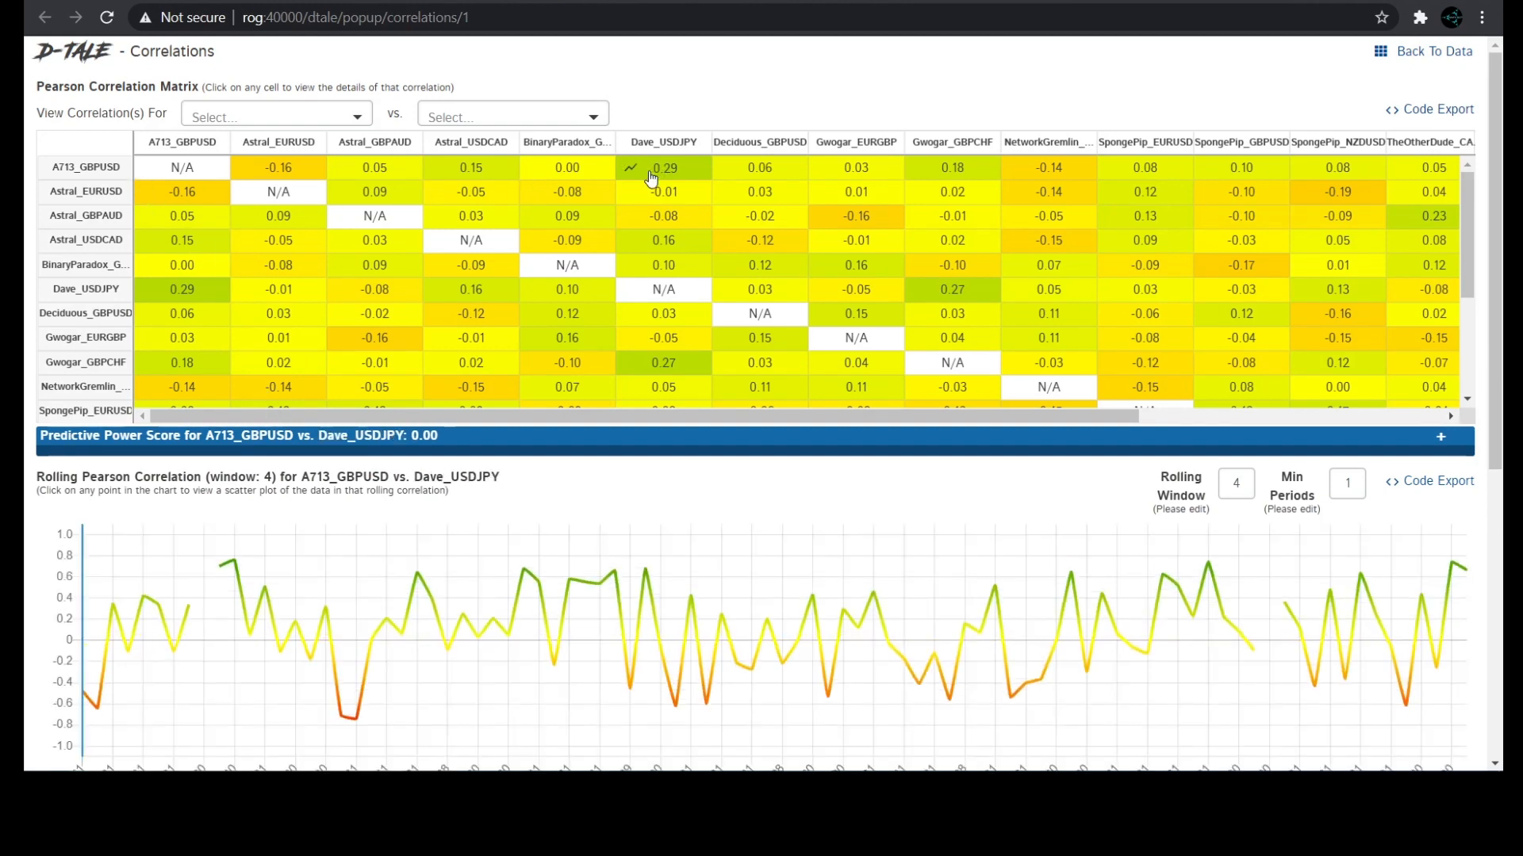
mouse_move(1251, 530)
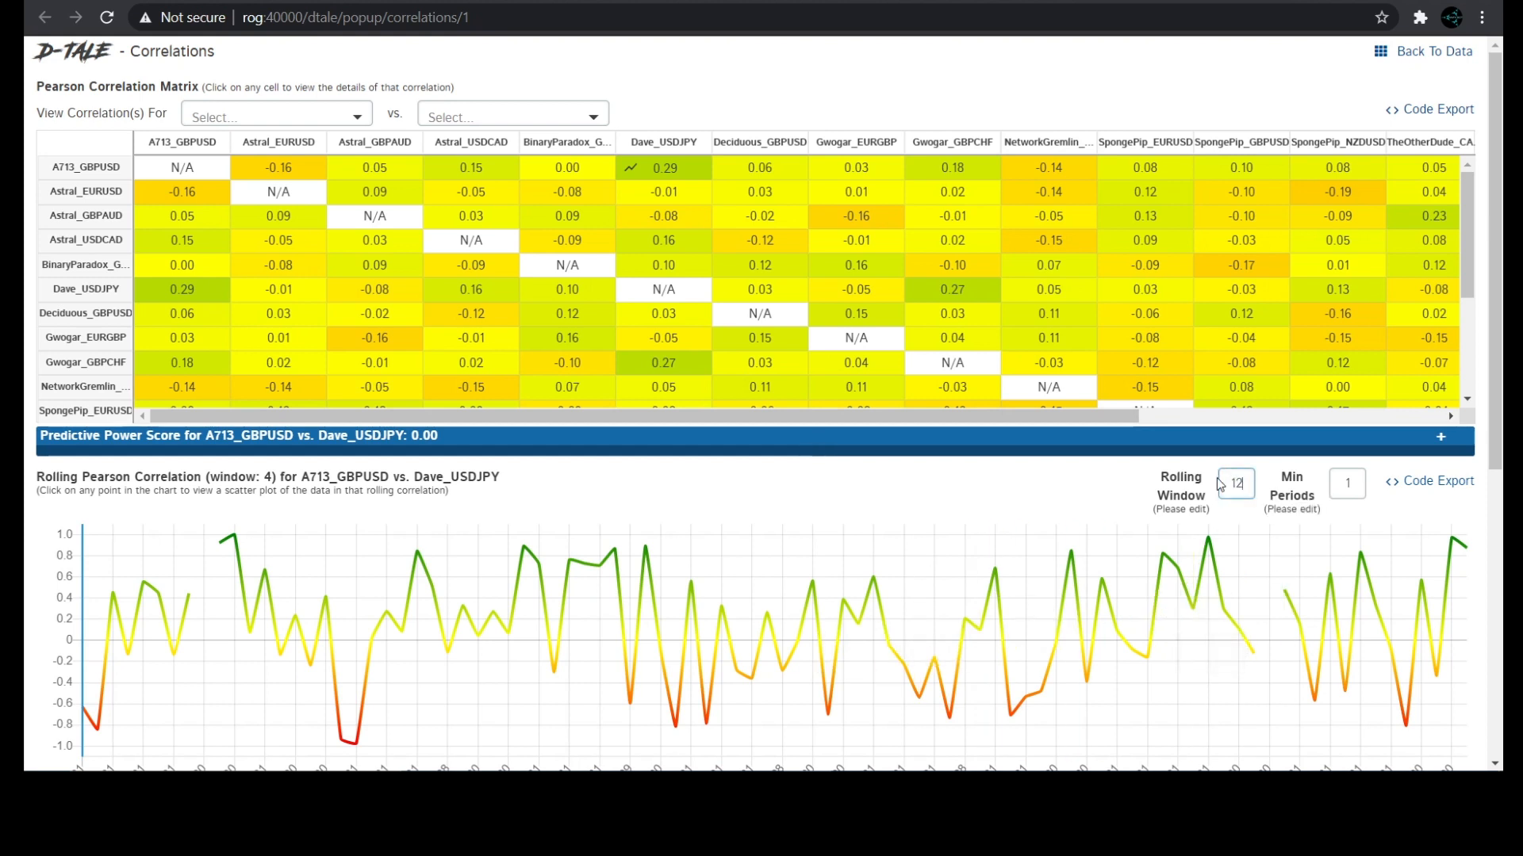
type("12")
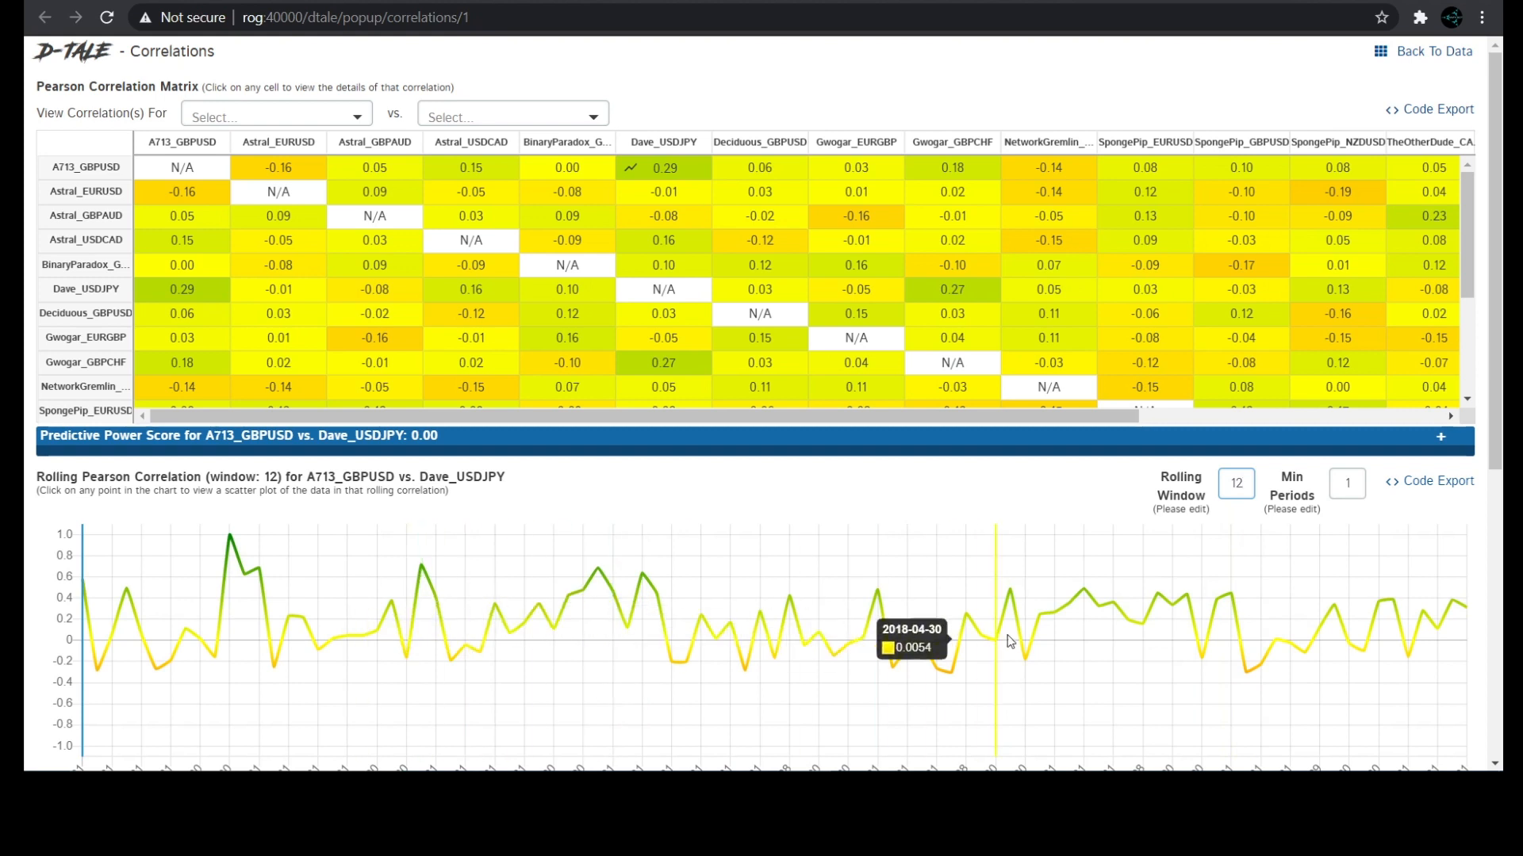
left_click(1235, 484)
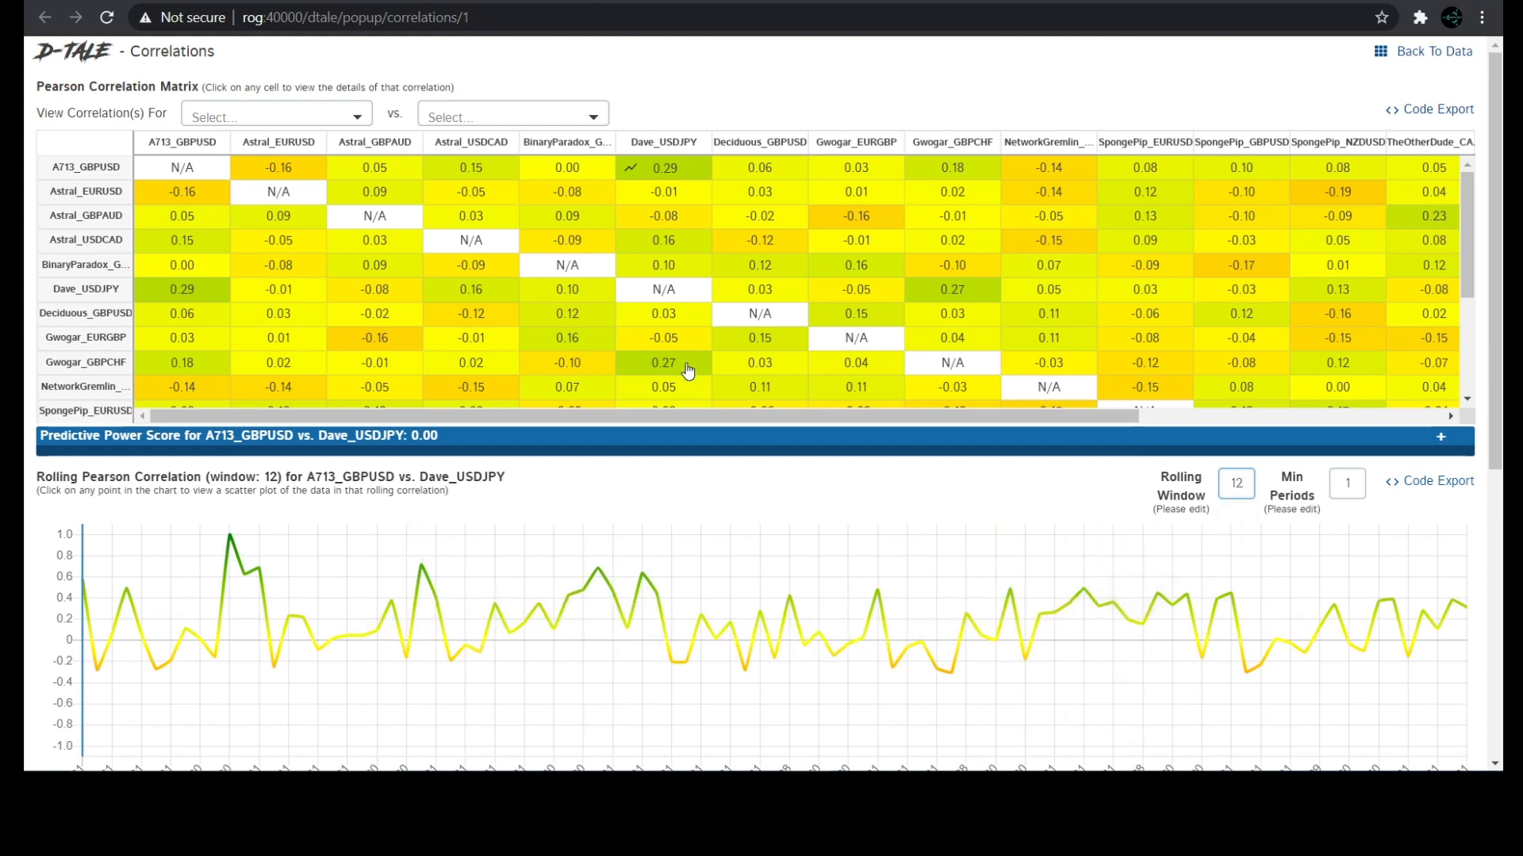
View rolling correlation of Gwogar_GBPCHF vs Dave_USDJPY, then return to the Jupyter notebook.
left_click(663, 361)
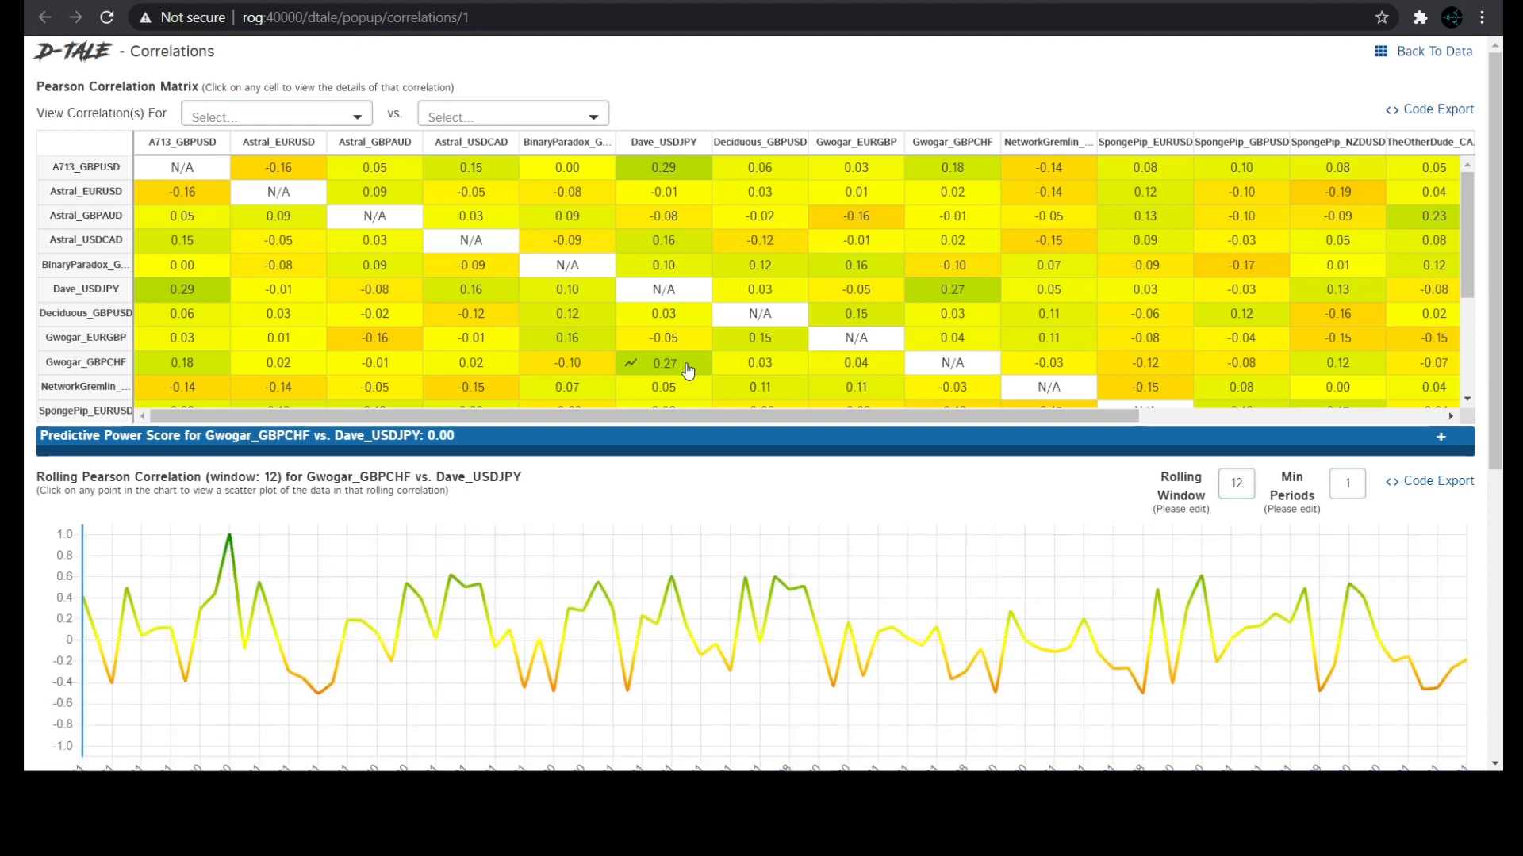
left_click(374, 338)
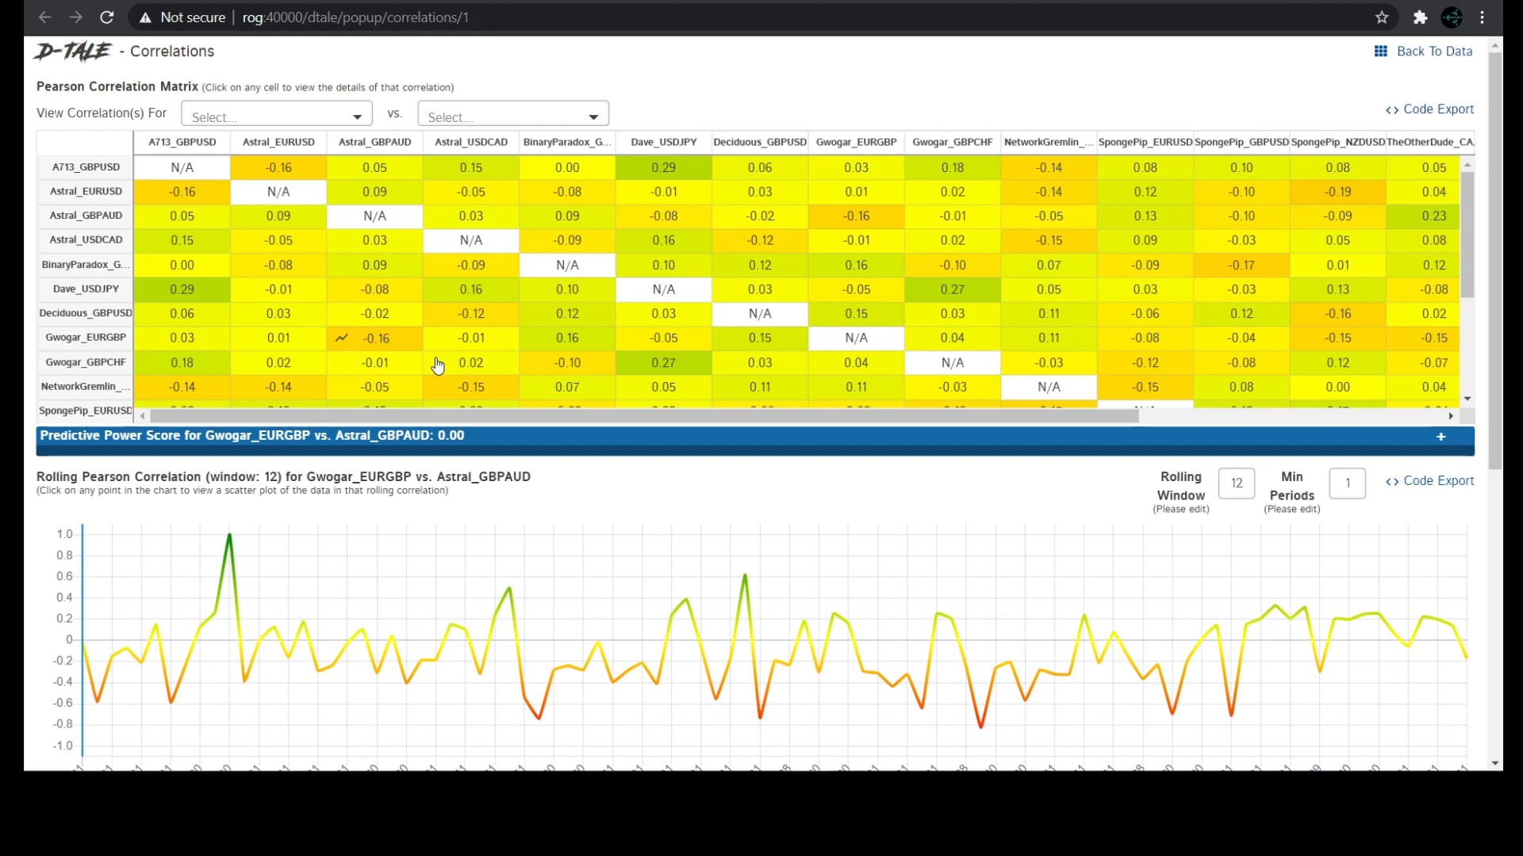
mouse_move(486, 320)
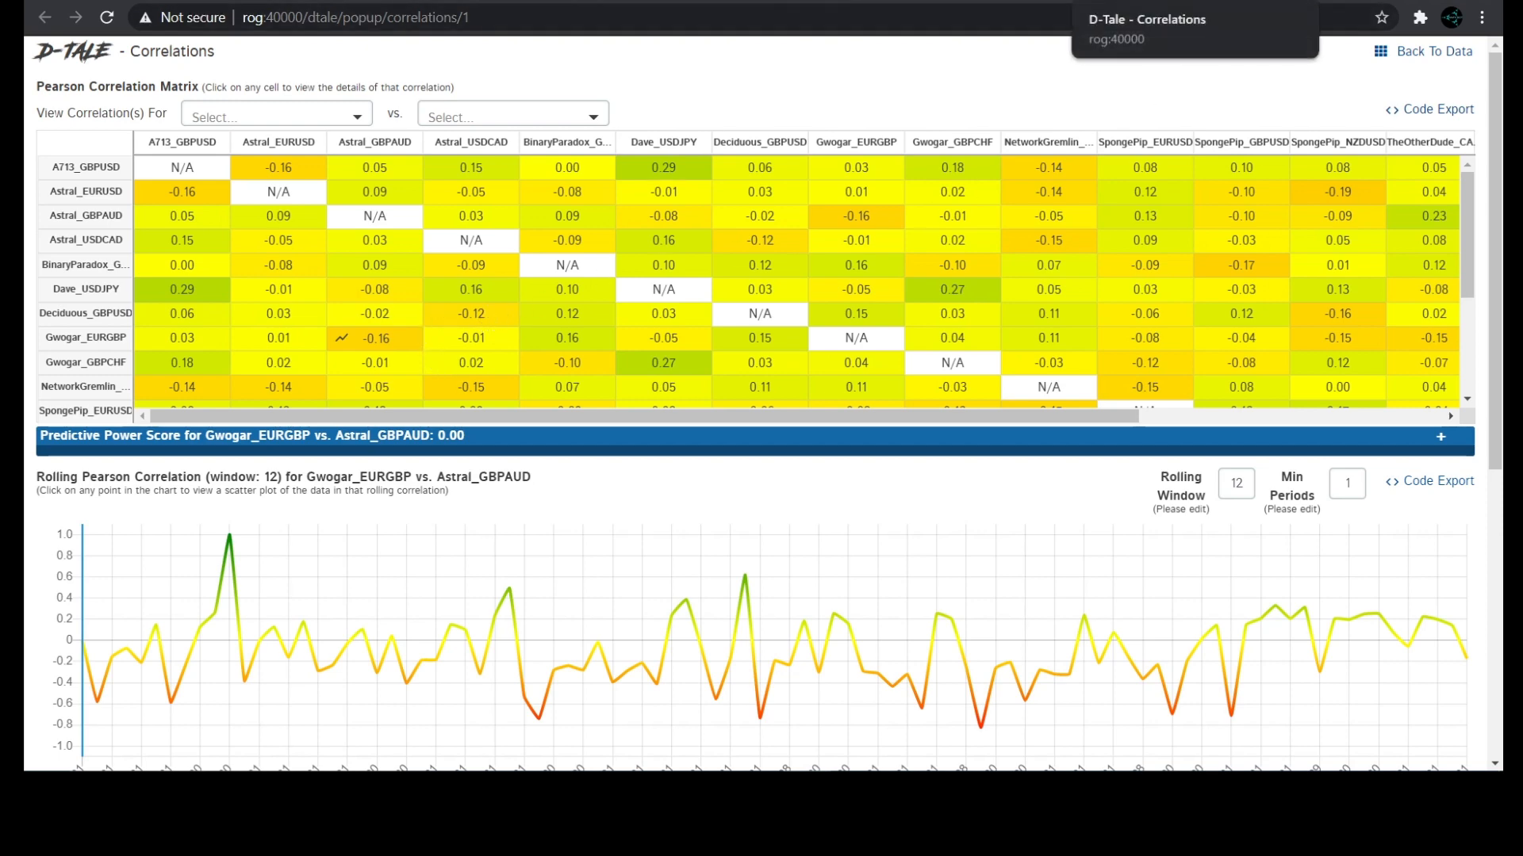
left_click(1430, 51)
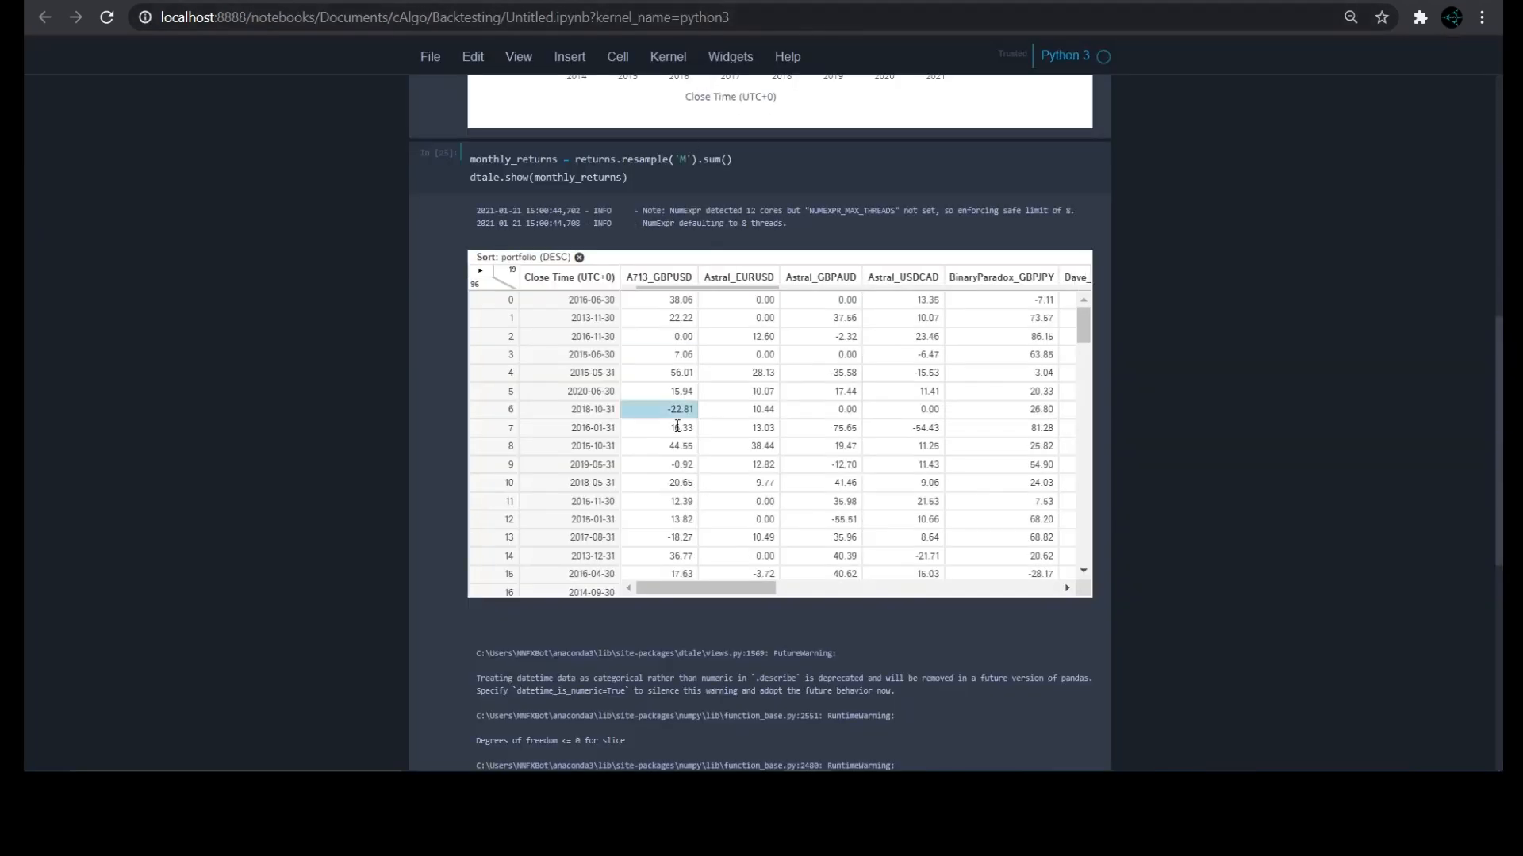
Open the D-Tale chart builder from the embedded trades grid's menu.
scroll("down", 3)
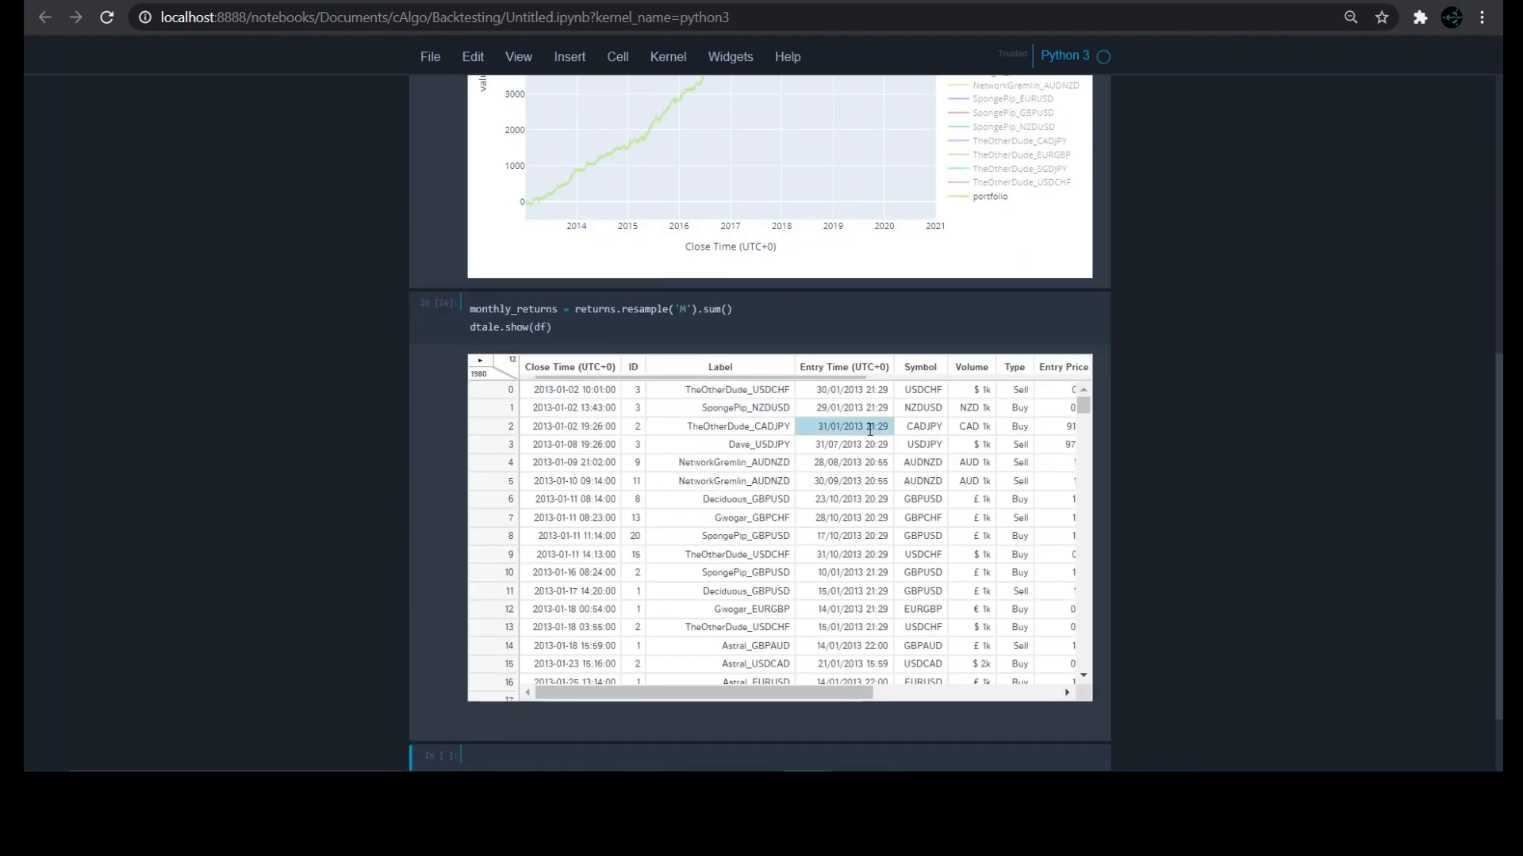
left_click(480, 367)
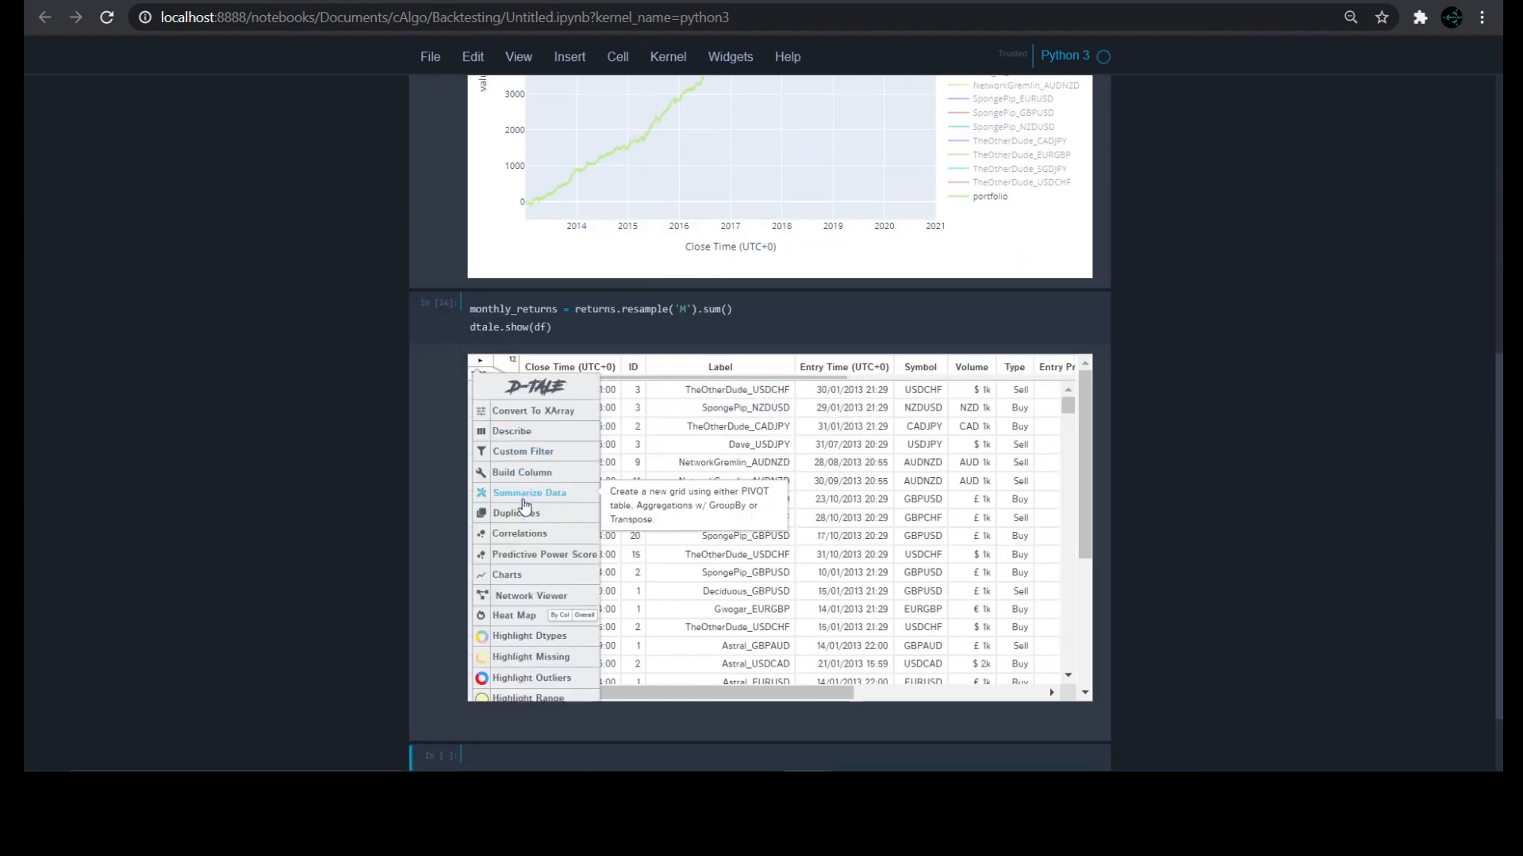
left_click(507, 574)
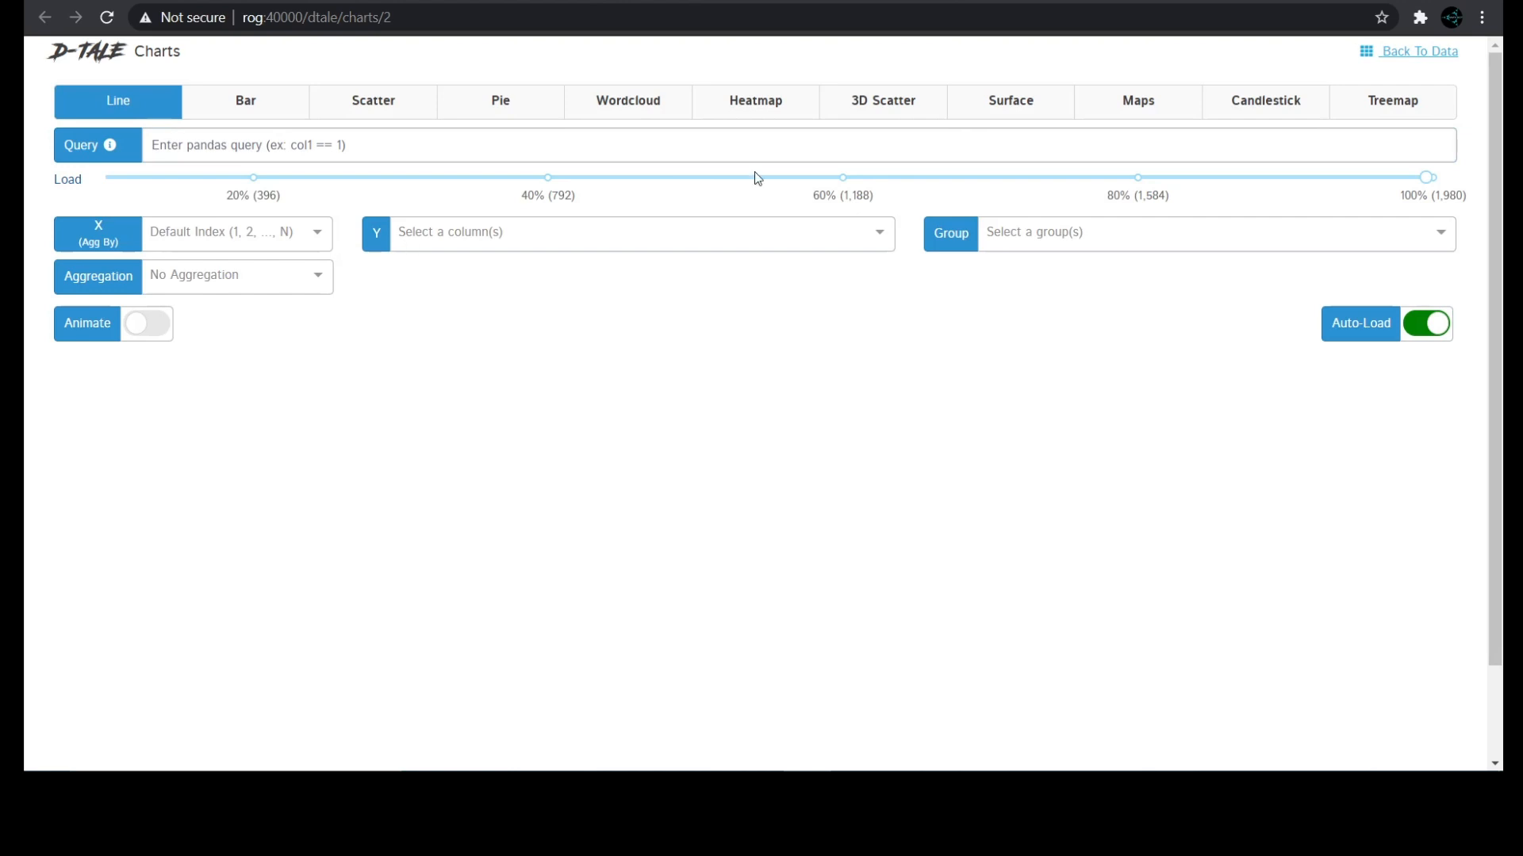
Start a 3D scatter with Close Time on X and Symbol on Y.
left_click(796, 145)
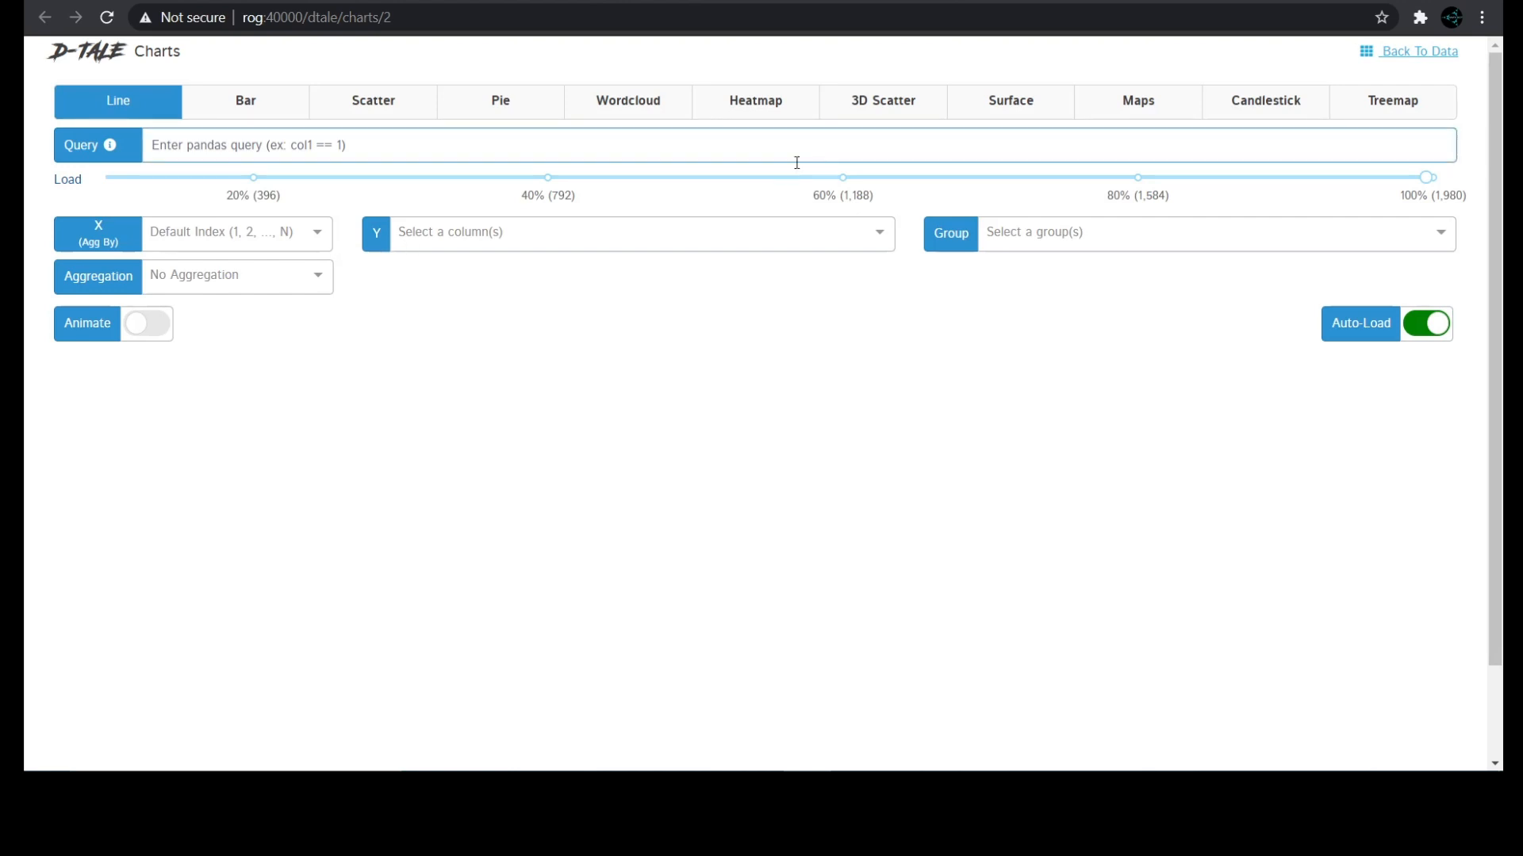
left_click(882, 100)
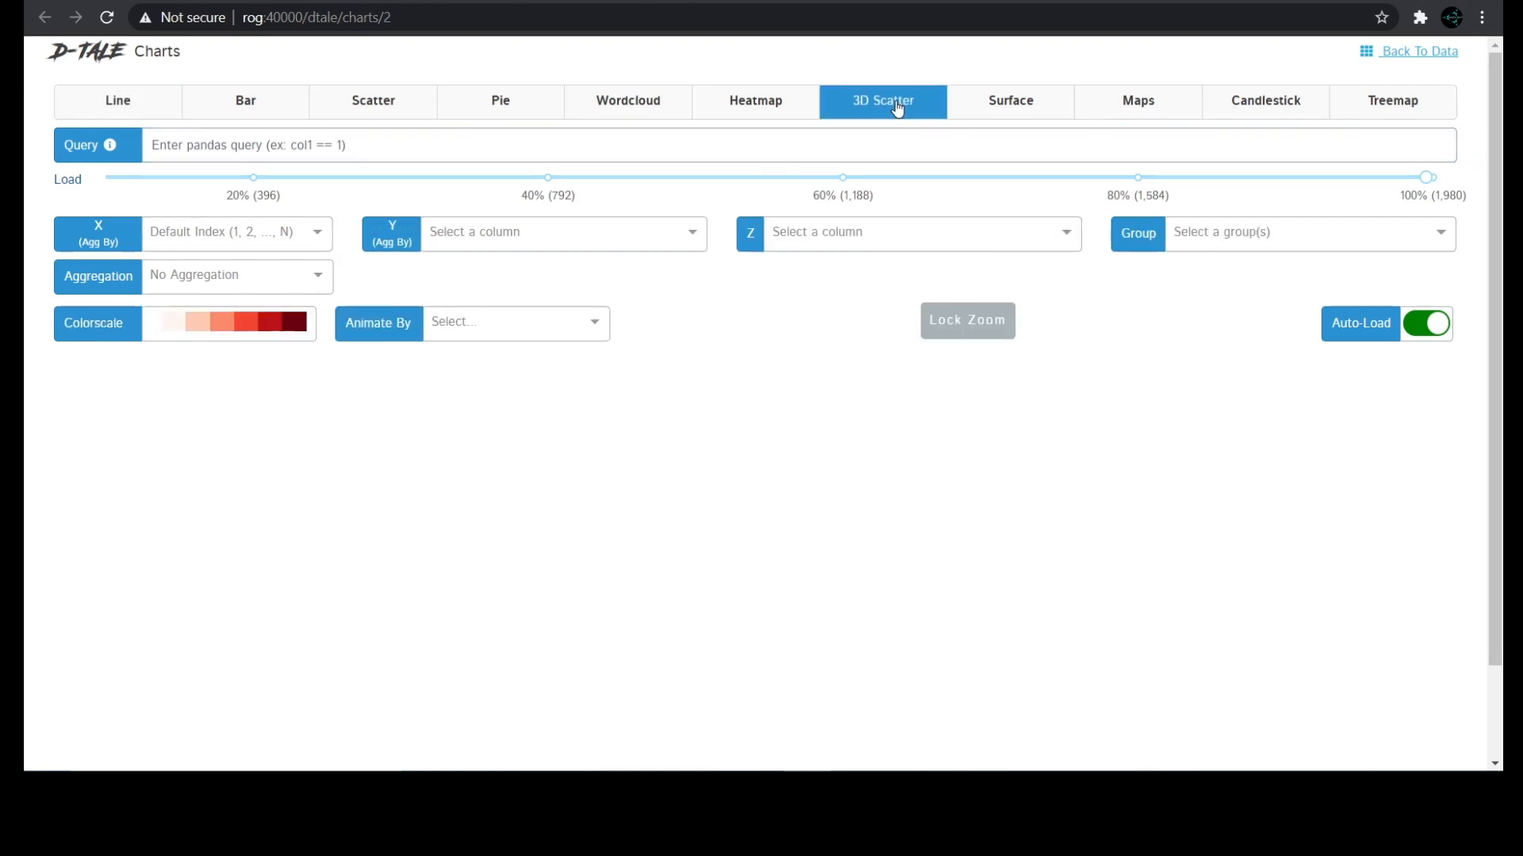
left_click(233, 232)
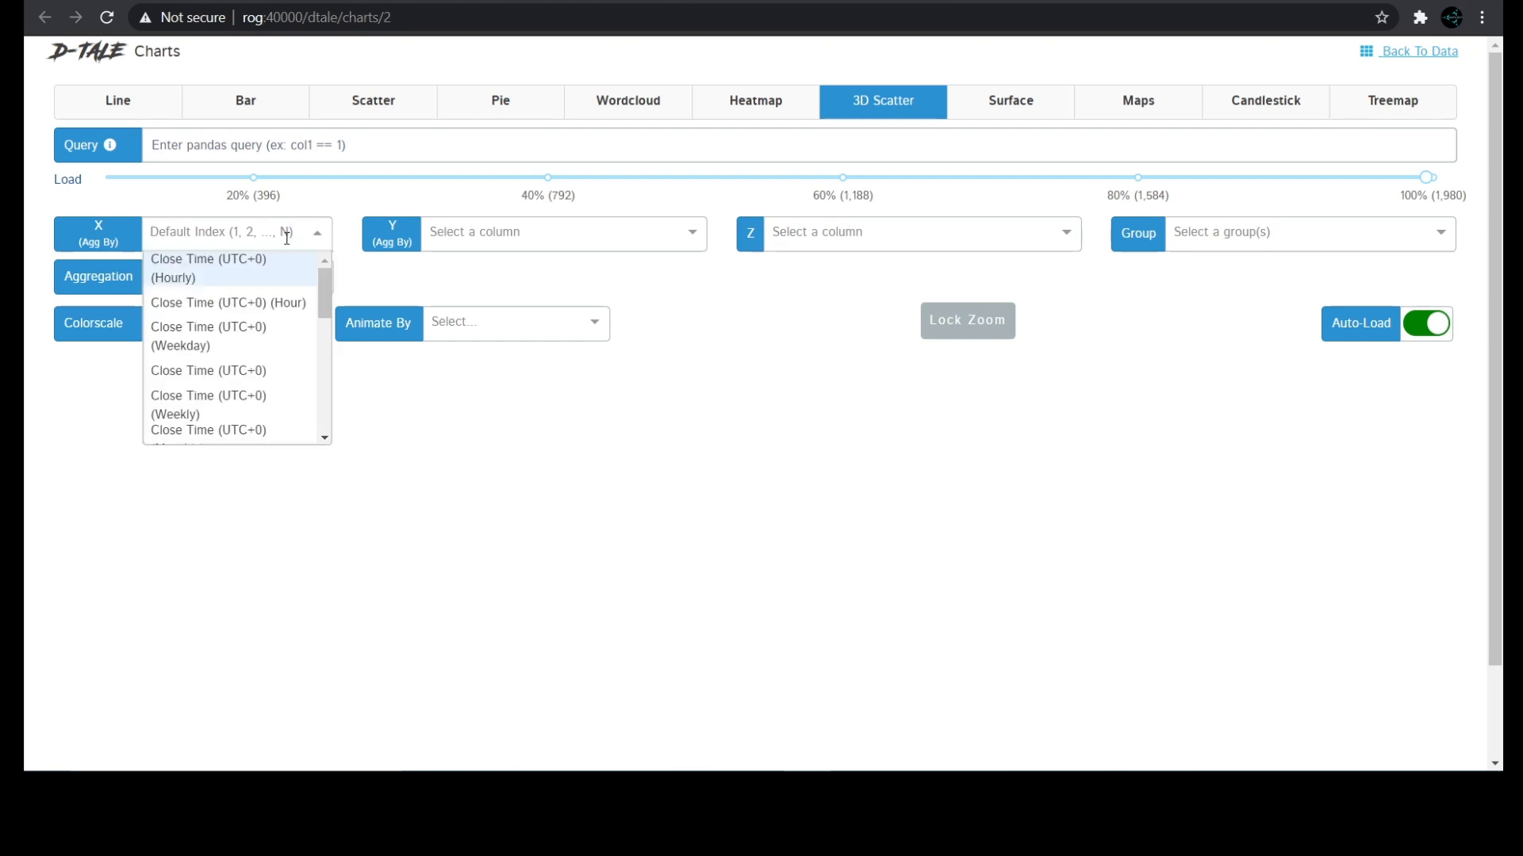
scroll("down", 3)
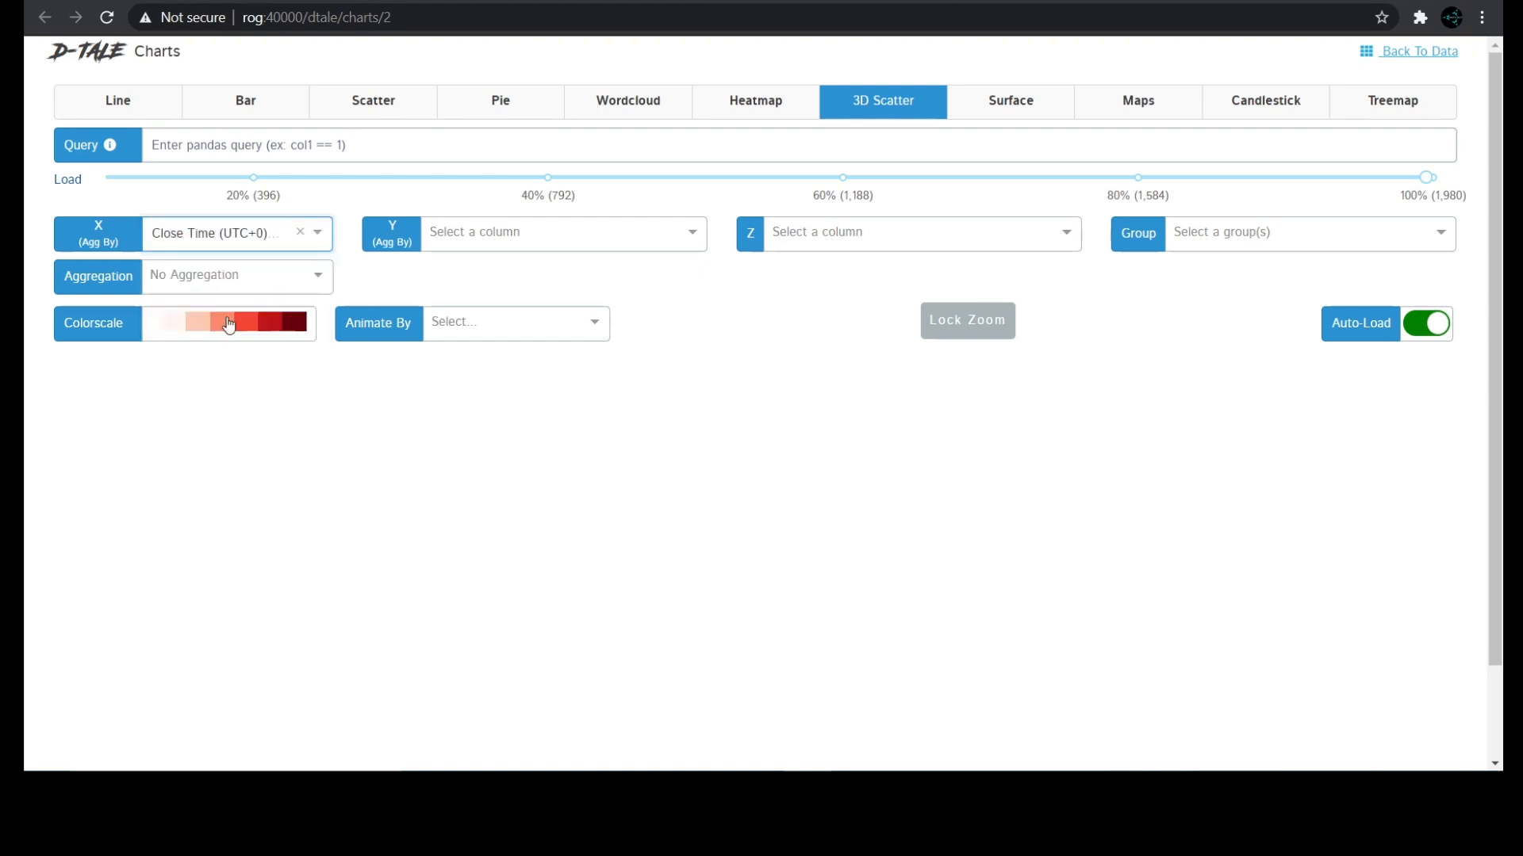
left_click(558, 231)
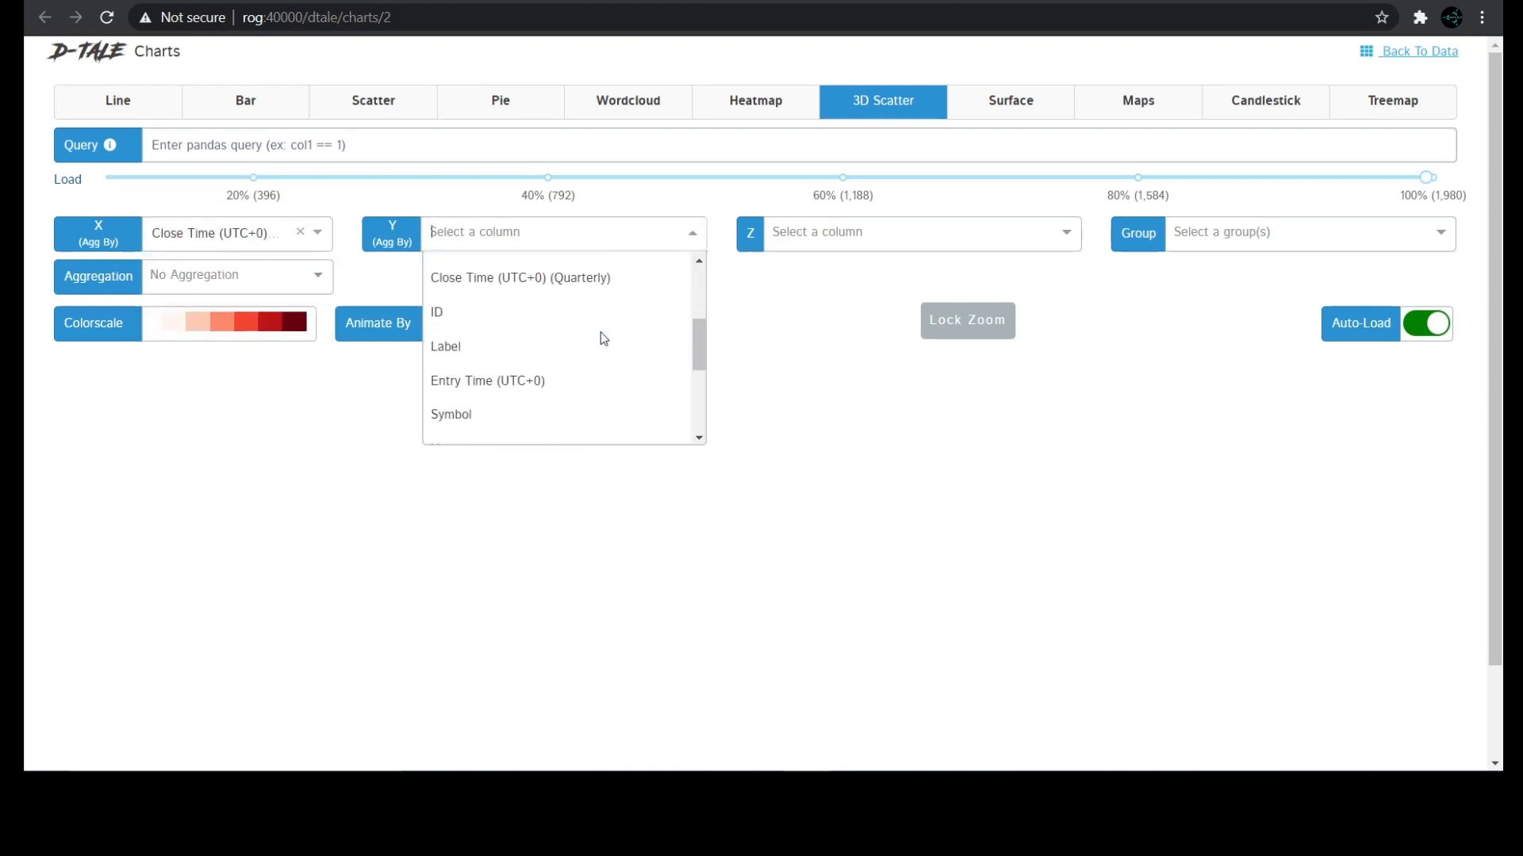
left_click(450, 414)
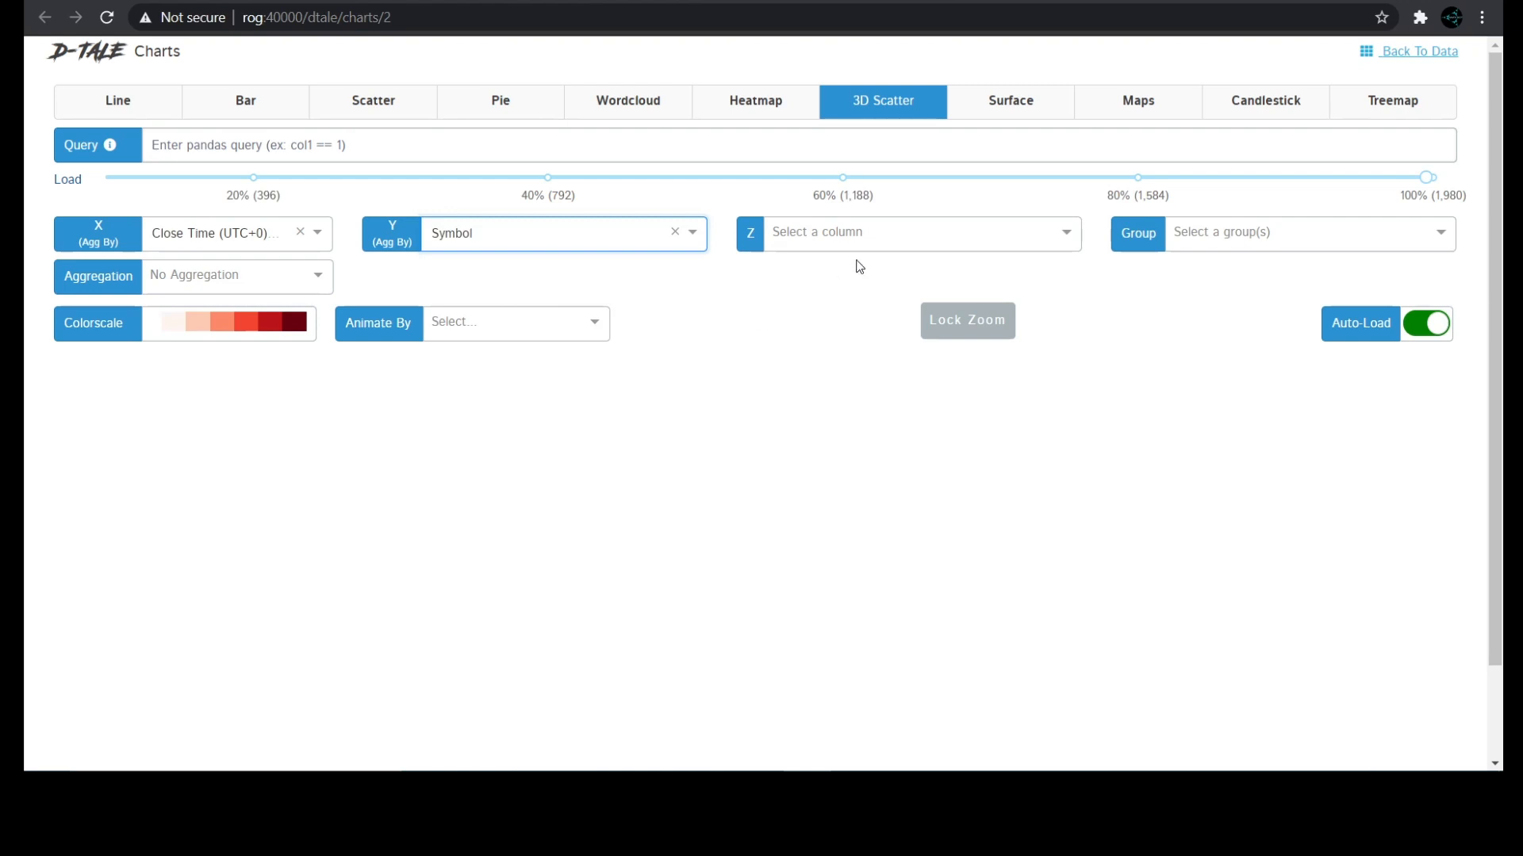
Put Net AUD summed on Z, rotate the scatter, then view it as a surface.
left_click(914, 231)
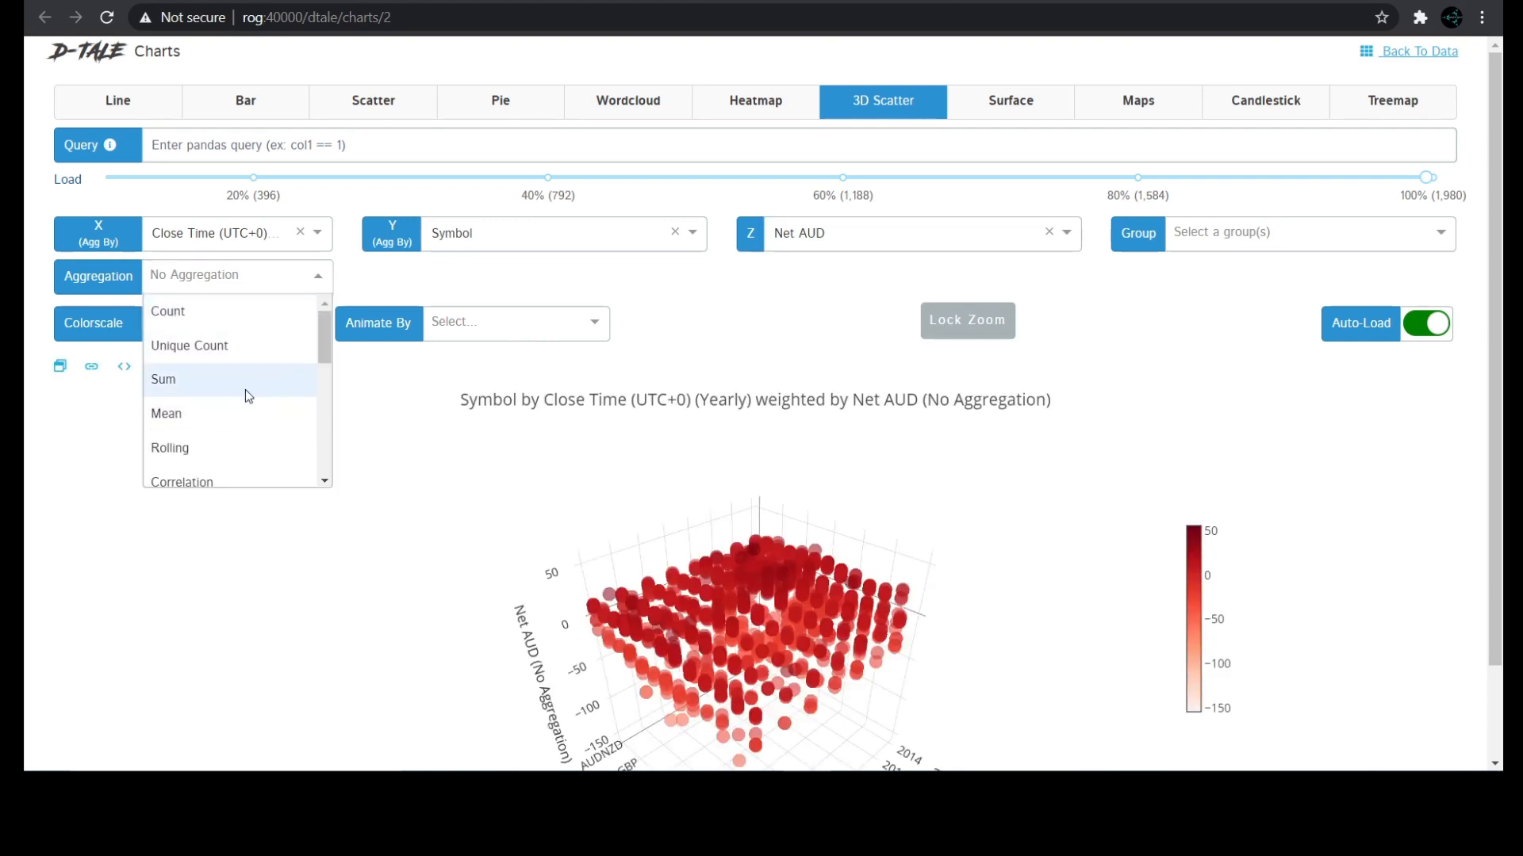
left_click(164, 379)
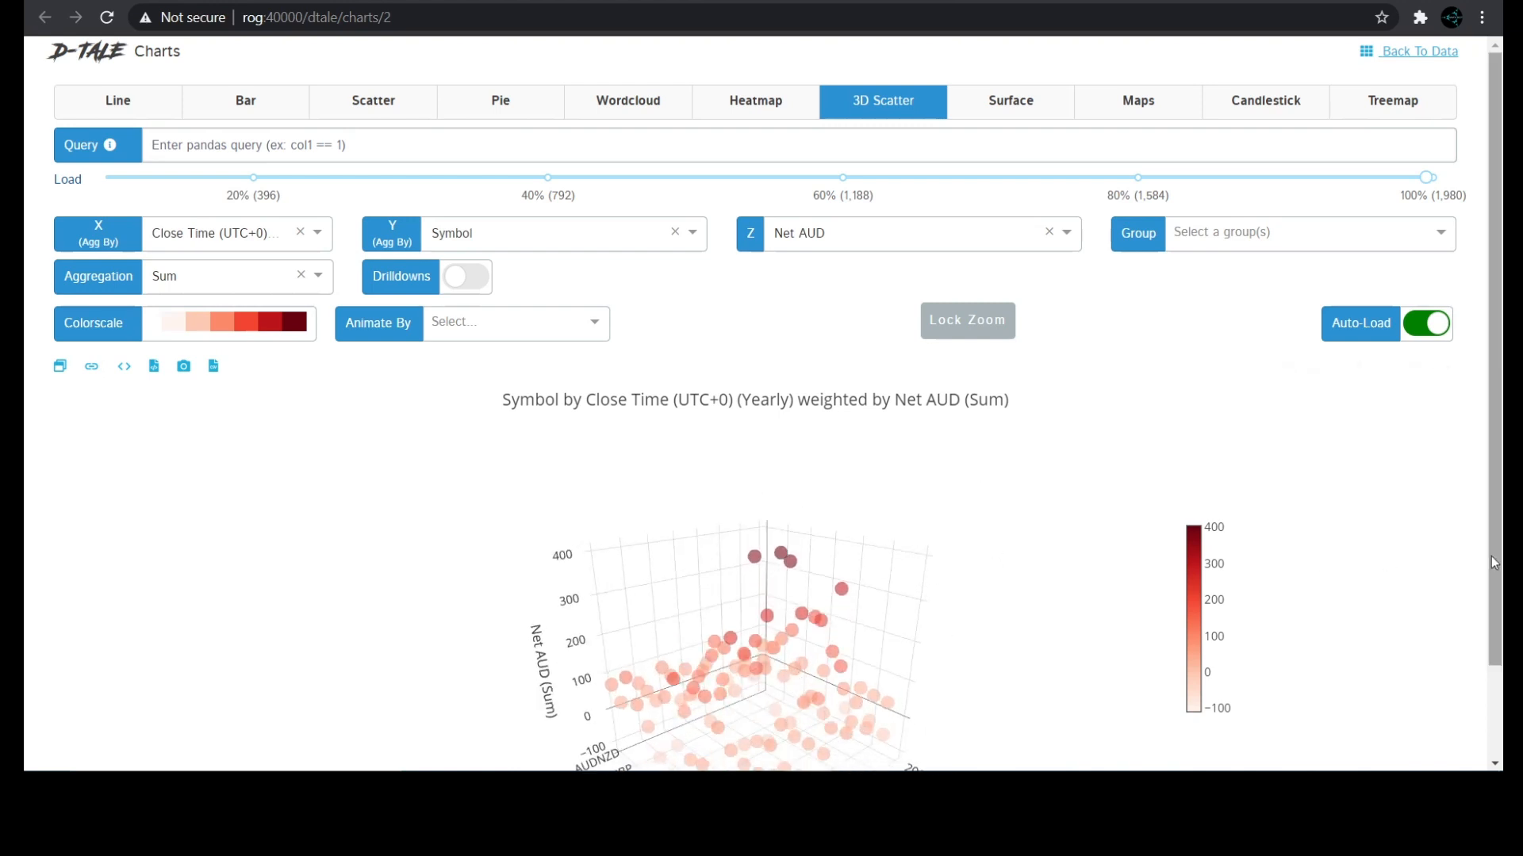
scroll("down", 3)
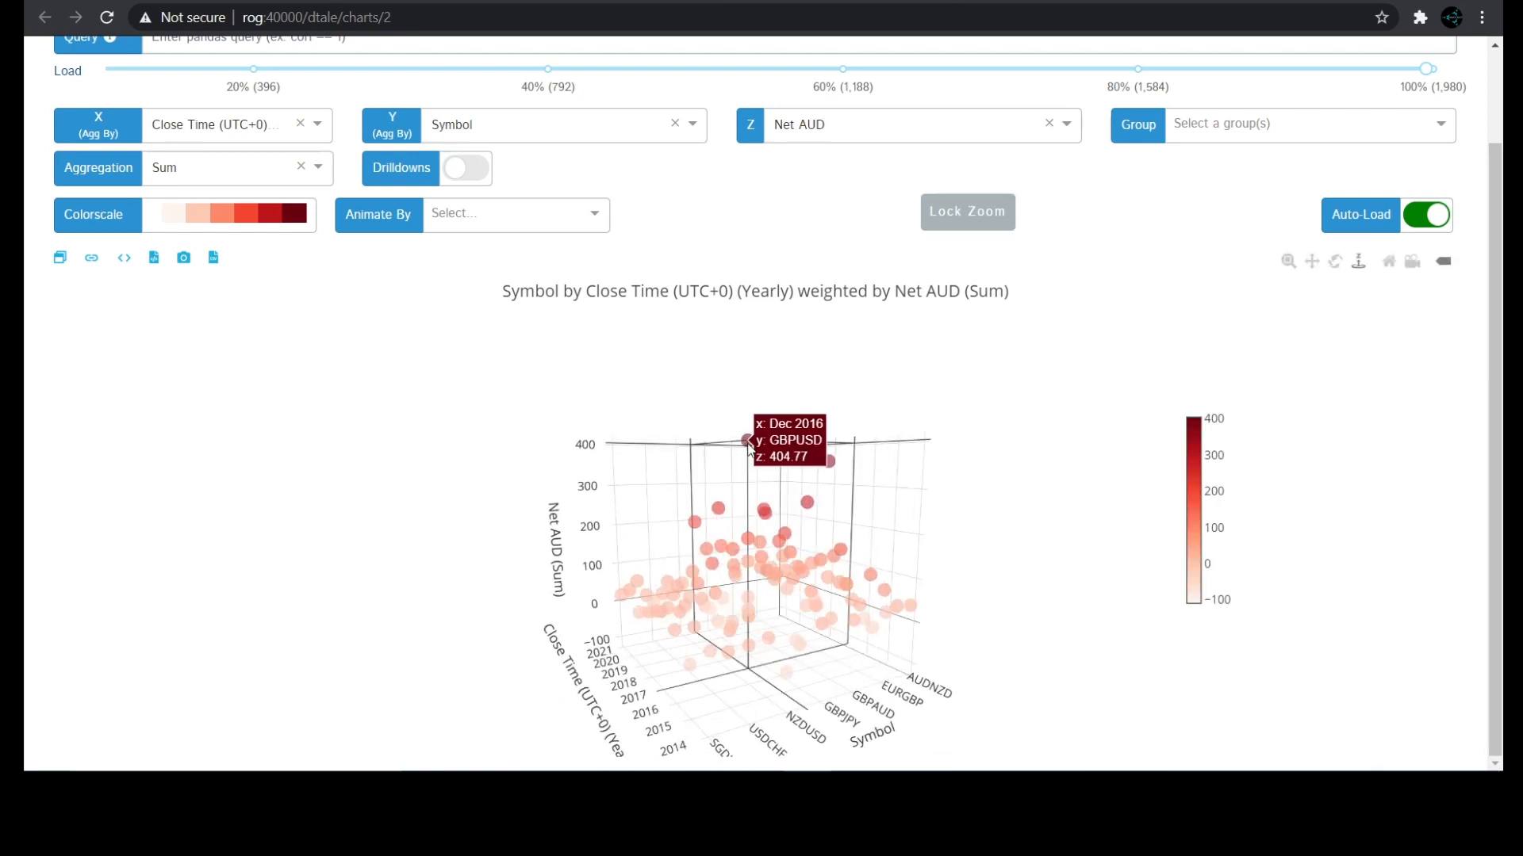
mouse_move(996, 492)
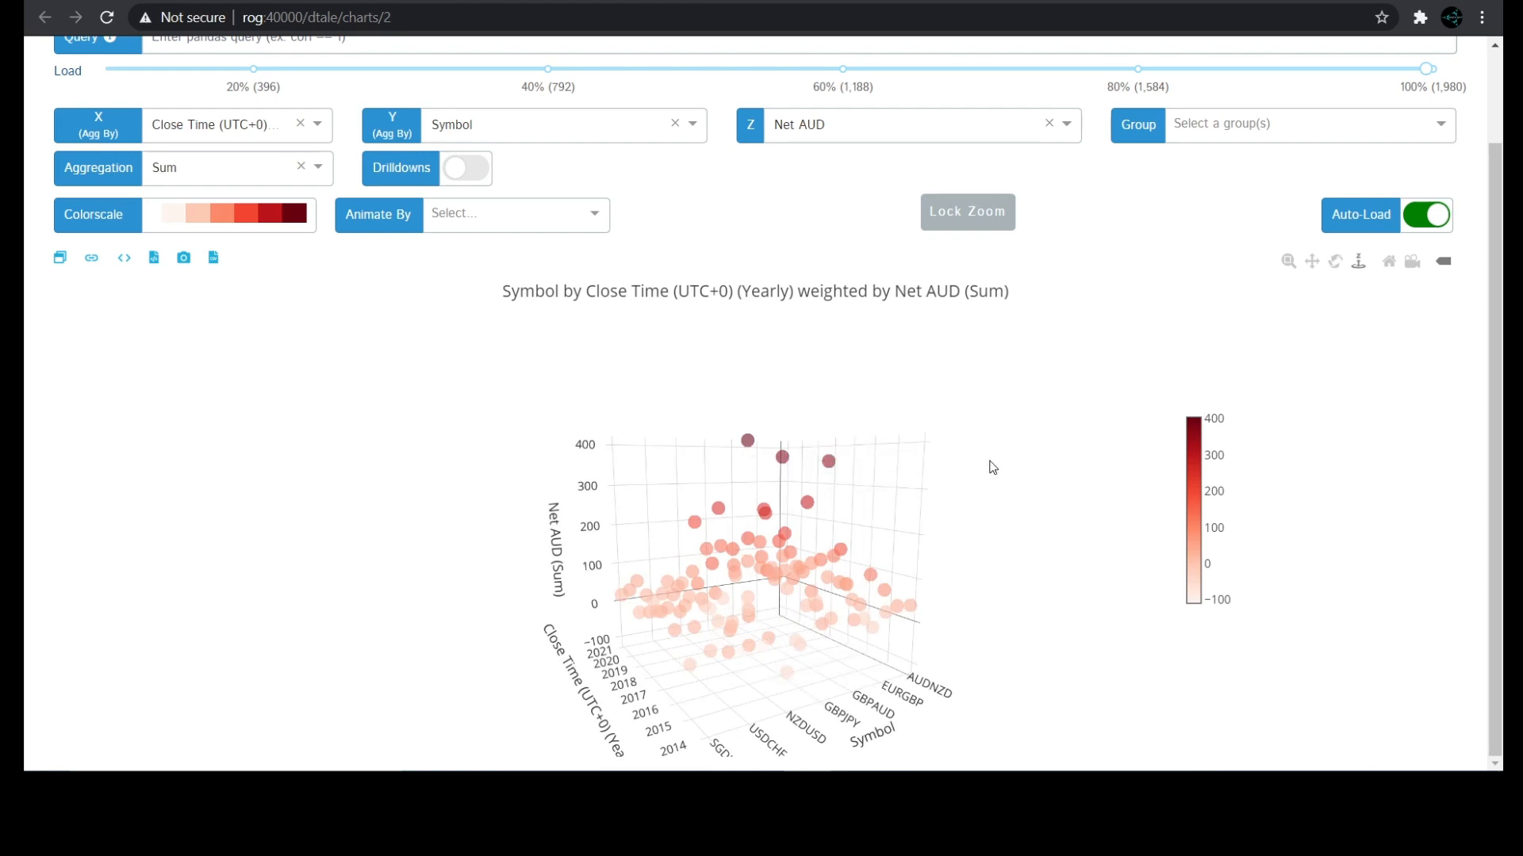
left_click_drag(993, 466, 1022, 512)
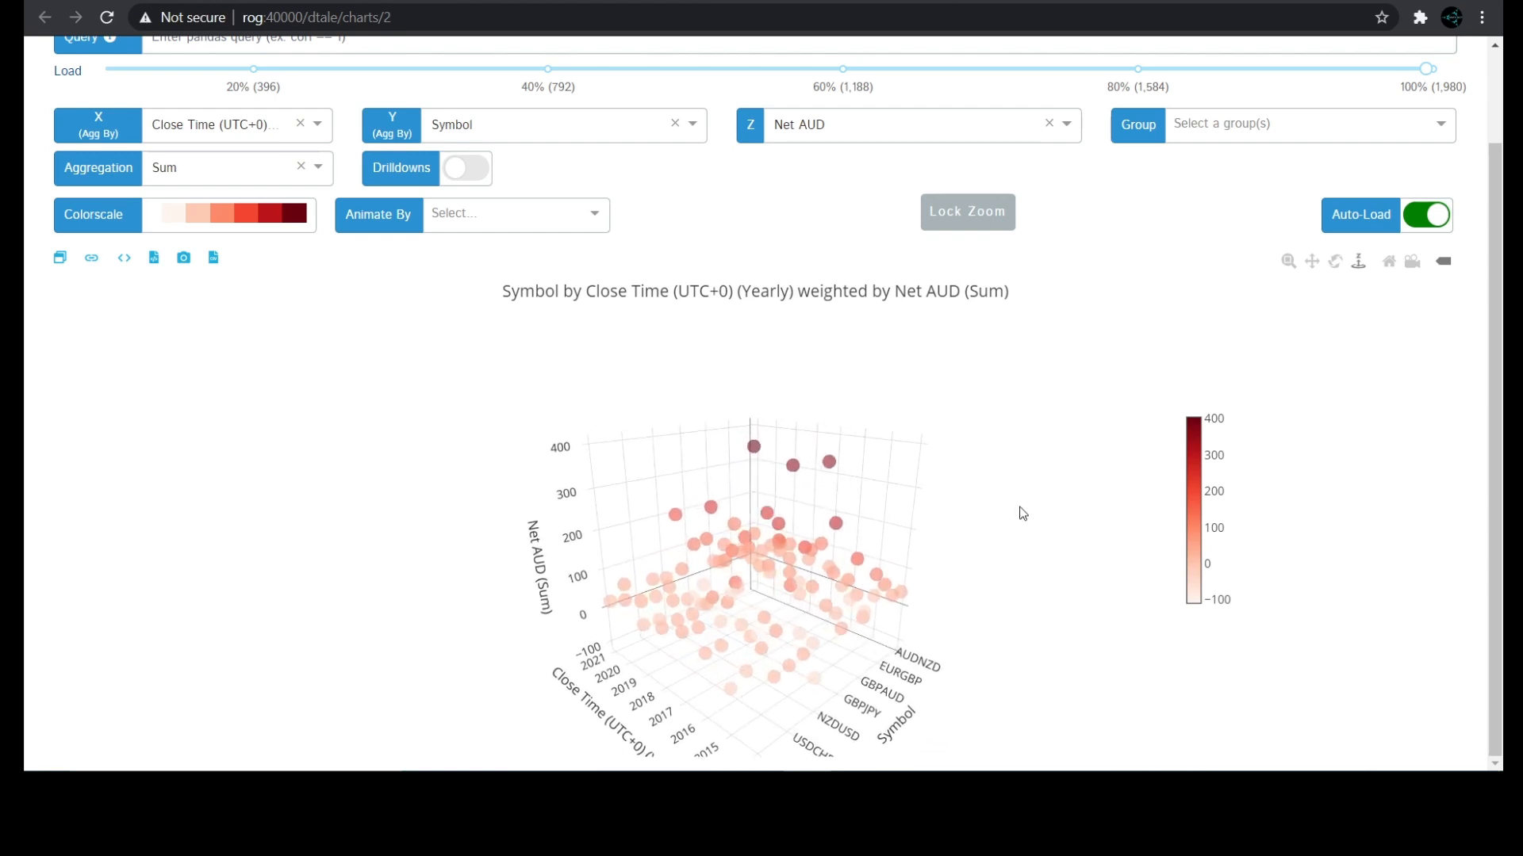
left_click_drag(1023, 512, 910, 441)
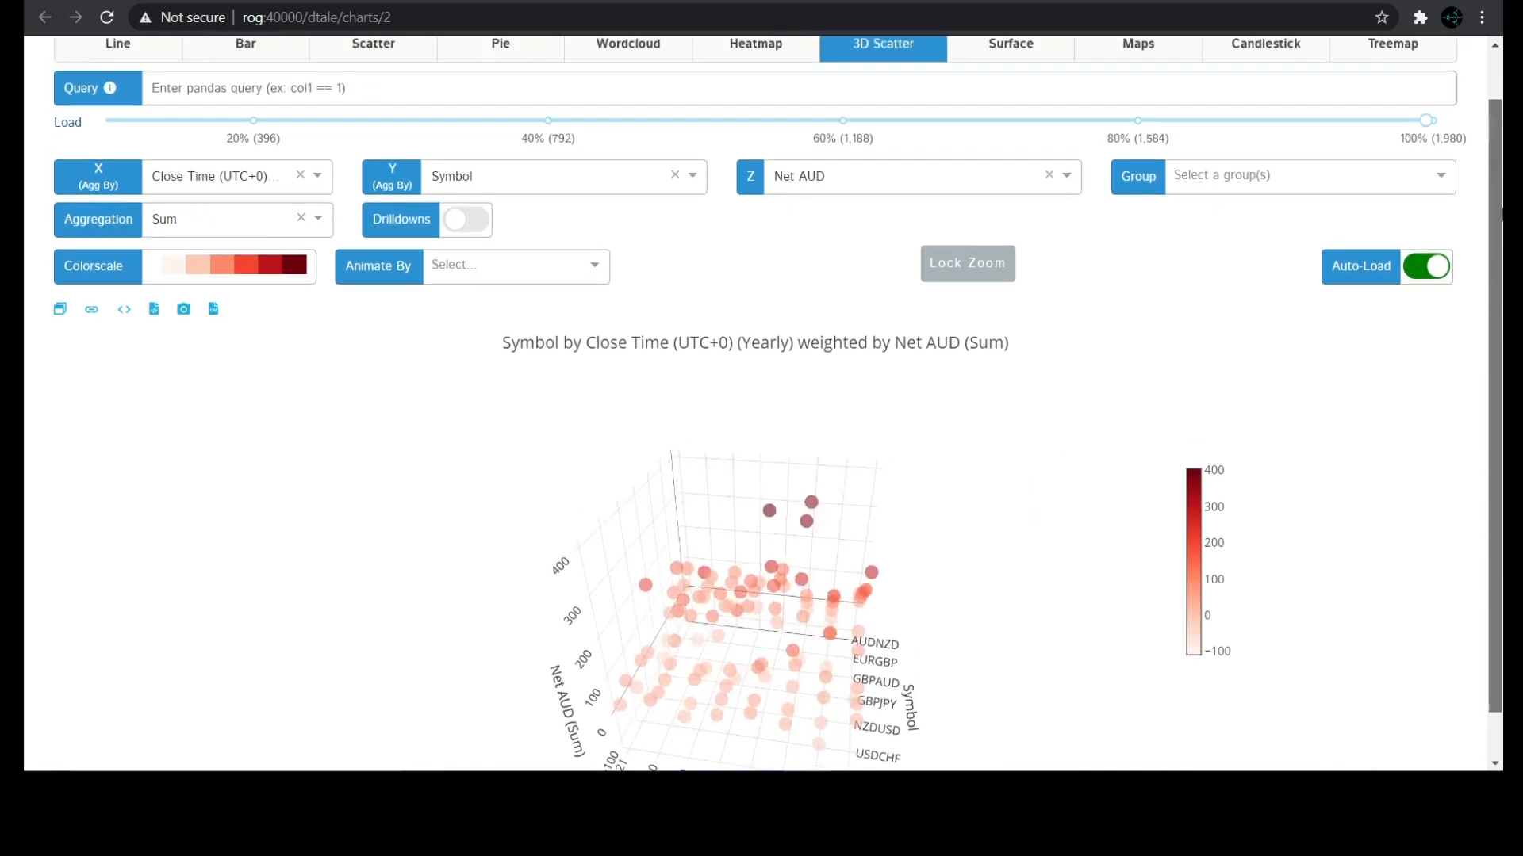
left_click(1009, 101)
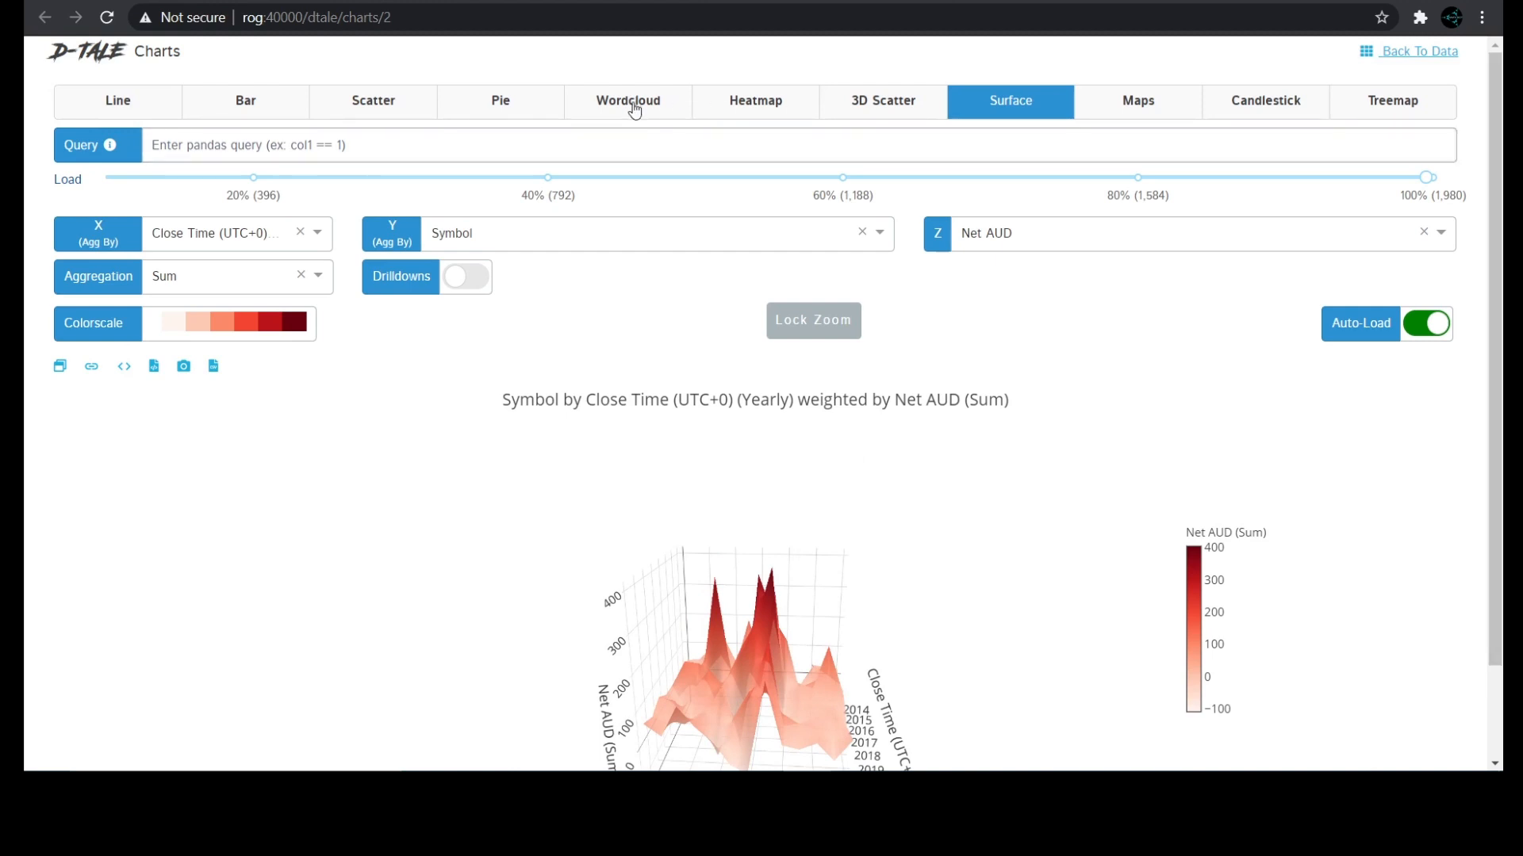
Switch to a word cloud of Symbol weighted by mean Net AUD.
left_click(628, 100)
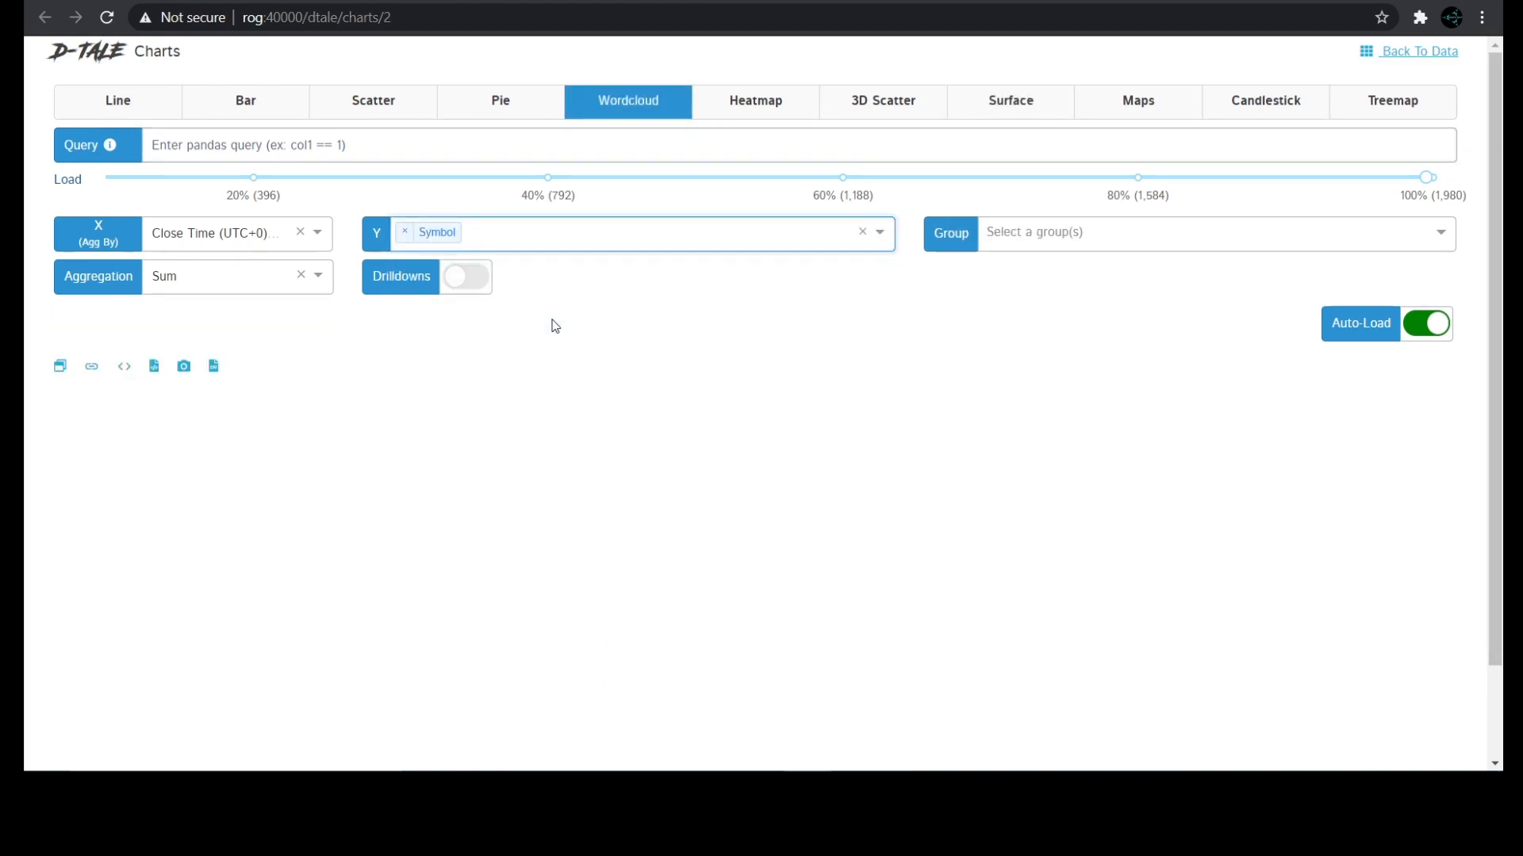
left_click(404, 232)
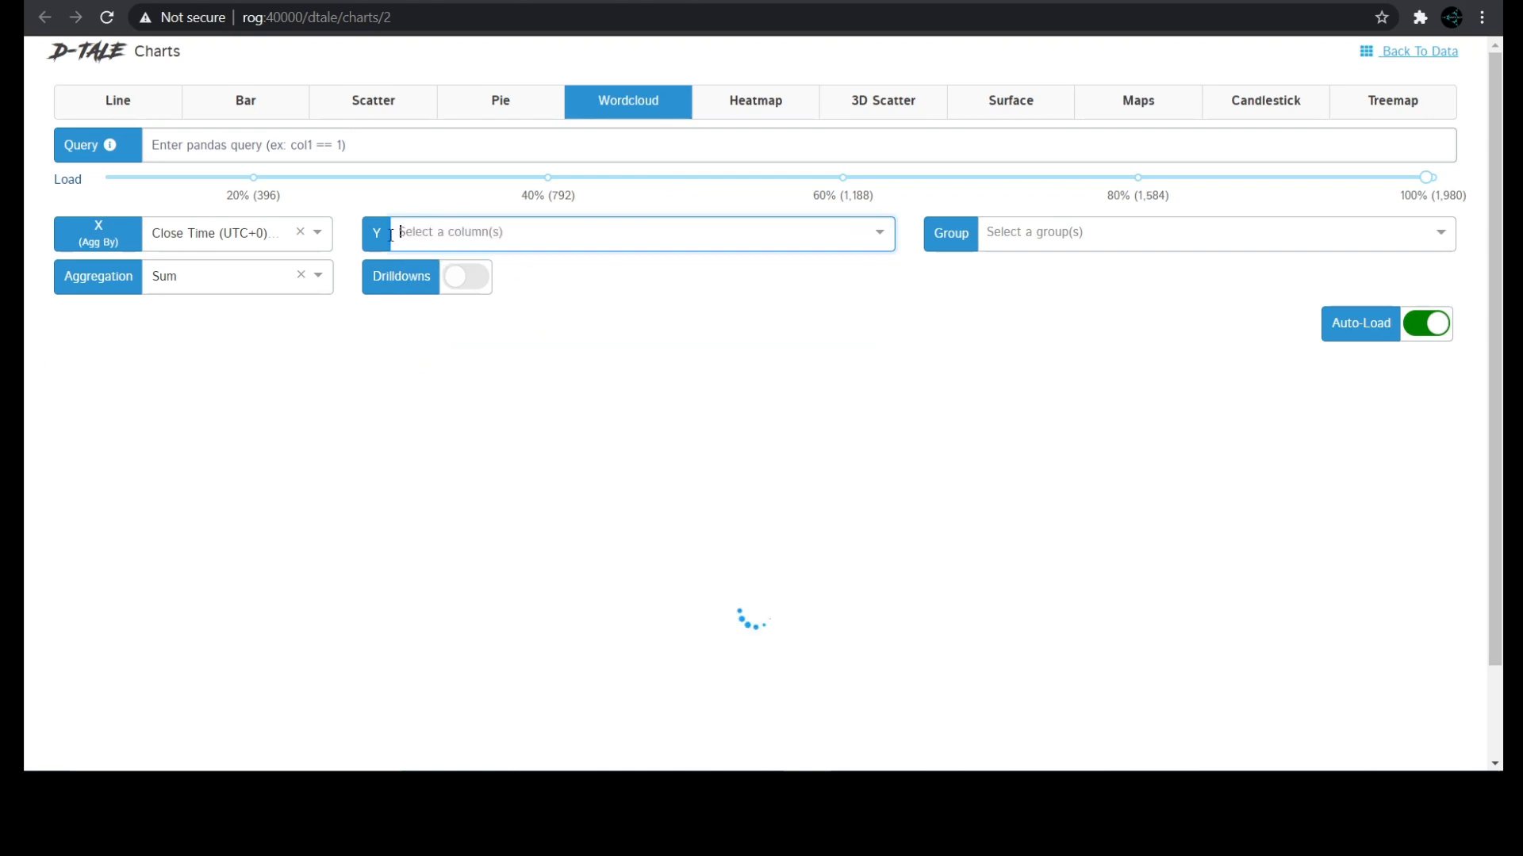
left_click(233, 232)
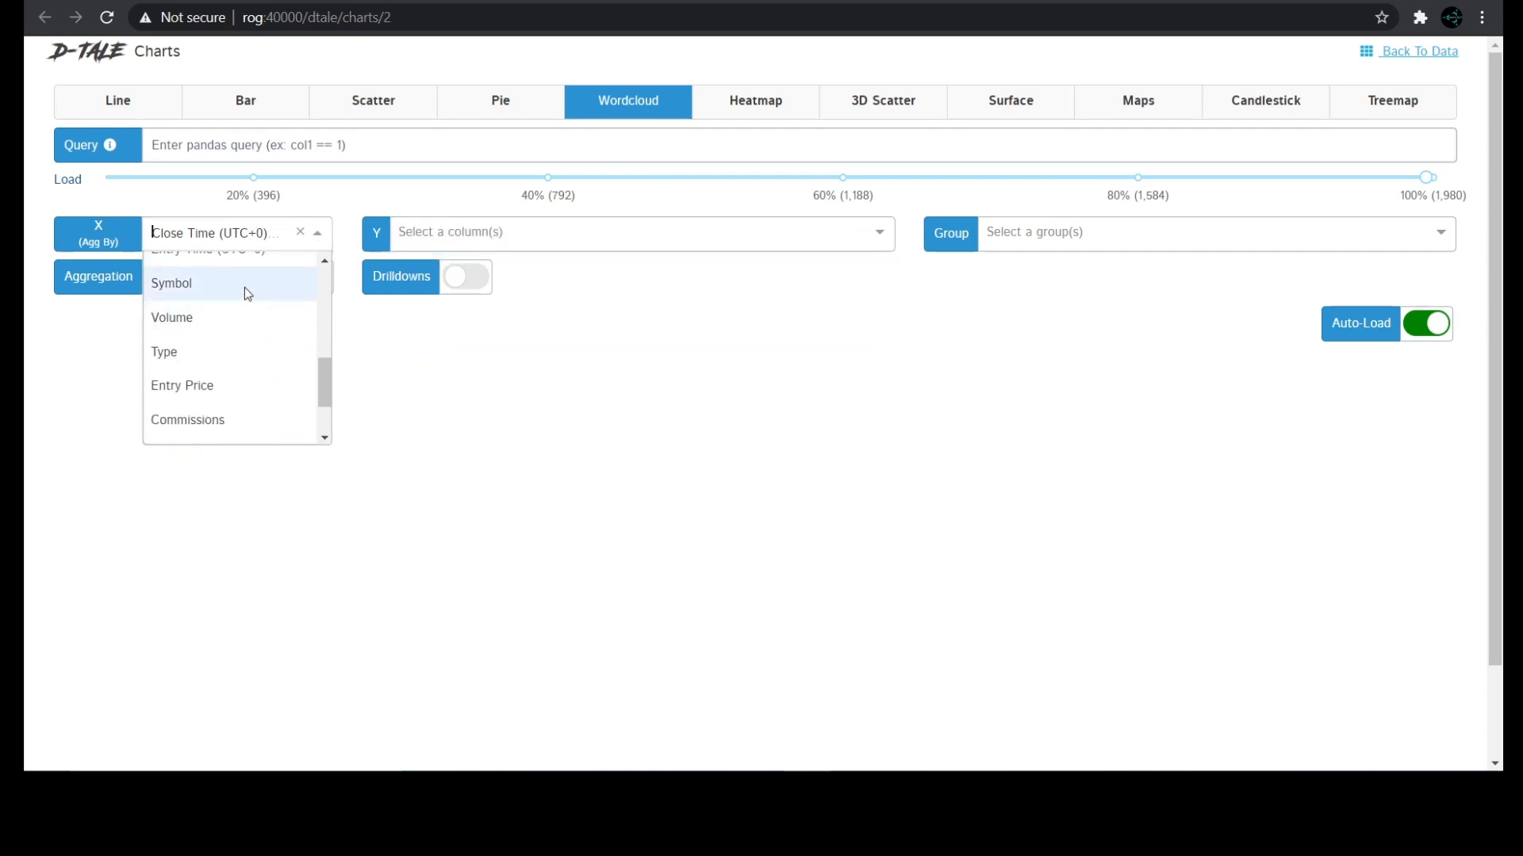
left_click(171, 282)
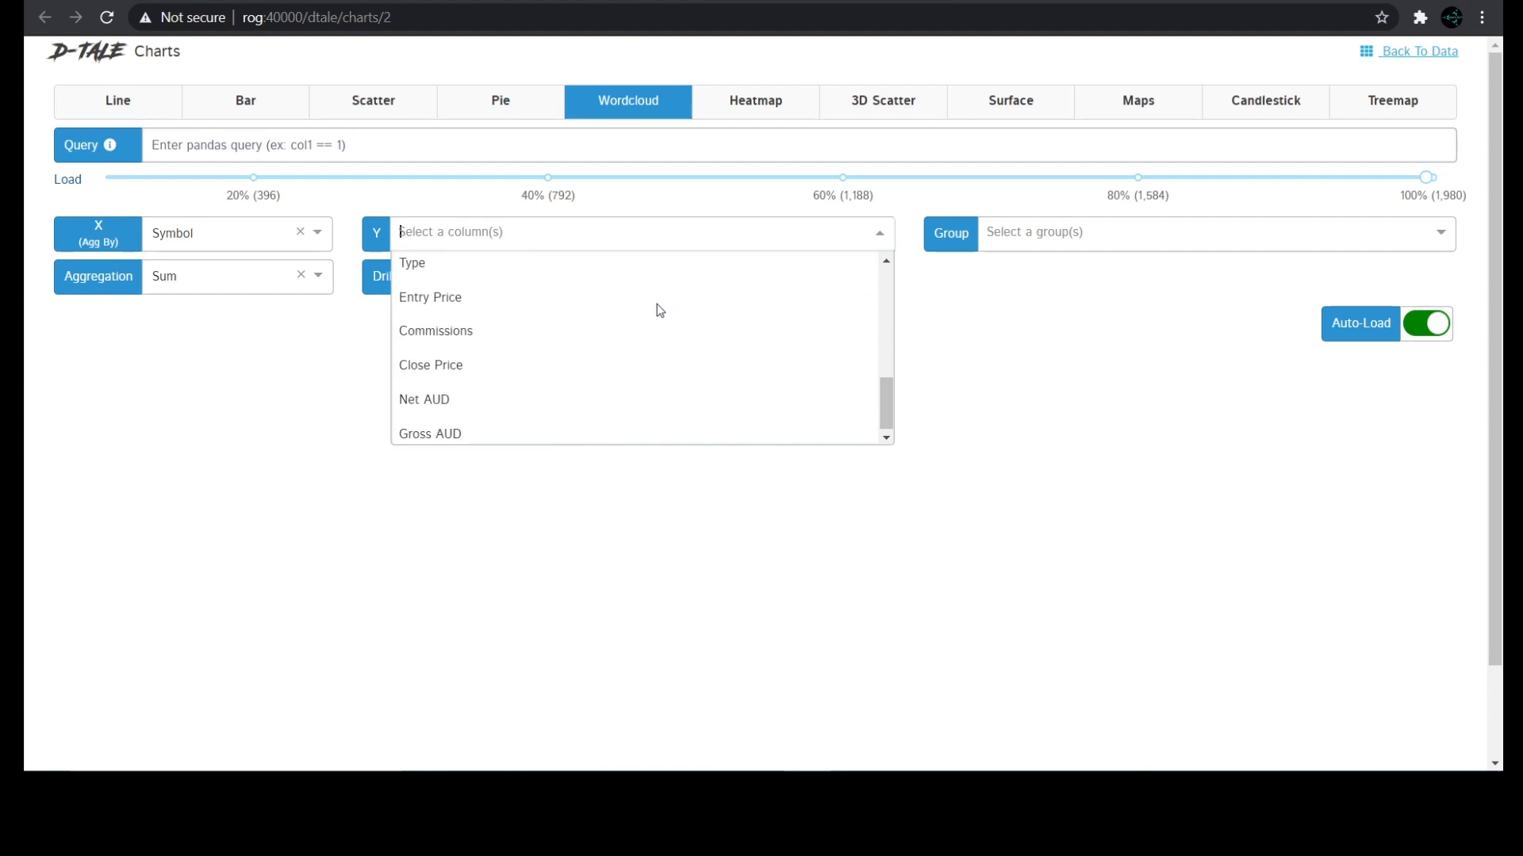
left_click(425, 400)
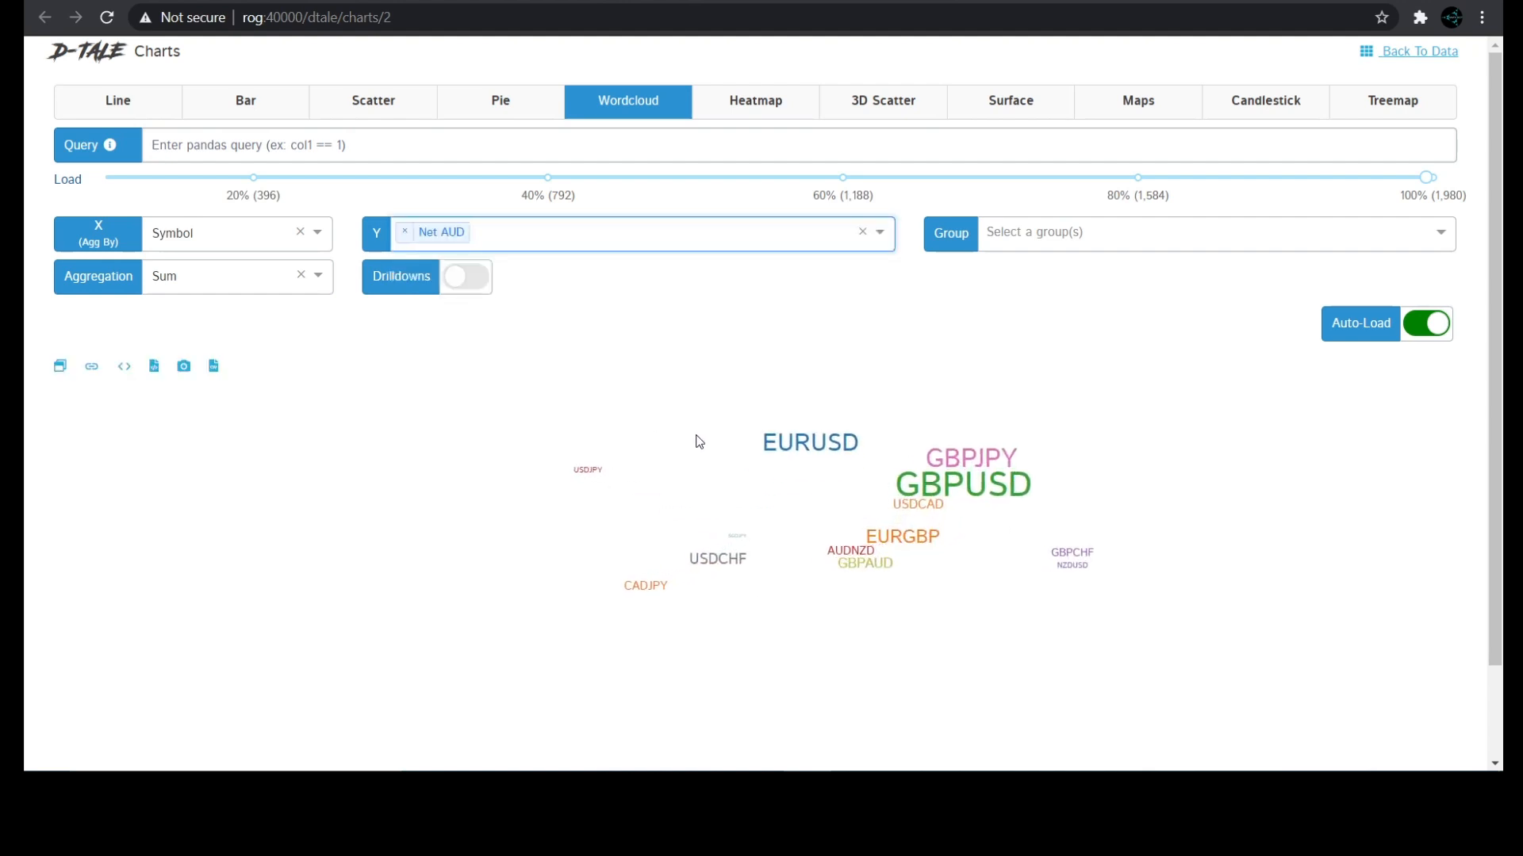
mouse_move(628, 293)
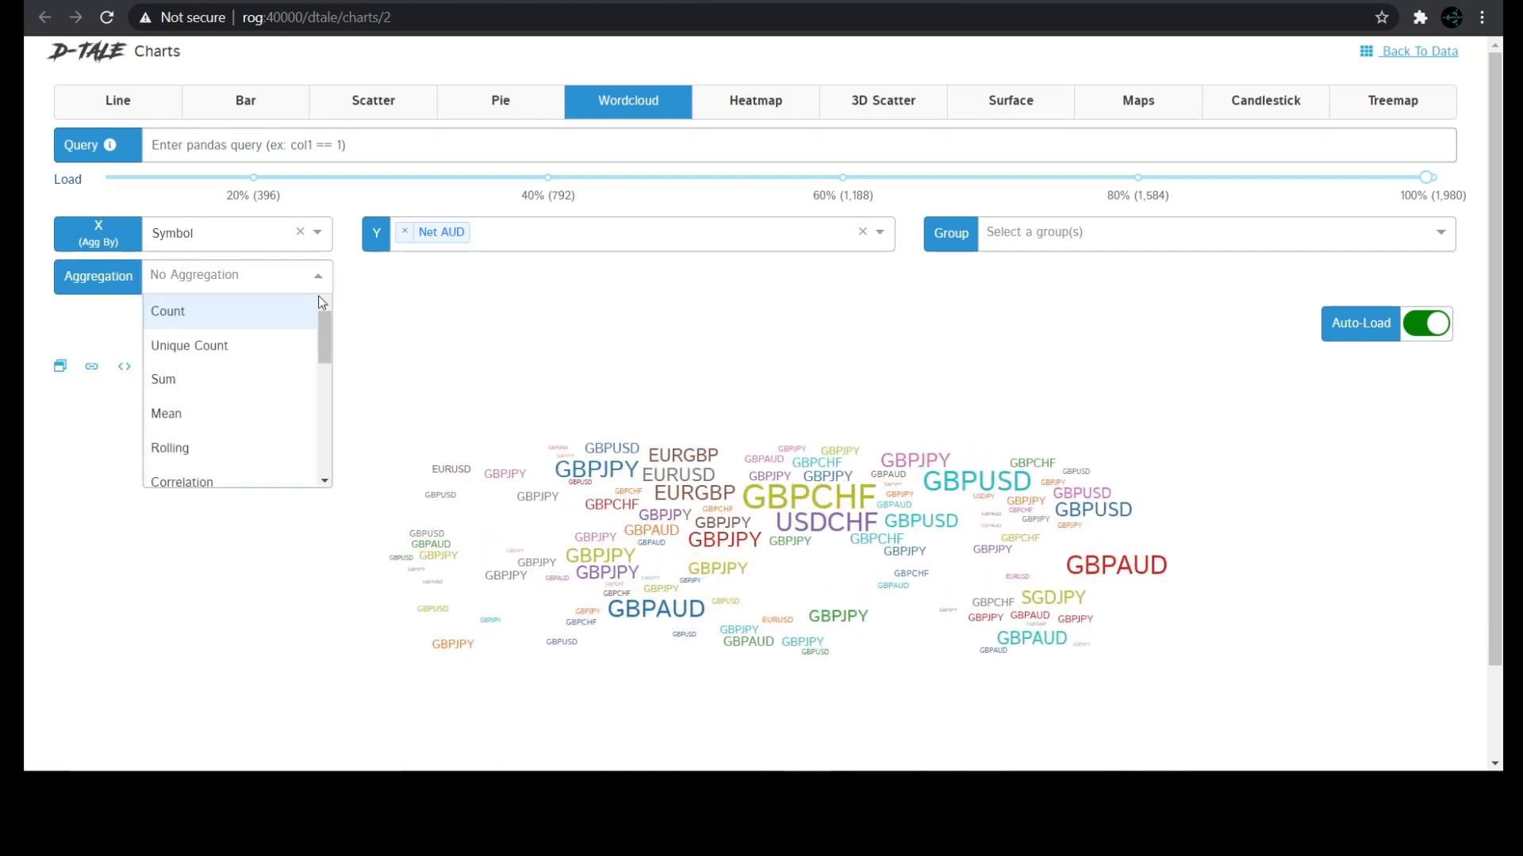
left_click(165, 413)
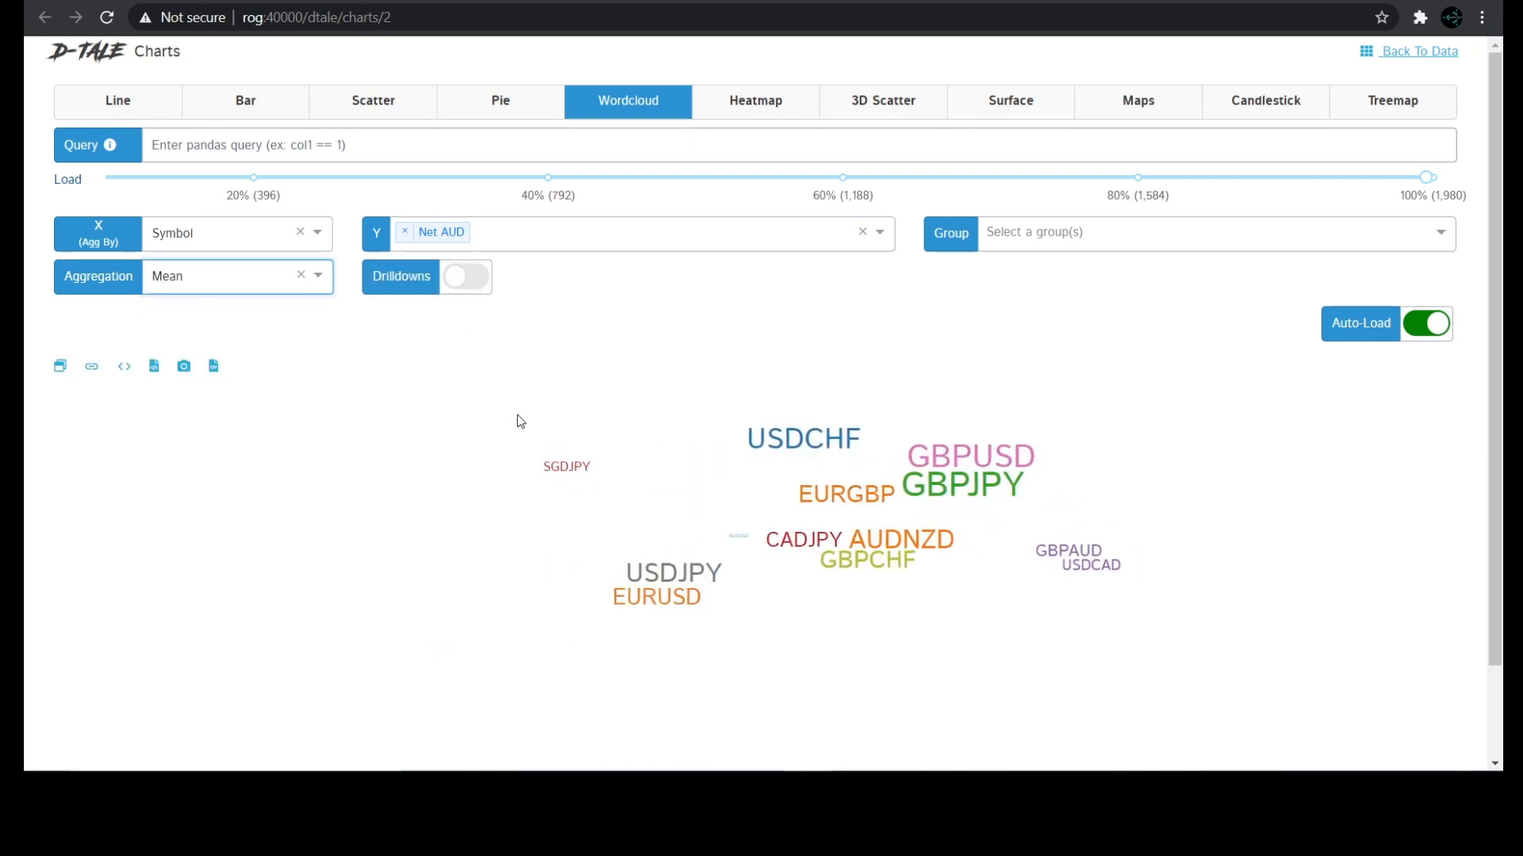